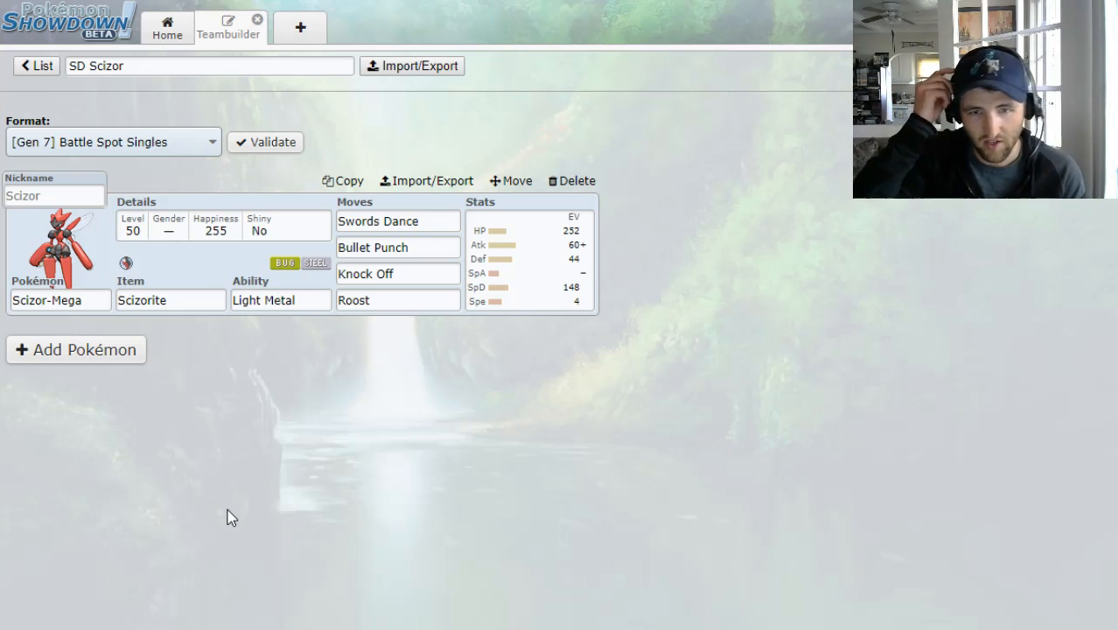
{"action": "mouse_move", "coordinate": [294, 504]}
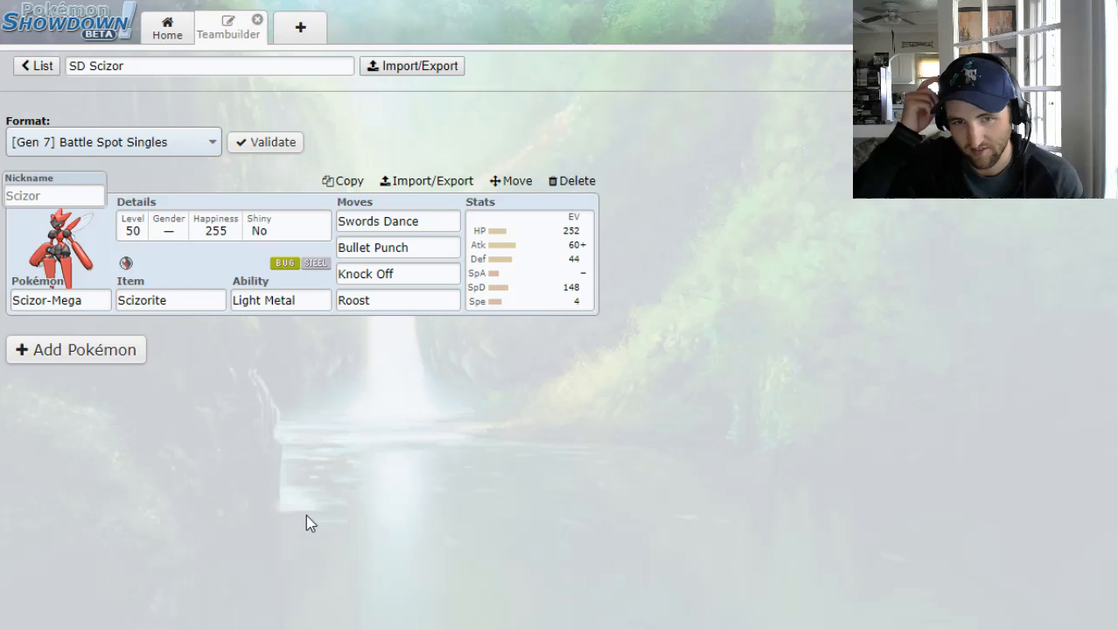
{"action": "mouse_move", "coordinate": [406, 499]}
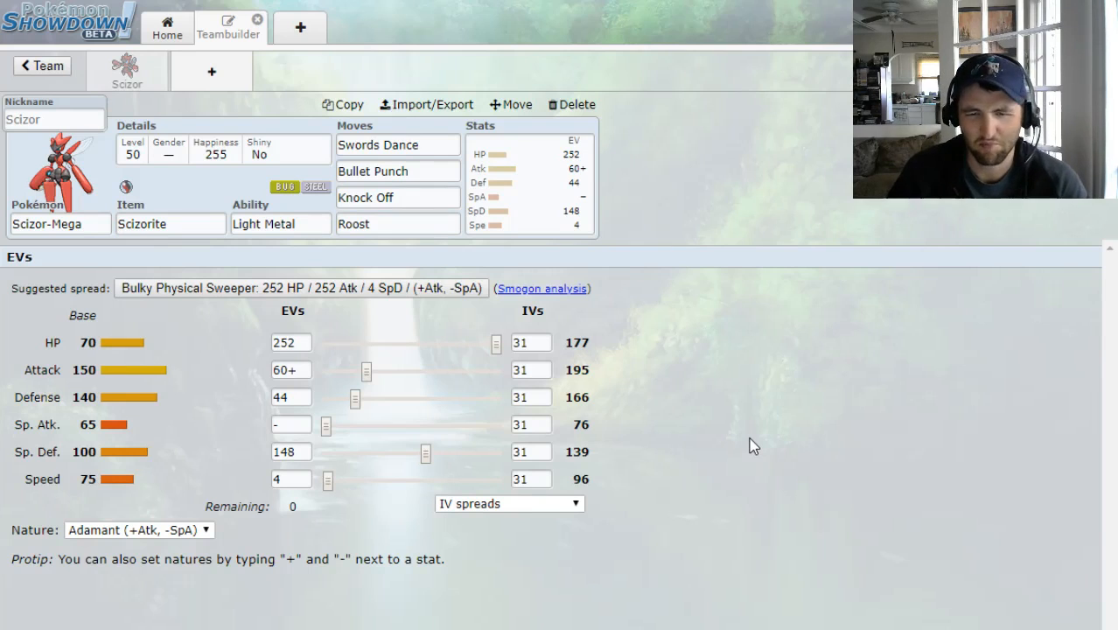
{"action": "mouse_move", "coordinate": [768, 388]}
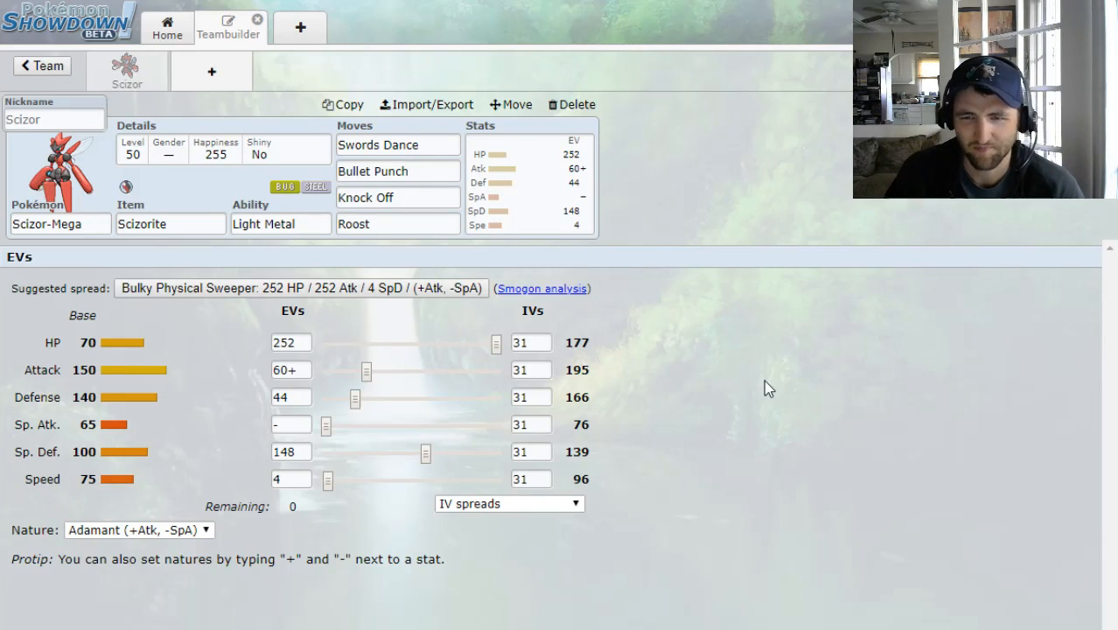
{"action": "mouse_move", "coordinate": [763, 339]}
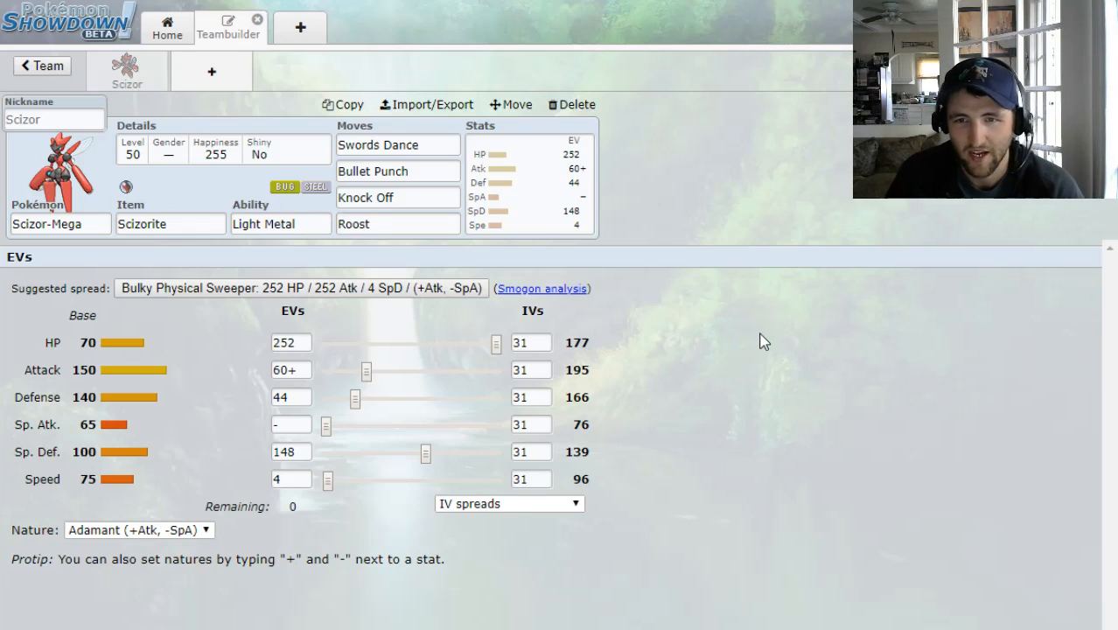
{"action": "mouse_move", "coordinate": [812, 329]}
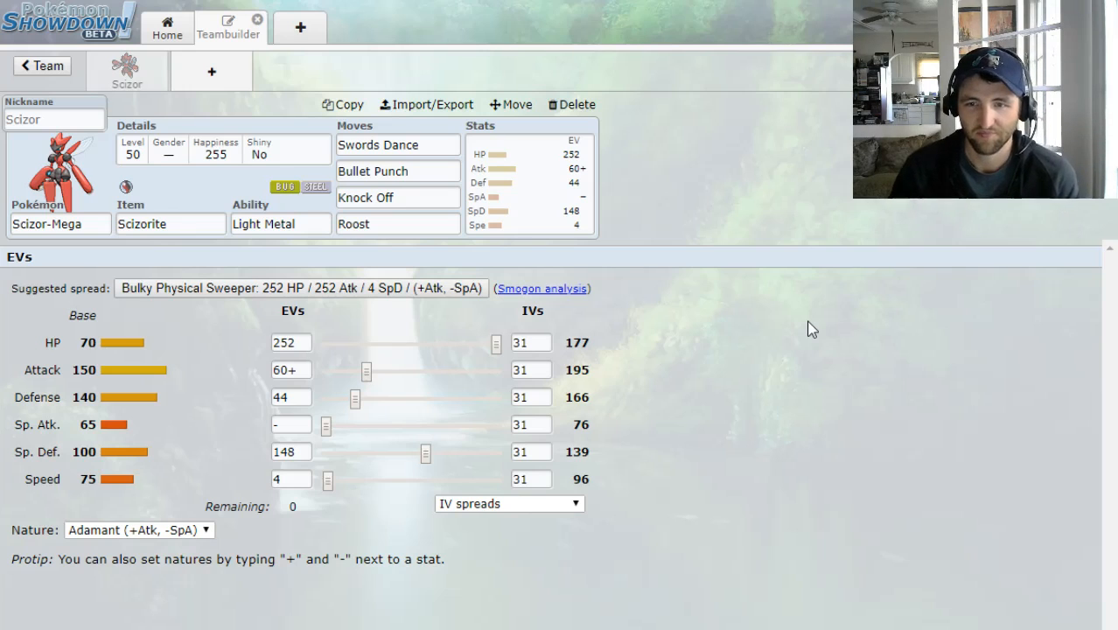
{"action": "mouse_move", "coordinate": [772, 295]}
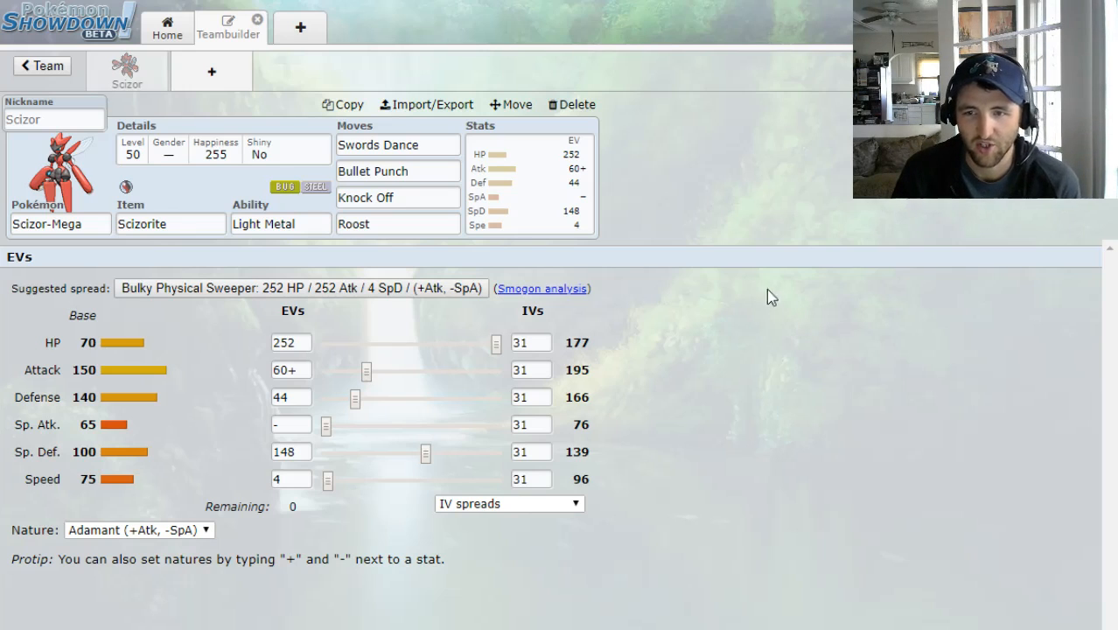
{"action": "mouse_move", "coordinate": [726, 264]}
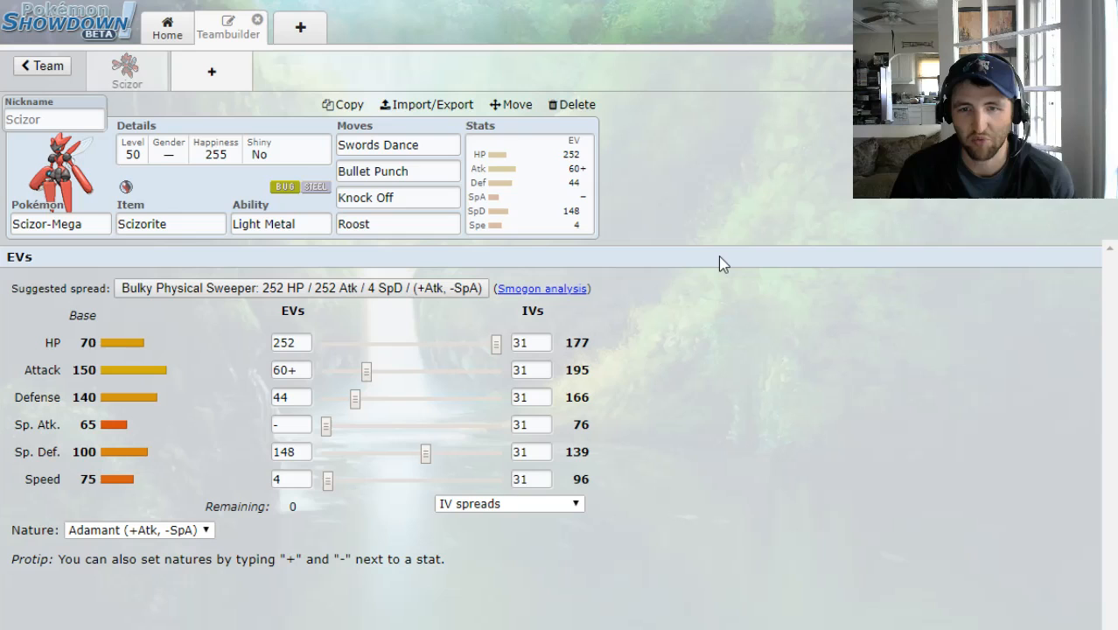
{"action": "mouse_move", "coordinate": [734, 249]}
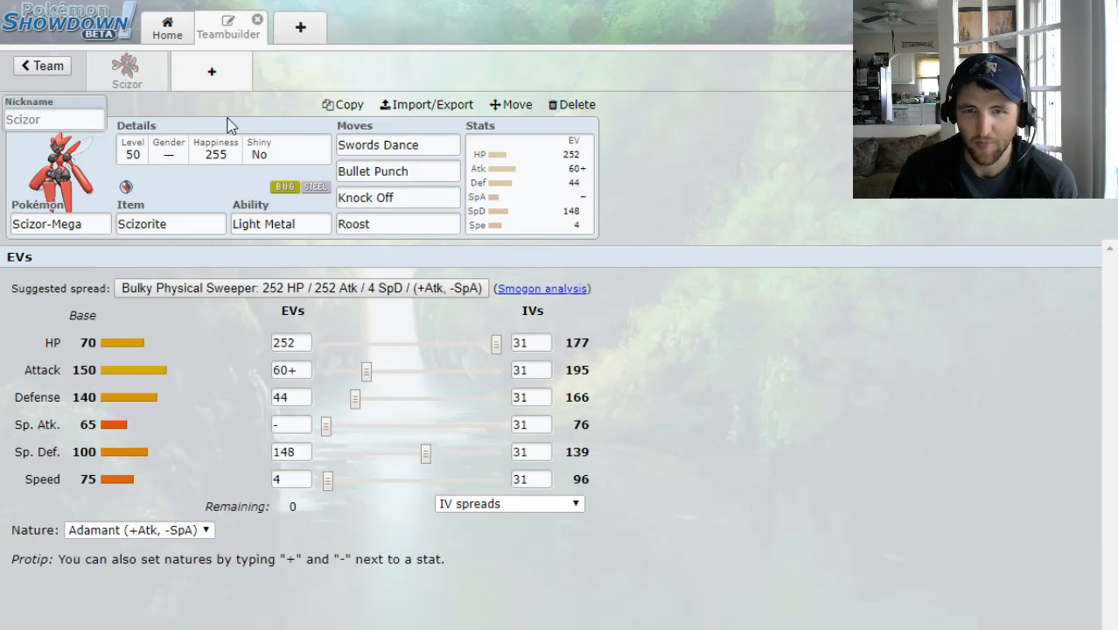
{"action": "mouse_move", "coordinate": [726, 206]}
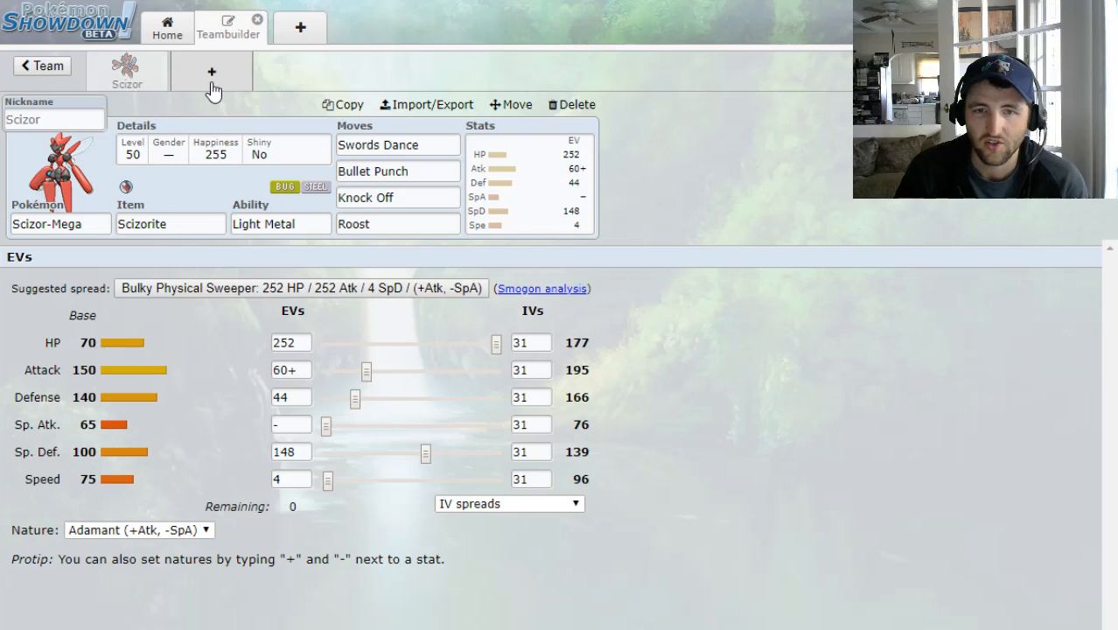
Add Garchomp as the team's second Pokémon via the 'gar' search
{"action": "left_click", "coordinate": [210, 70]}
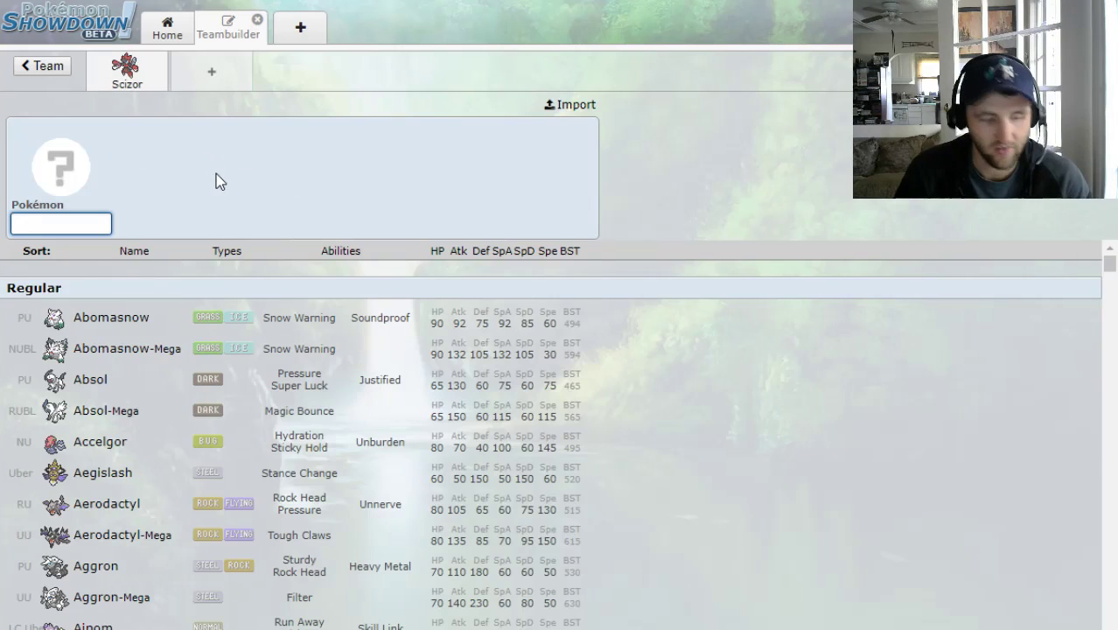
{"action": "type", "text": "gar"}
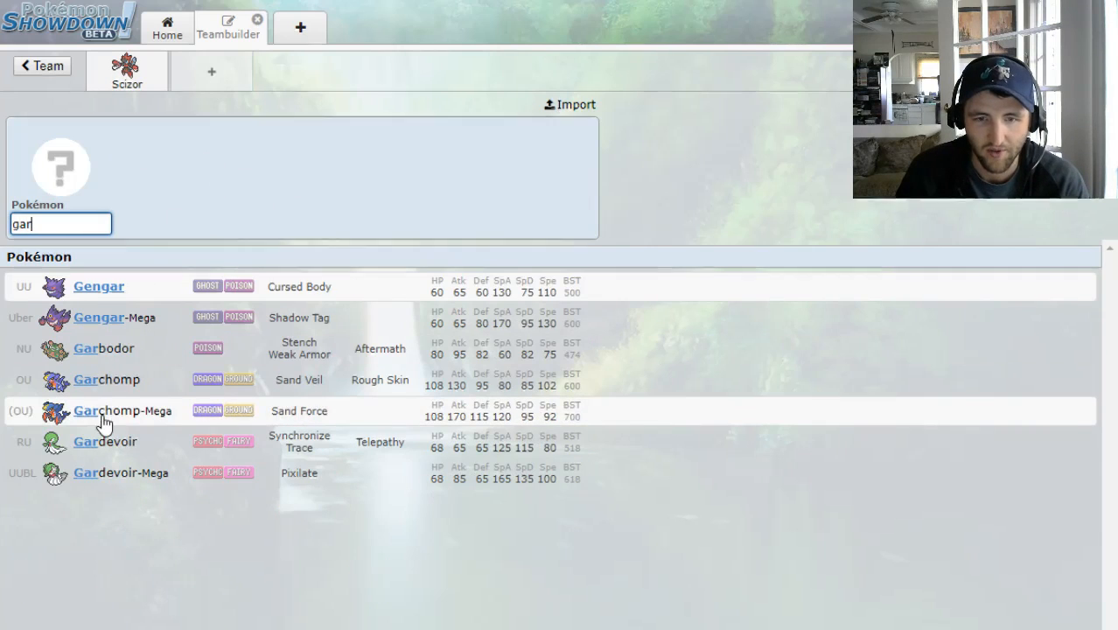
{"action": "left_click", "coordinate": [107, 380]}
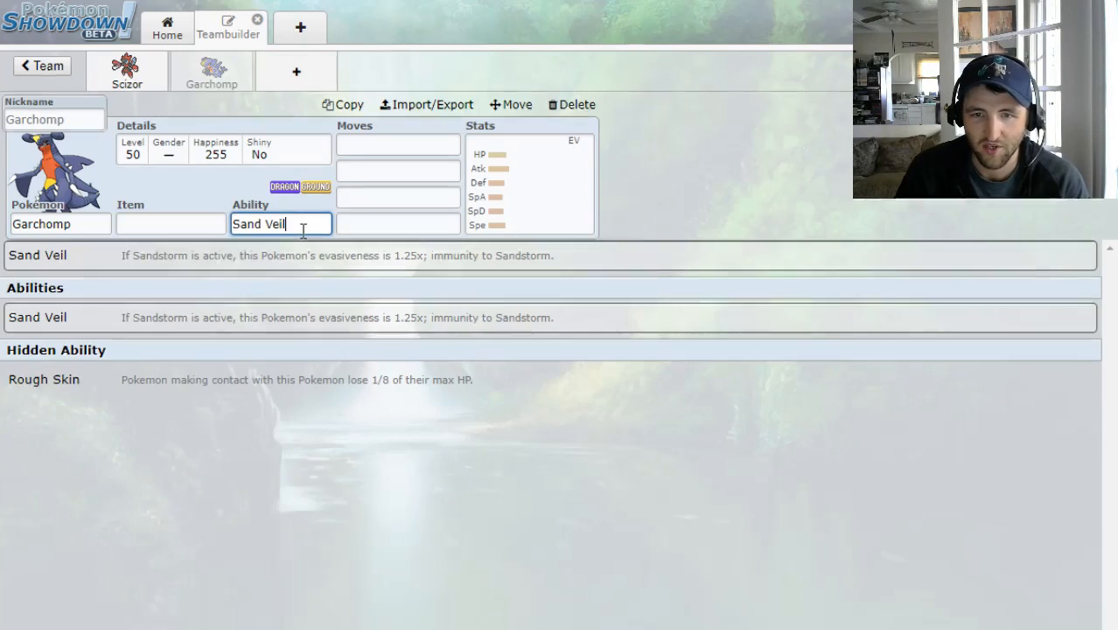
Give Garchomp the Rough Skin ability and a Choice Scarf to hold
{"action": "left_click", "coordinate": [172, 224]}
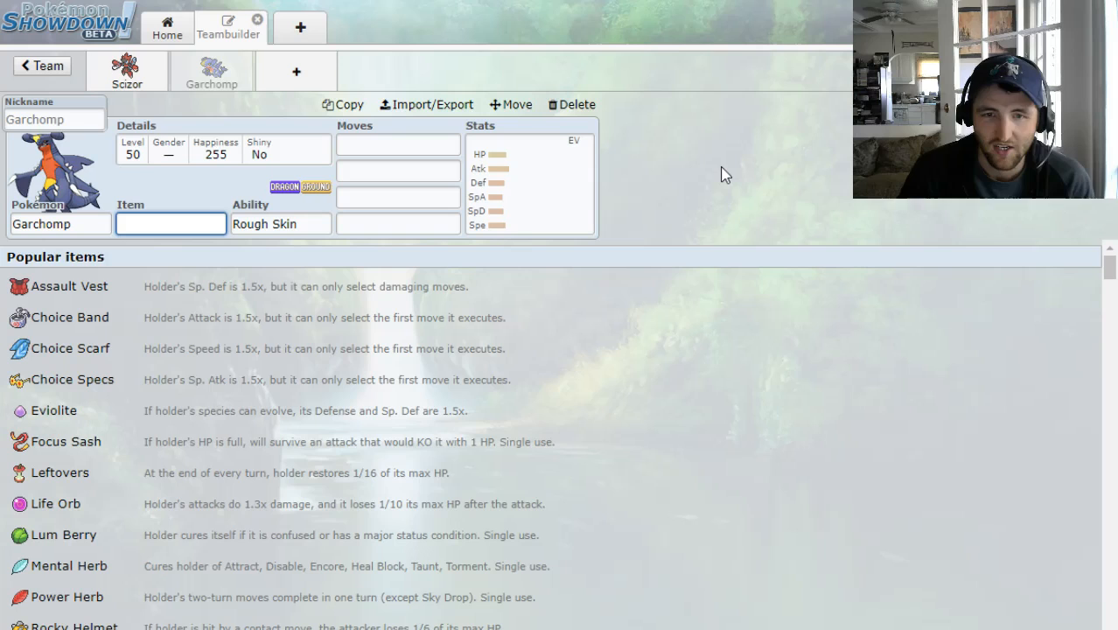
{"action": "type", "text": "choi"}
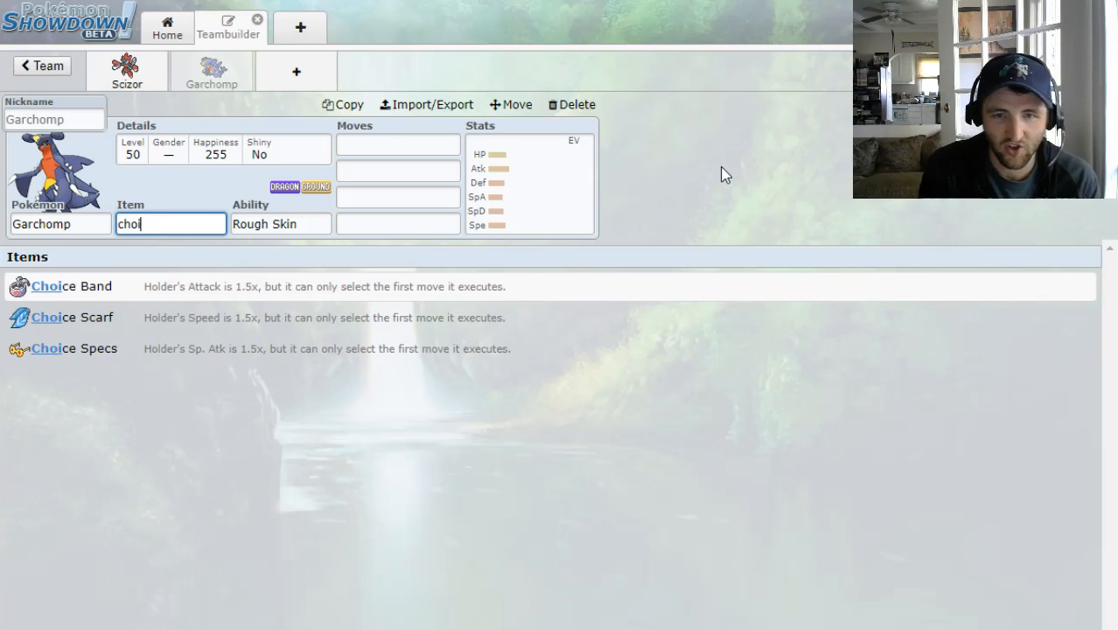
{"action": "left_click", "coordinate": [57, 317]}
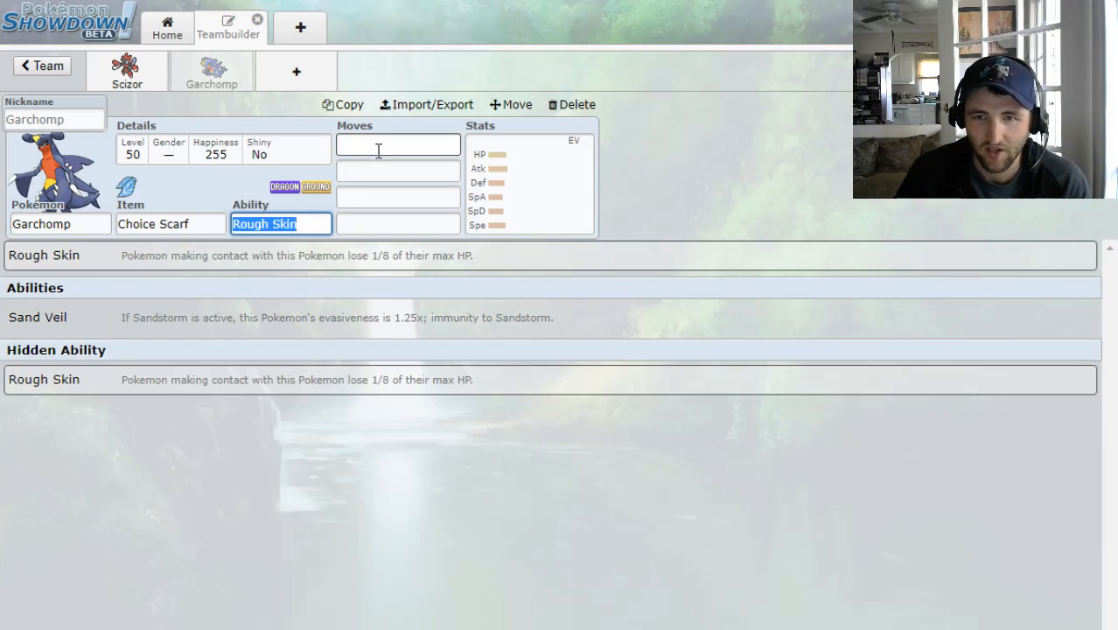
Make Earthquake Garchomp's first move
{"action": "left_click", "coordinate": [398, 144]}
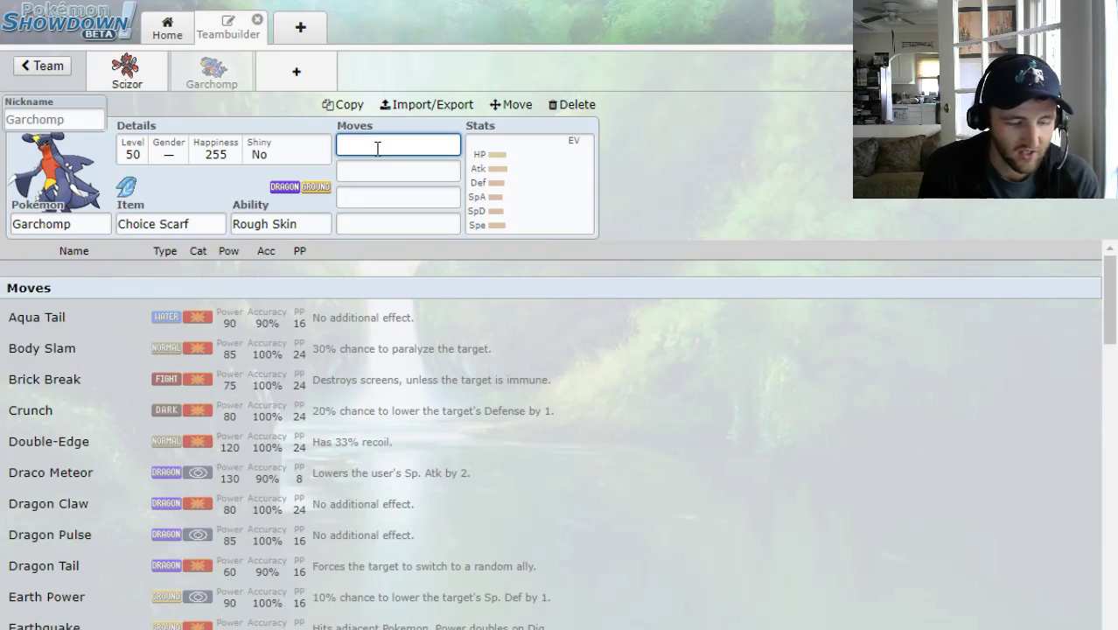
{"action": "type", "text": "ear"}
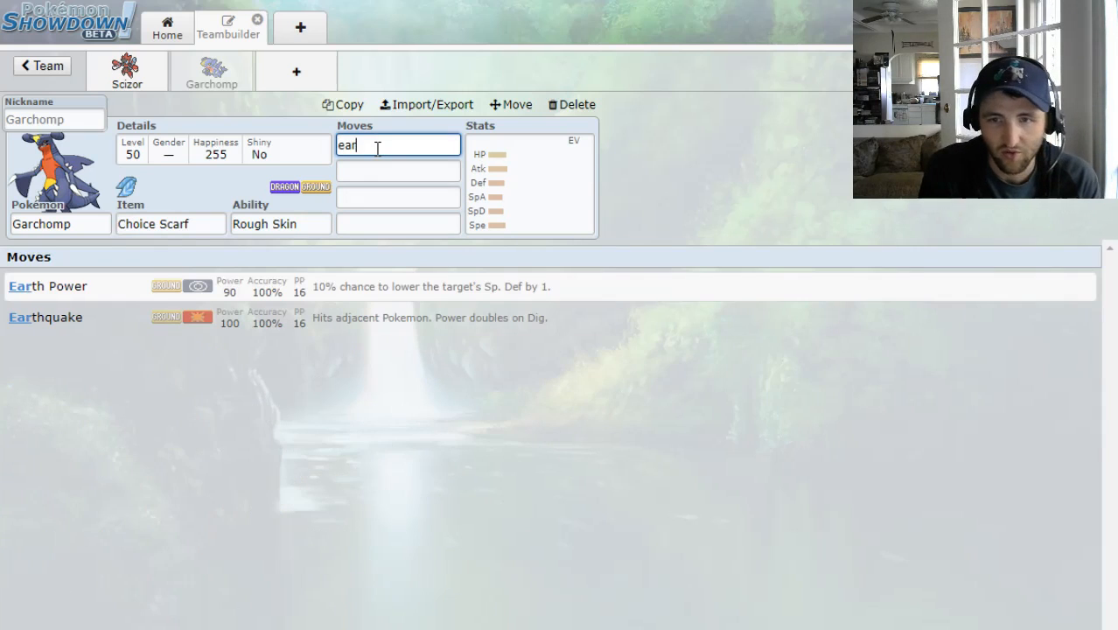
{"action": "left_click", "coordinate": [44, 317]}
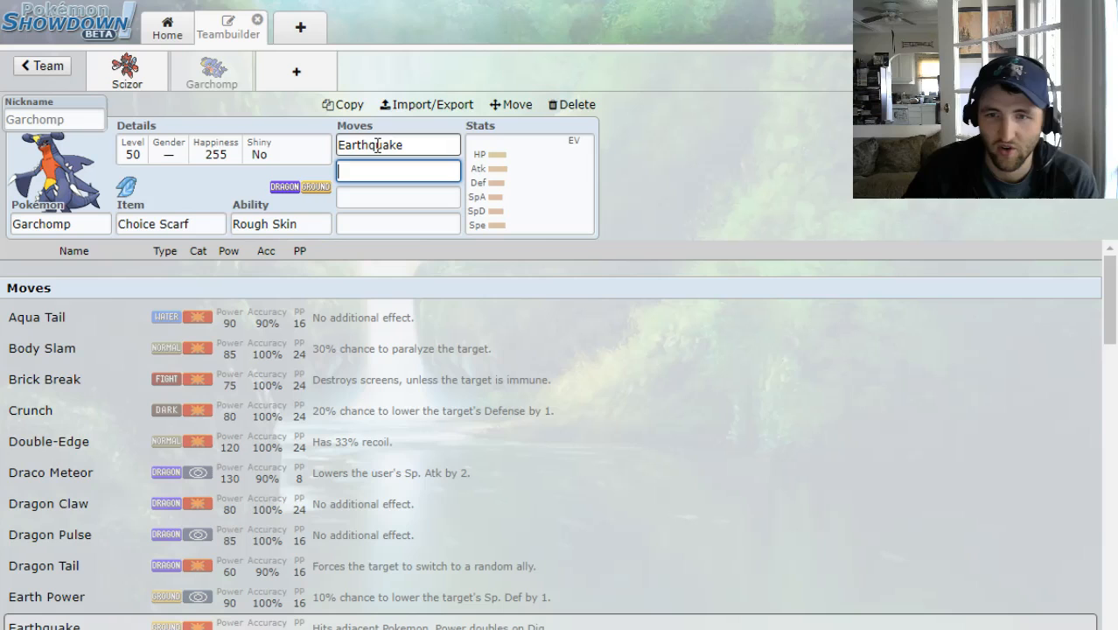
Fill Garchomp's next move slots with Stone Edge and Outrage
{"action": "type", "text": "ou"}
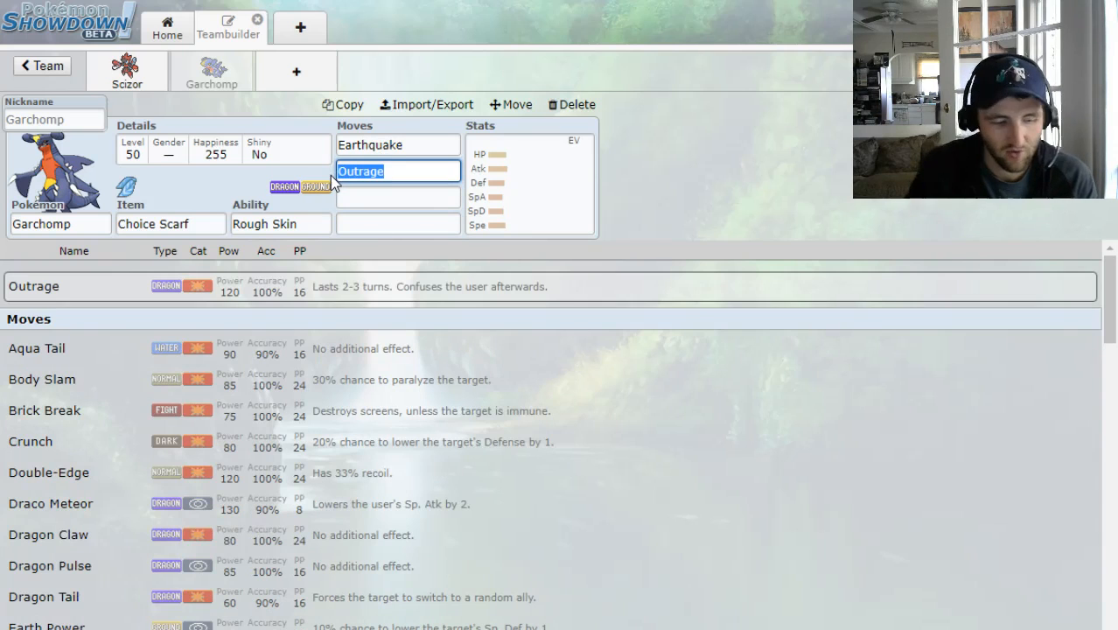
{"action": "type", "text": "Sto"}
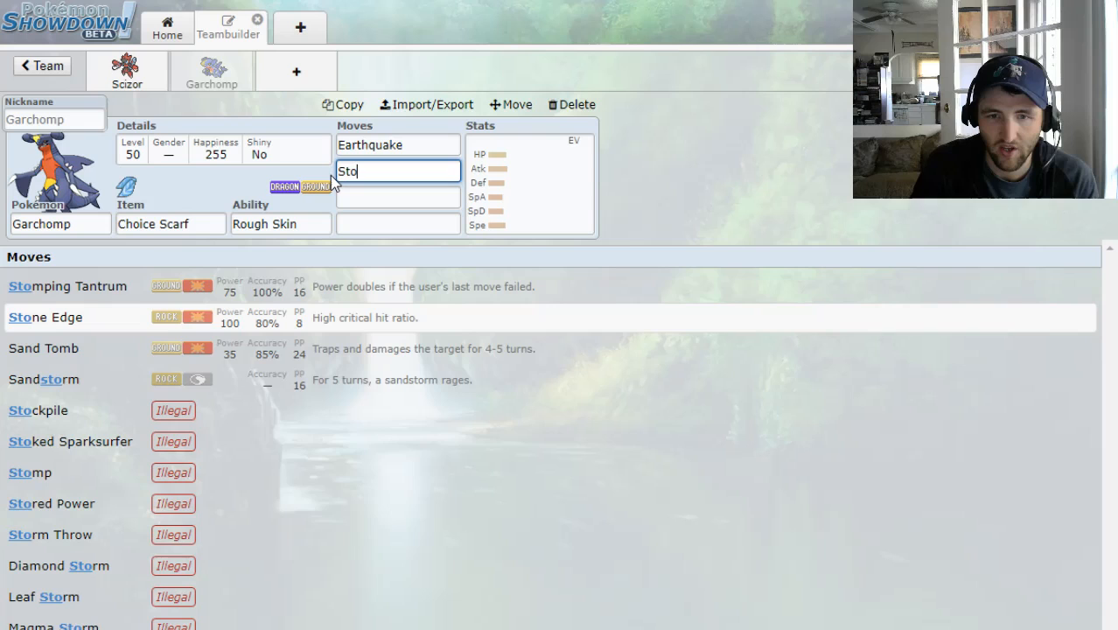
{"action": "left_click", "coordinate": [42, 319]}
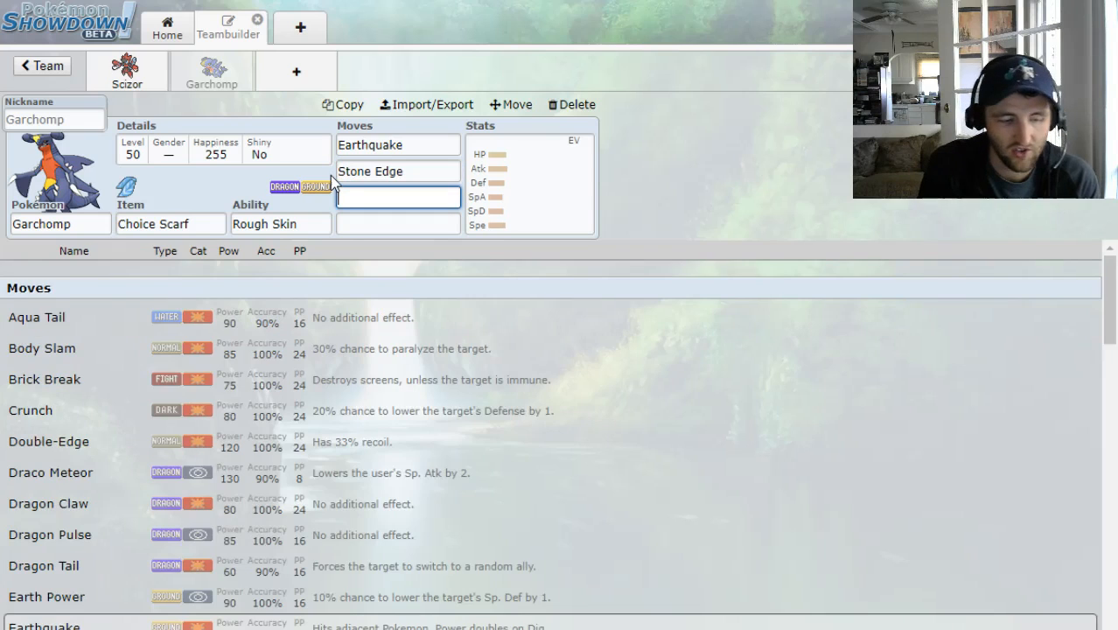
{"action": "type", "text": "Outrage"}
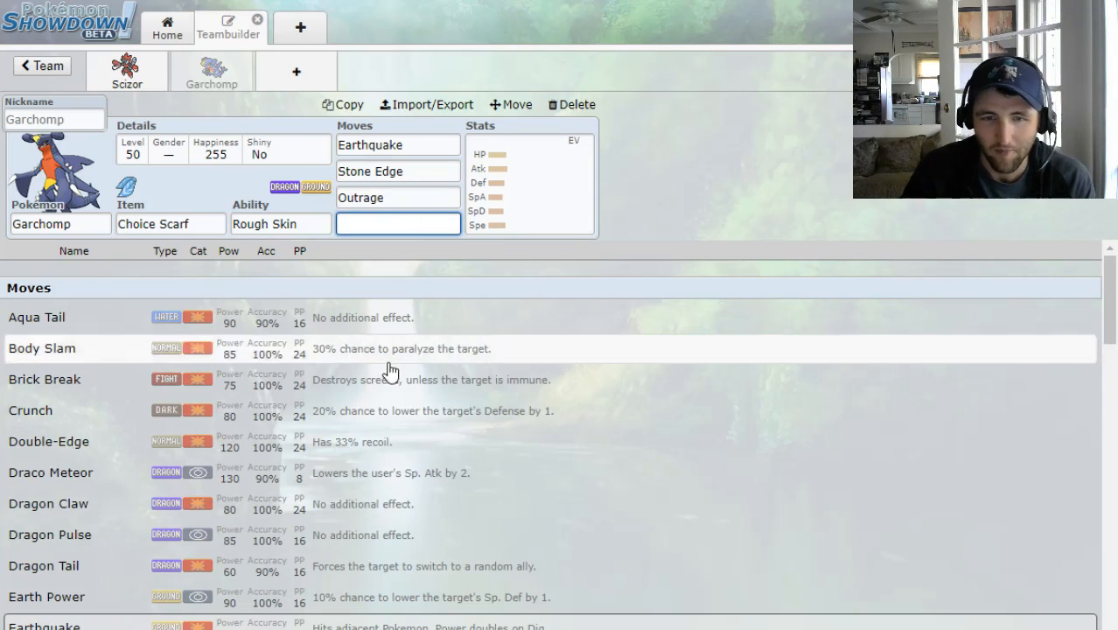
{"action": "mouse_move", "coordinate": [445, 445]}
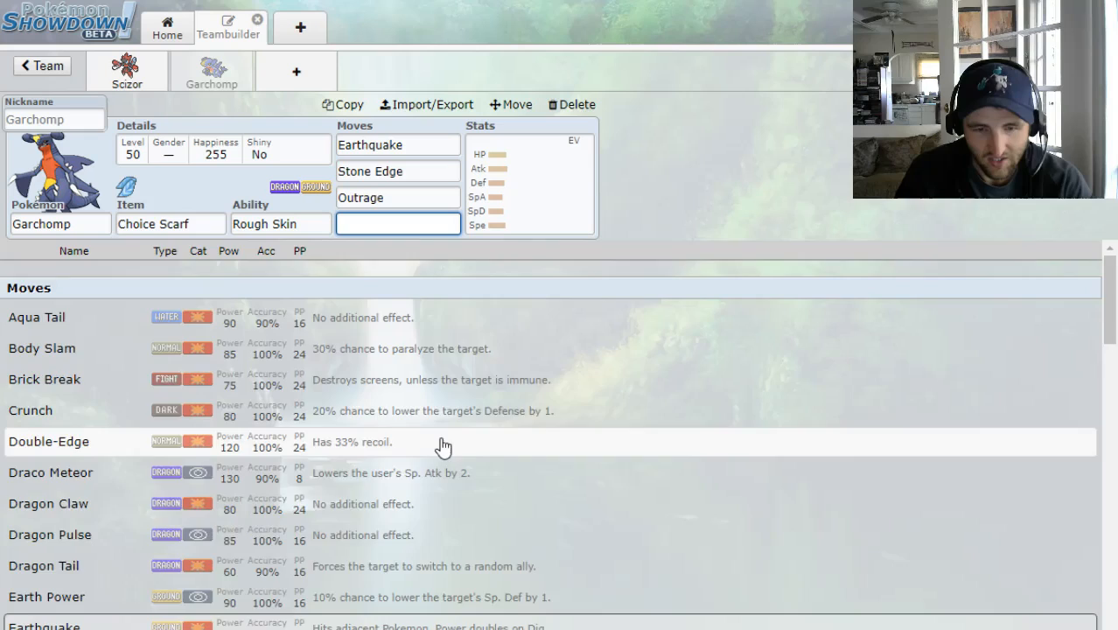
Scroll the move list and make Poison Jab Garchomp's fourth move
{"action": "scroll", "scroll_direction": "down", "scroll_amount": 3}
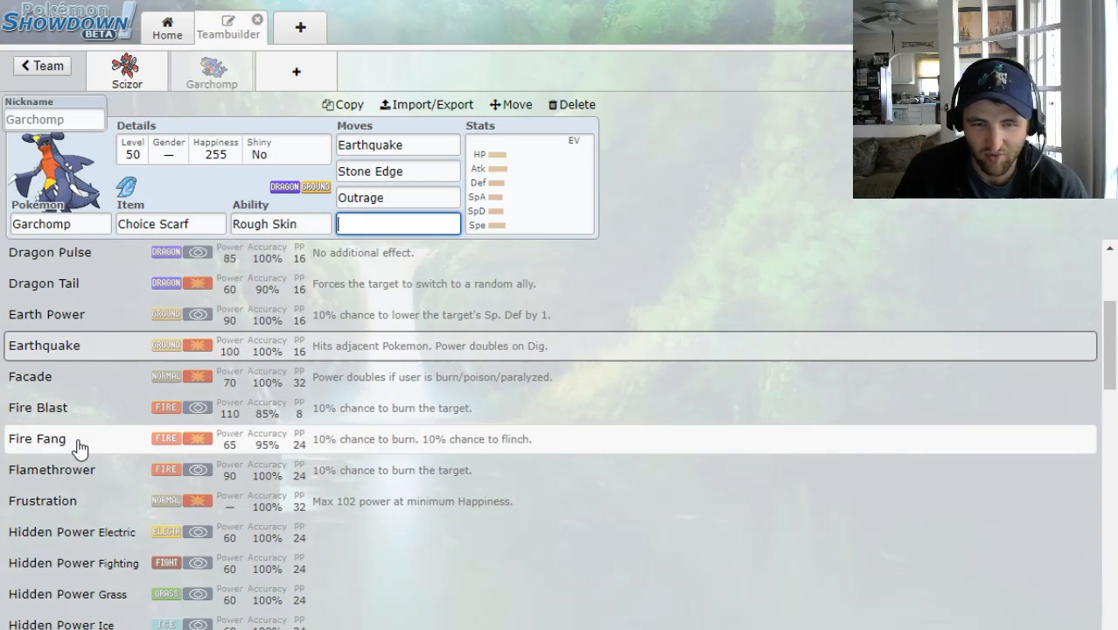
{"action": "scroll", "scroll_direction": "down", "scroll_amount": 3}
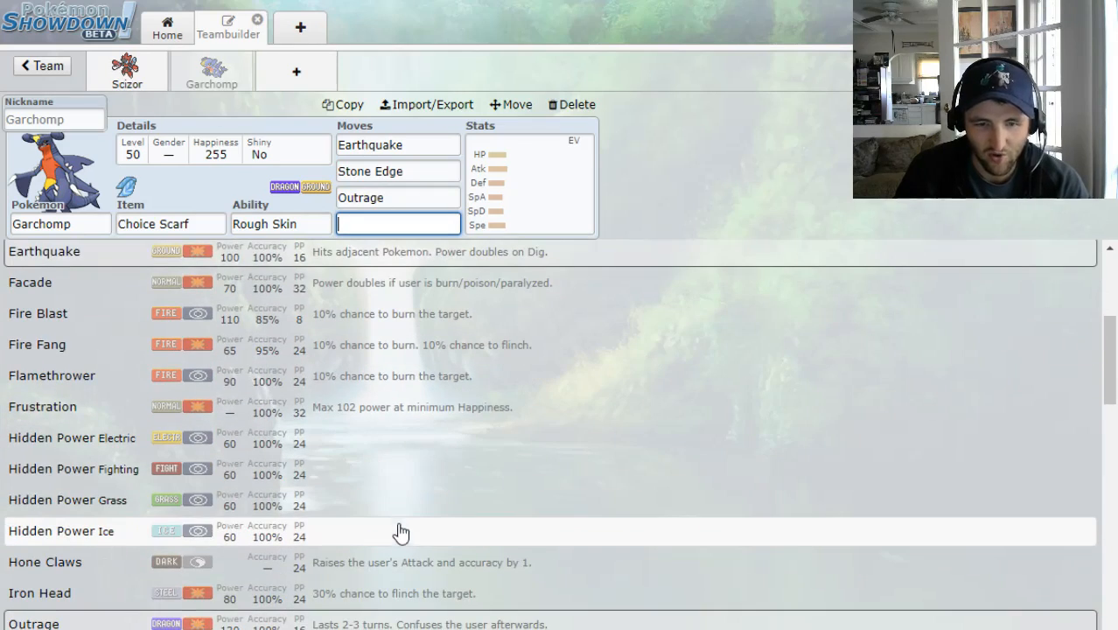
{"action": "scroll", "scroll_direction": "down", "scroll_amount": 3}
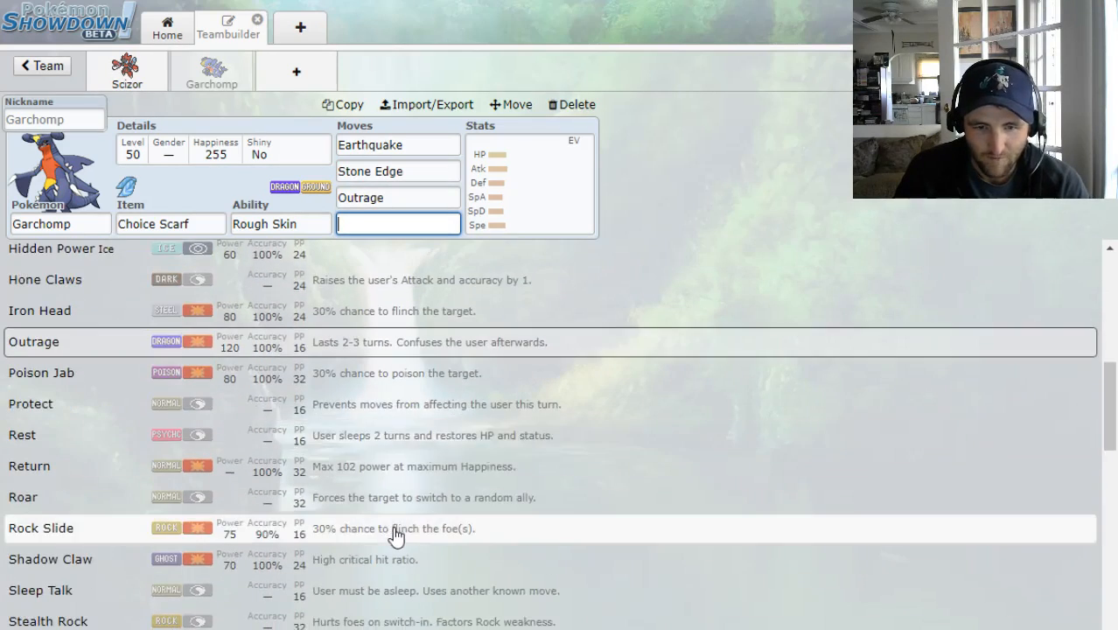
{"action": "scroll", "scroll_direction": "down", "scroll_amount": 3}
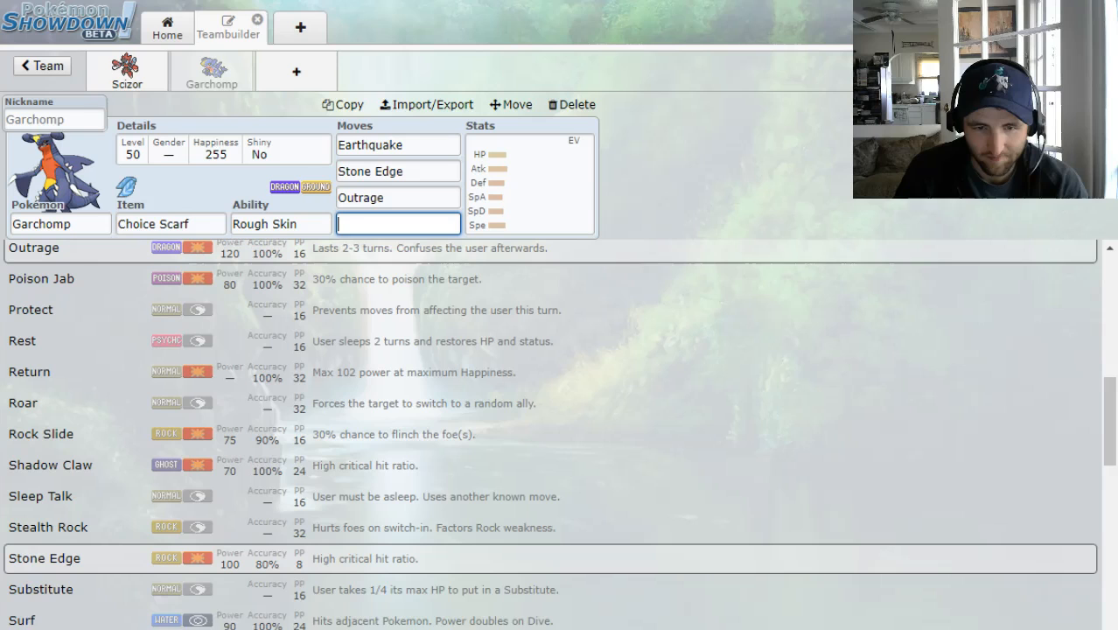
{"action": "mouse_move", "coordinate": [56, 542]}
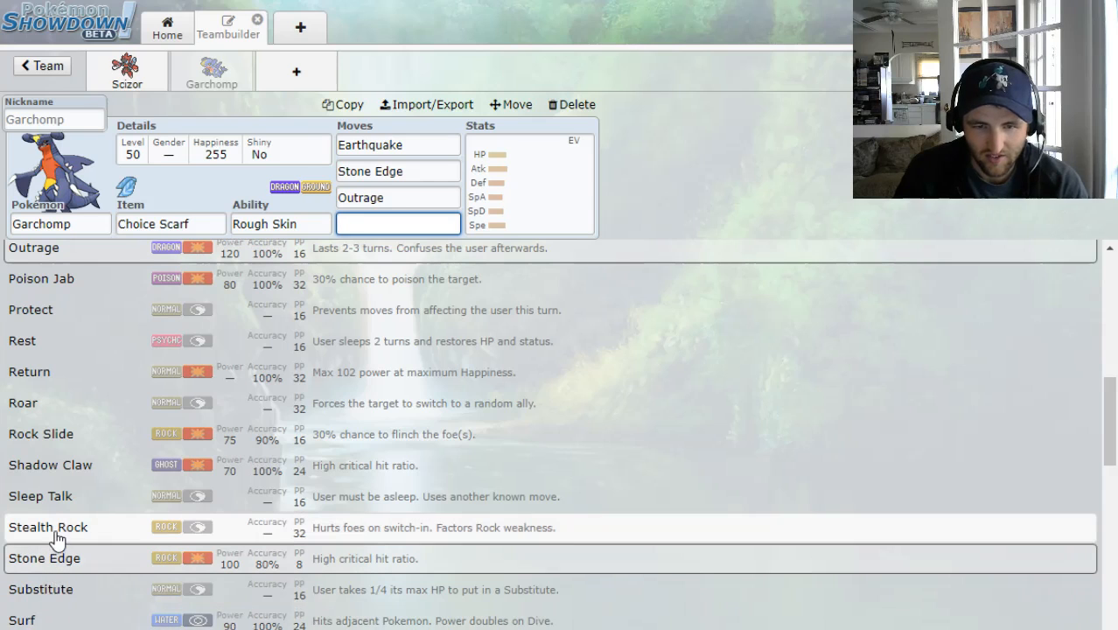
{"action": "scroll", "scroll_direction": "down", "scroll_amount": 3}
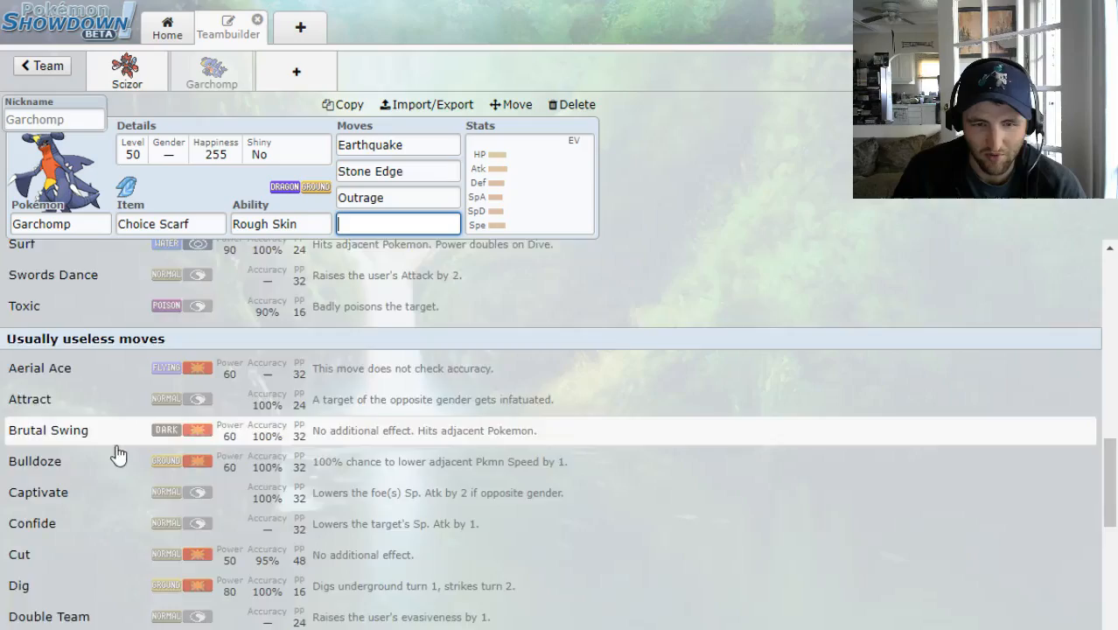
{"action": "scroll", "scroll_direction": "down", "scroll_amount": 3}
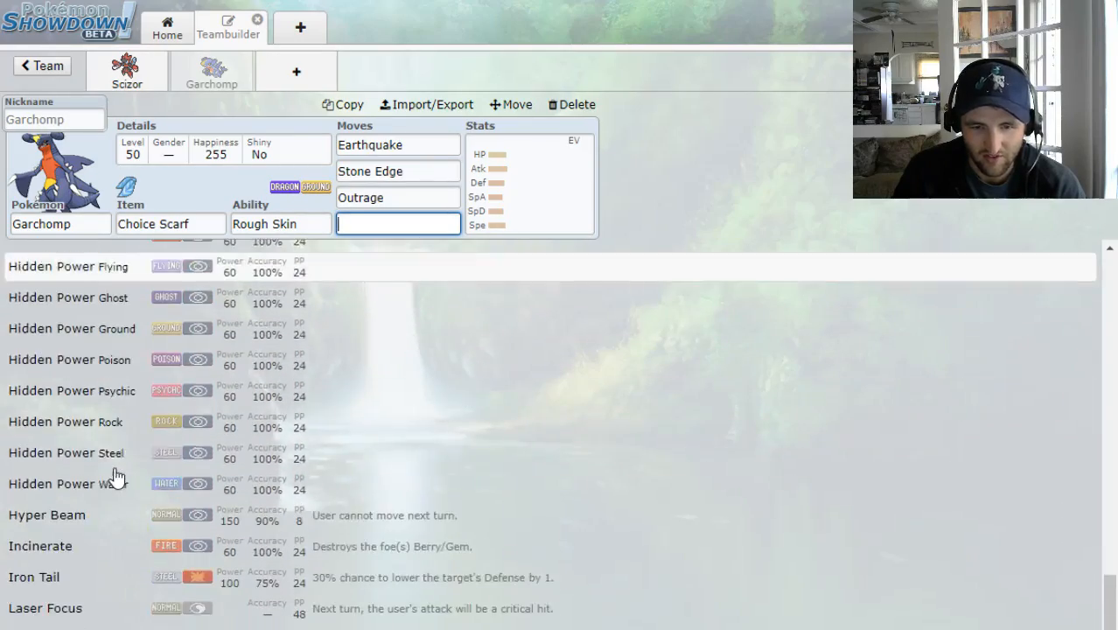
{"action": "scroll", "scroll_direction": "down", "scroll_amount": 3}
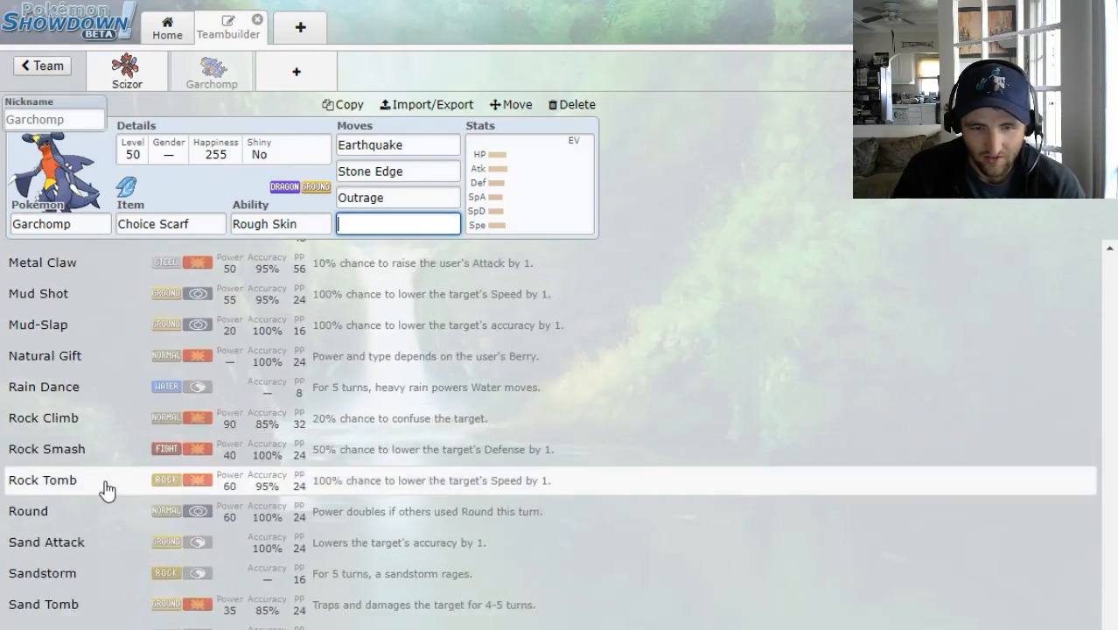
{"action": "scroll", "scroll_direction": "down", "scroll_amount": 3}
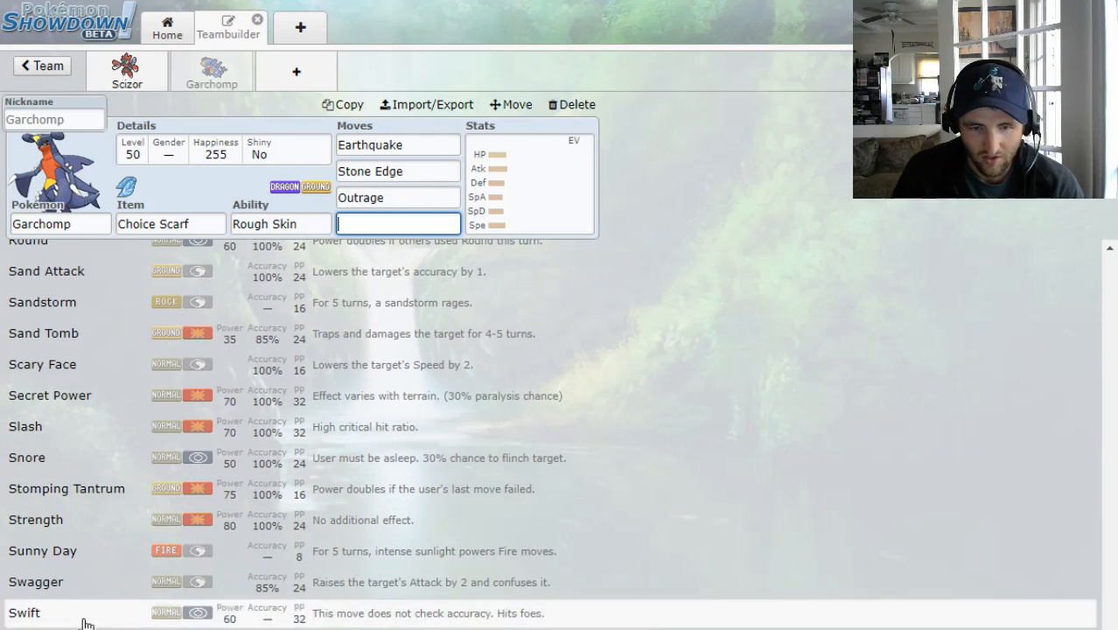
{"action": "mouse_move", "coordinate": [72, 459]}
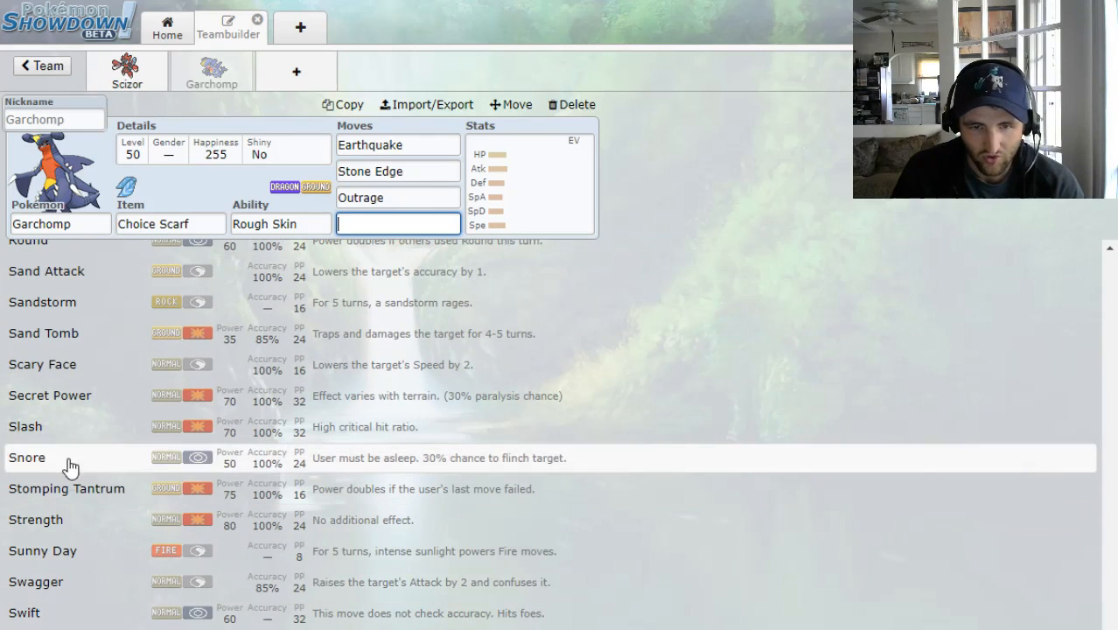
{"action": "scroll", "scroll_direction": "up", "scroll_amount": 3}
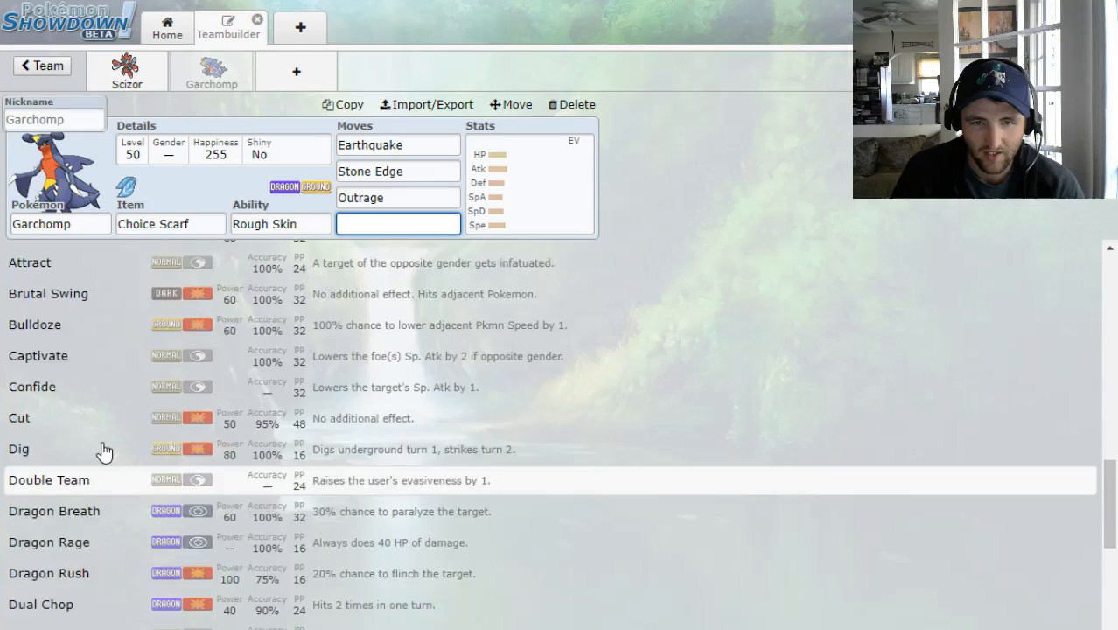
{"action": "scroll", "scroll_direction": "down", "scroll_amount": 3}
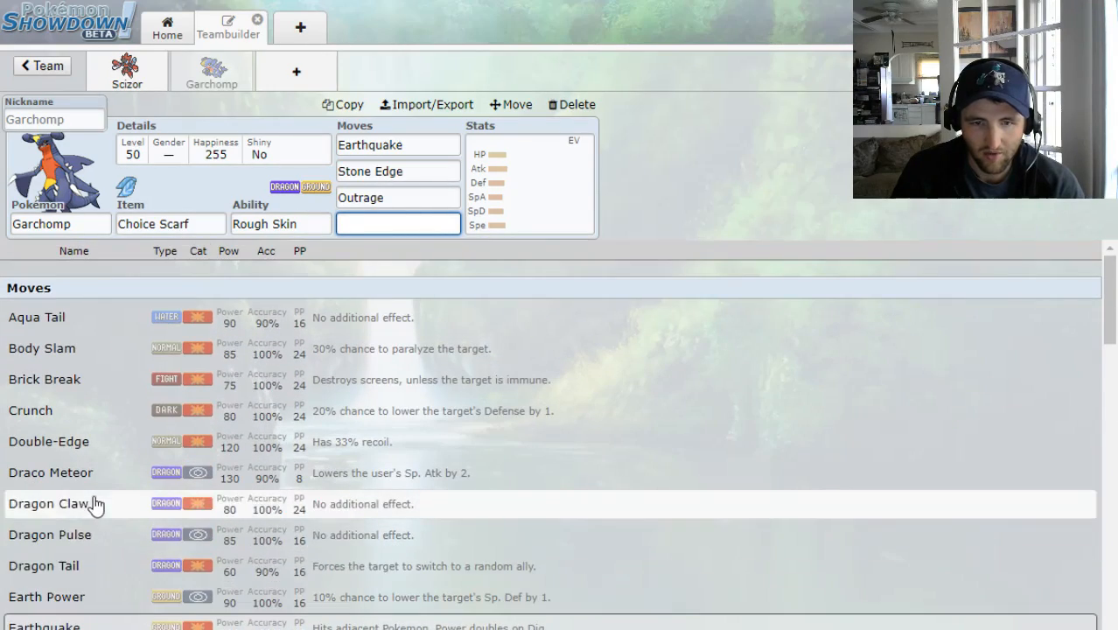
{"action": "mouse_move", "coordinate": [104, 529]}
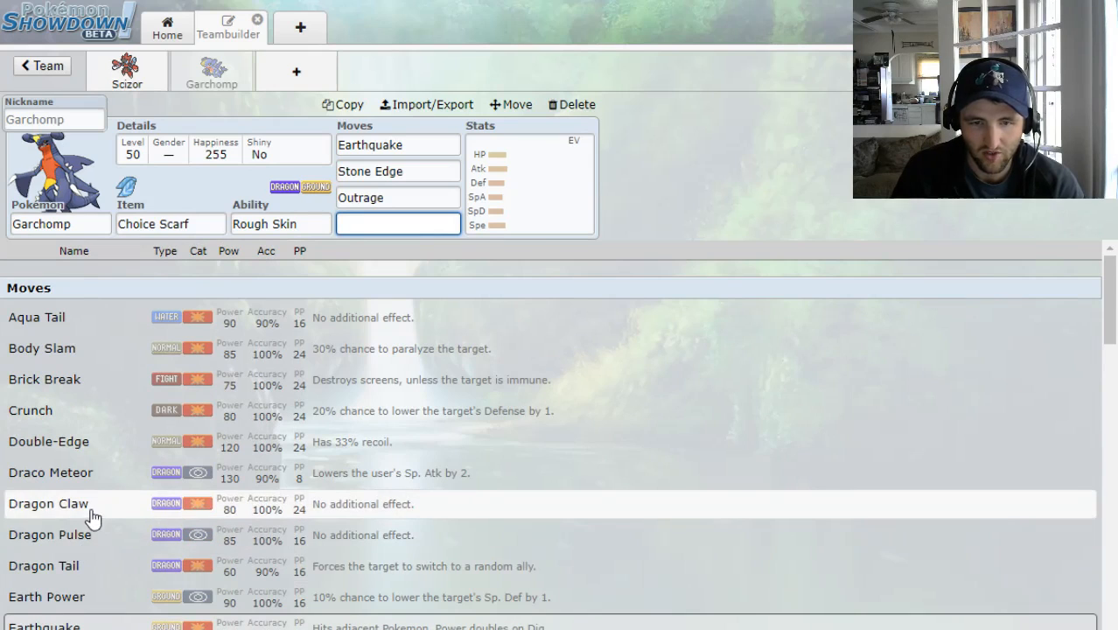
{"action": "scroll", "scroll_direction": "down", "scroll_amount": 3}
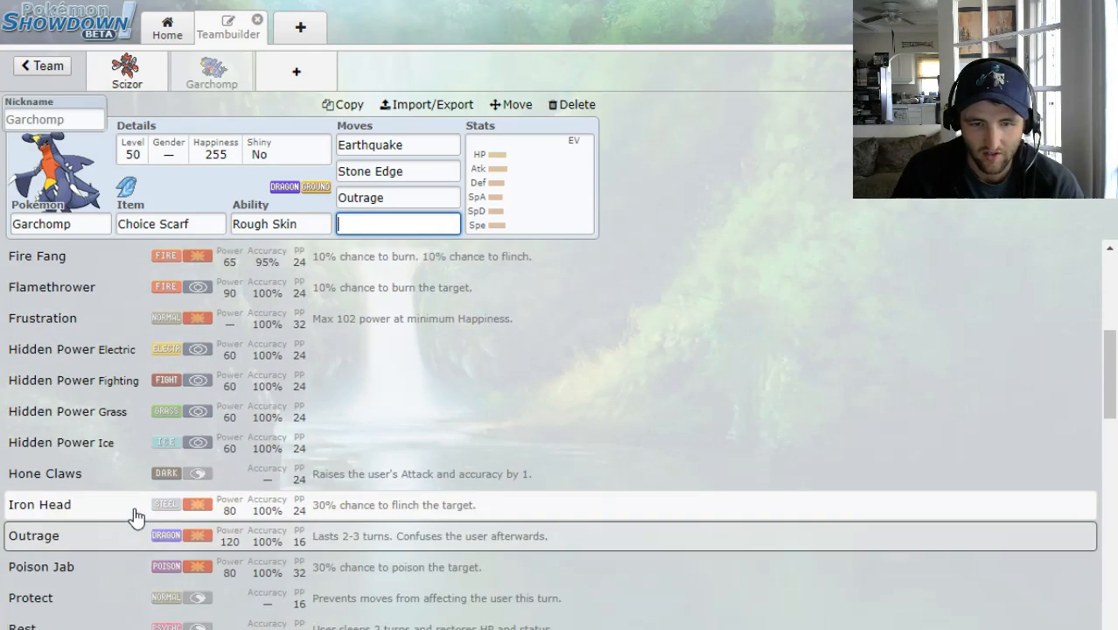
{"action": "scroll", "scroll_direction": "down", "scroll_amount": 3}
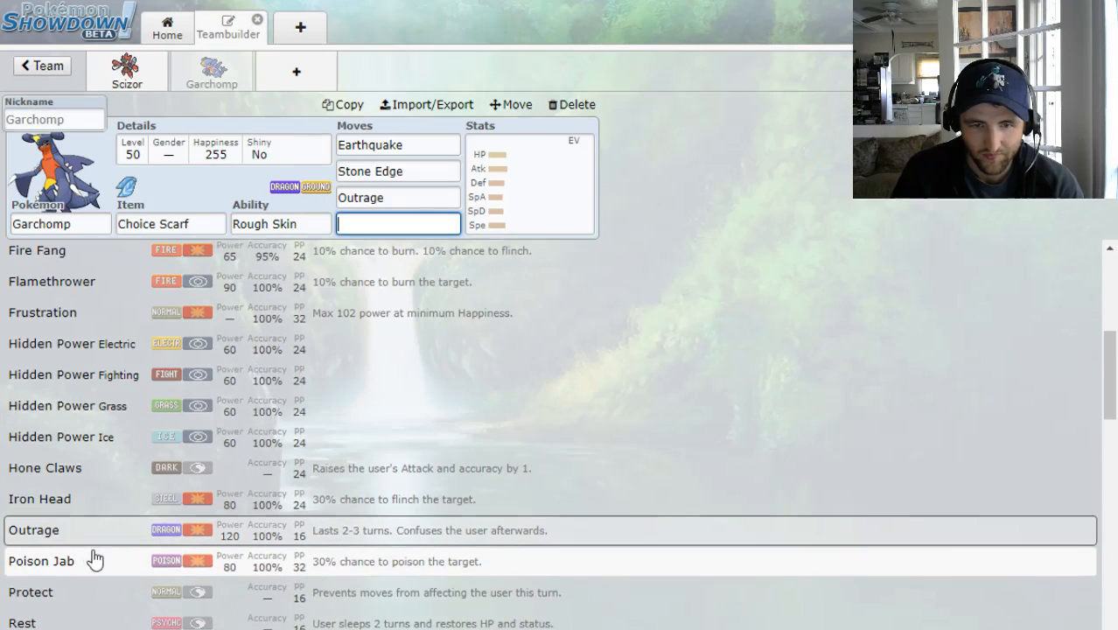
{"action": "mouse_move", "coordinate": [84, 507]}
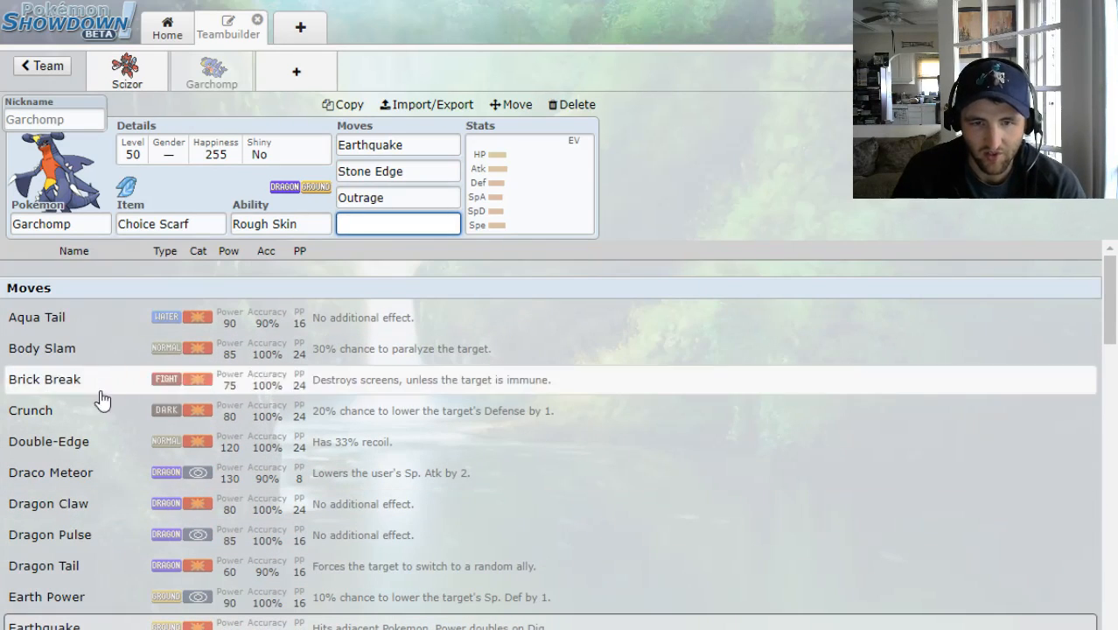
{"action": "mouse_move", "coordinate": [108, 427]}
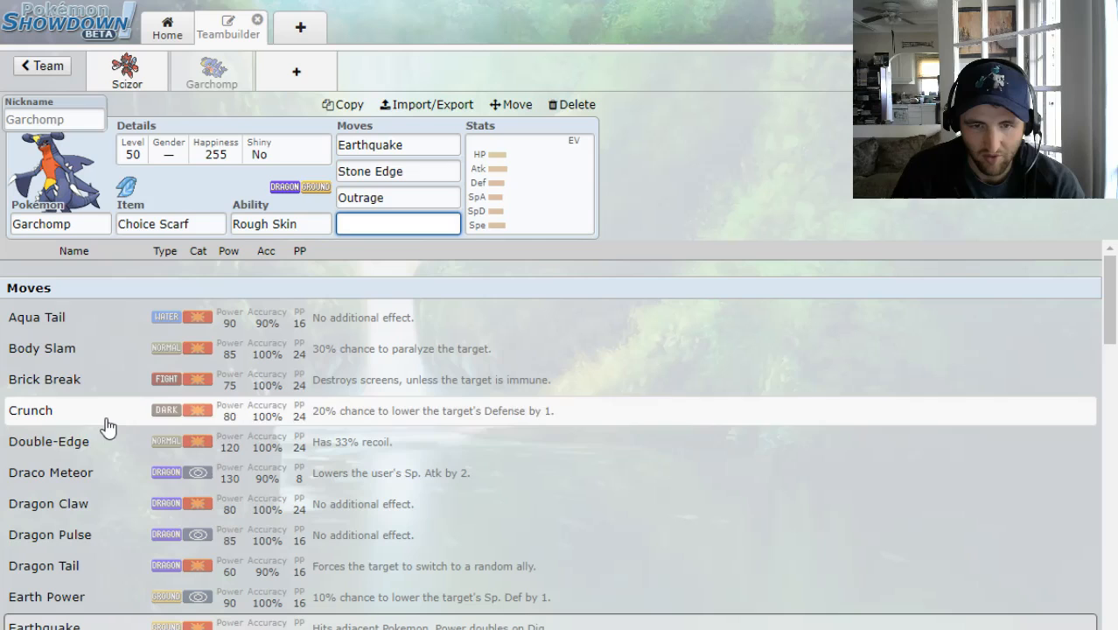
{"action": "mouse_move", "coordinate": [106, 490]}
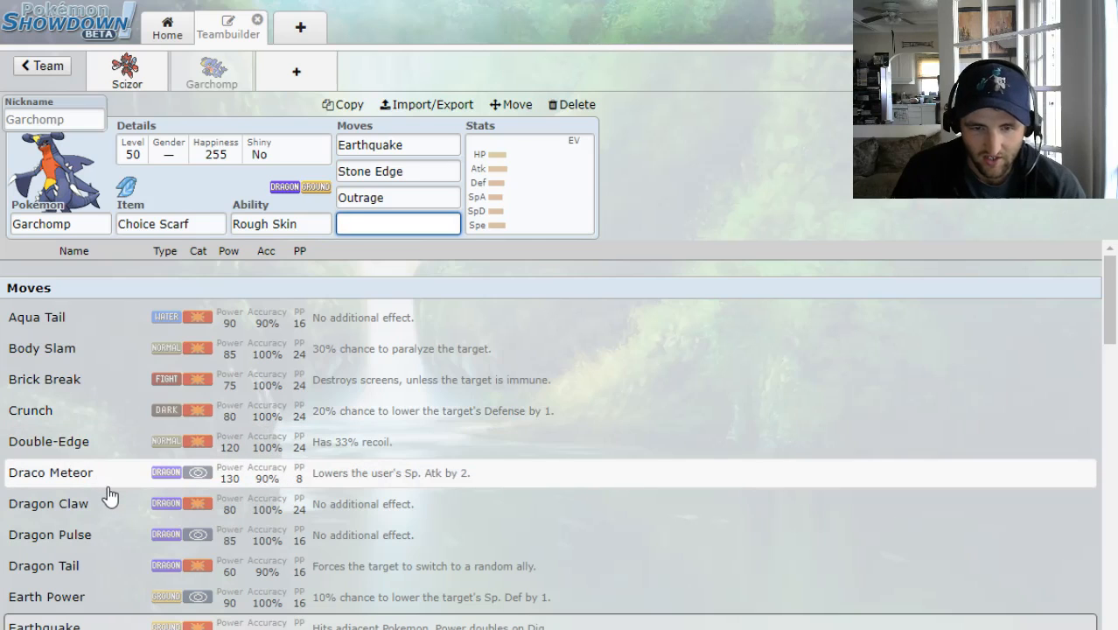
{"action": "scroll", "scroll_direction": "down", "scroll_amount": 3}
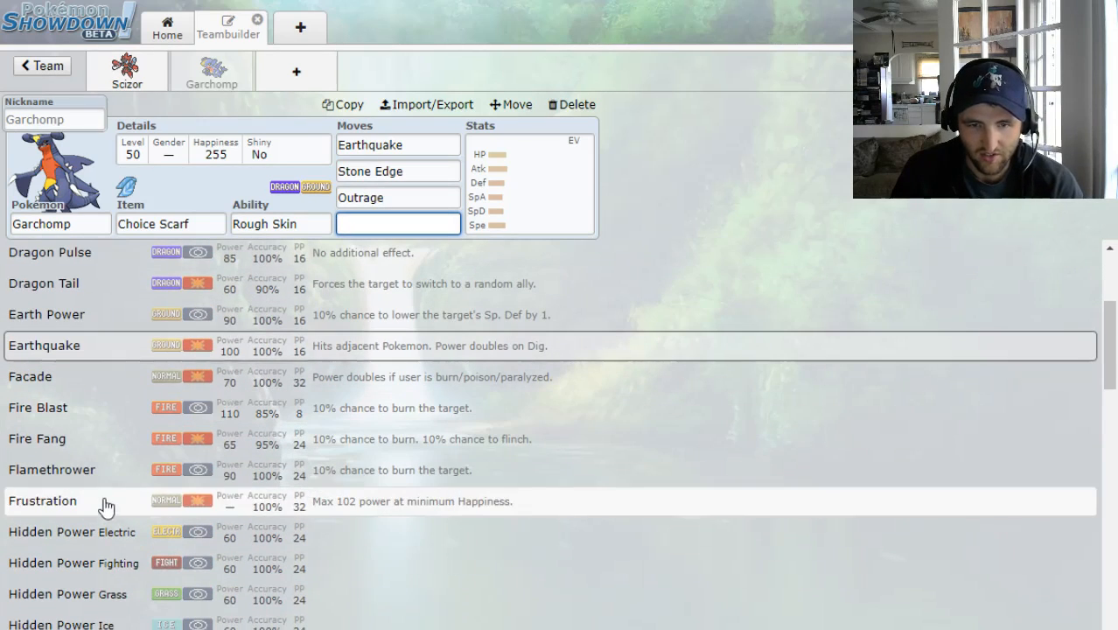
{"action": "scroll", "scroll_direction": "down", "scroll_amount": 3}
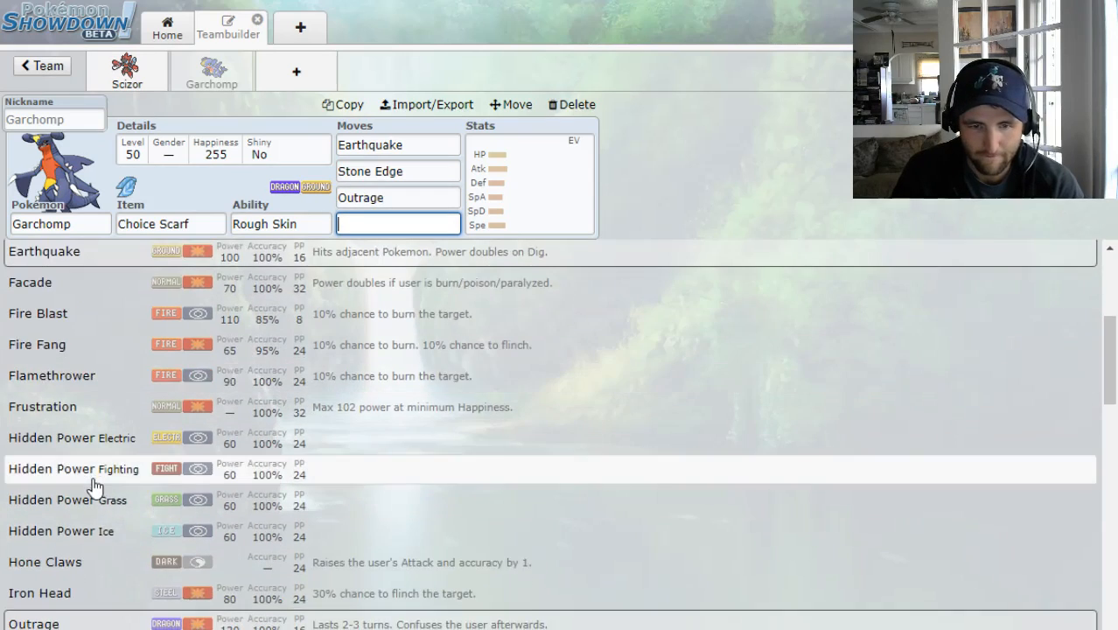
{"action": "scroll", "scroll_direction": "down", "scroll_amount": 3}
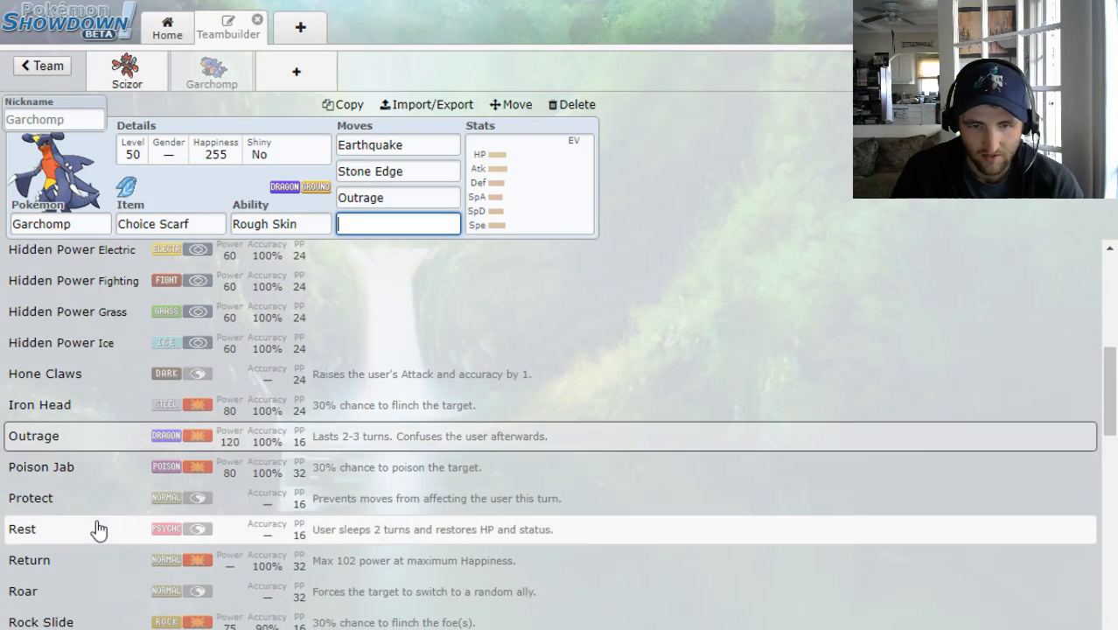
{"action": "left_click", "coordinate": [42, 467]}
{"action": "type", "text": "4"}
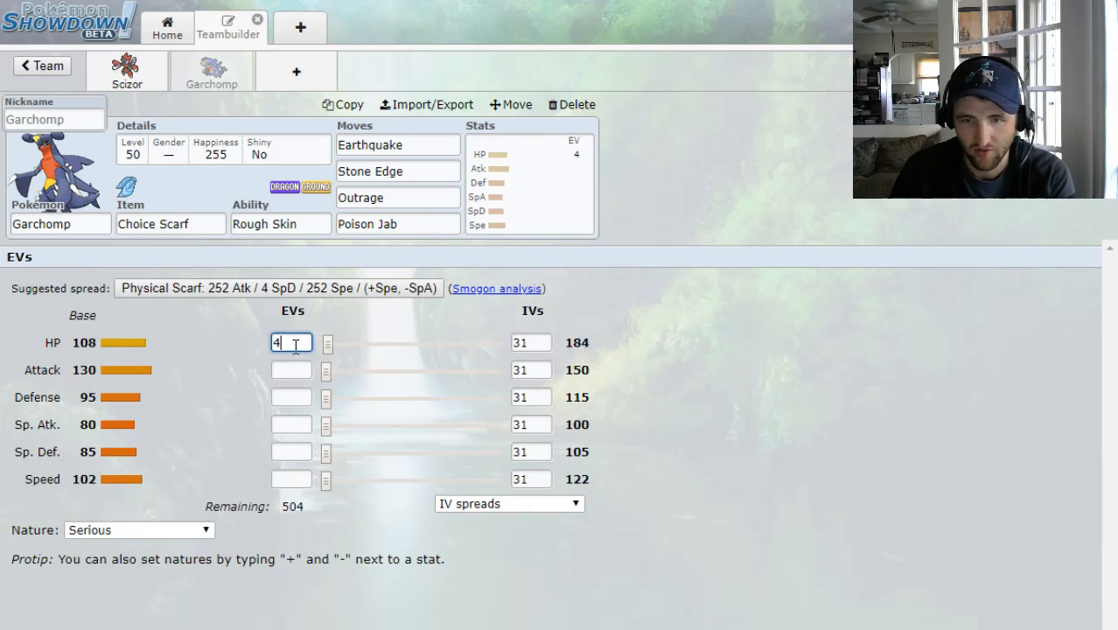
Enter 252 EVs for Garchomp's 4 HP / 252 Atk / 252 Spe Adamant spread
{"action": "left_click", "coordinate": [291, 425]}
{"action": "type", "text": "252"}
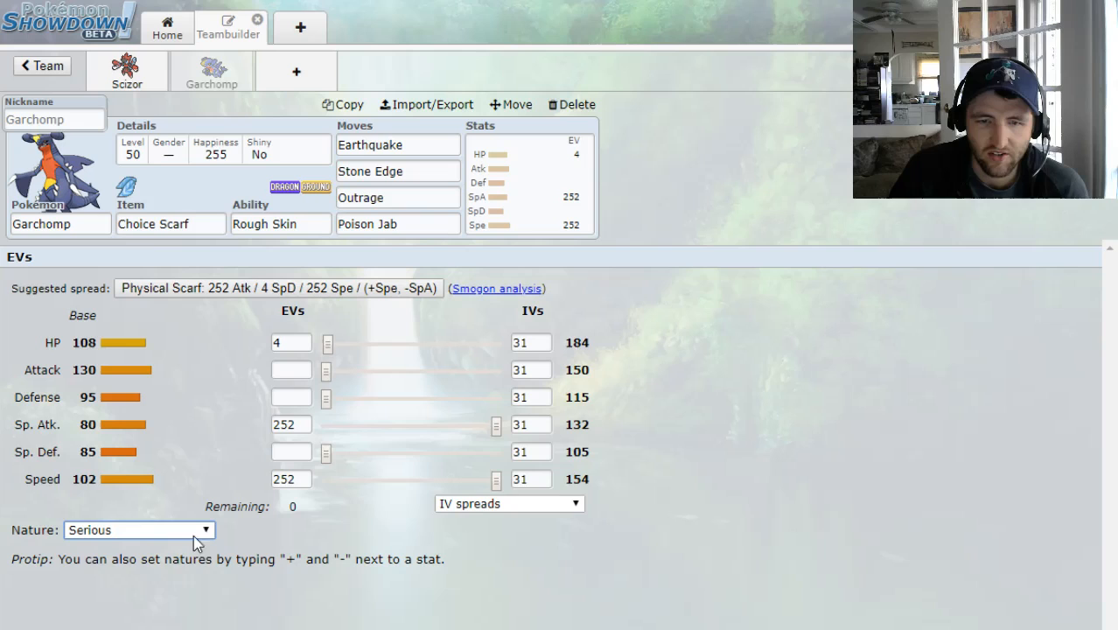
{"action": "mouse_move", "coordinate": [98, 556]}
{"action": "type", "text": "+"}
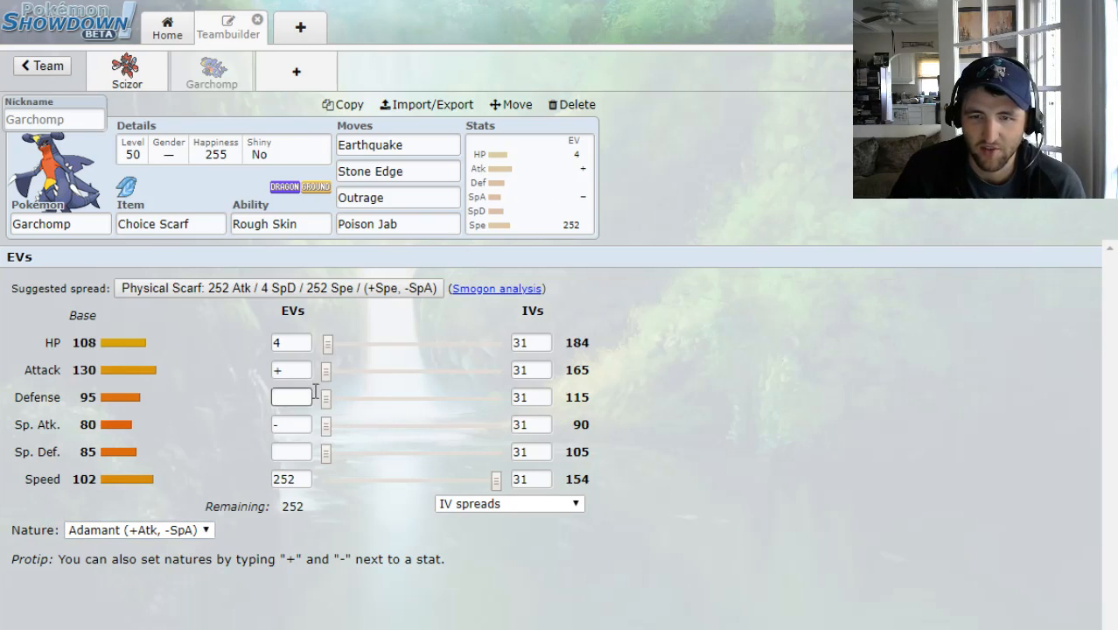
{"action": "type", "text": "252"}
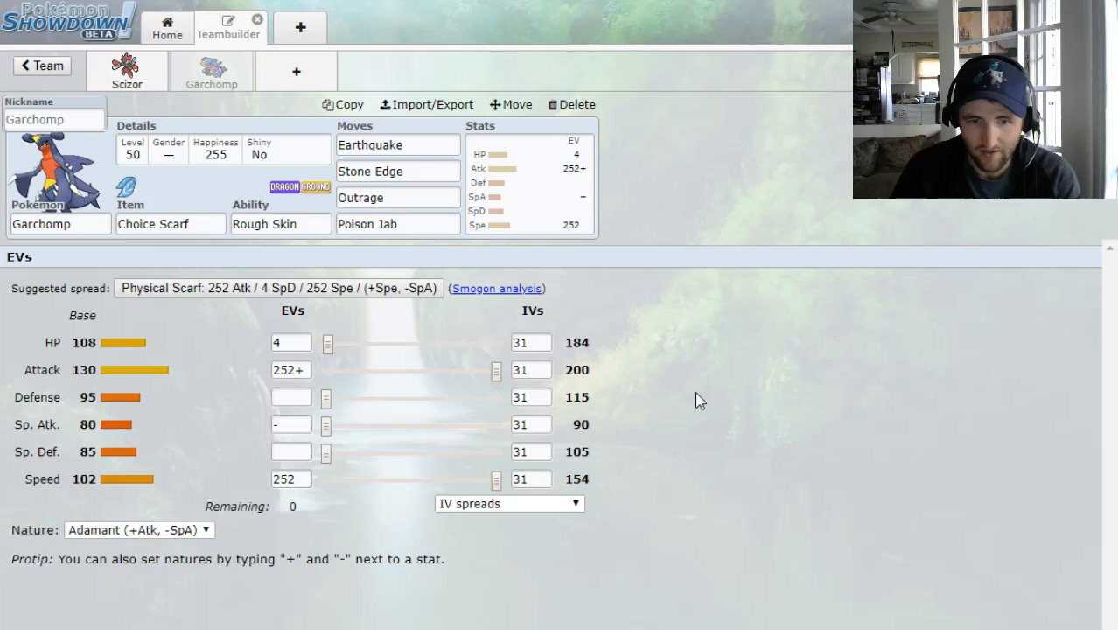
{"action": "mouse_move", "coordinate": [697, 422]}
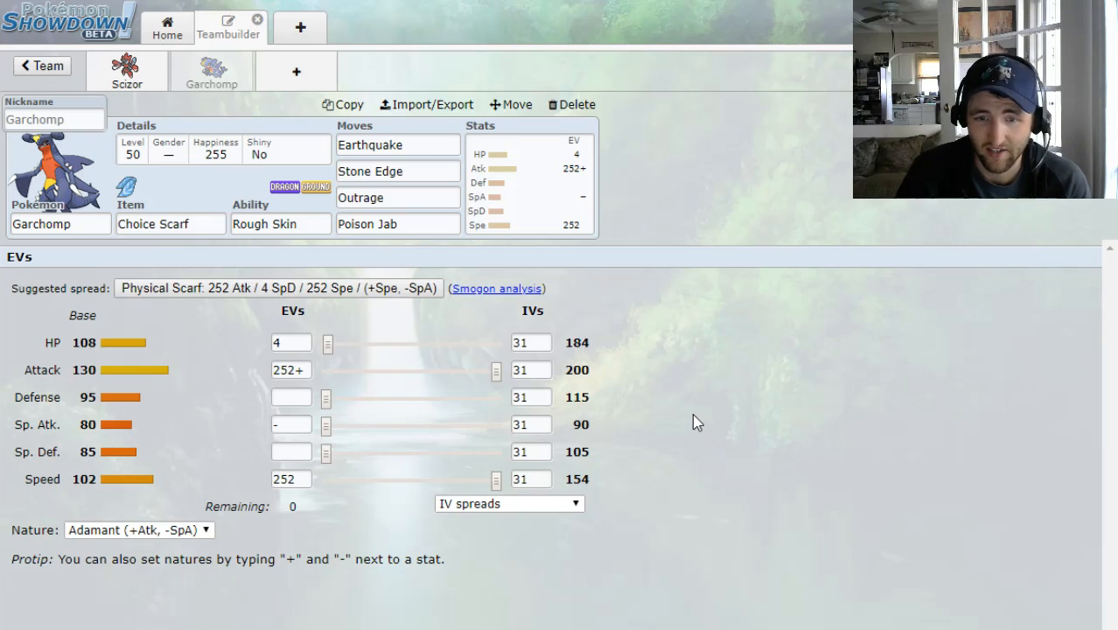
{"action": "mouse_move", "coordinate": [741, 389]}
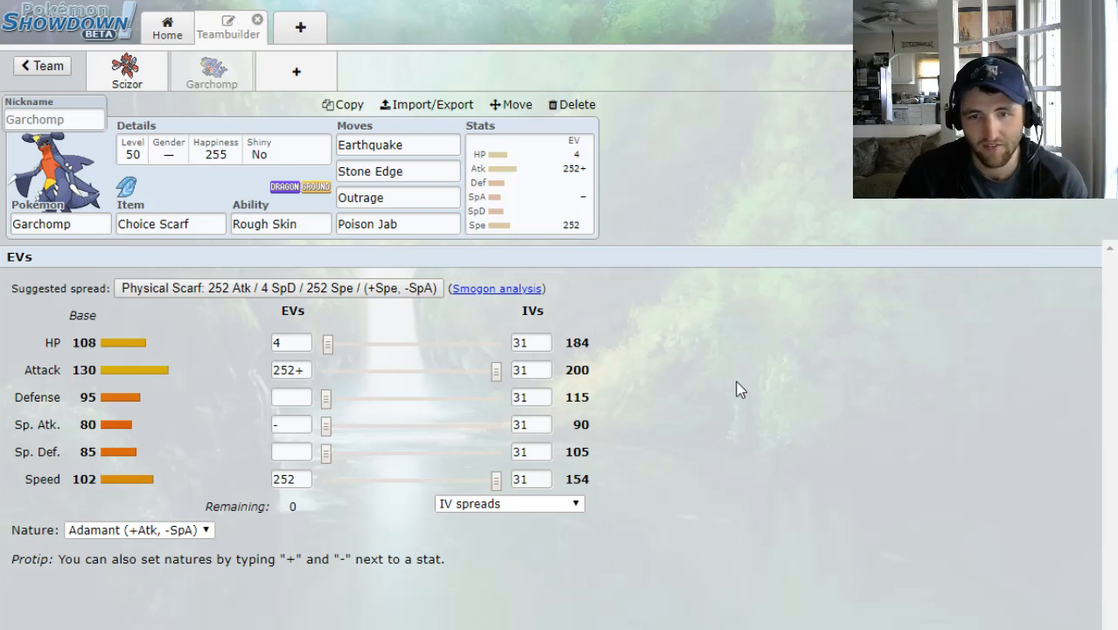
{"action": "mouse_move", "coordinate": [726, 410]}
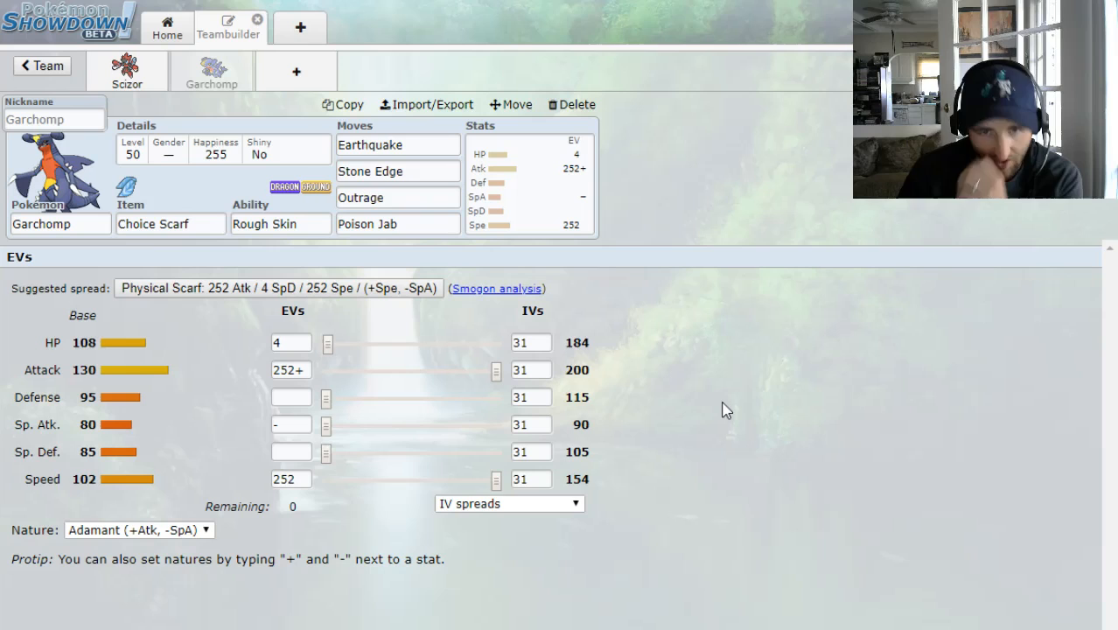
{"action": "mouse_move", "coordinate": [760, 395]}
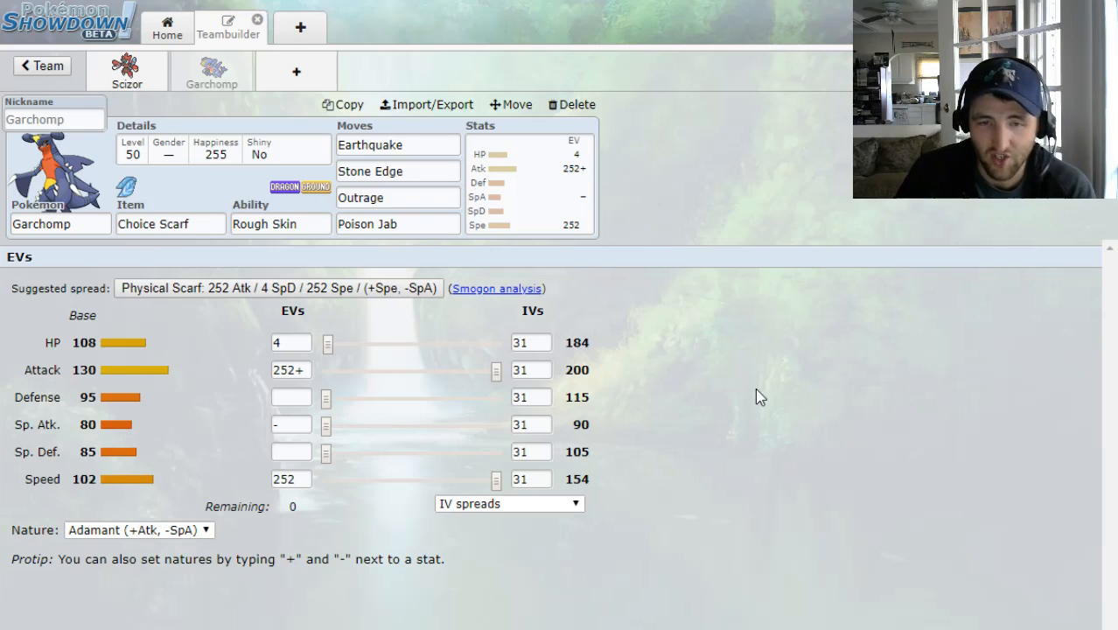
{"action": "mouse_move", "coordinate": [791, 380]}
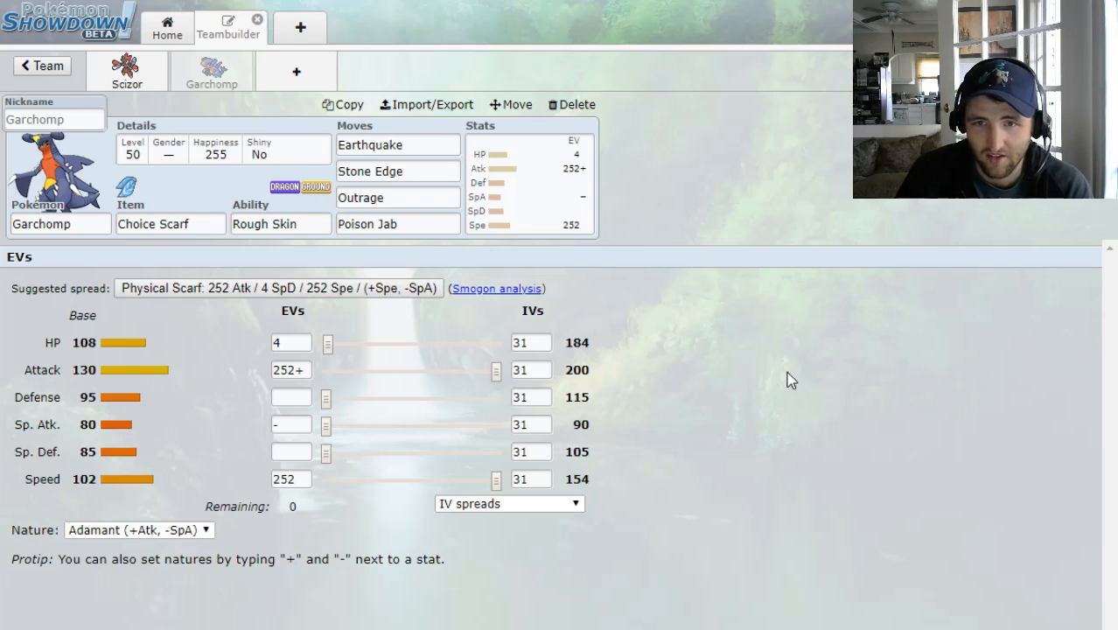
{"action": "mouse_move", "coordinate": [798, 280]}
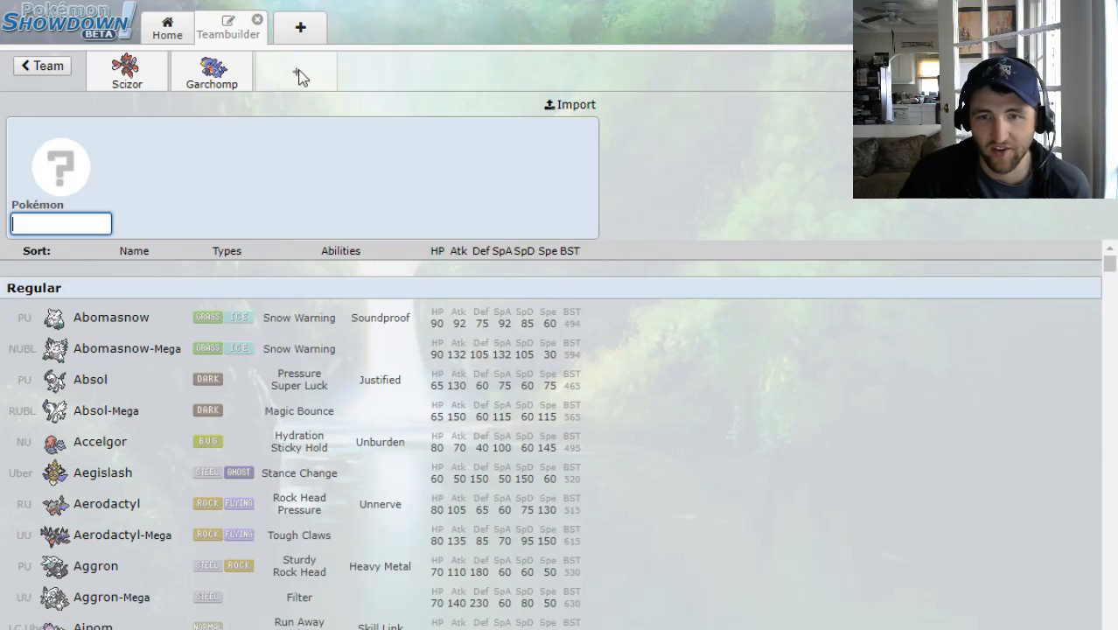
Add Tapu Fini with Misty Surge holding Waterium Z
{"action": "type", "text": "tap"}
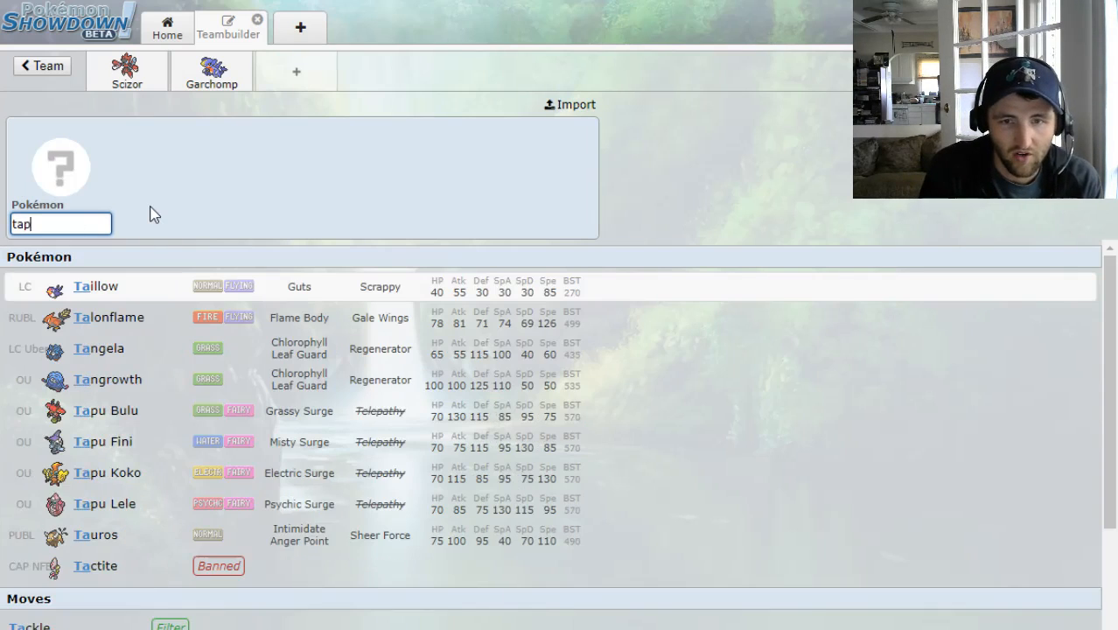
{"action": "left_click", "coordinate": [101, 441]}
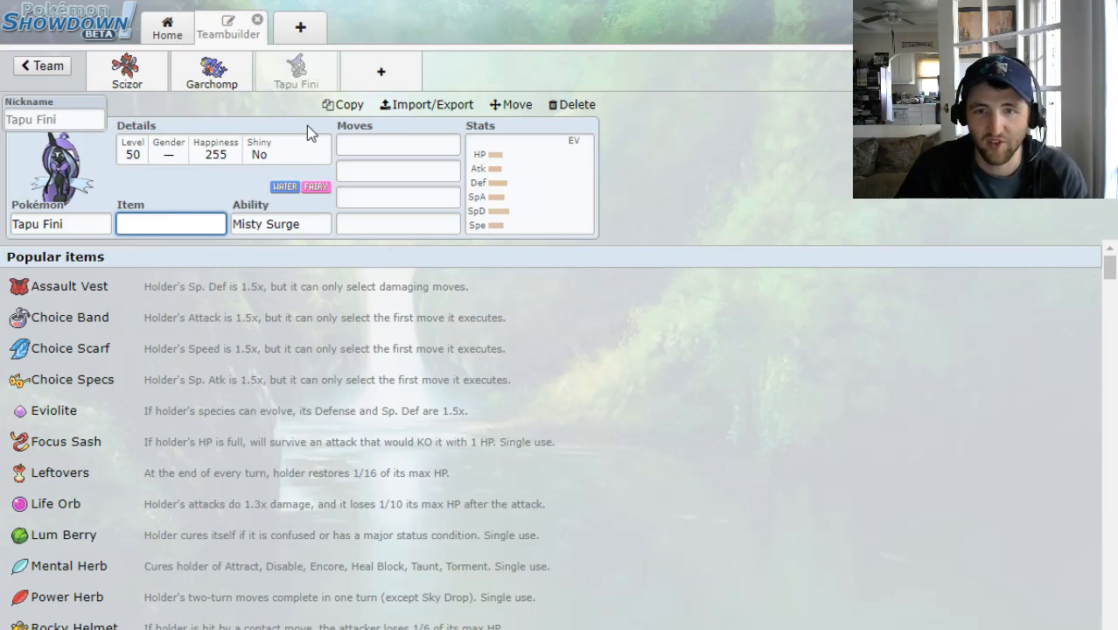
{"action": "mouse_move", "coordinate": [705, 181]}
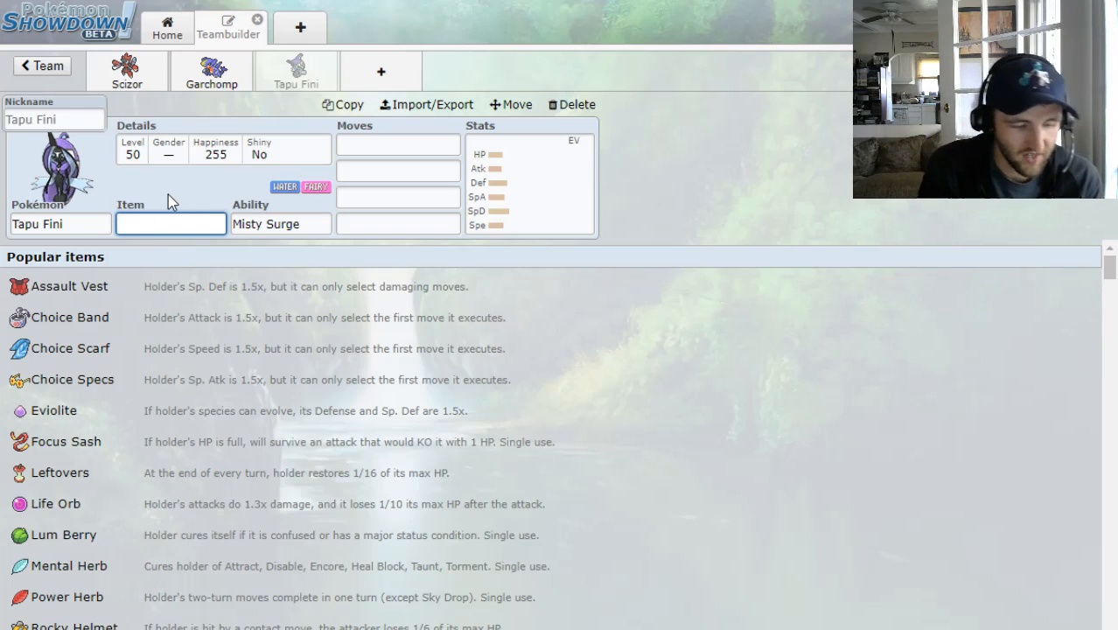
{"action": "type", "text": "h"}
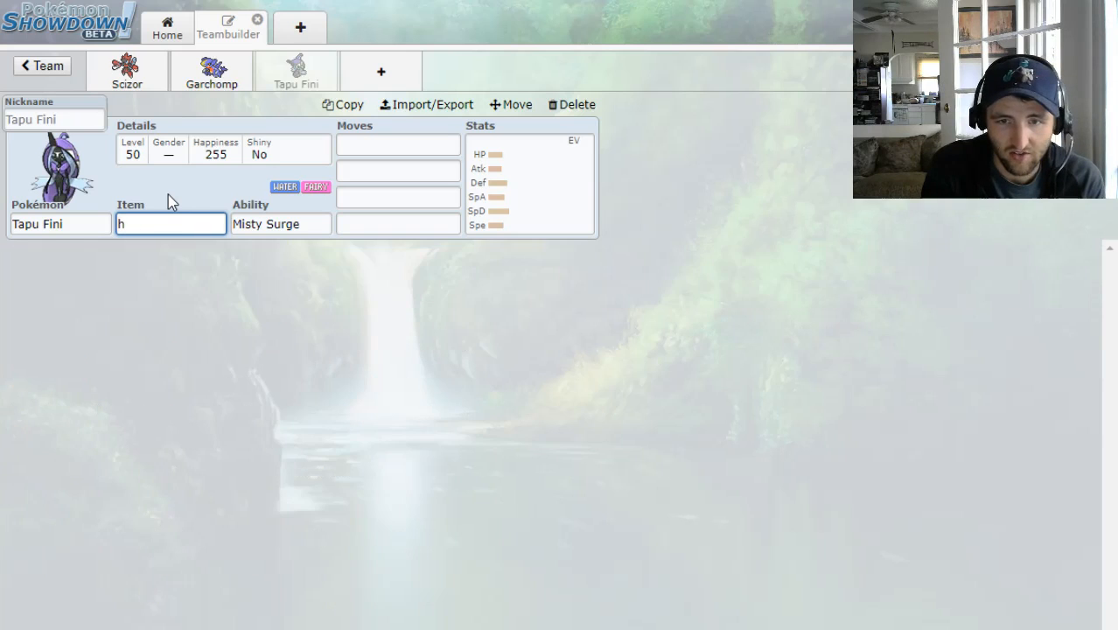
{"action": "type", "text": "wat"}
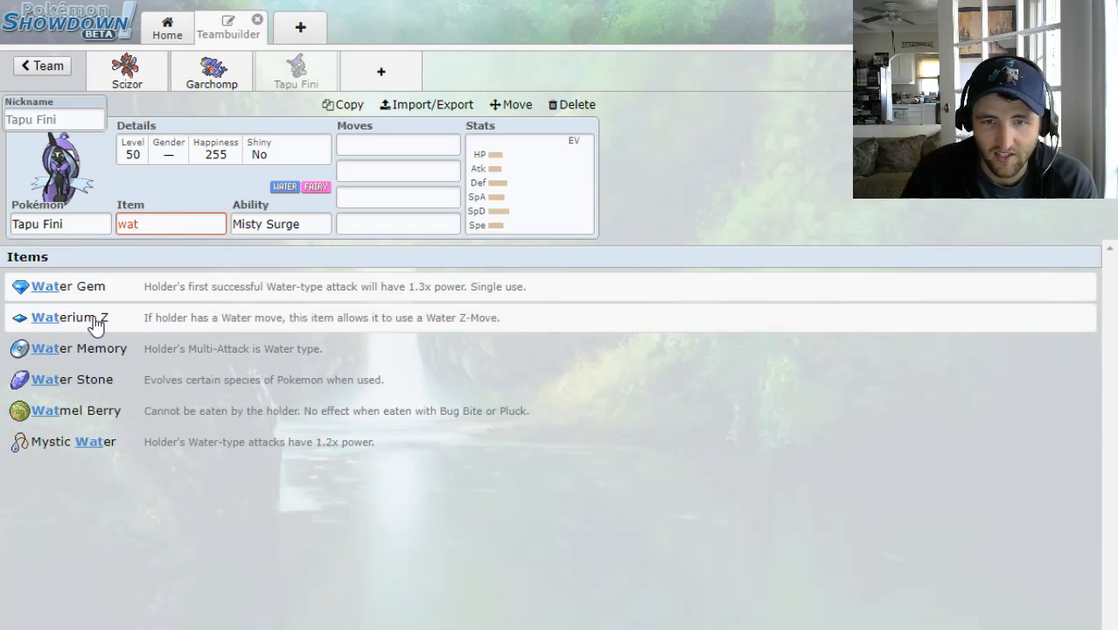
{"action": "left_click", "coordinate": [66, 317]}
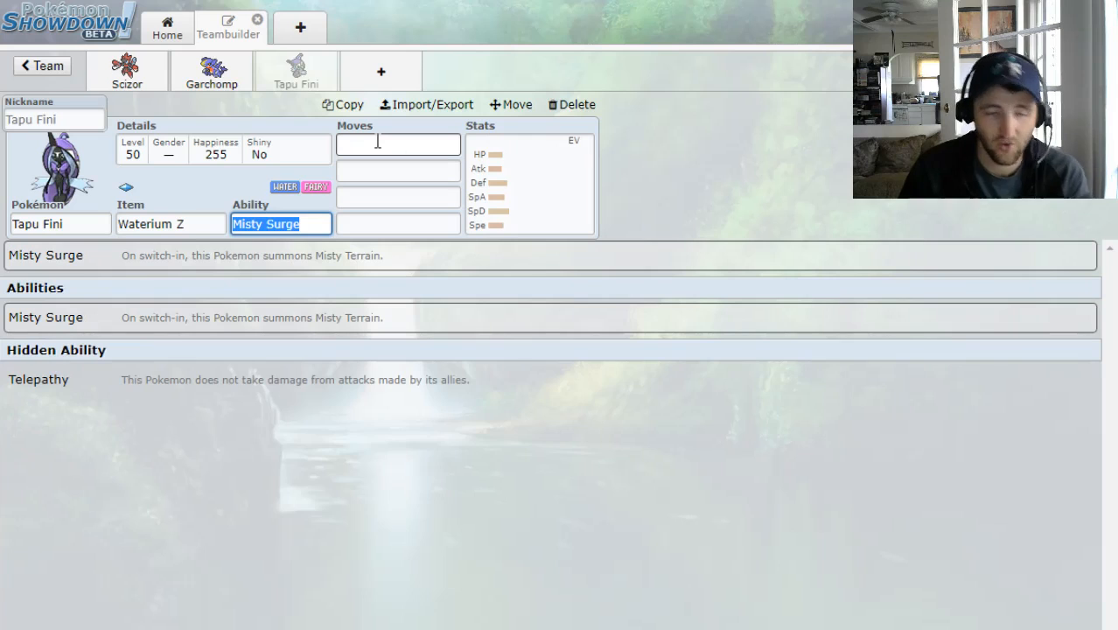
Start Tapu Fini's moves with Nature's Madness and Moonblast
{"action": "left_click", "coordinate": [398, 144]}
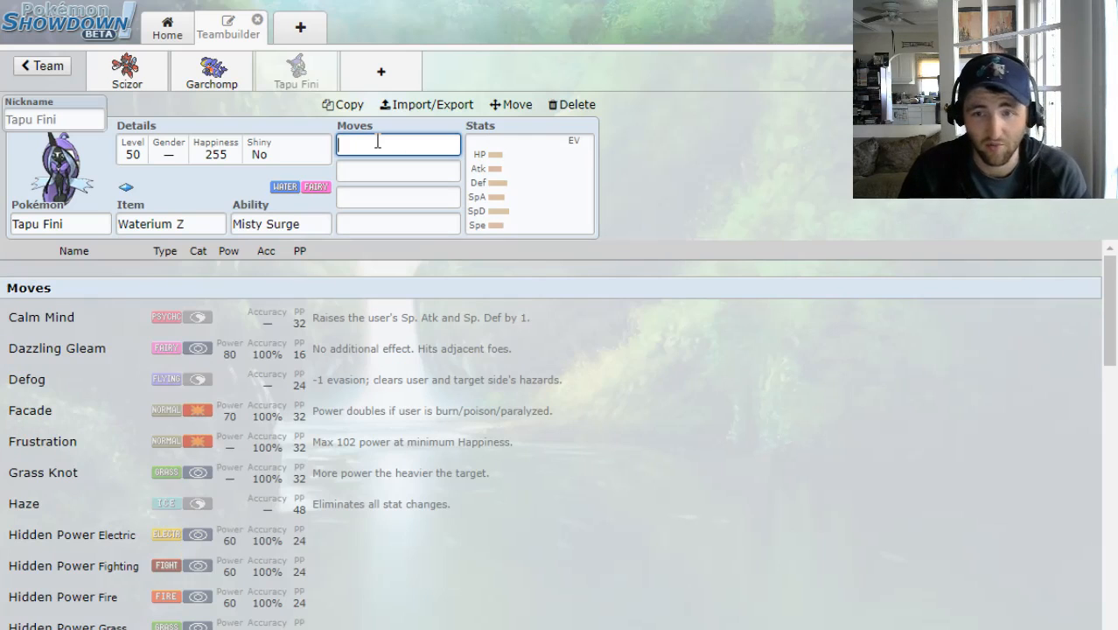
{"action": "type", "text": "nat"}
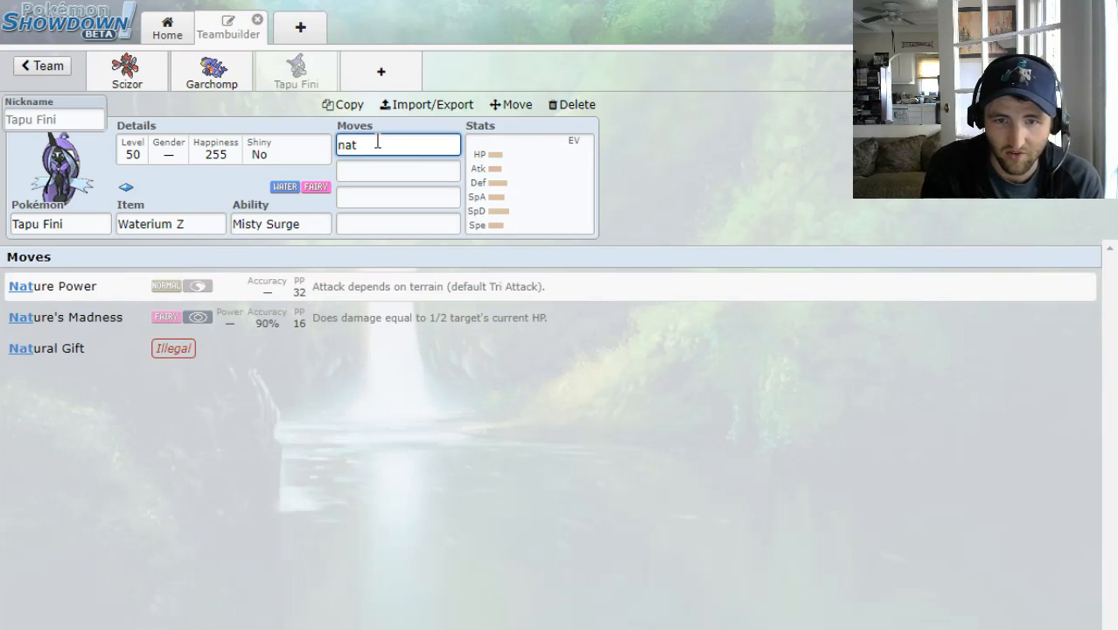
{"action": "type", "text": "mo"}
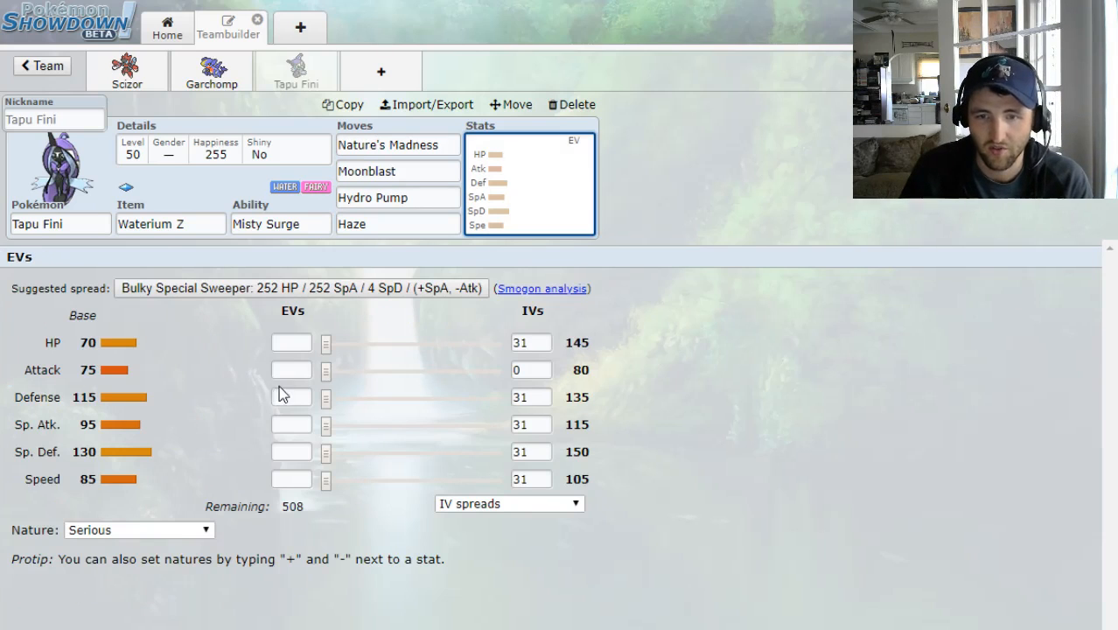
Enter 252 Sp. Atk and 4 Def/SpD EVs for Tapu Fini's Modest spread
{"action": "type", "text": "252+"}
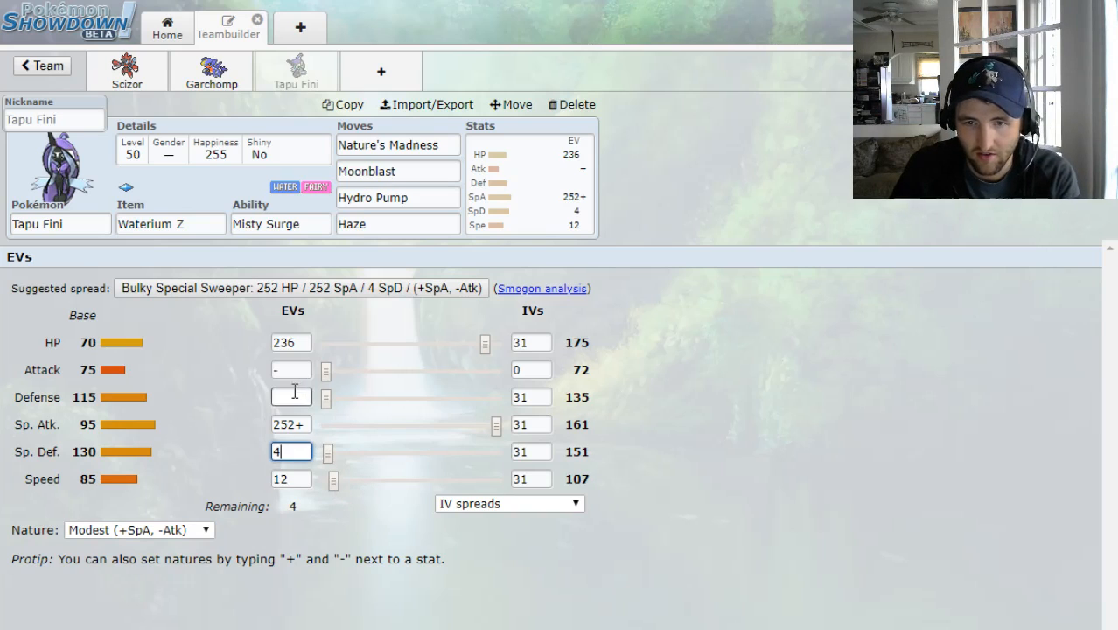
{"action": "type", "text": "4"}
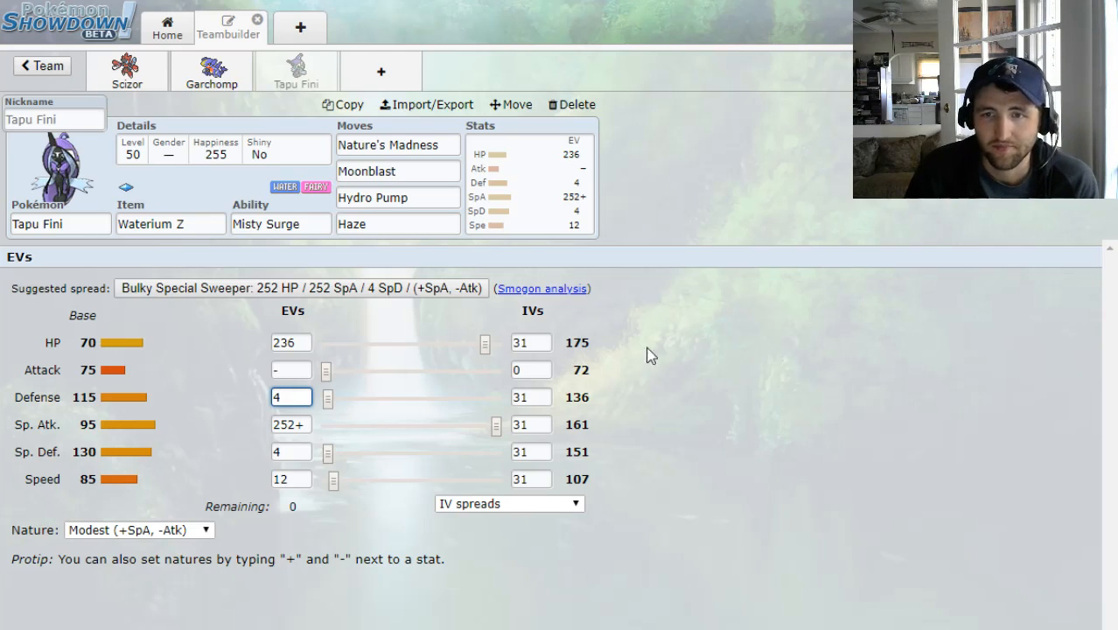
{"action": "mouse_move", "coordinate": [711, 210]}
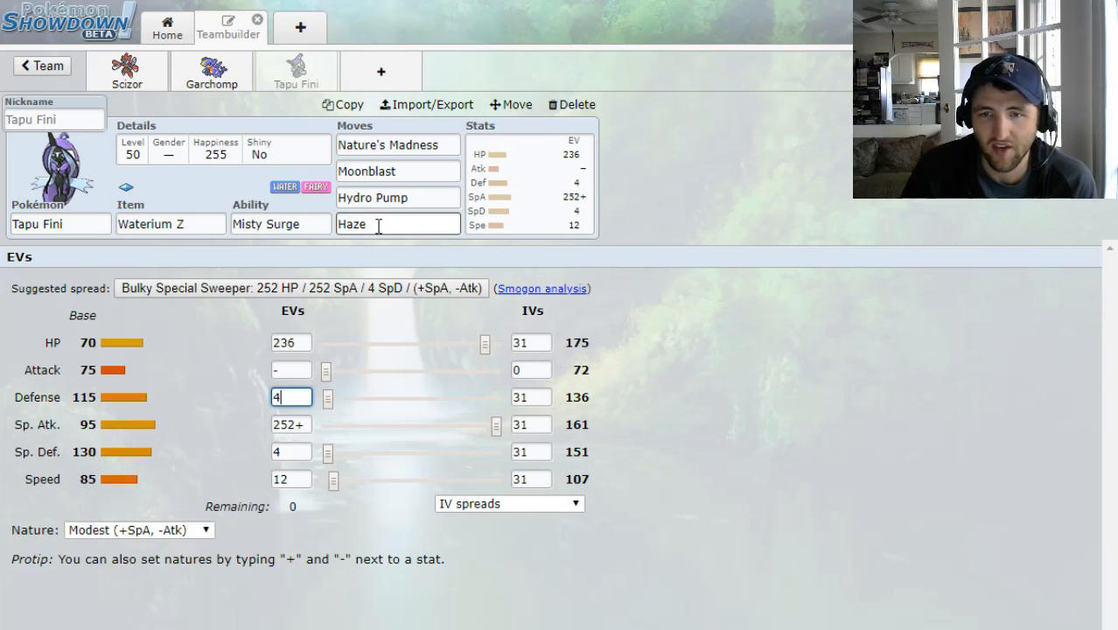
{"action": "mouse_move", "coordinate": [381, 79]}
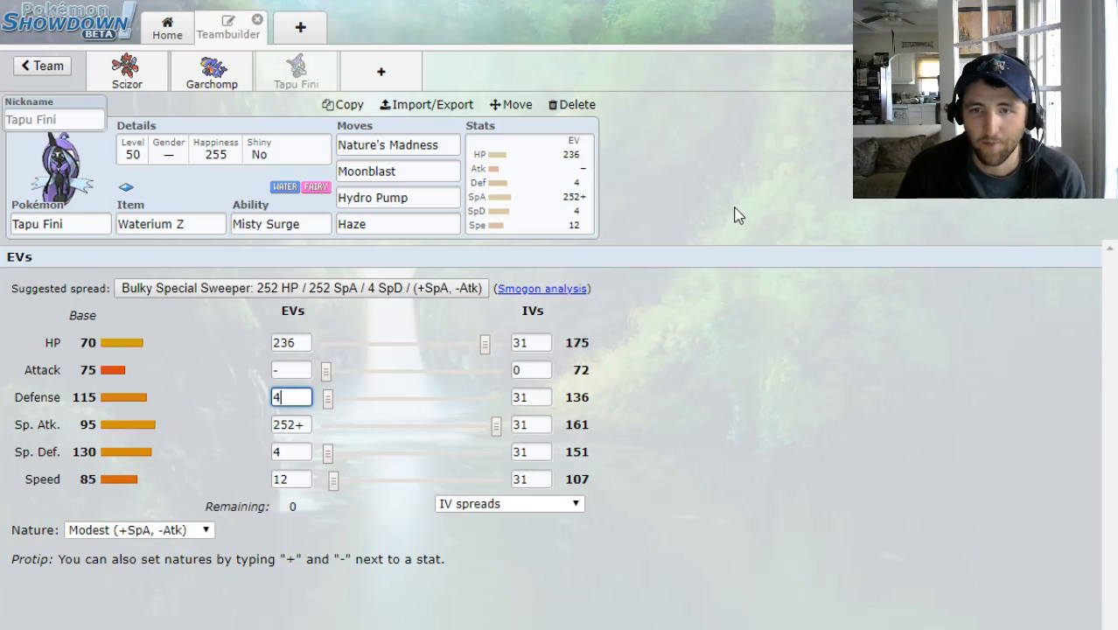
{"action": "mouse_move", "coordinate": [753, 164]}
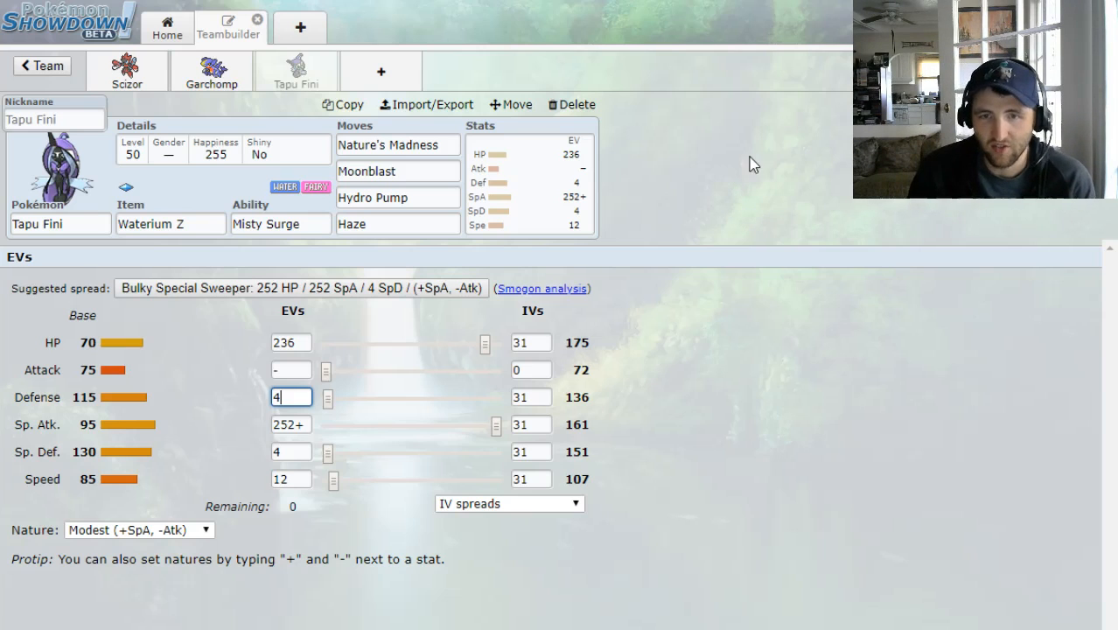
{"action": "mouse_move", "coordinate": [756, 186]}
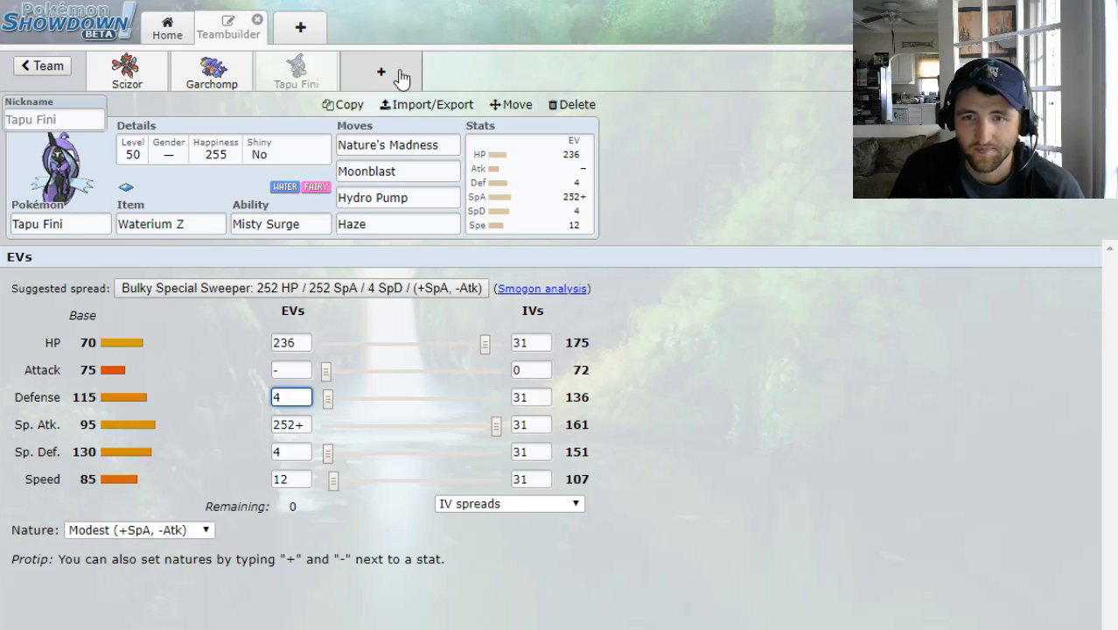
Add Heatran as the fourth team member via the 'hea' search
{"action": "left_click", "coordinate": [378, 71]}
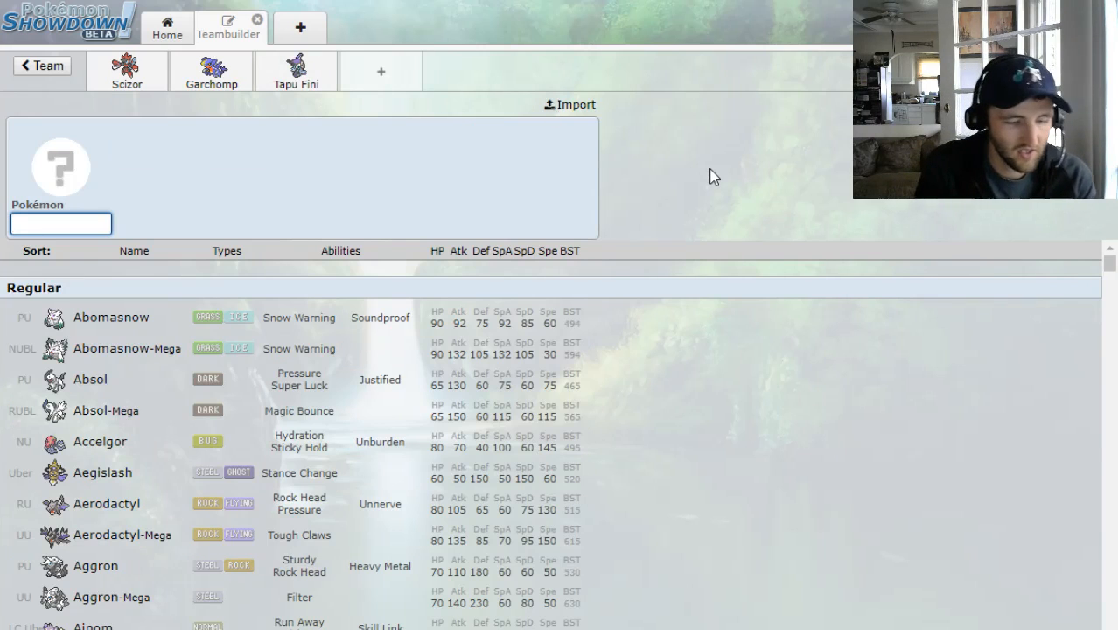
{"action": "type", "text": "hea"}
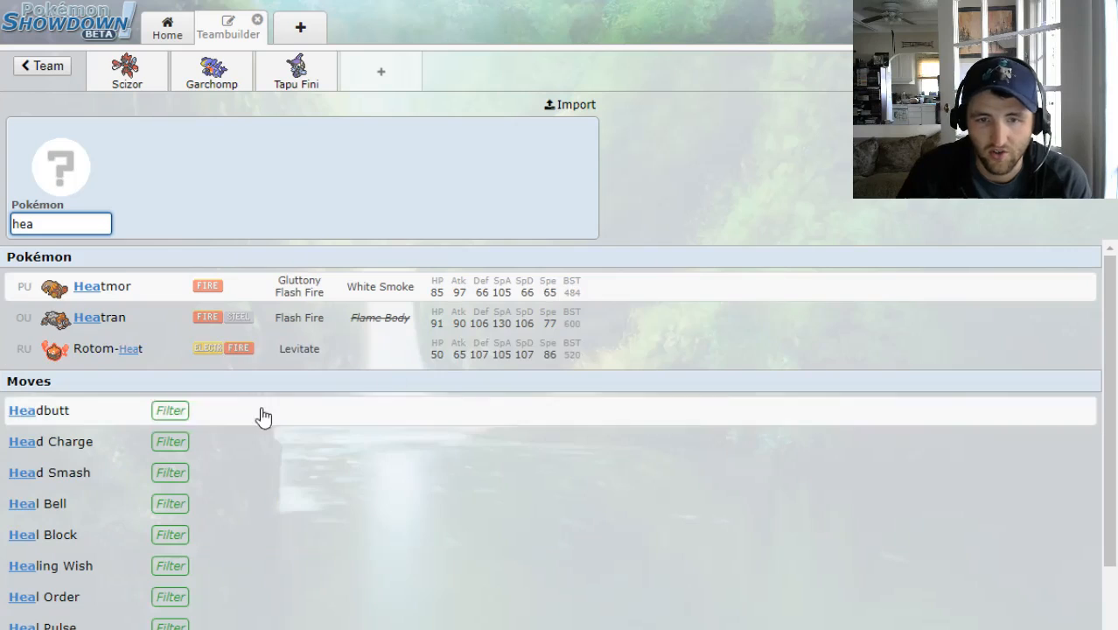
{"action": "left_click", "coordinate": [98, 318]}
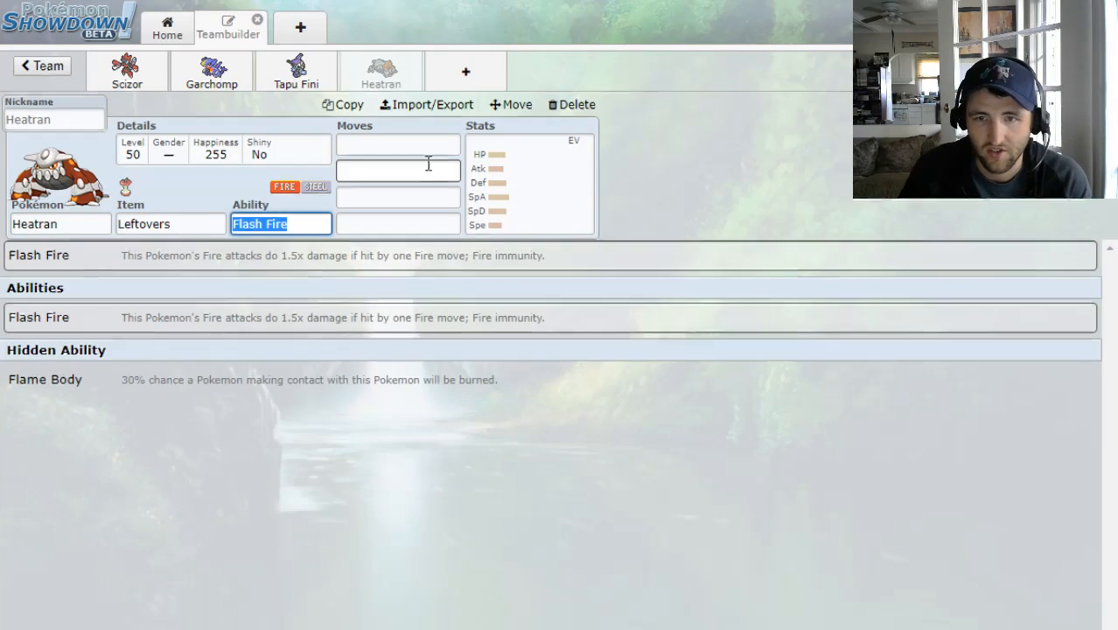
Give Heatran Magma Storm as first move and Stealth Rock as fourth
{"action": "type", "text": "mag"}
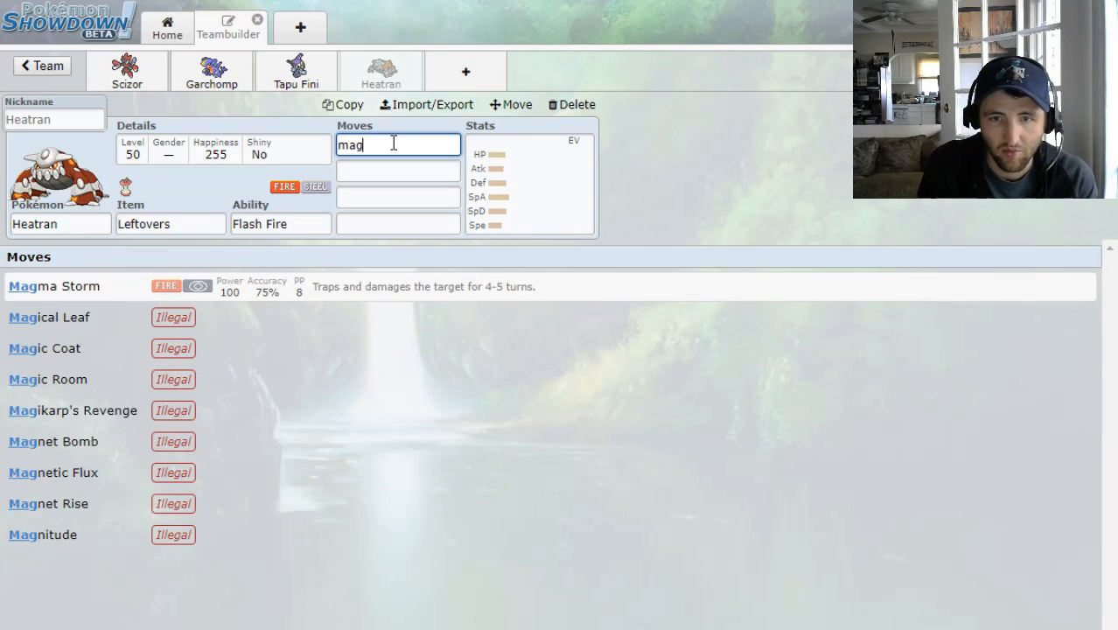
{"action": "left_click", "coordinate": [54, 287]}
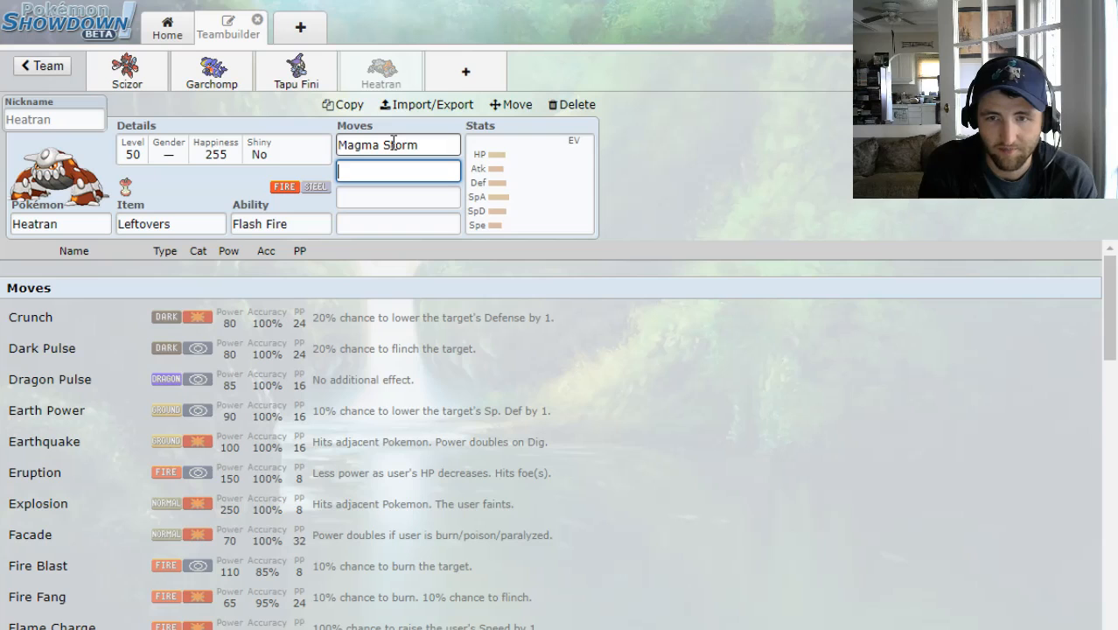
{"action": "type", "text": "st"}
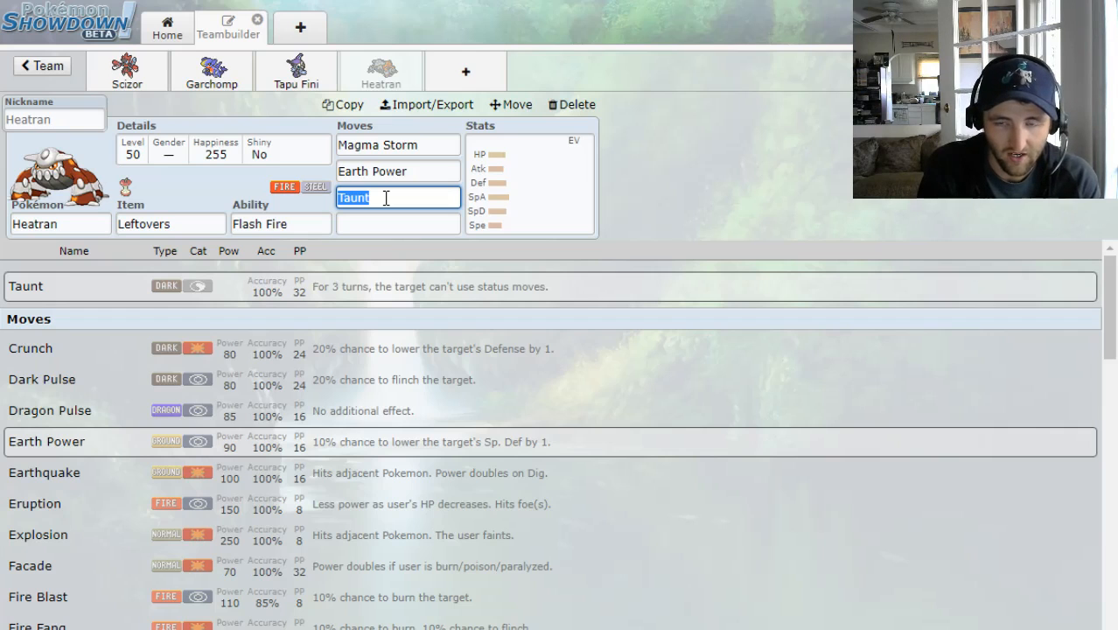
{"action": "type", "text": "st"}
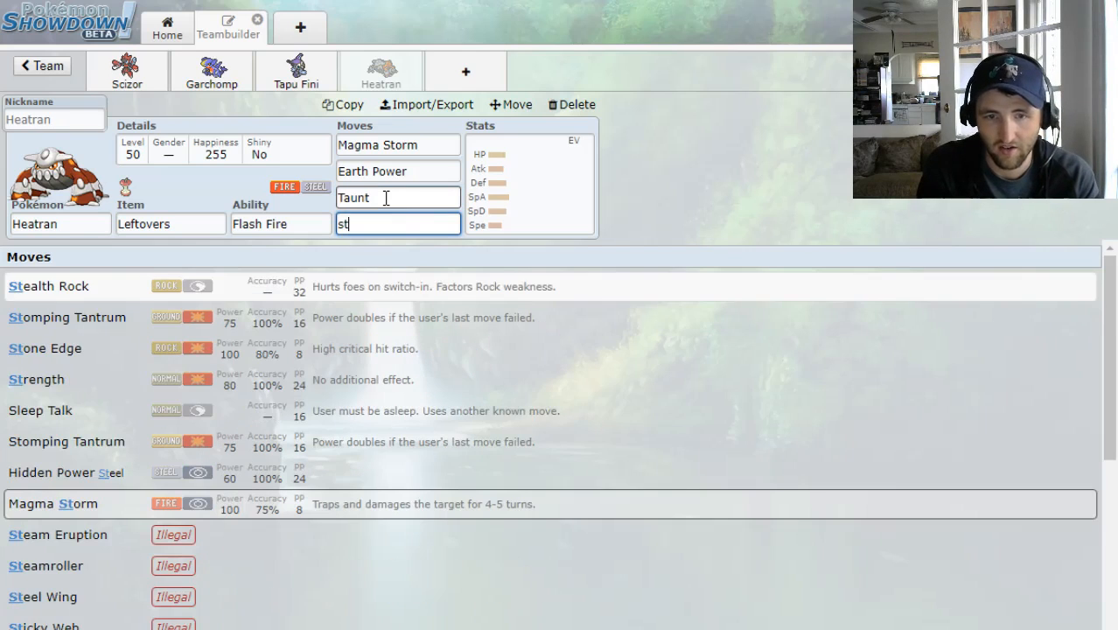
{"action": "left_click", "coordinate": [44, 288]}
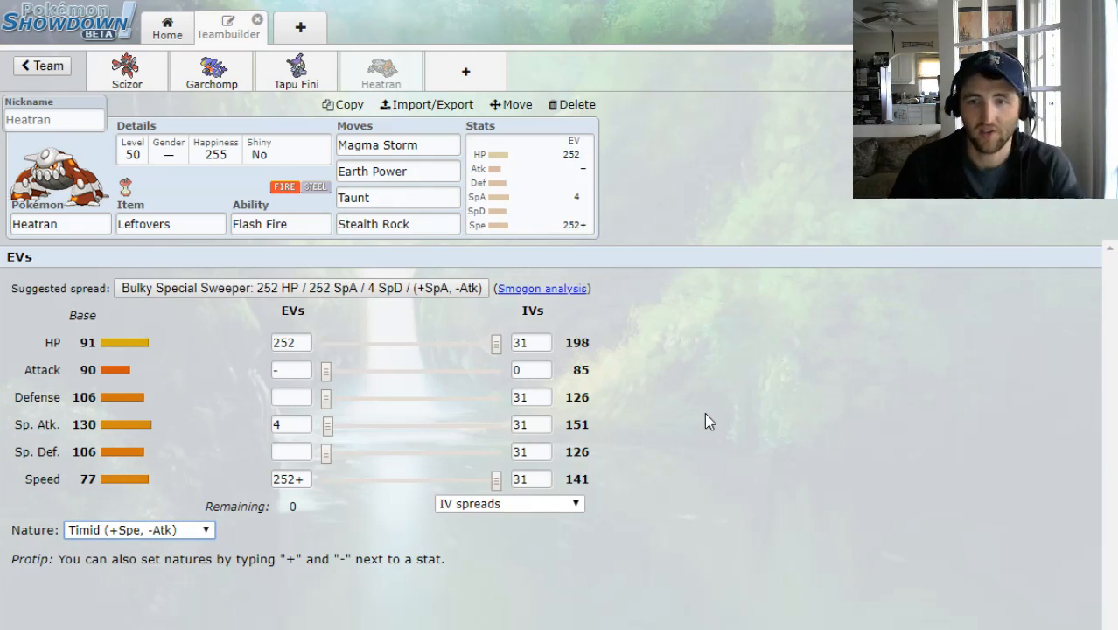
{"action": "mouse_move", "coordinate": [693, 417]}
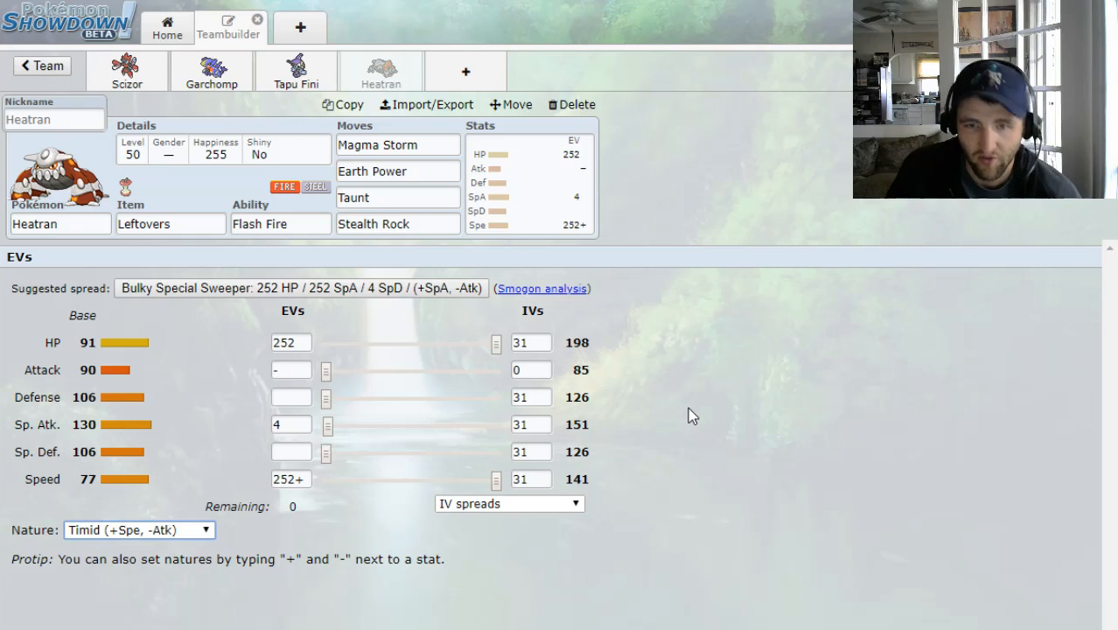
Revisit Heatran's first move slot options
{"action": "left_click", "coordinate": [397, 143]}
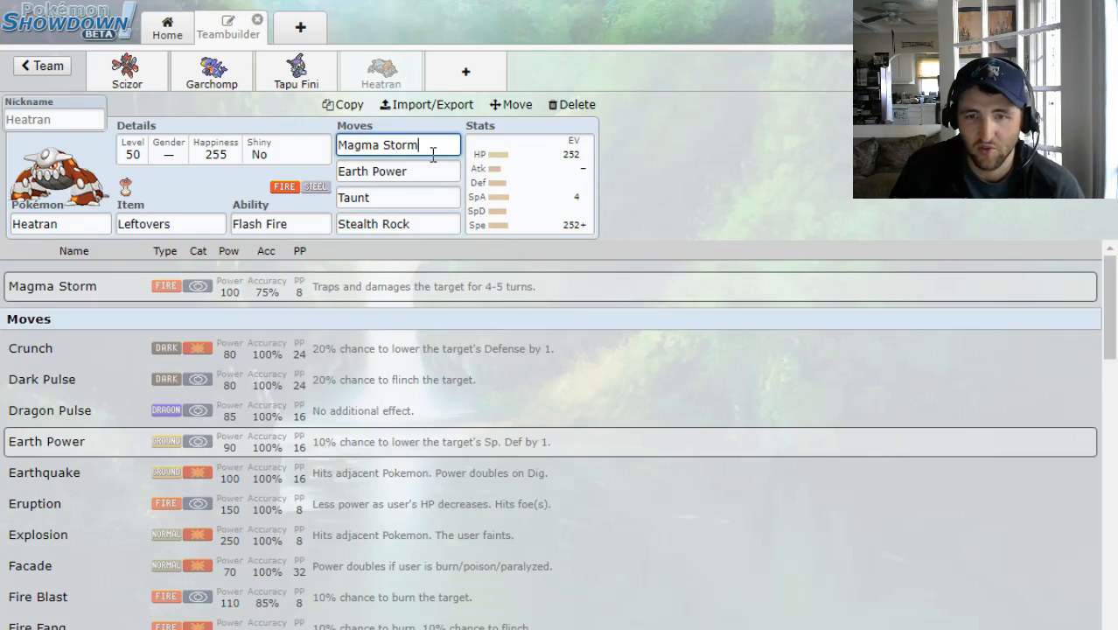
{"action": "mouse_move", "coordinate": [488, 298]}
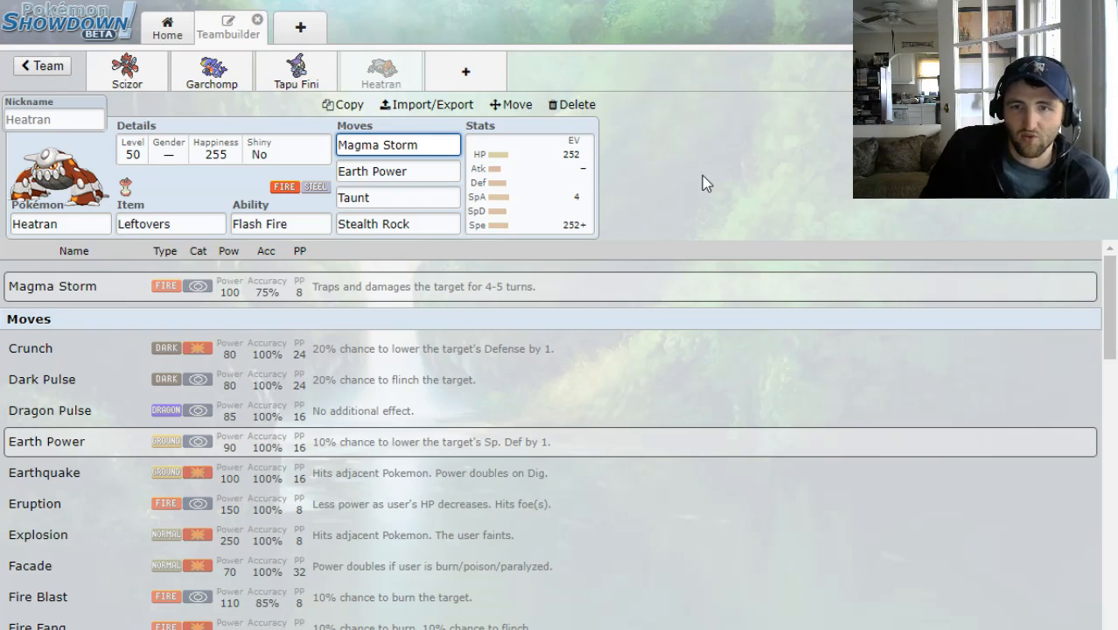
{"action": "left_click", "coordinate": [398, 144]}
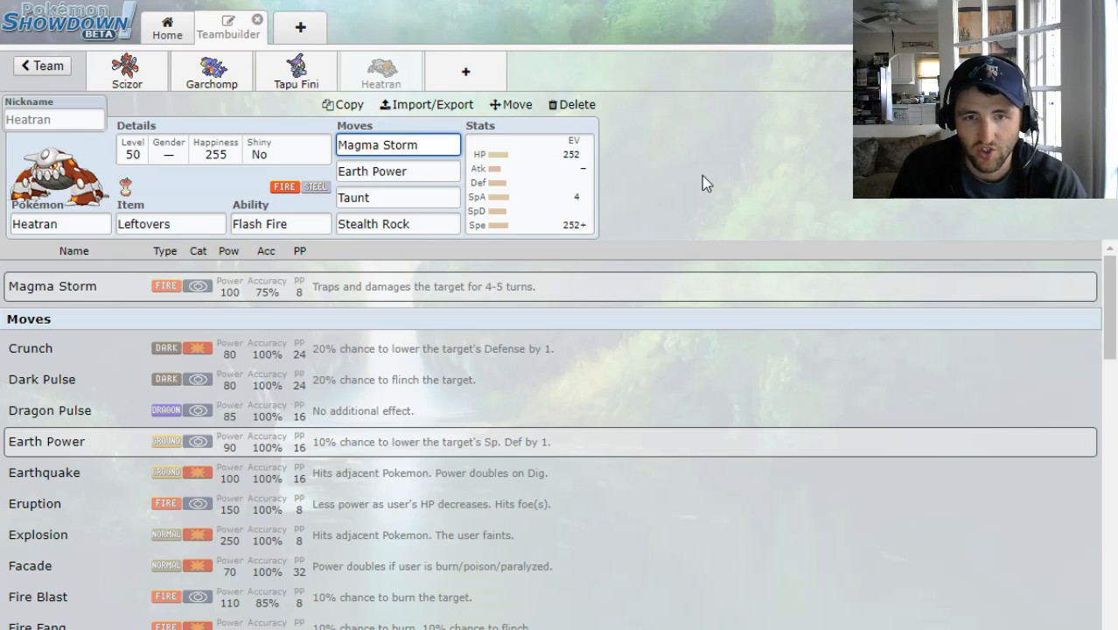
{"action": "mouse_move", "coordinate": [691, 189]}
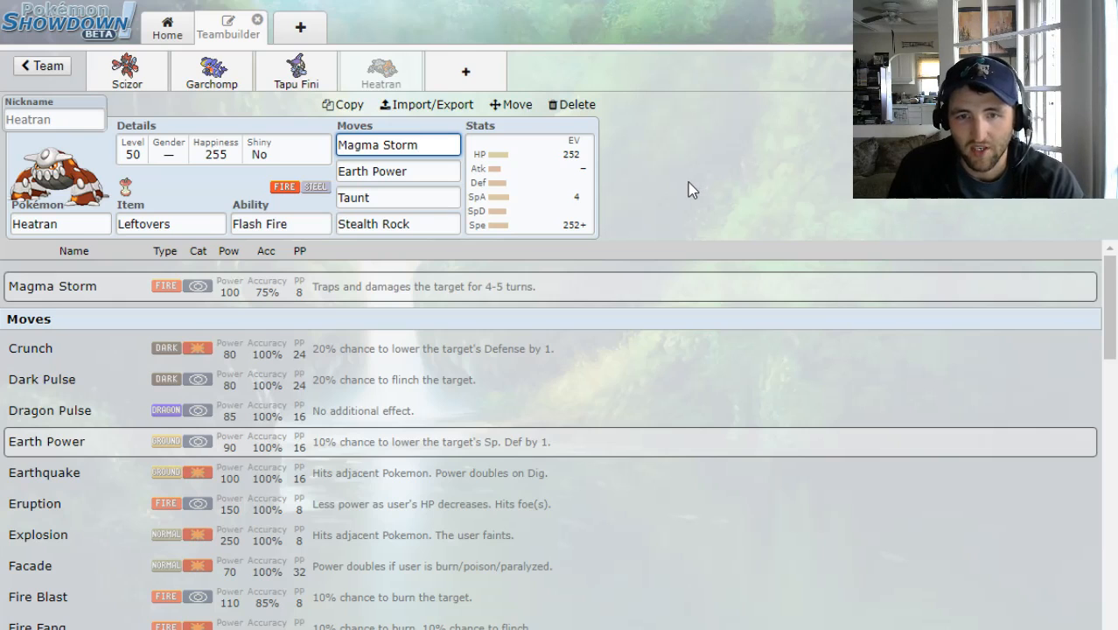
{"action": "mouse_move", "coordinate": [688, 190]}
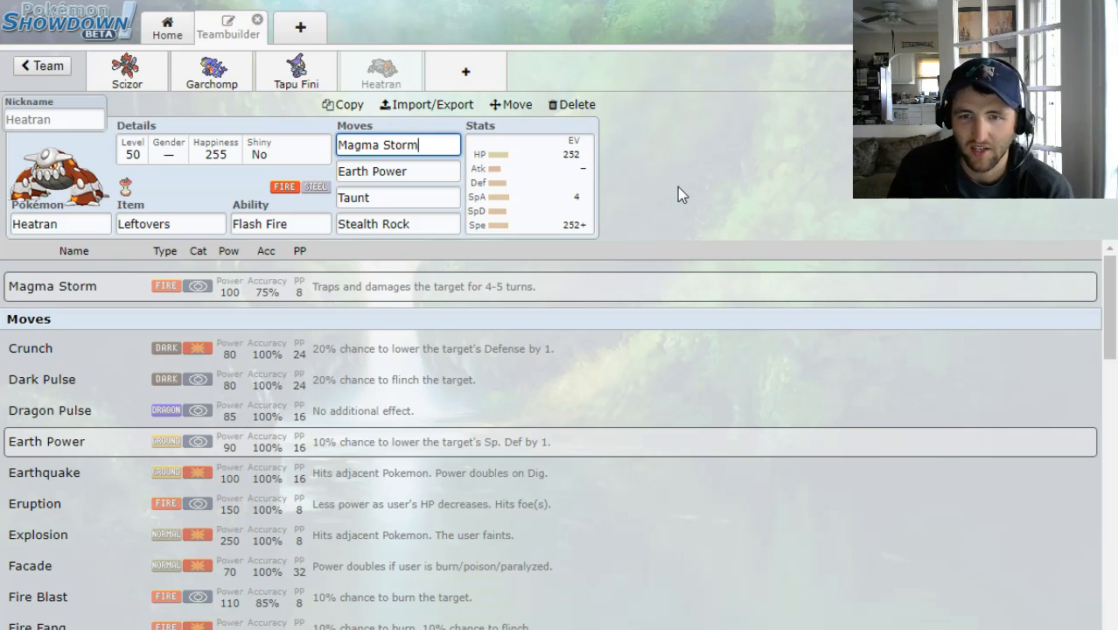
{"action": "mouse_move", "coordinate": [674, 196]}
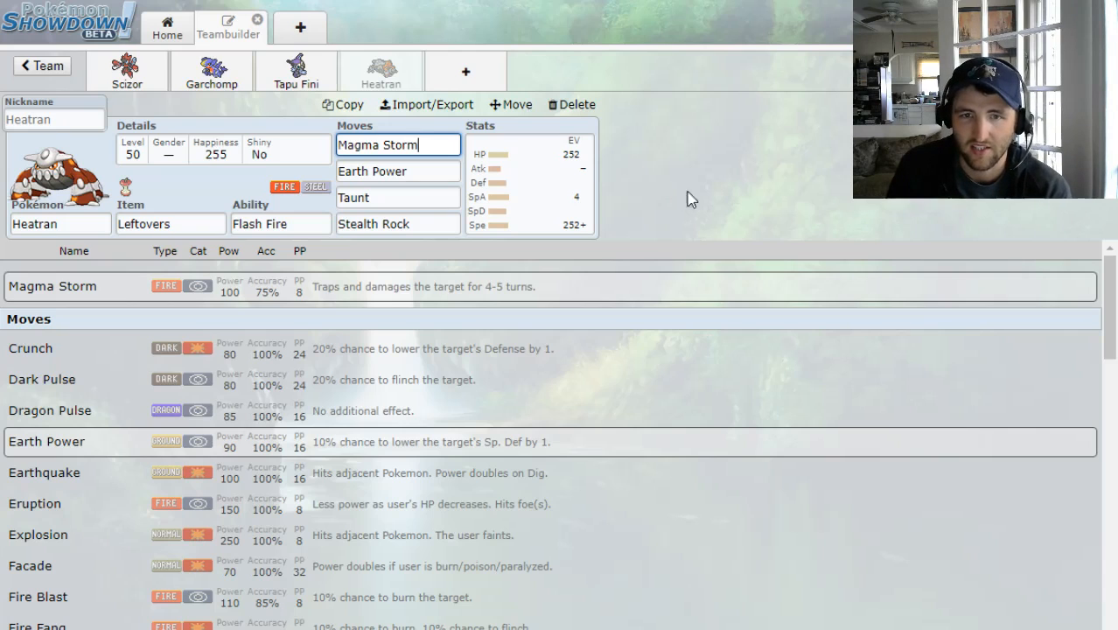
{"action": "mouse_move", "coordinate": [700, 196]}
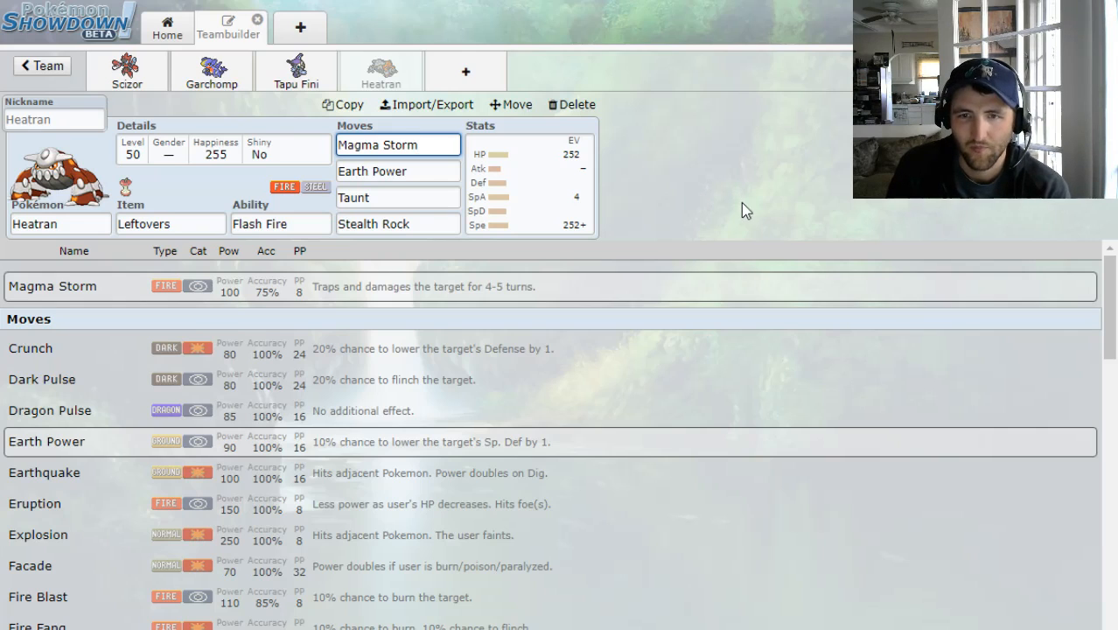
{"action": "mouse_move", "coordinate": [737, 184]}
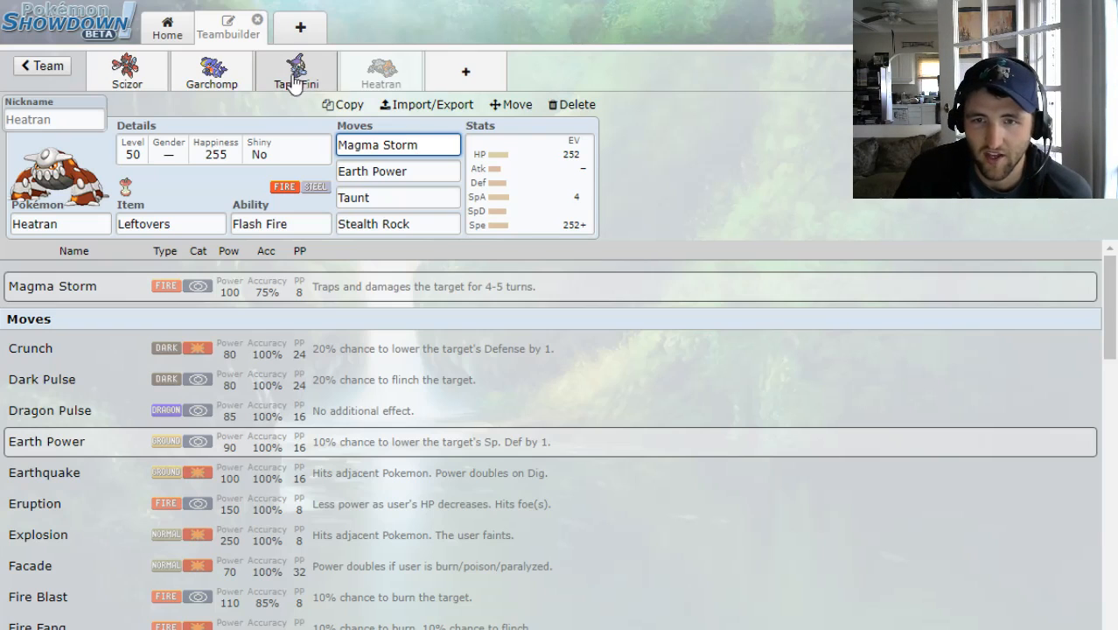
{"action": "mouse_move", "coordinate": [329, 87]}
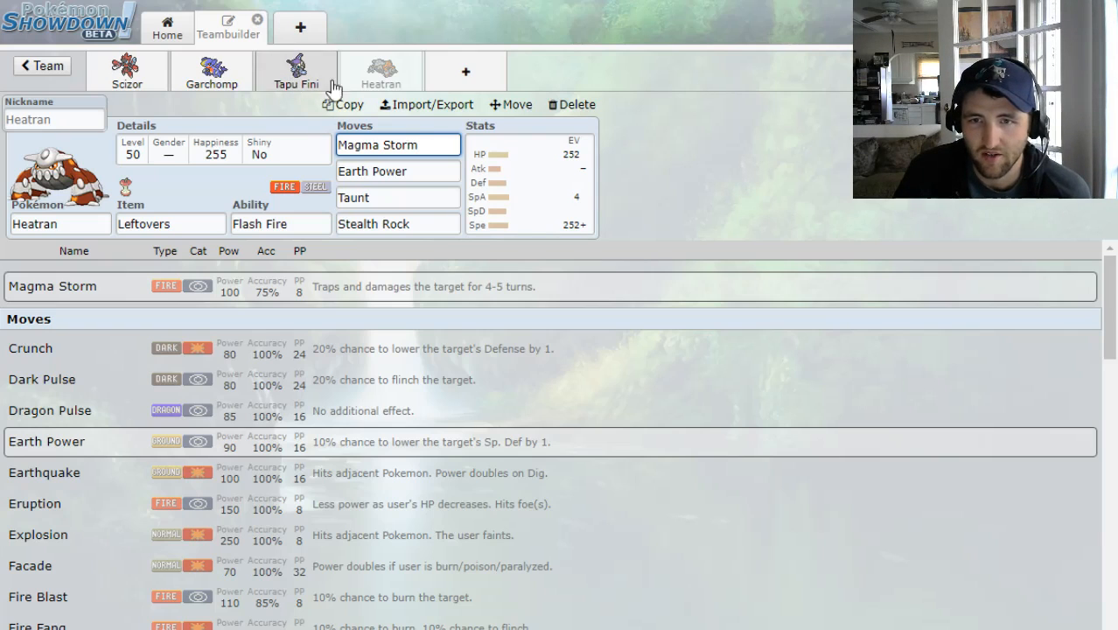
{"action": "mouse_move", "coordinate": [728, 210]}
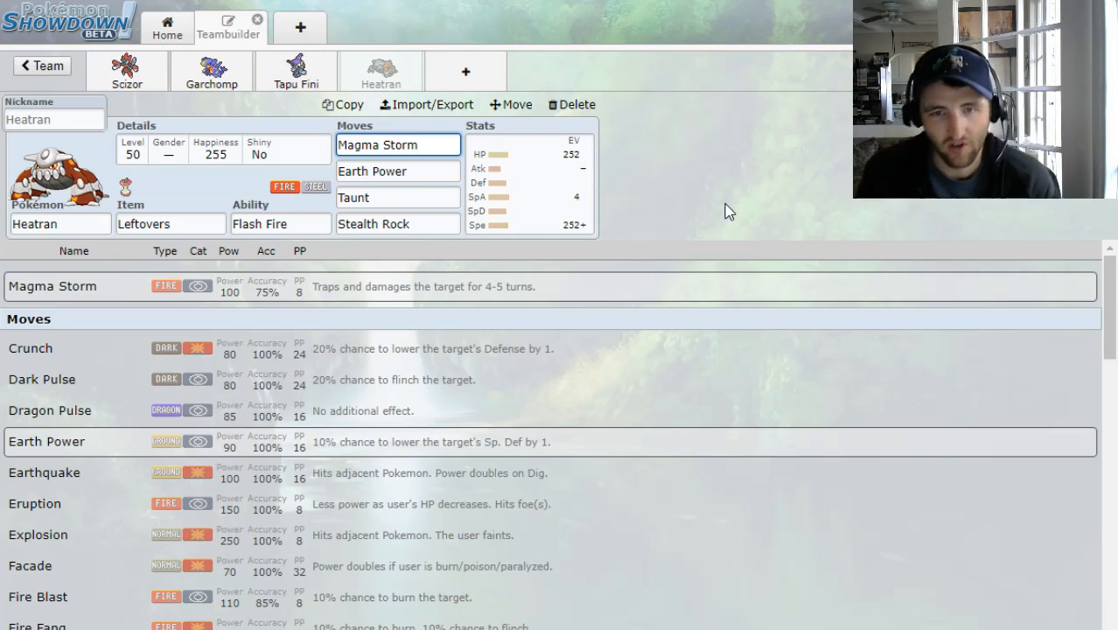
{"action": "left_click", "coordinate": [397, 143]}
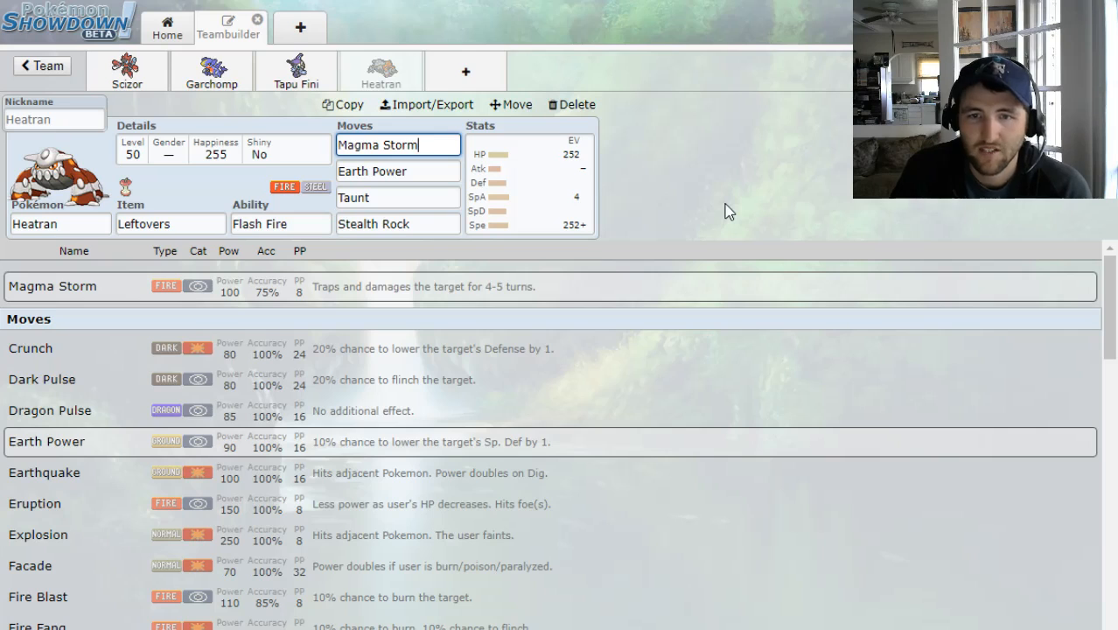
{"action": "mouse_move", "coordinate": [749, 207]}
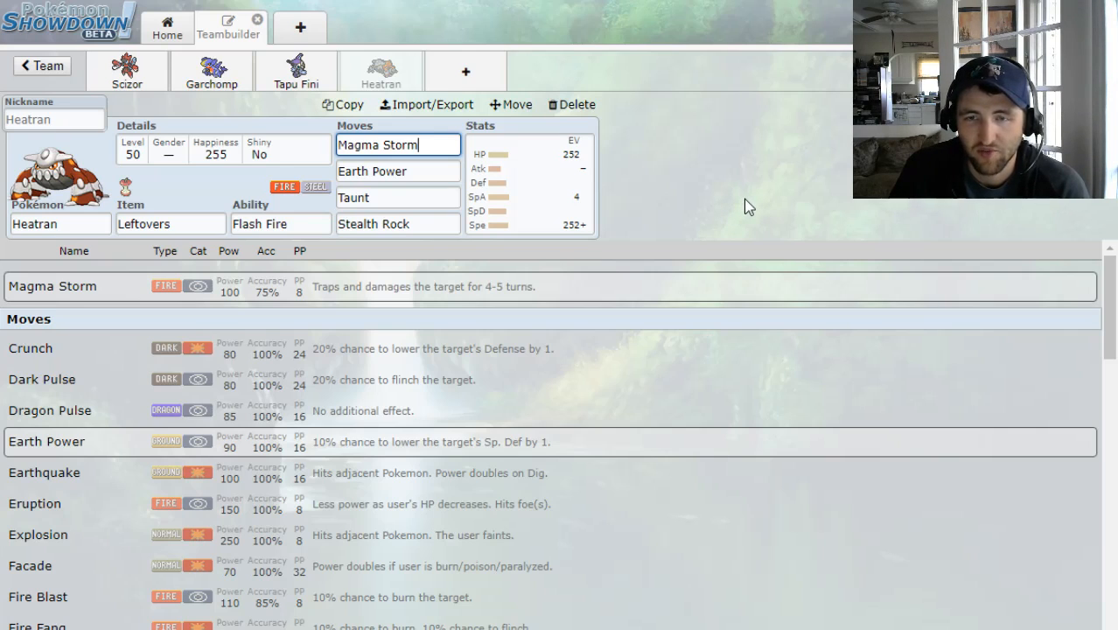
{"action": "mouse_move", "coordinate": [742, 179]}
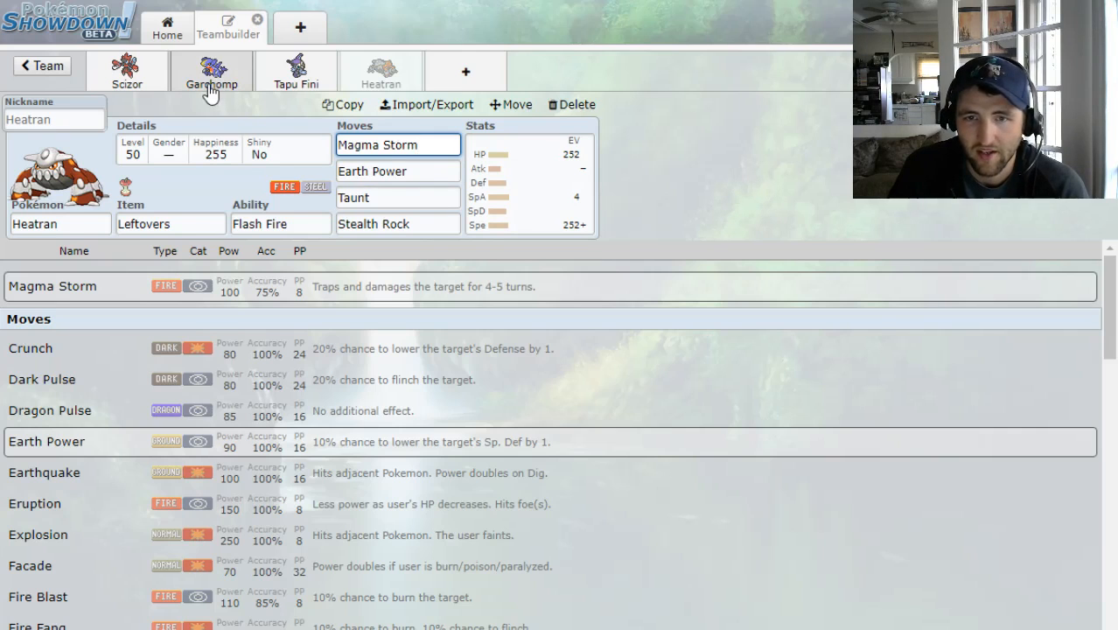
Review the Garchomp, Heatran and Tapu Fini sets, then start a new team slot
{"action": "left_click", "coordinate": [210, 70]}
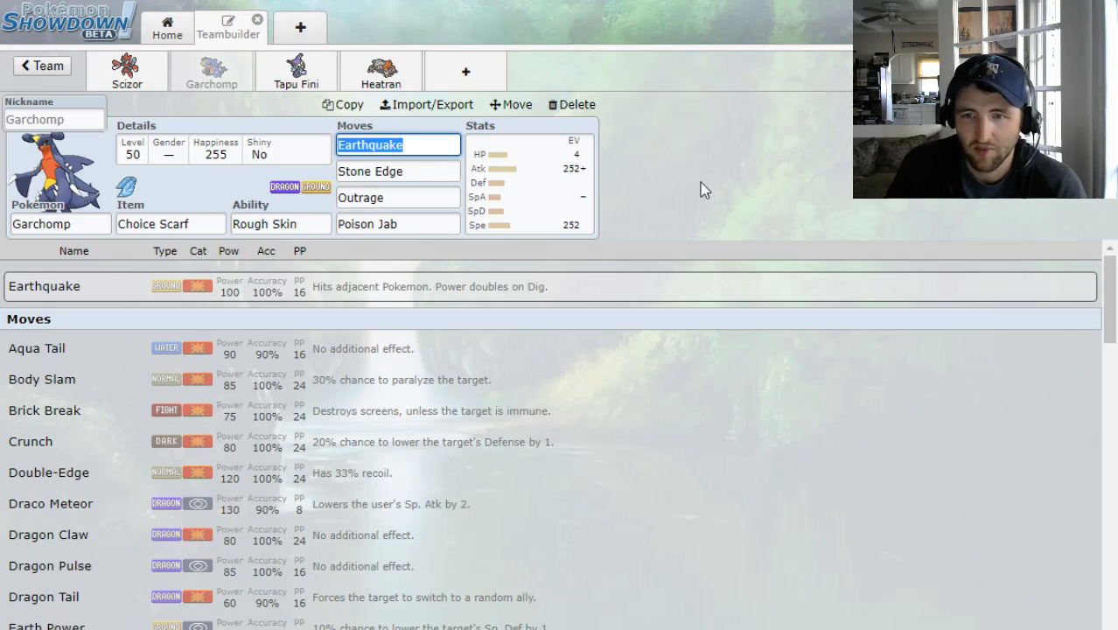
{"action": "left_click", "coordinate": [393, 70]}
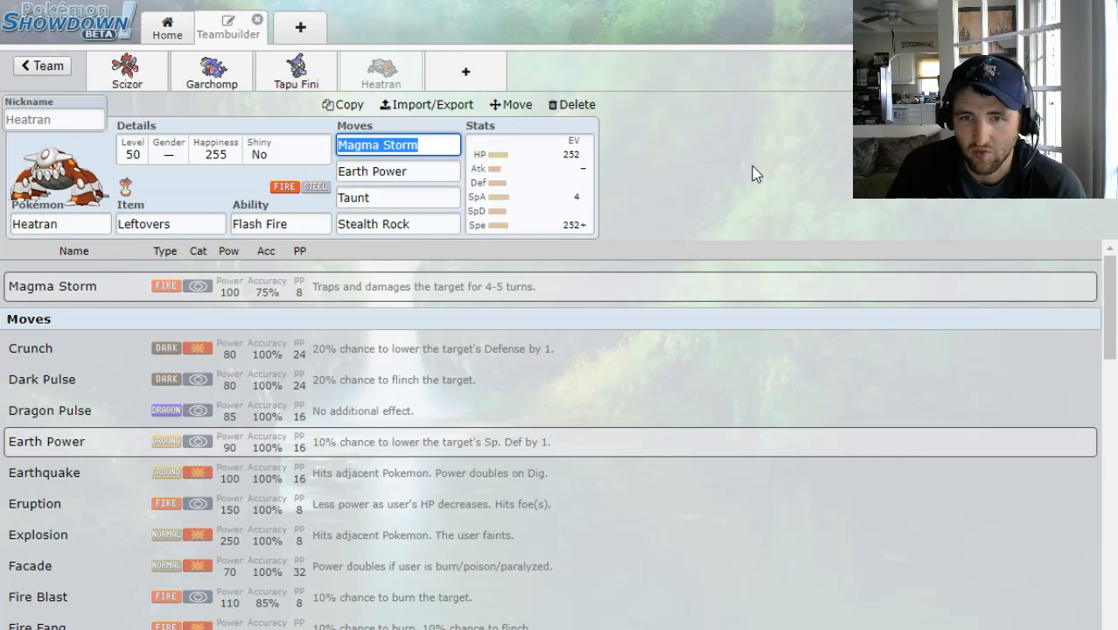
{"action": "mouse_move", "coordinate": [557, 158]}
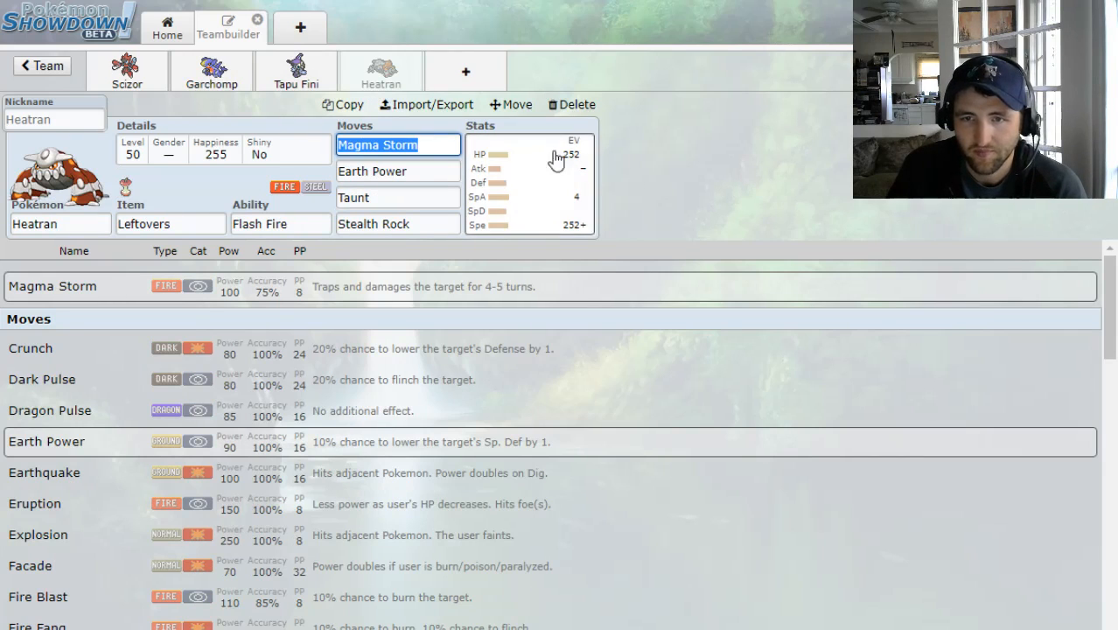
{"action": "left_click", "coordinate": [296, 70]}
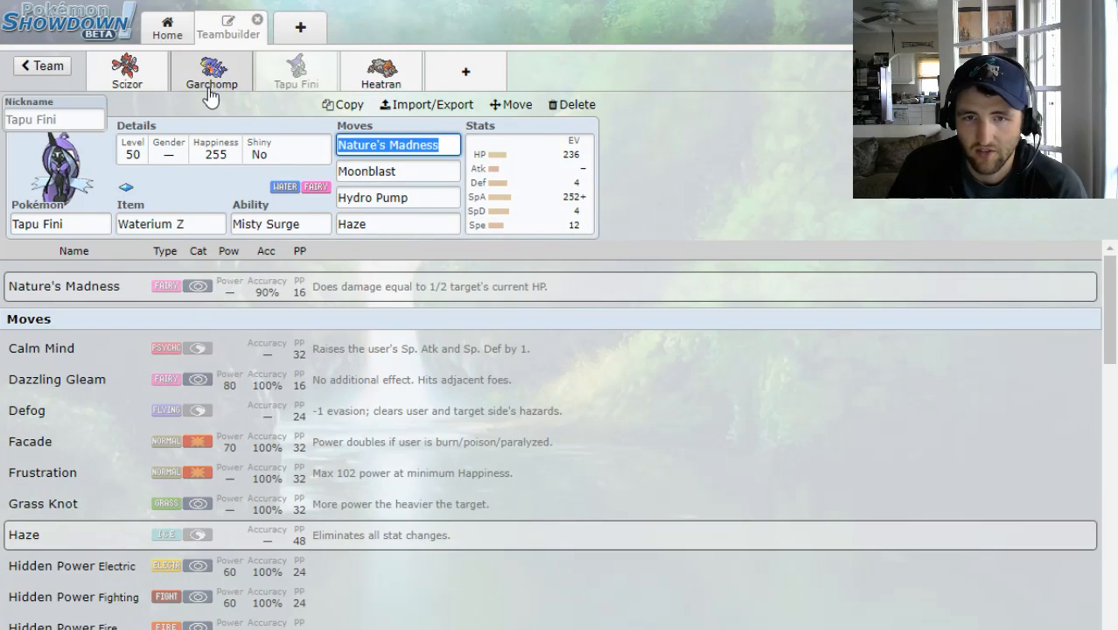
{"action": "left_click", "coordinate": [382, 70]}
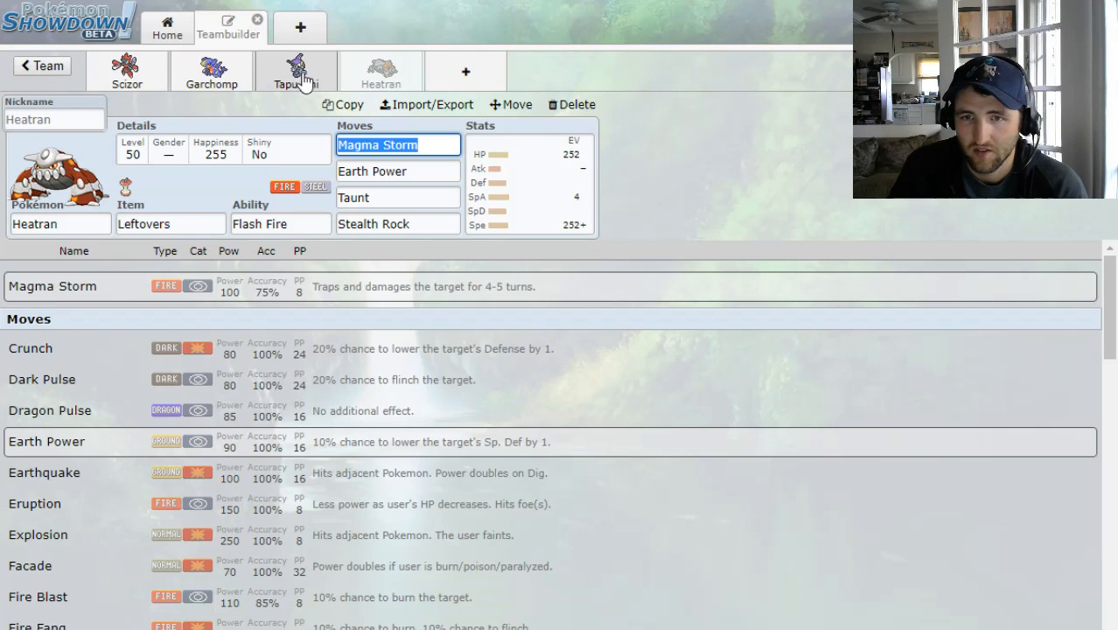
{"action": "left_click", "coordinate": [299, 66]}
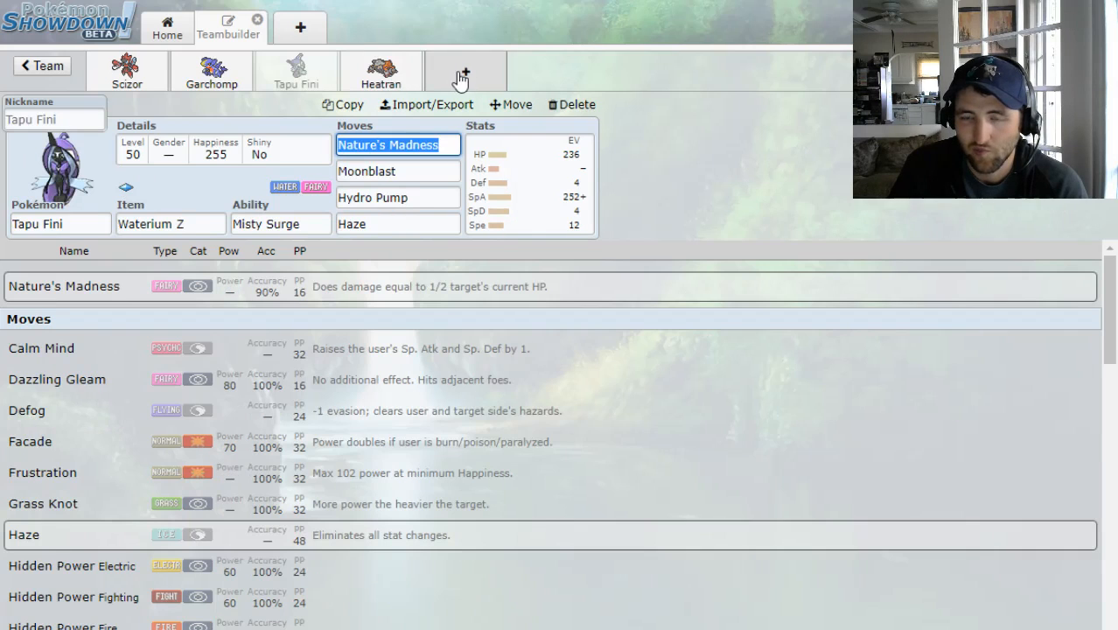
{"action": "left_click", "coordinate": [466, 70]}
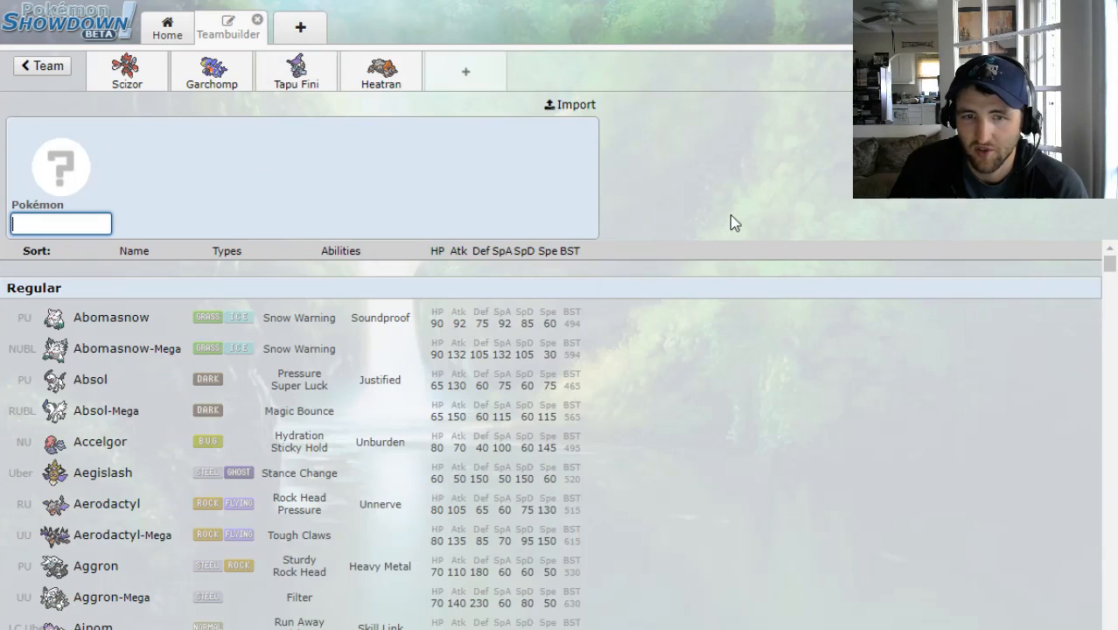
Search 'ele' and browse Electric-type candidates for the open slot without picking one
{"action": "type", "text": "e"}
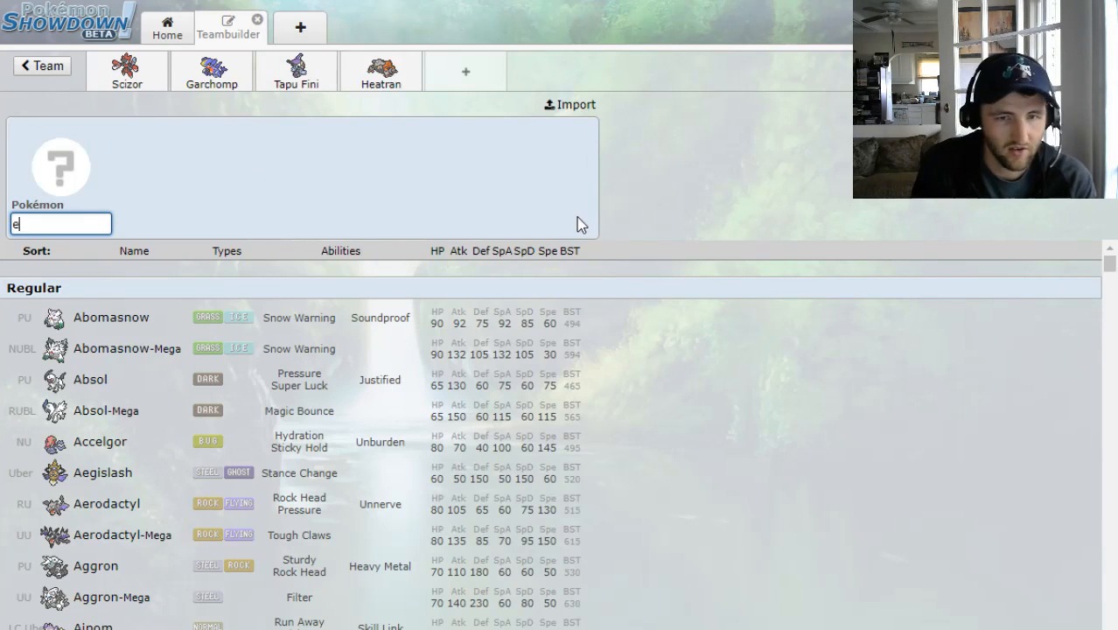
{"action": "type", "text": "le"}
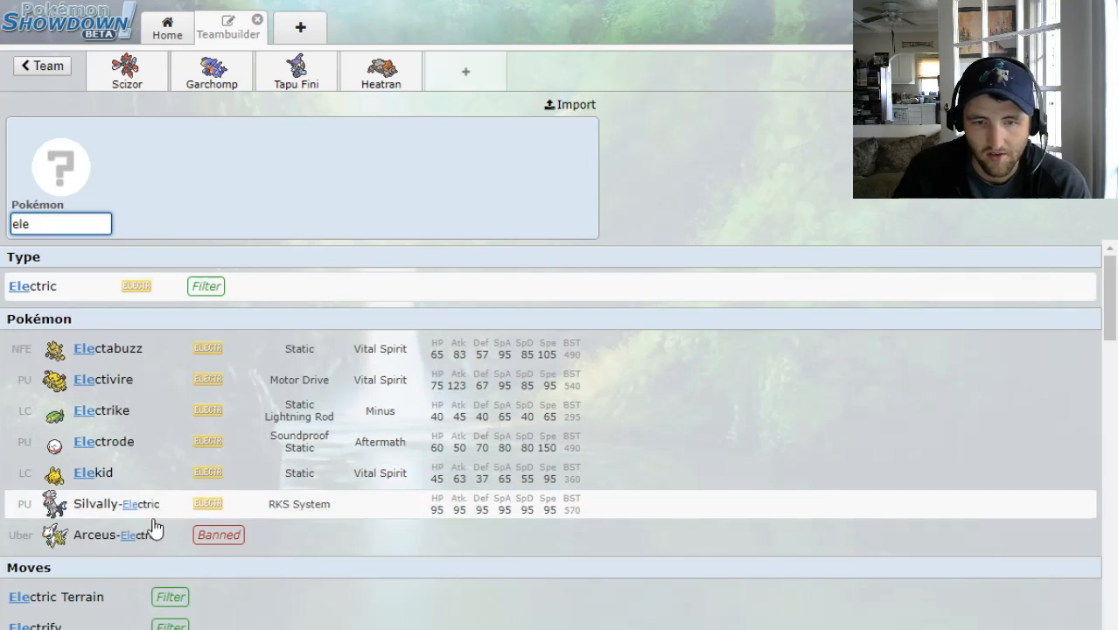
{"action": "left_click", "coordinate": [36, 287]}
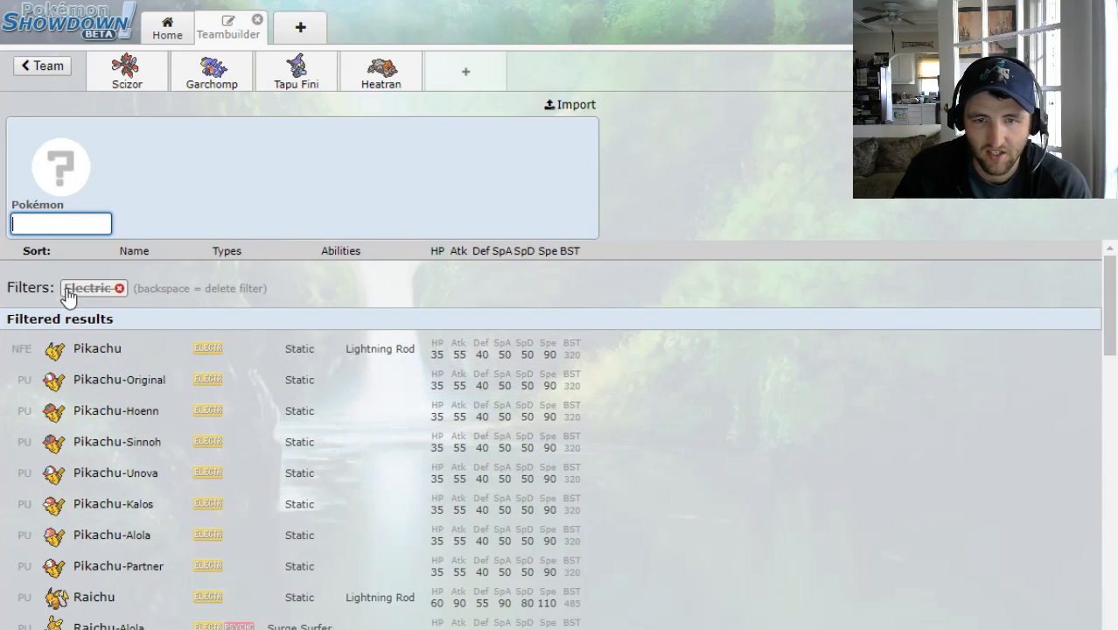
{"action": "scroll", "scroll_direction": "down", "scroll_amount": 3}
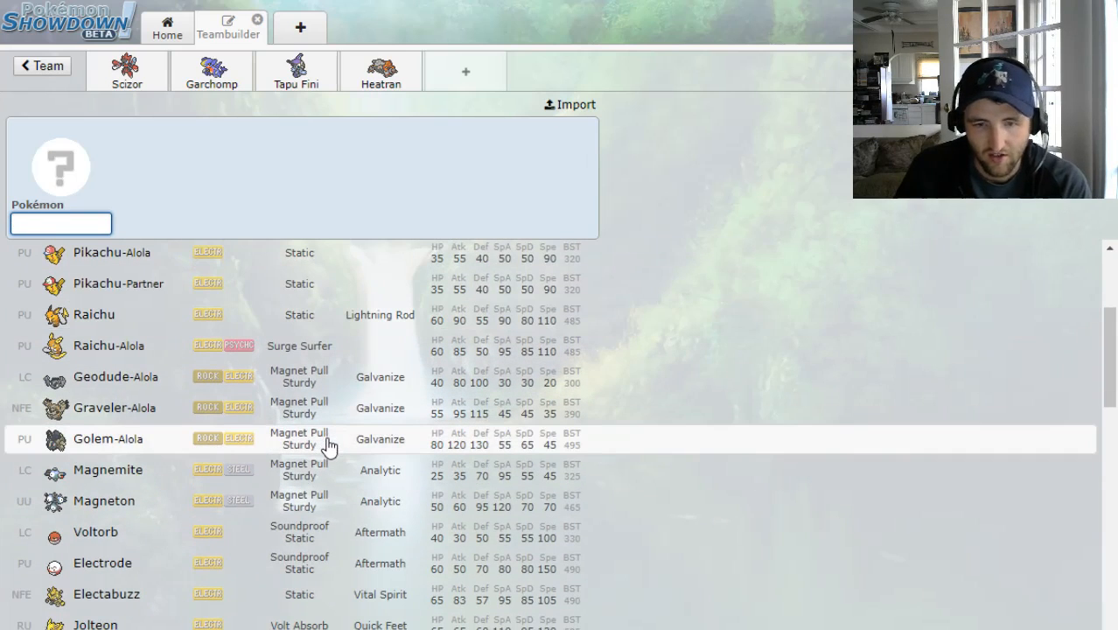
{"action": "scroll", "scroll_direction": "down", "scroll_amount": 3}
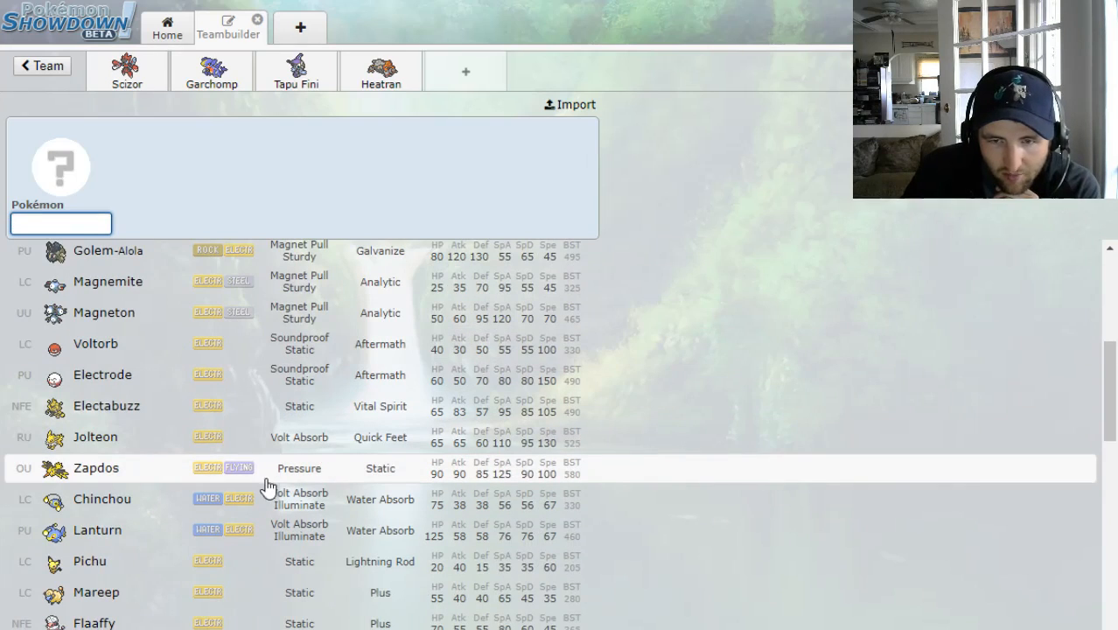
{"action": "scroll", "scroll_direction": "down", "scroll_amount": 3}
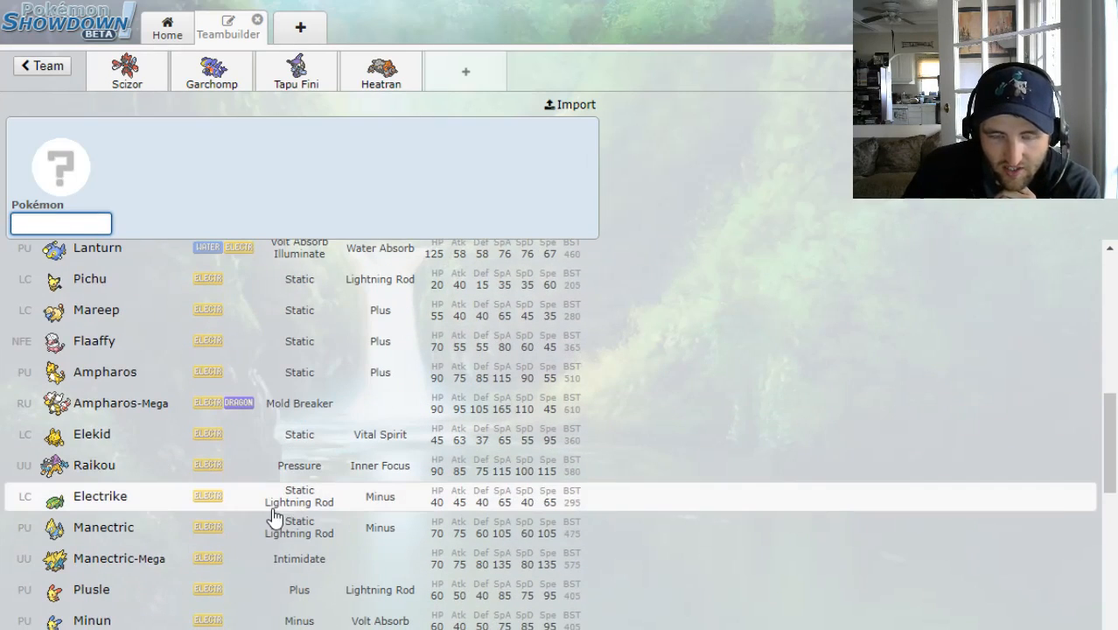
{"action": "scroll", "scroll_direction": "down", "scroll_amount": 3}
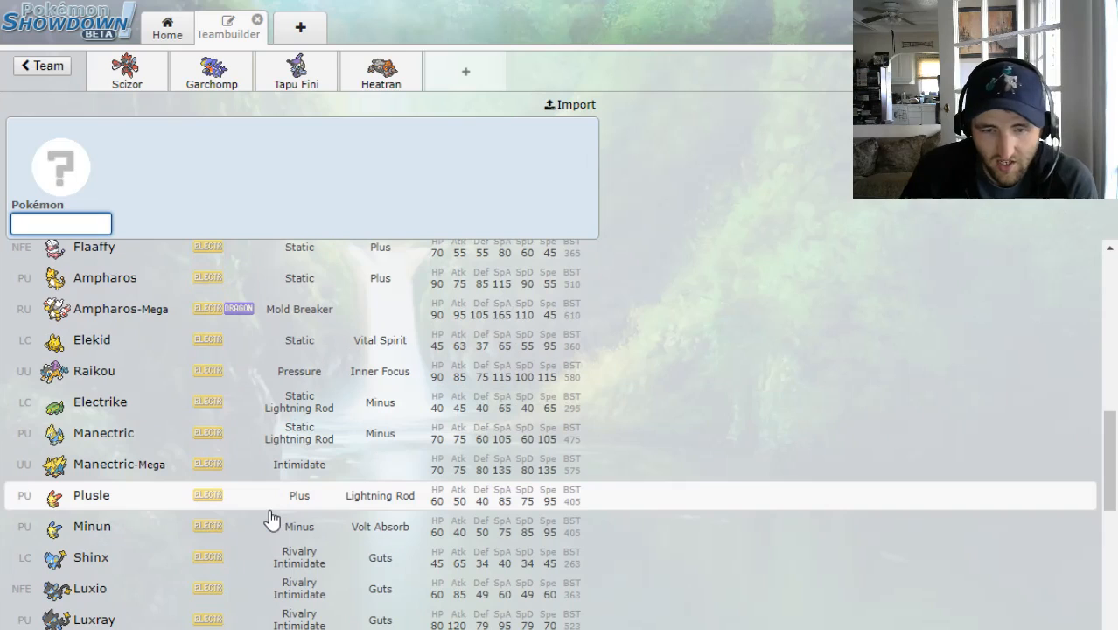
{"action": "scroll", "scroll_direction": "down", "scroll_amount": 3}
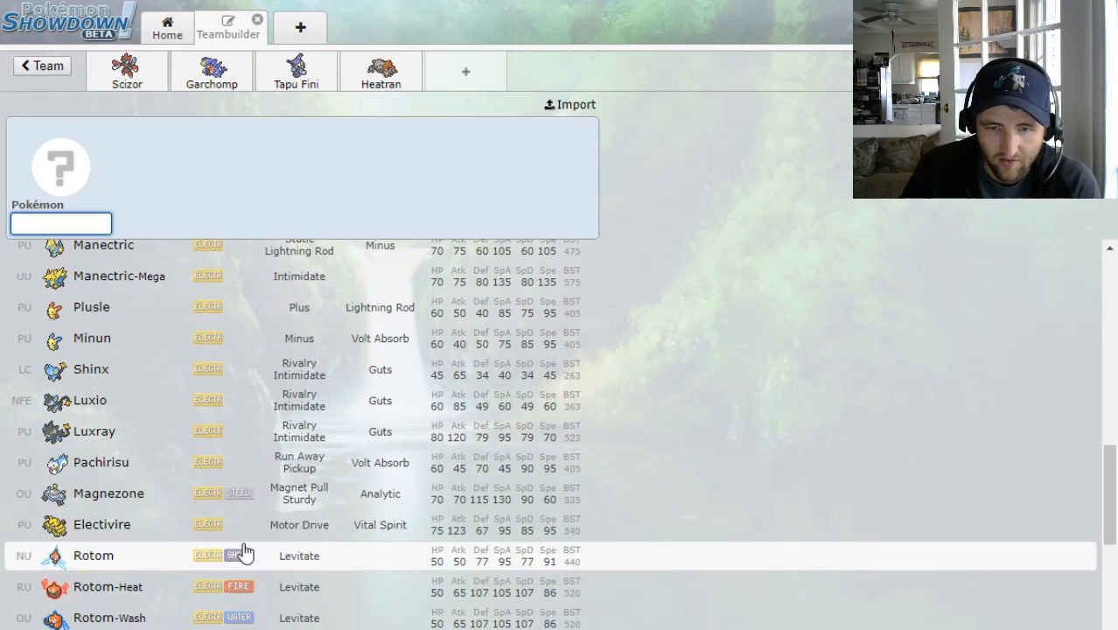
{"action": "mouse_move", "coordinate": [224, 502]}
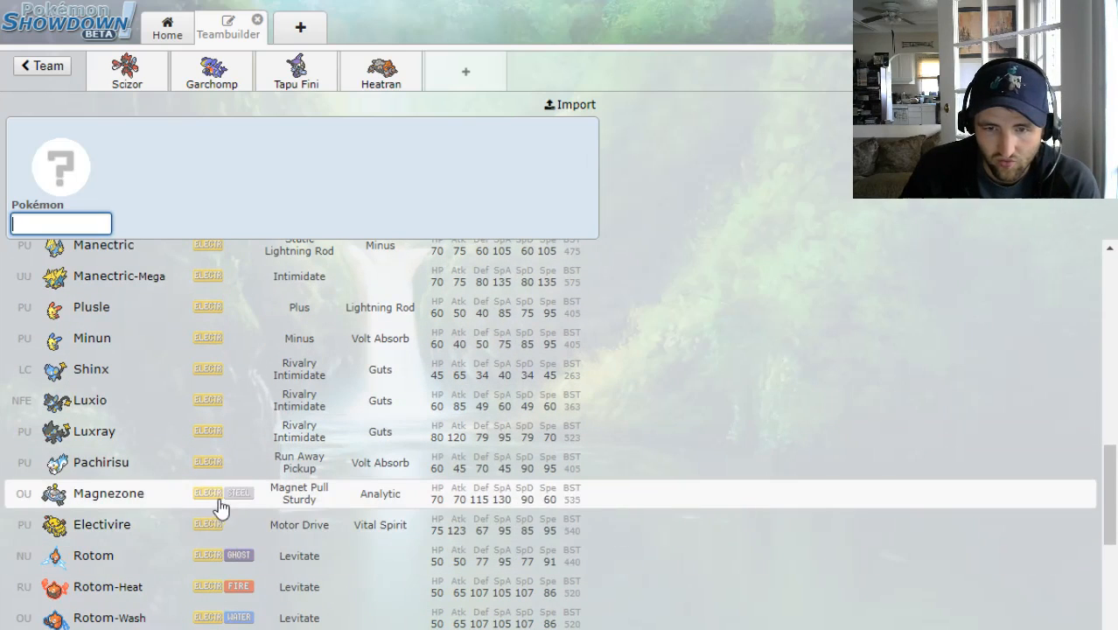
{"action": "scroll", "scroll_direction": "down", "scroll_amount": 3}
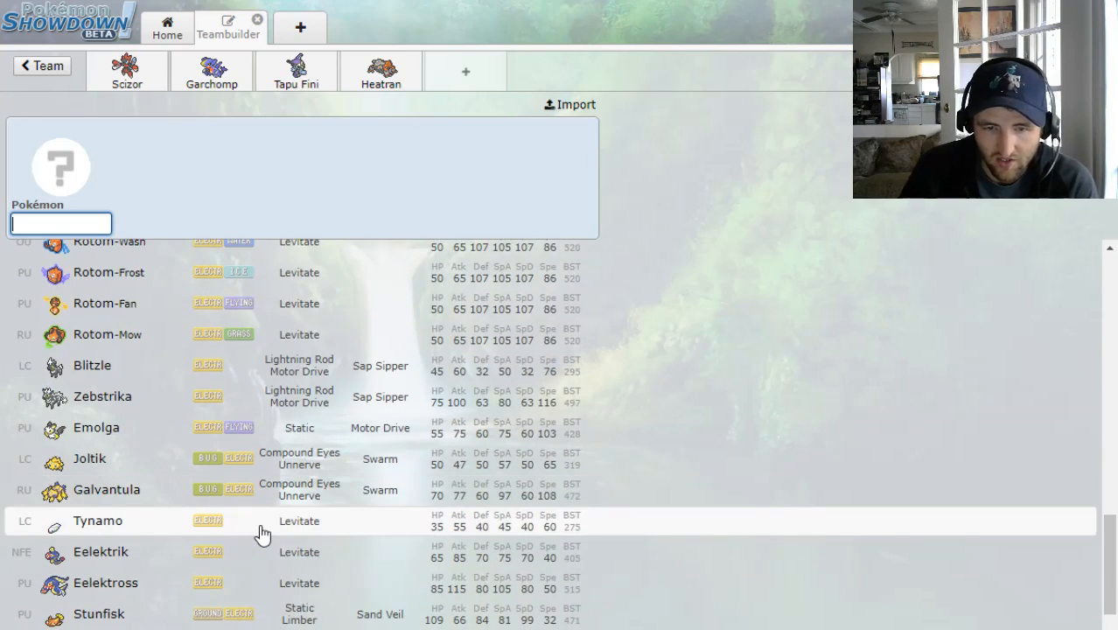
{"action": "scroll", "scroll_direction": "down", "scroll_amount": 3}
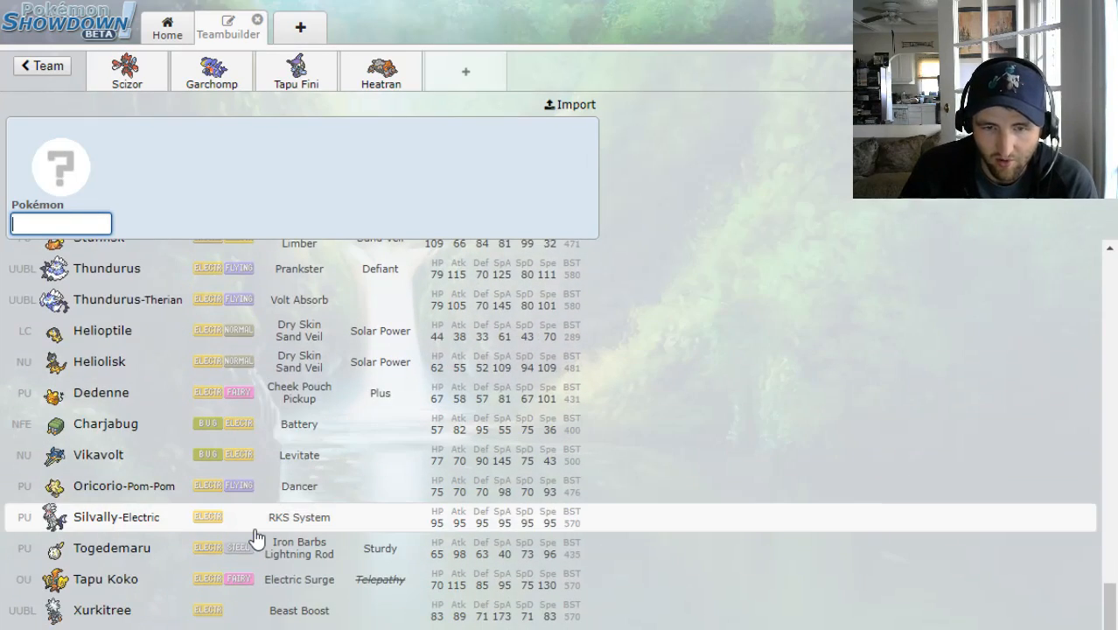
{"action": "mouse_move", "coordinate": [249, 599]}
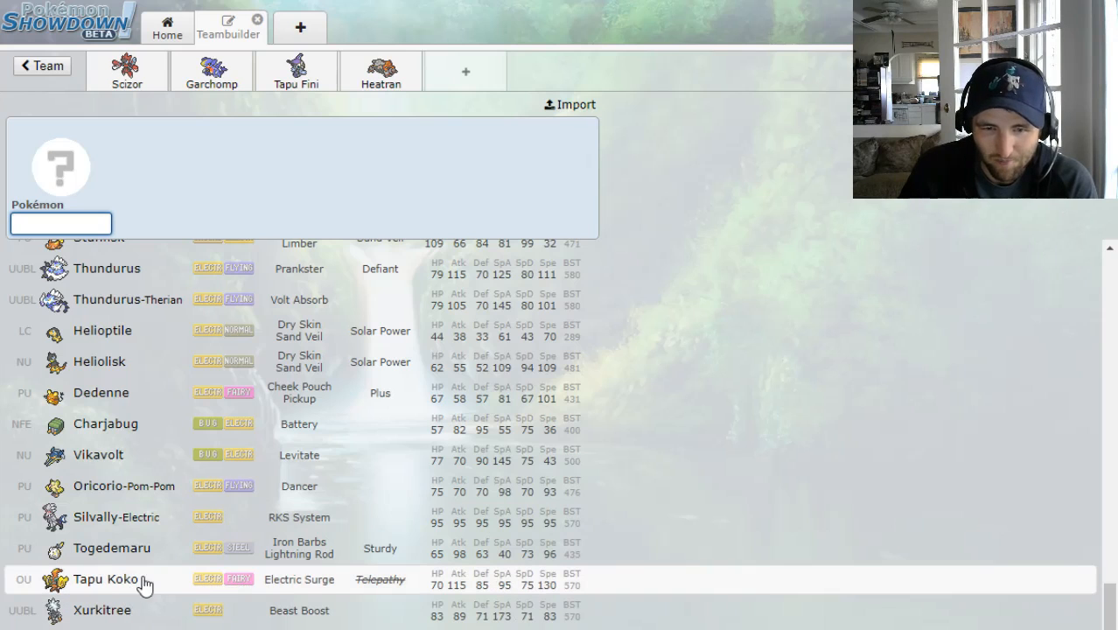
{"action": "scroll", "scroll_direction": "down", "scroll_amount": 3}
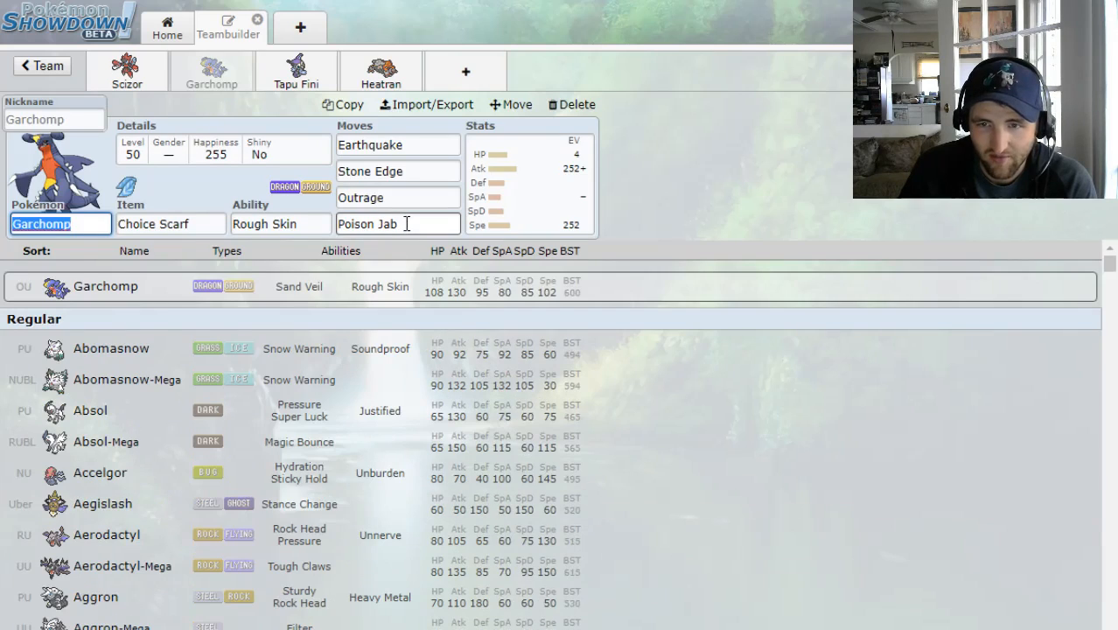
Look through Garchomp's last-move options without changing Poison Jab
{"action": "left_click", "coordinate": [398, 224]}
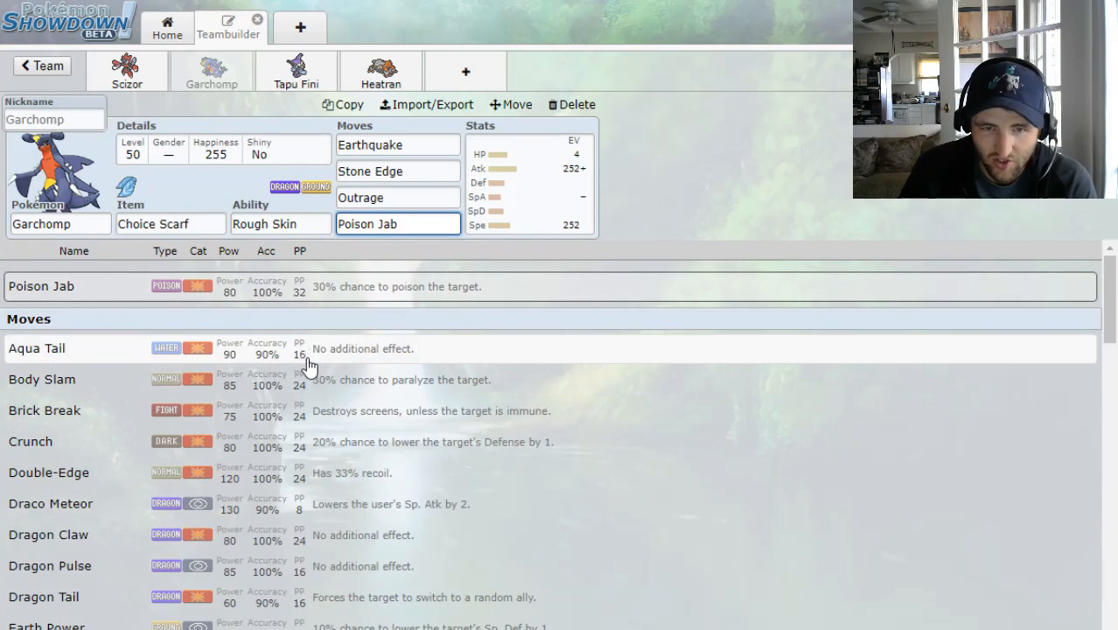
{"action": "mouse_move", "coordinate": [314, 425]}
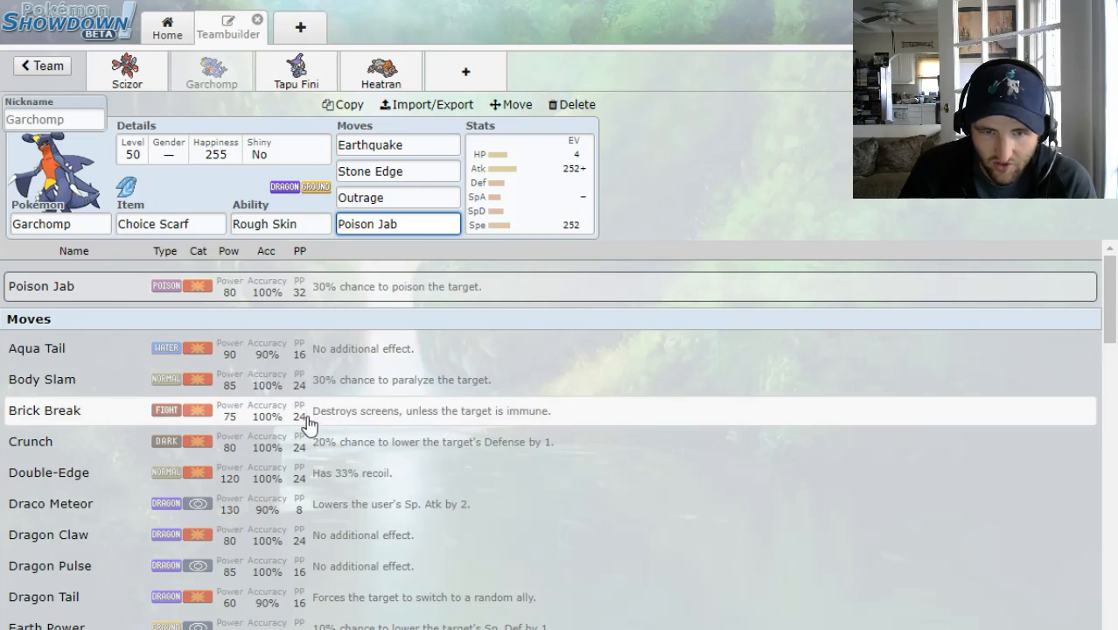
{"action": "mouse_move", "coordinate": [298, 508]}
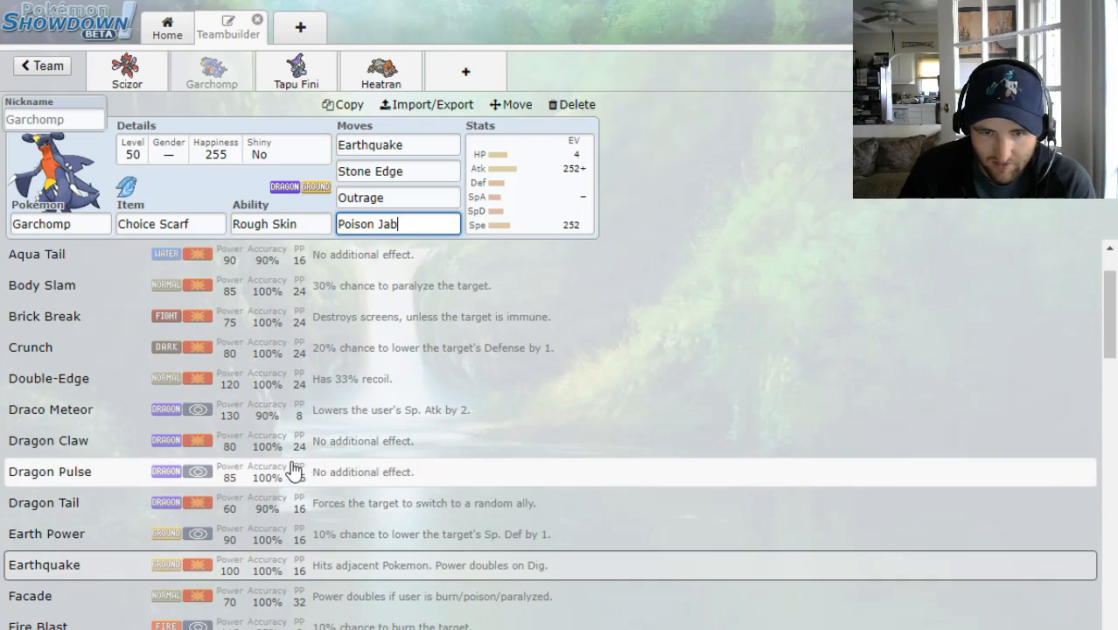
{"action": "scroll", "scroll_direction": "down", "scroll_amount": 3}
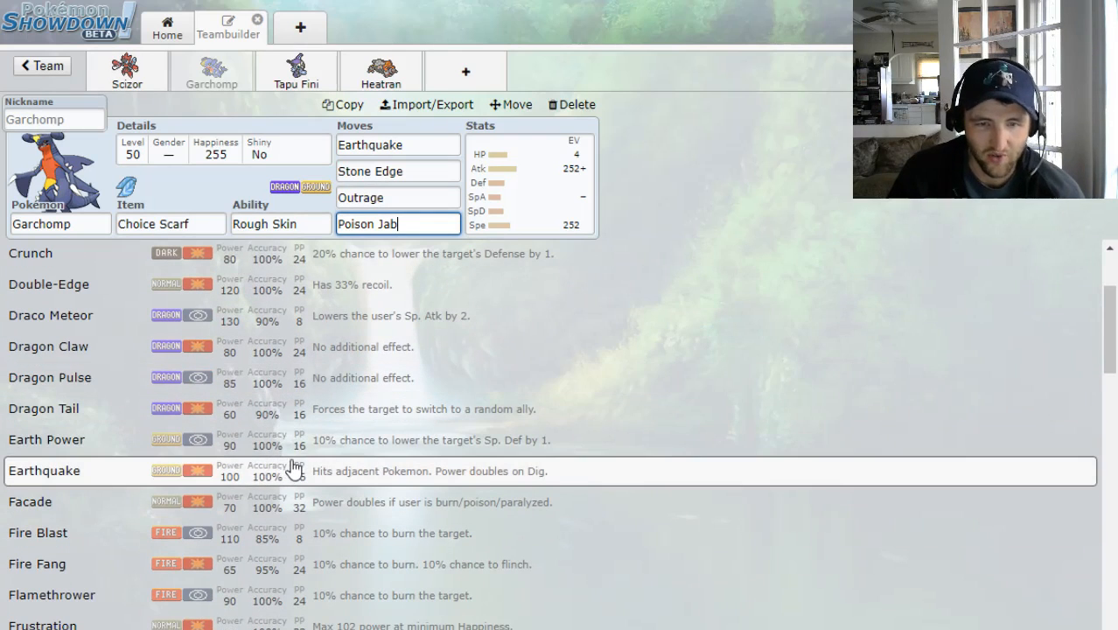
{"action": "scroll", "scroll_direction": "down", "scroll_amount": 3}
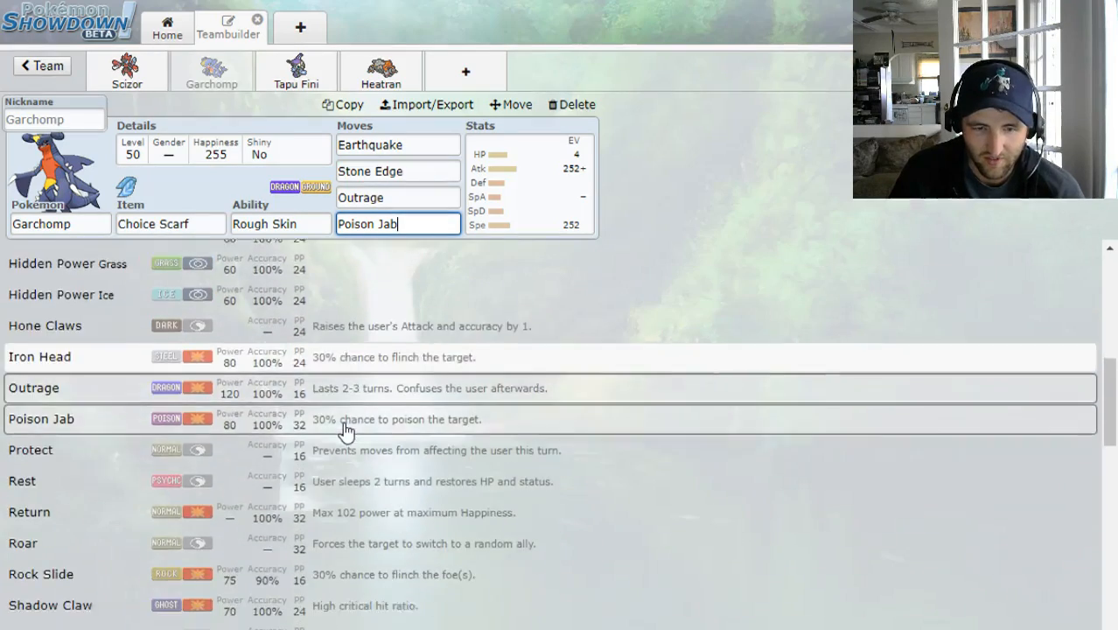
{"action": "scroll", "scroll_direction": "down", "scroll_amount": 3}
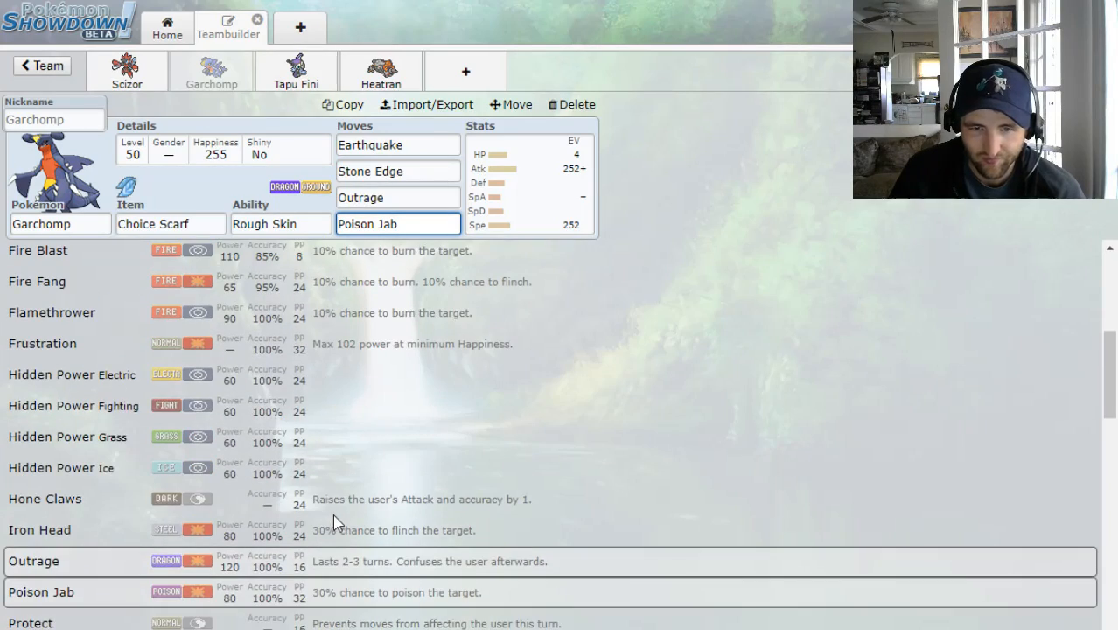
{"action": "scroll", "scroll_direction": "up", "scroll_amount": 3}
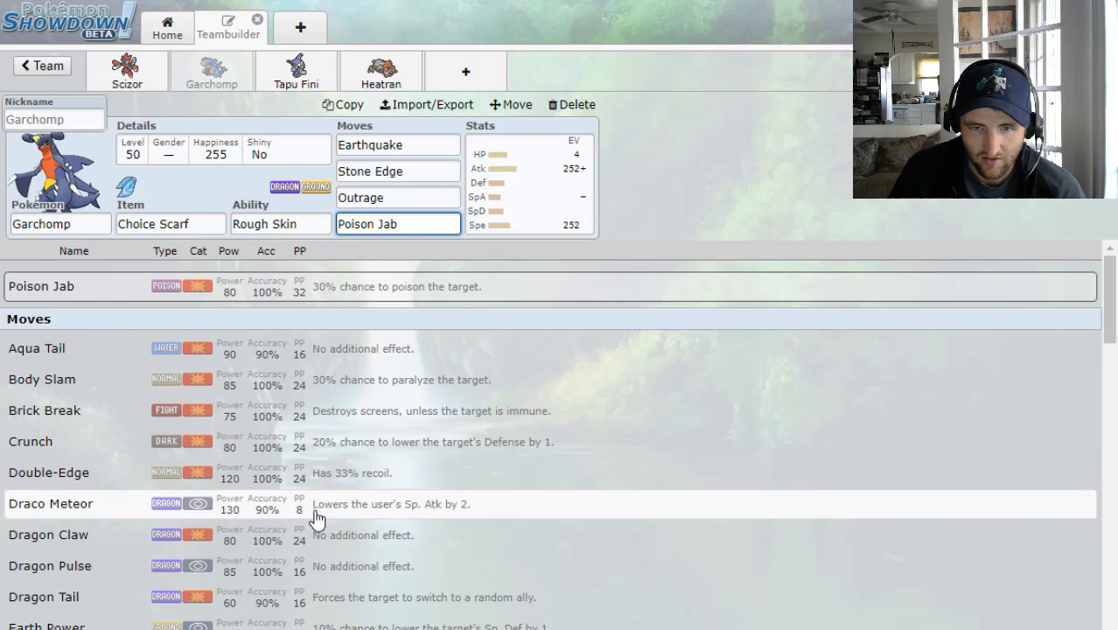
Review Tapu Fini's and Scizor's sets, then start a new empty team slot
{"action": "left_click", "coordinate": [298, 70]}
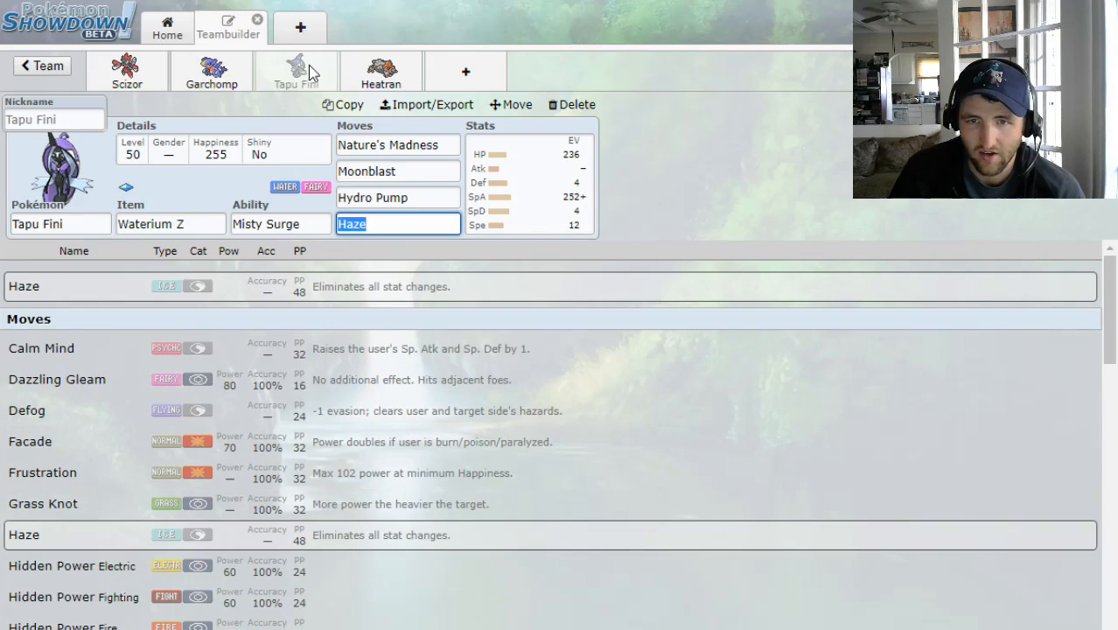
{"action": "left_click", "coordinate": [131, 70]}
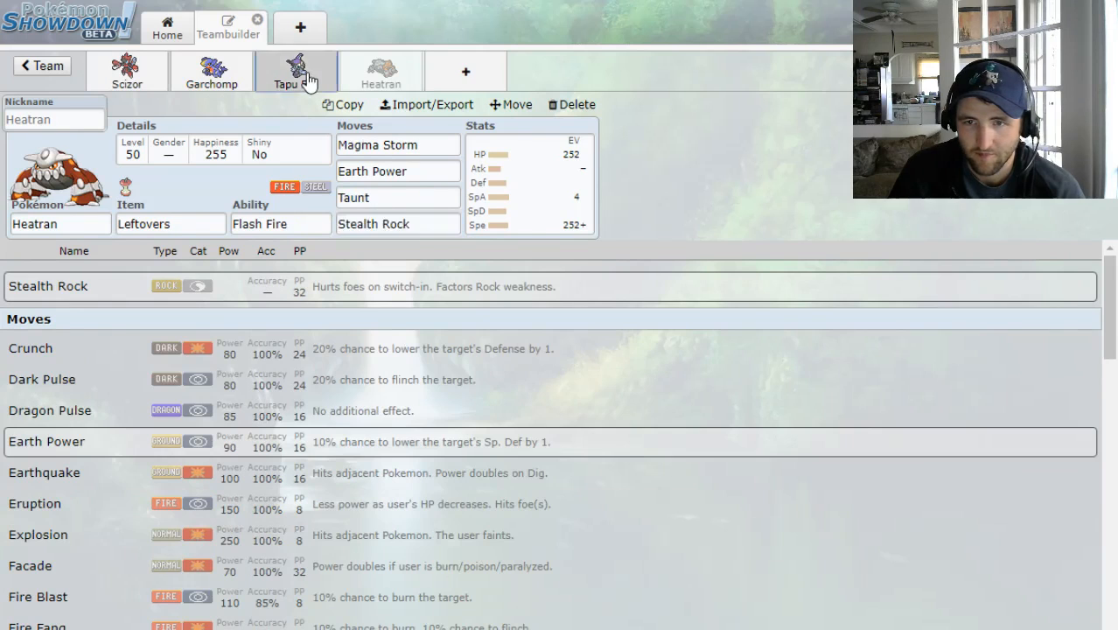
{"action": "left_click", "coordinate": [296, 72]}
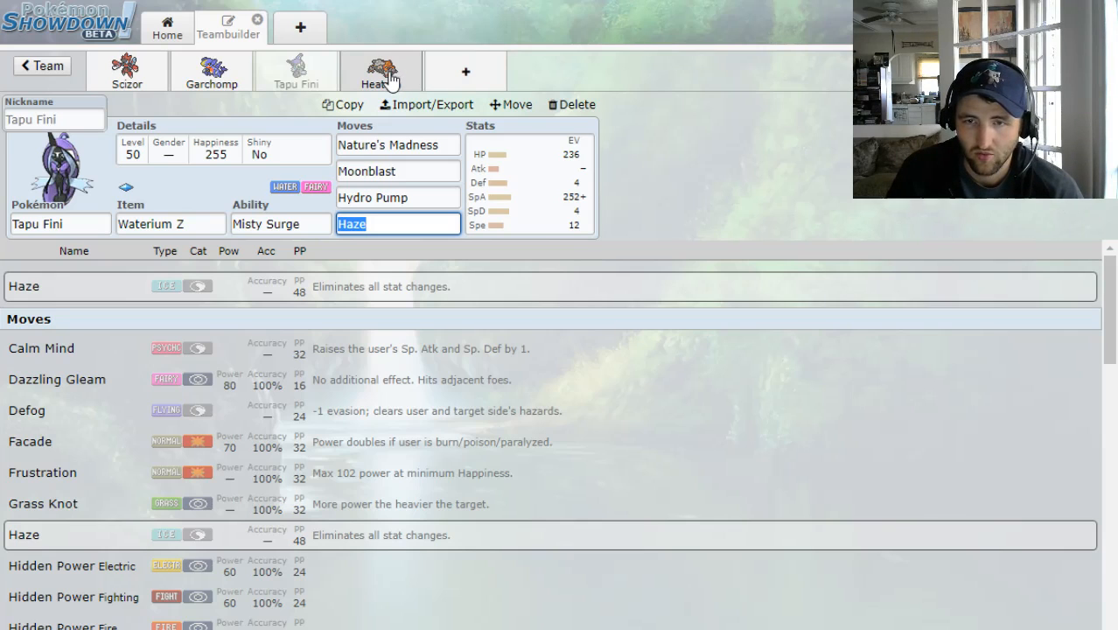
{"action": "left_click", "coordinate": [381, 70]}
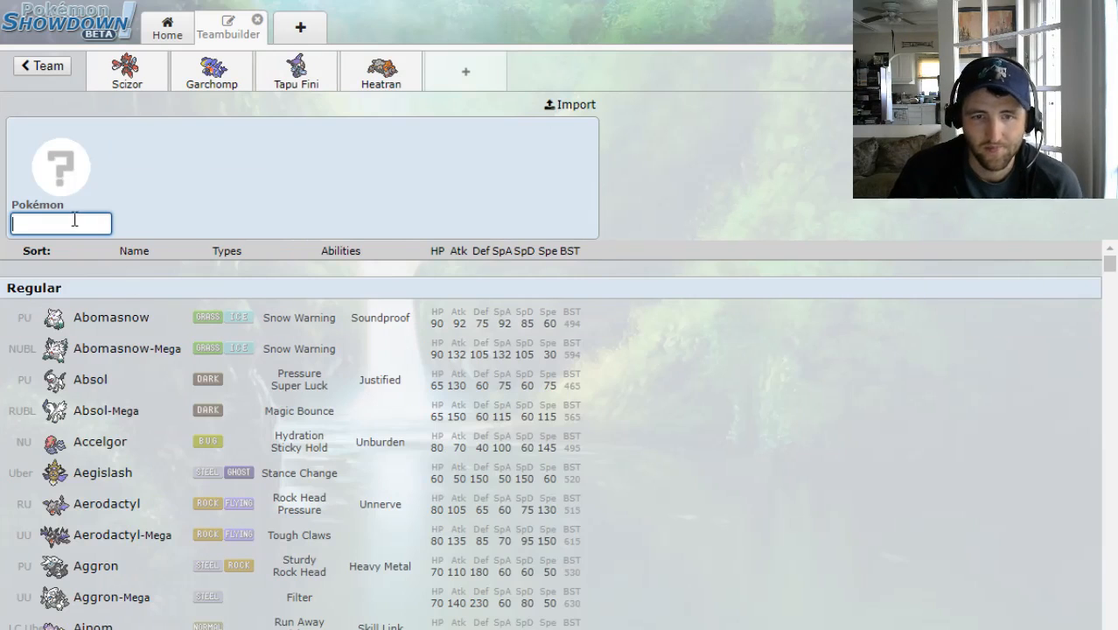
Filter the Electric list, add Thundurus-Therian as fifth member with Electrium Z and Volt Absorb
{"action": "type", "text": "el"}
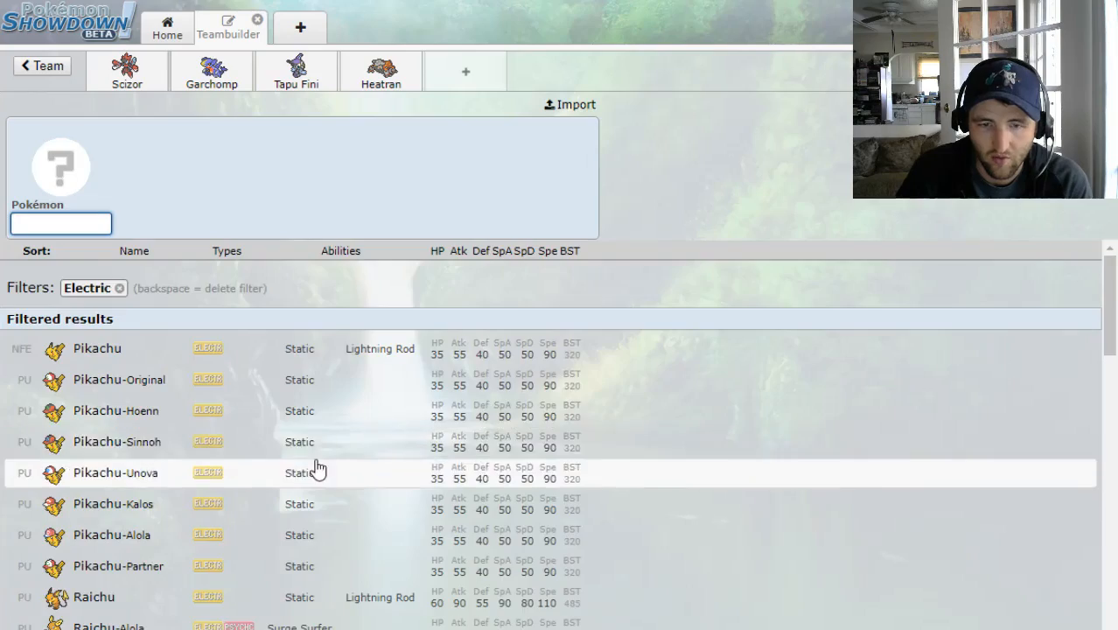
{"action": "scroll", "scroll_direction": "down", "scroll_amount": 3}
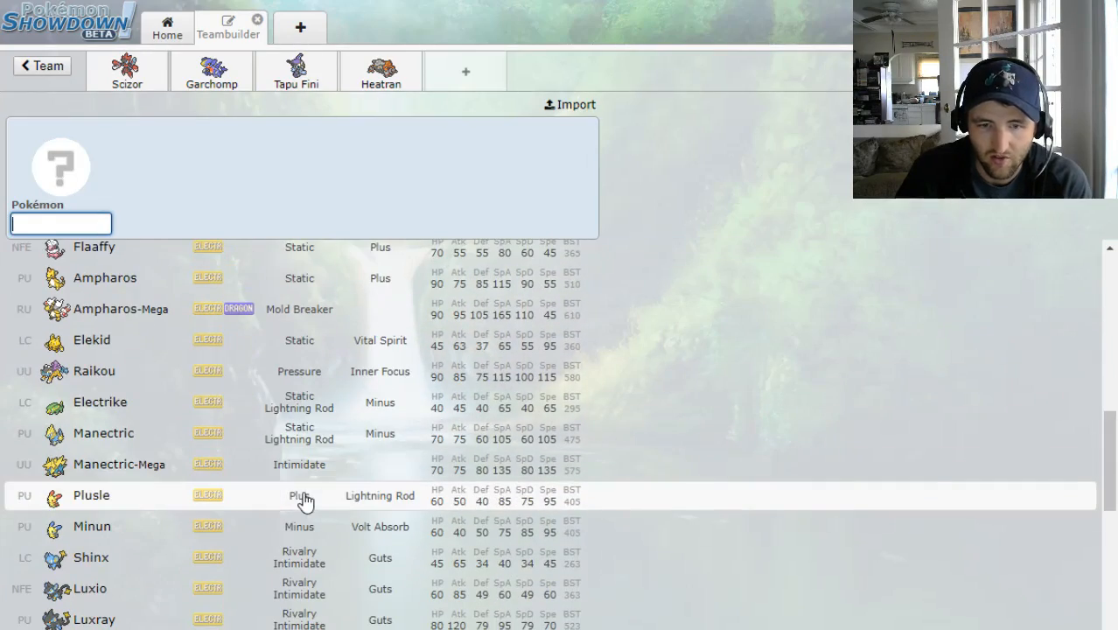
{"action": "scroll", "scroll_direction": "down", "scroll_amount": 3}
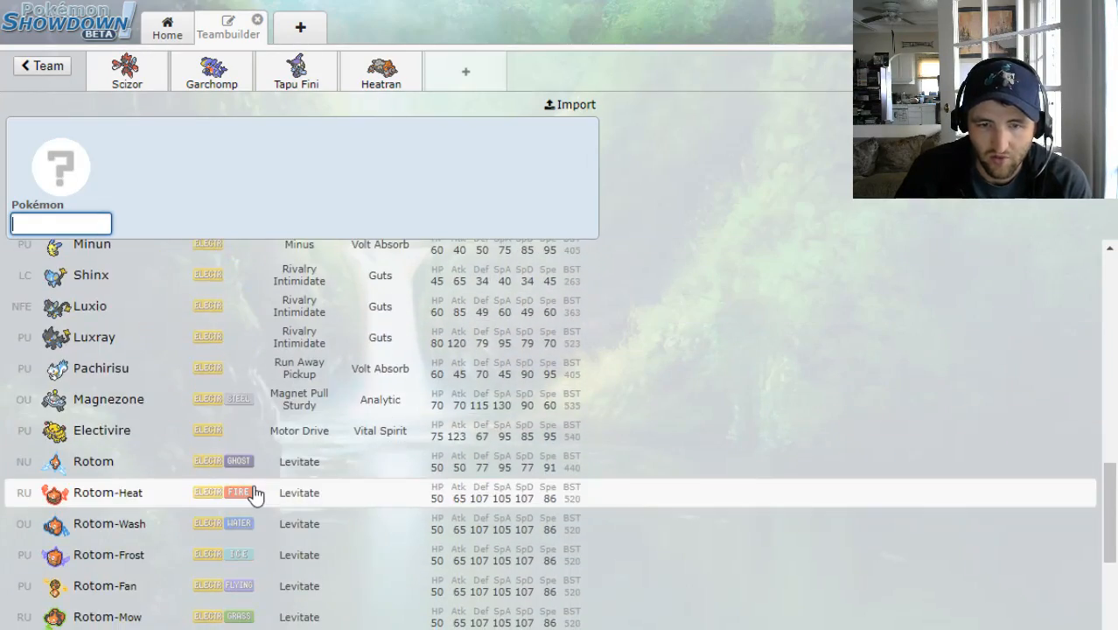
{"action": "scroll", "scroll_direction": "down", "scroll_amount": 3}
{"action": "type", "text": "Thundurus-Theria"}
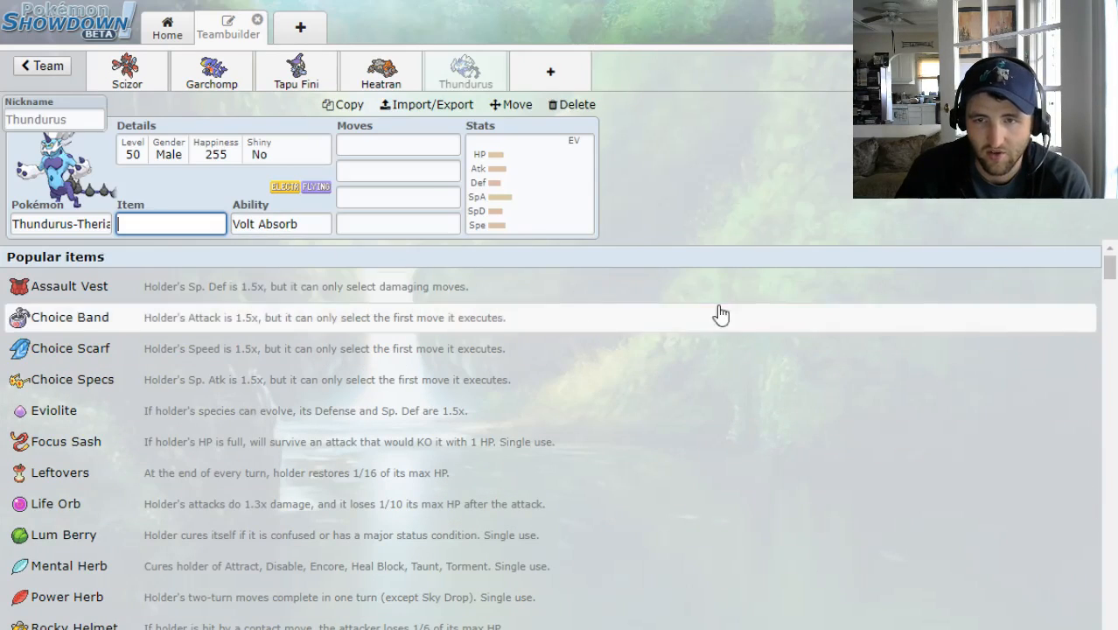
{"action": "mouse_move", "coordinate": [735, 207]}
{"action": "type", "text": "Electrium Z"}
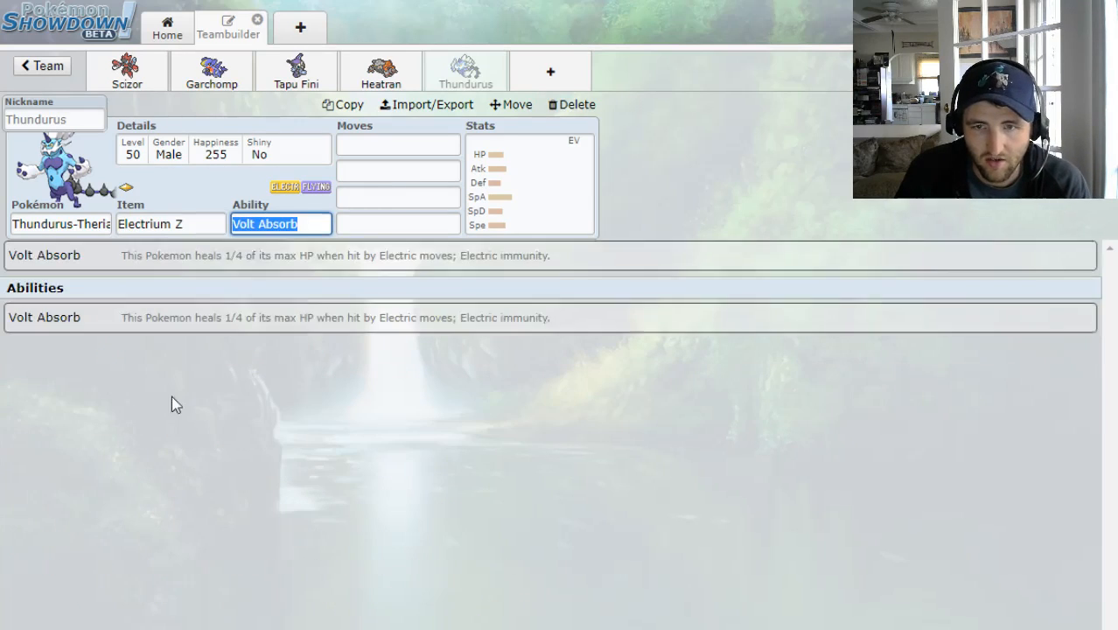
{"action": "left_click", "coordinate": [398, 143]}
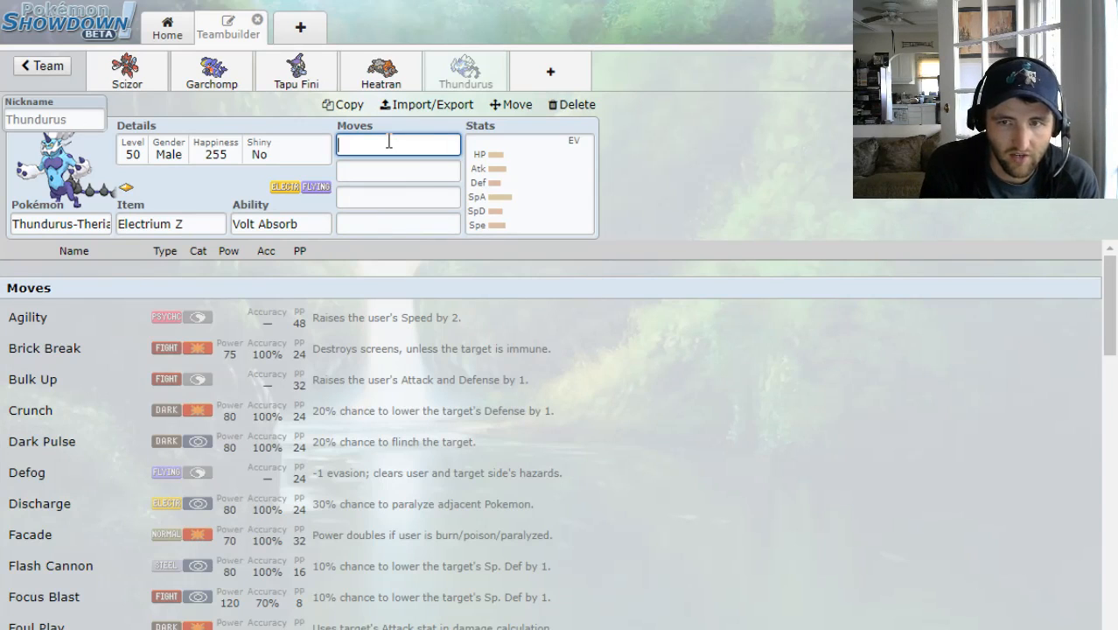
Give Thundurus Thunderbolt and Hidden Power as its first moves
{"action": "type", "text": "thu"}
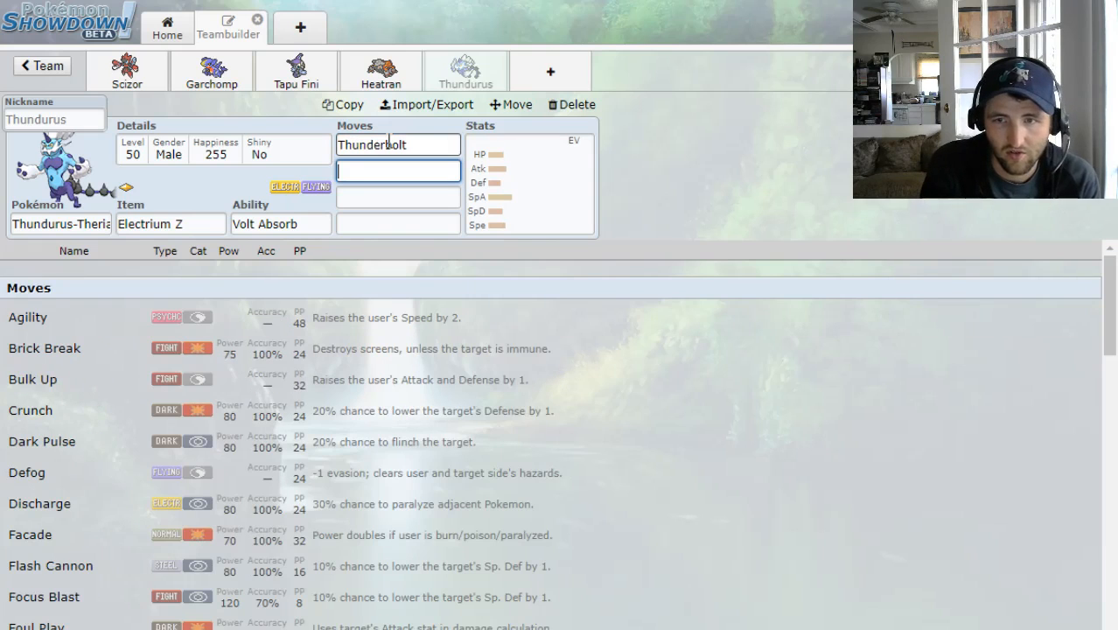
{"action": "type", "text": "hp"}
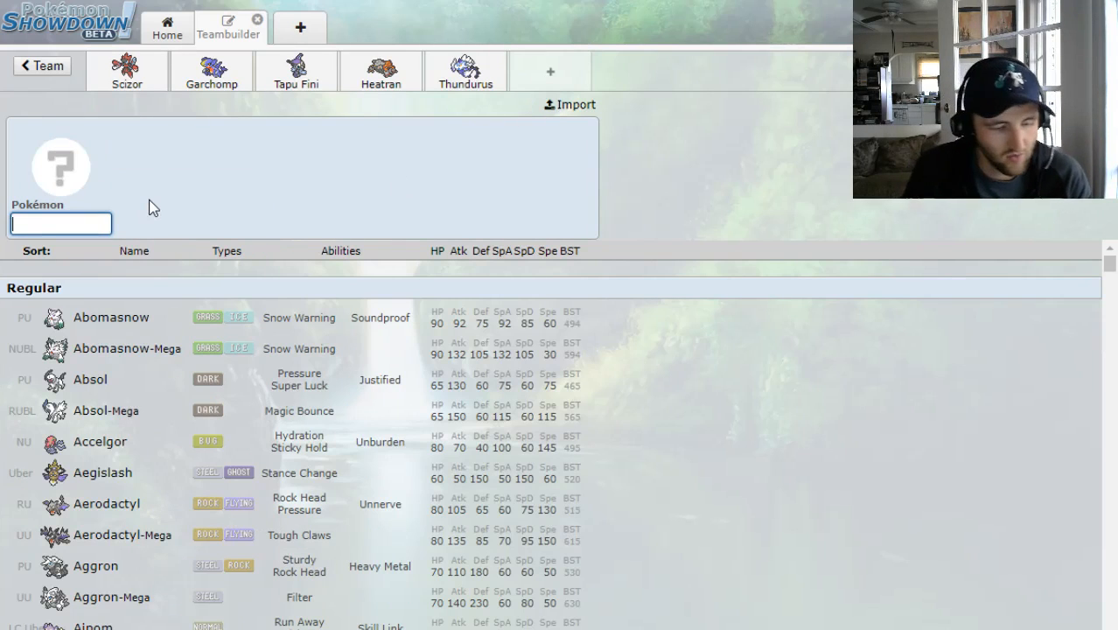
Browse the 'ele' Electric search results, then return to Thundurus's set
{"action": "type", "text": "ele"}
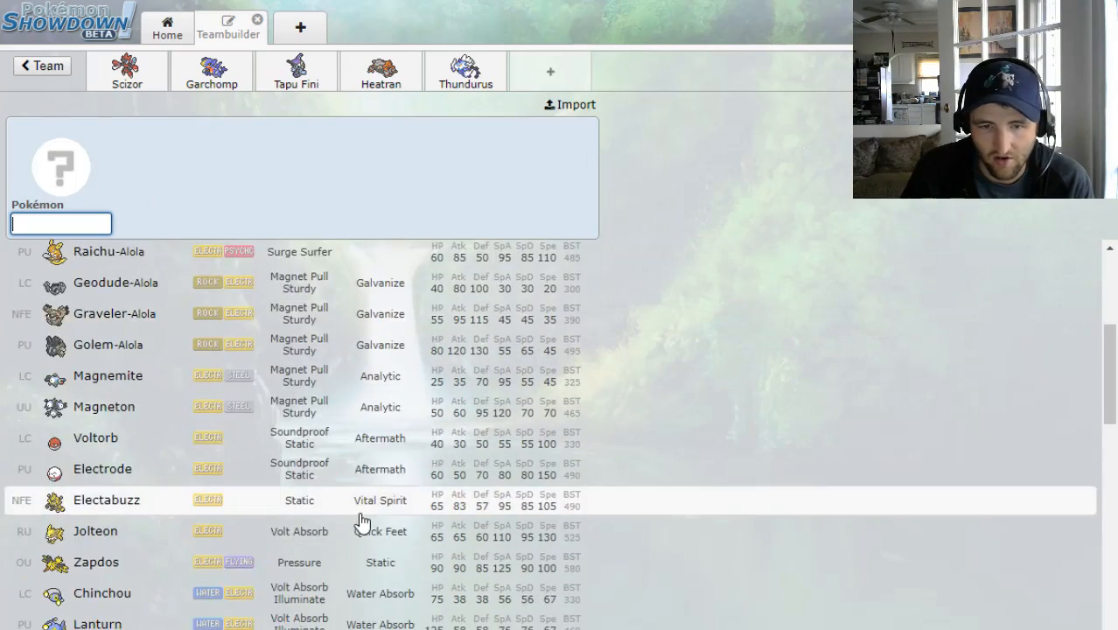
{"action": "scroll", "scroll_direction": "down", "scroll_amount": 3}
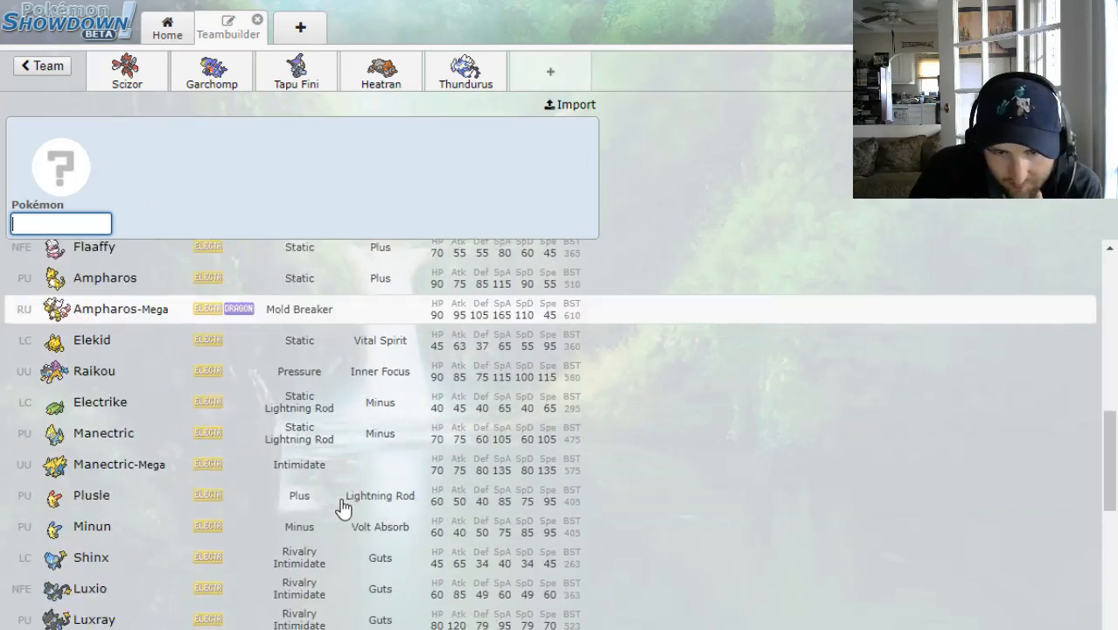
{"action": "scroll", "scroll_direction": "down", "scroll_amount": 3}
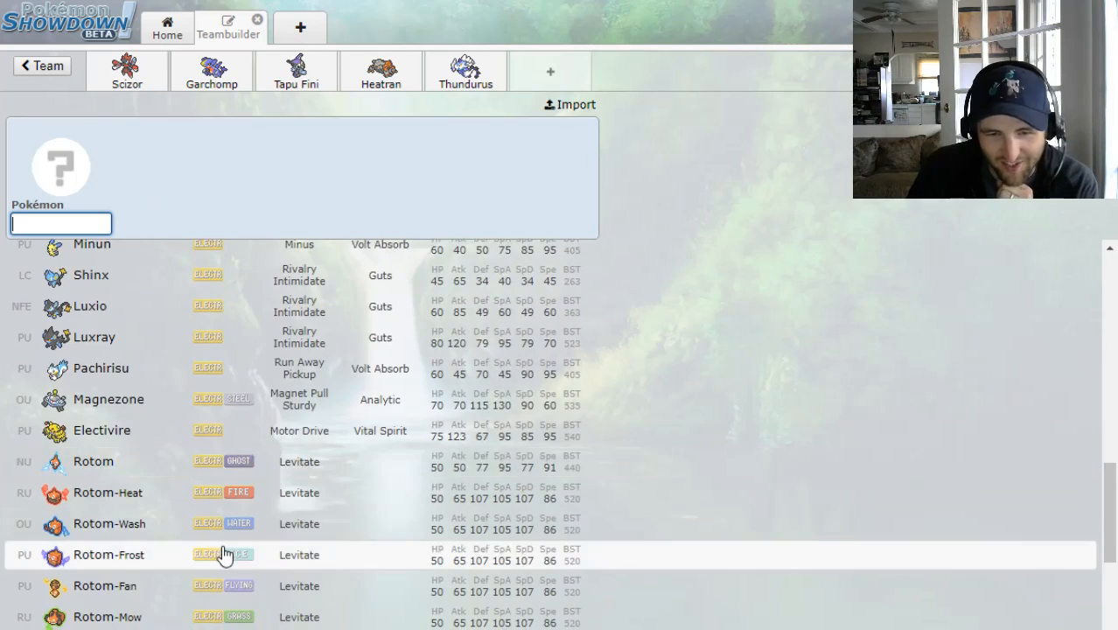
{"action": "scroll", "scroll_direction": "down", "scroll_amount": 3}
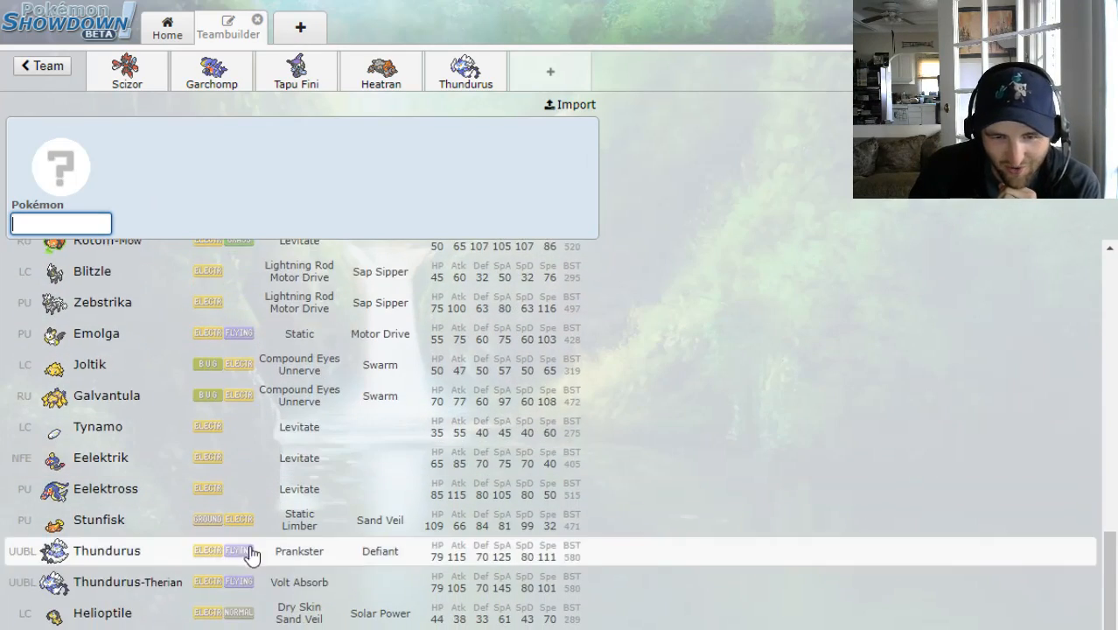
{"action": "scroll", "scroll_direction": "down", "scroll_amount": 3}
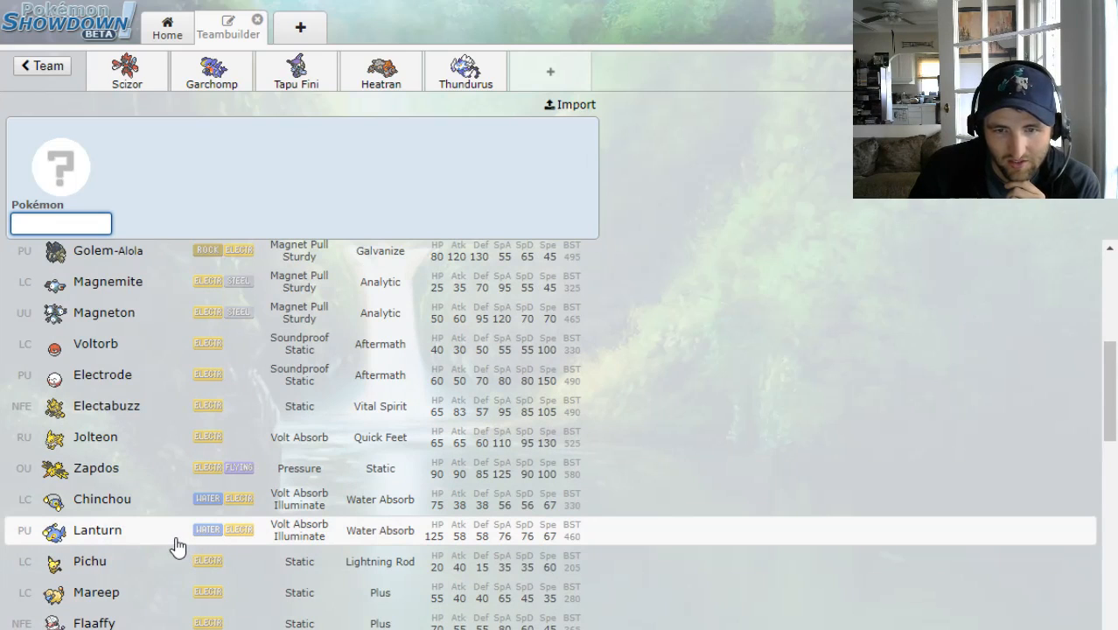
{"action": "mouse_move", "coordinate": [126, 497]}
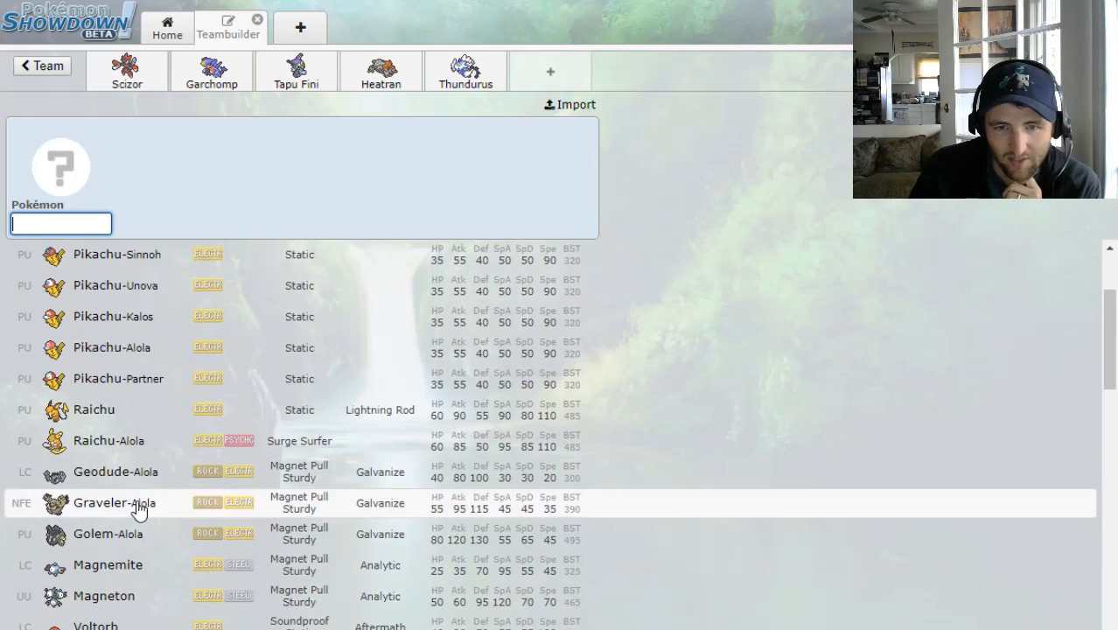
{"action": "left_click", "coordinate": [466, 71]}
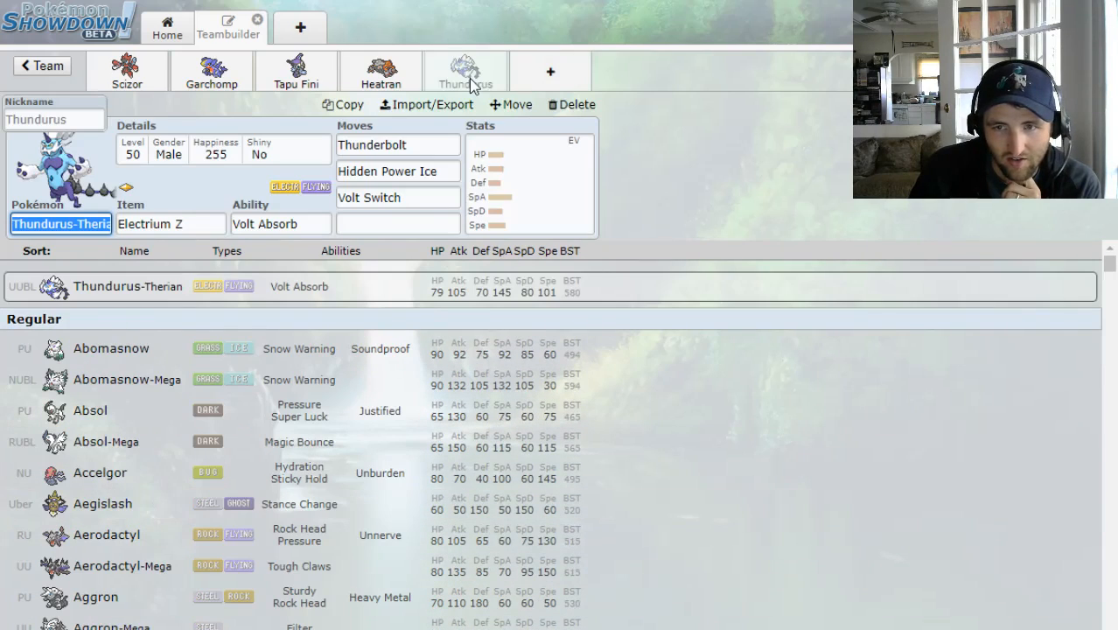
Set Nasty Plot as Thundurus's fourth move with a Timid 4 HP/252 SpA/252 Spe spread
{"action": "left_click", "coordinate": [397, 224]}
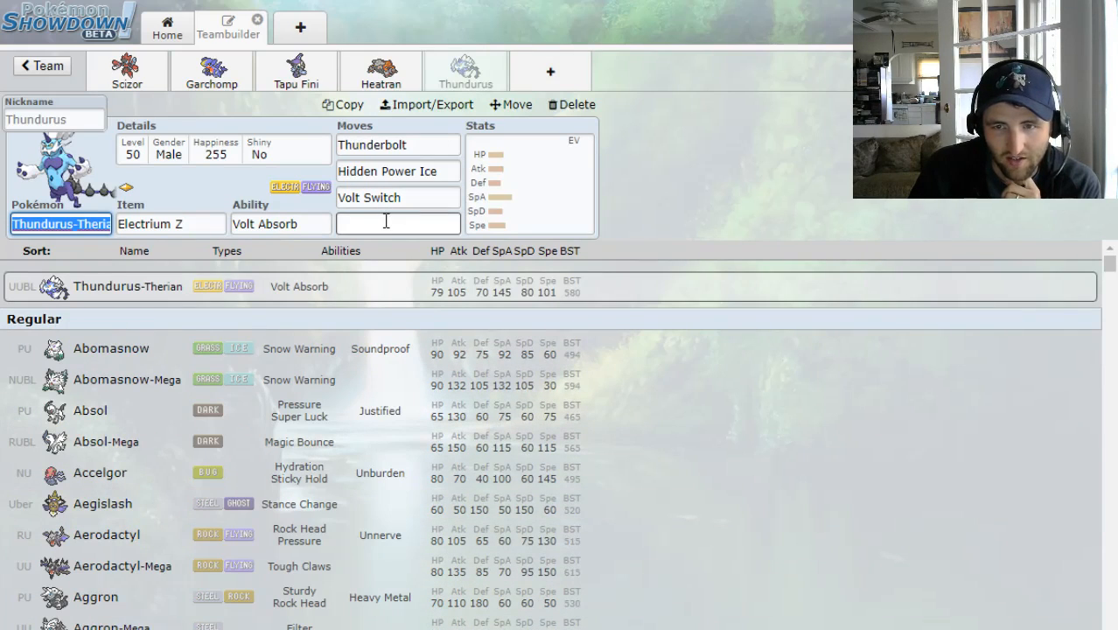
{"action": "type", "text": "nas"}
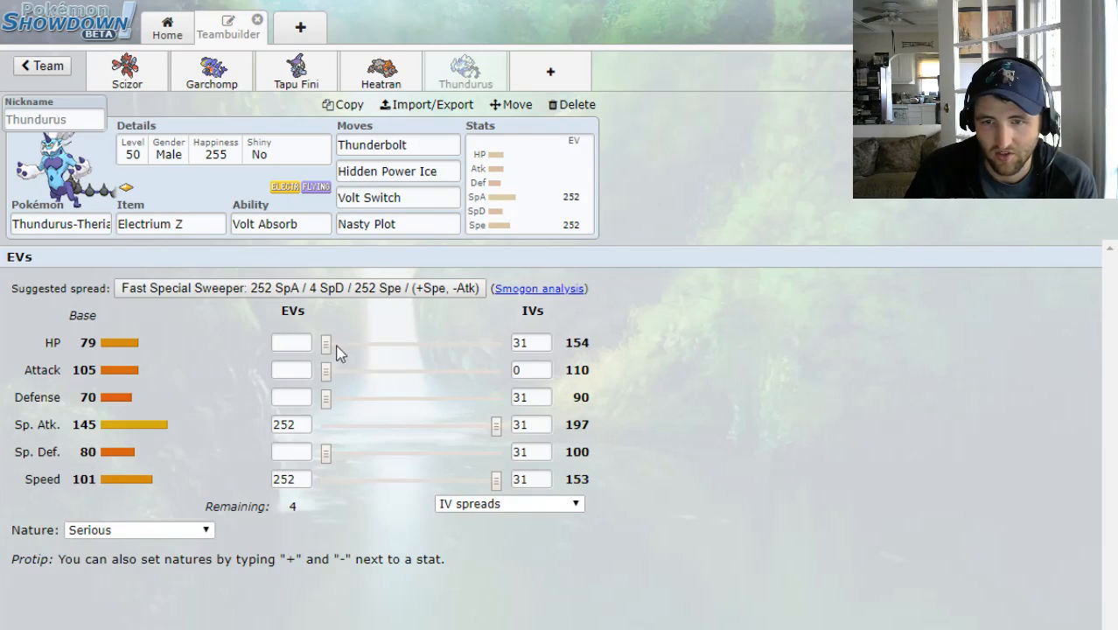
{"action": "type", "text": "4"}
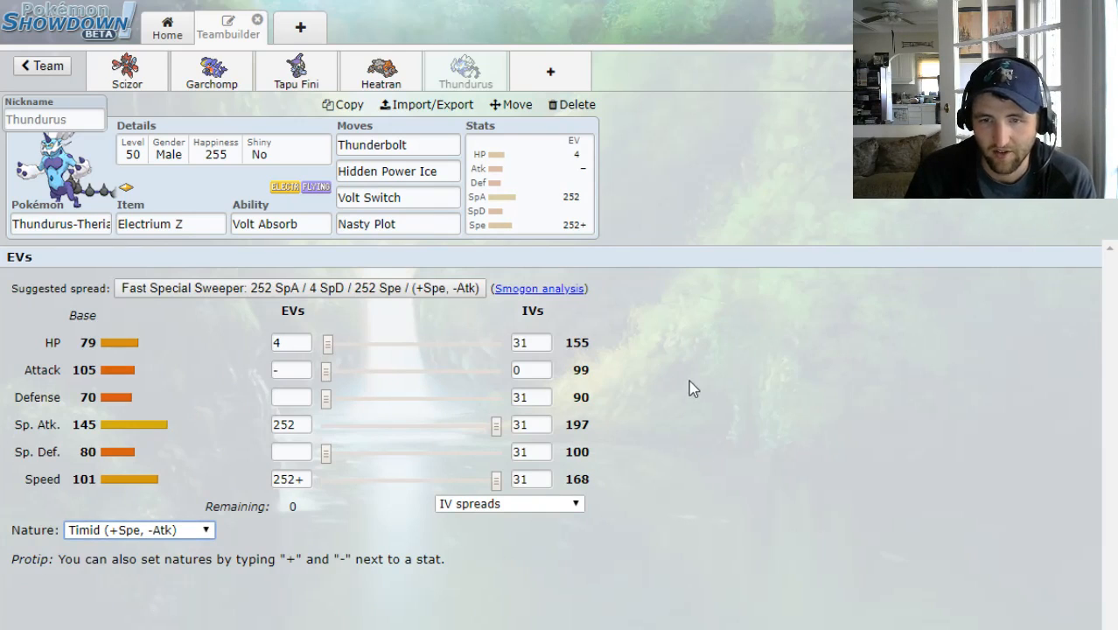
{"action": "mouse_move", "coordinate": [721, 375]}
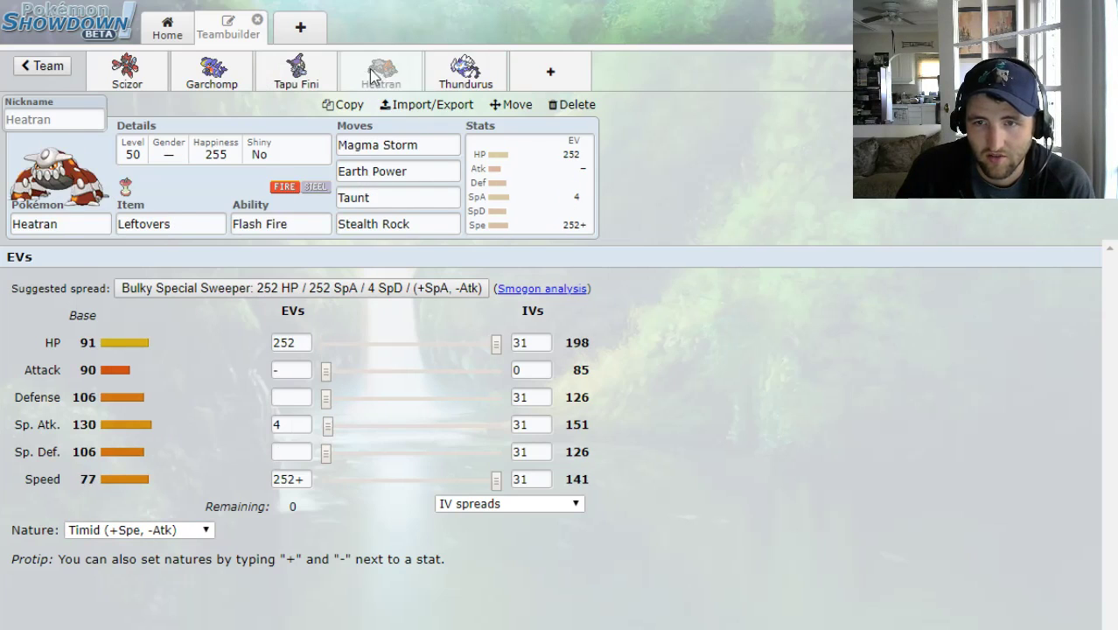
{"action": "left_click", "coordinate": [470, 70]}
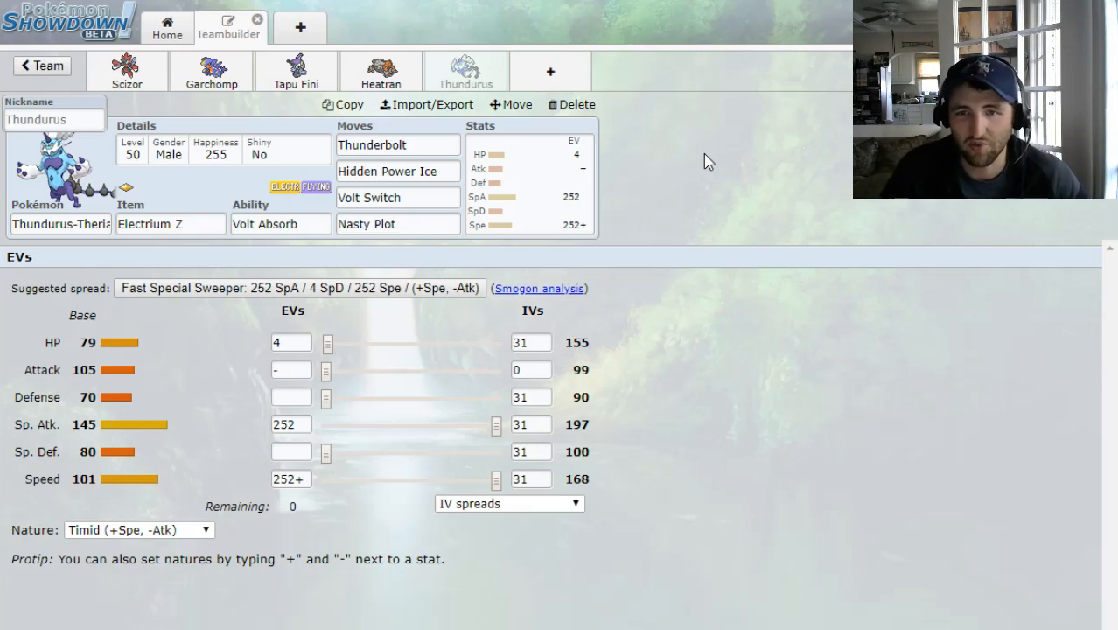
{"action": "mouse_move", "coordinate": [550, 77]}
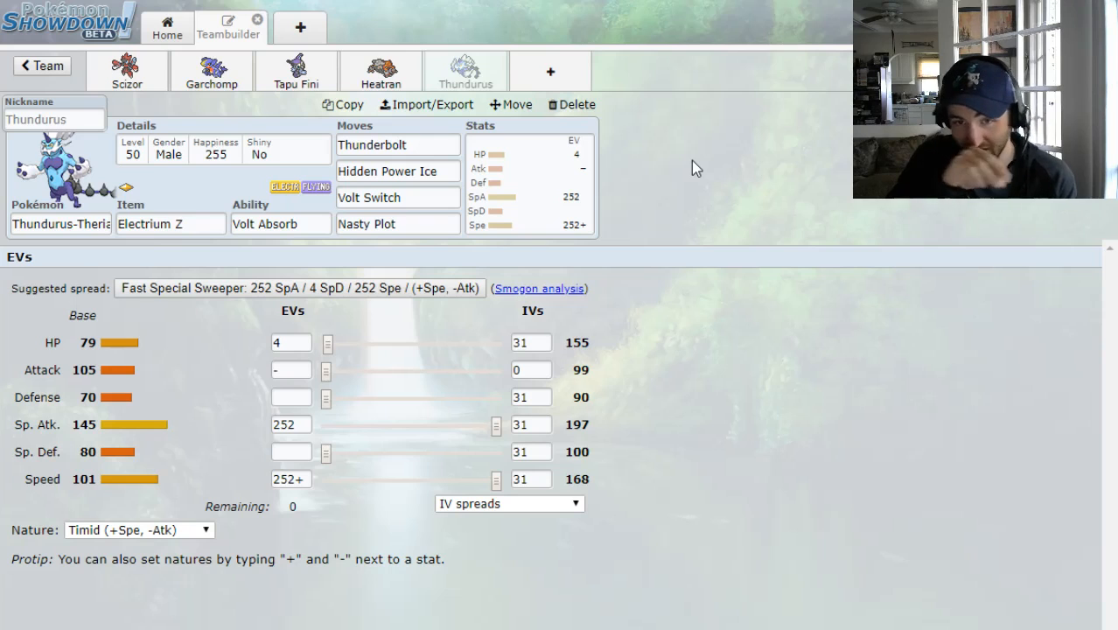
{"action": "mouse_move", "coordinate": [732, 157]}
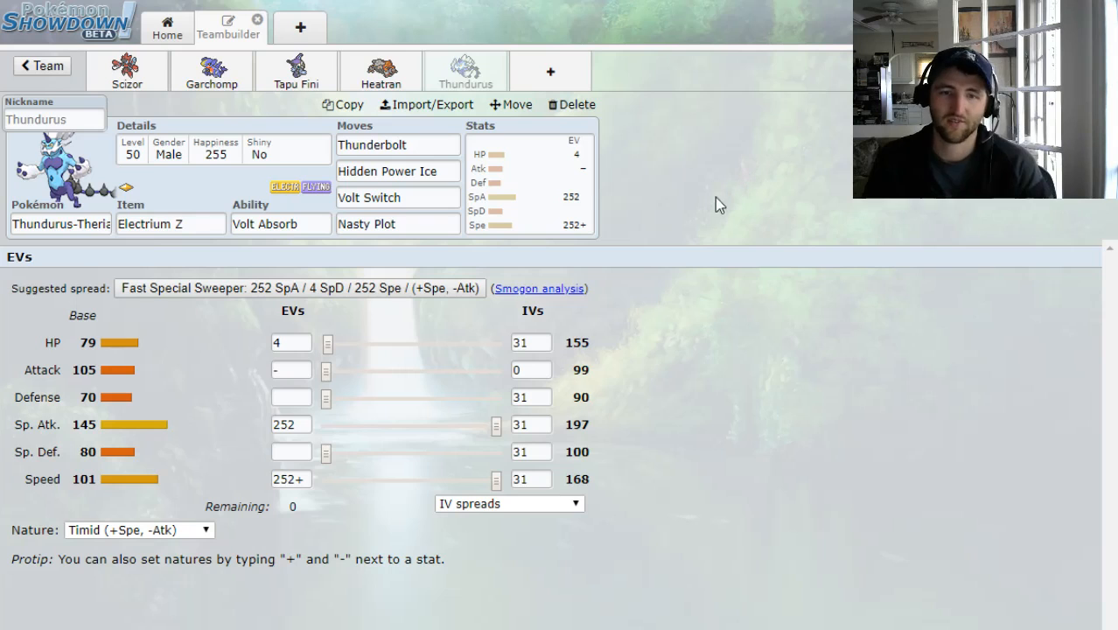
{"action": "mouse_move", "coordinate": [728, 212]}
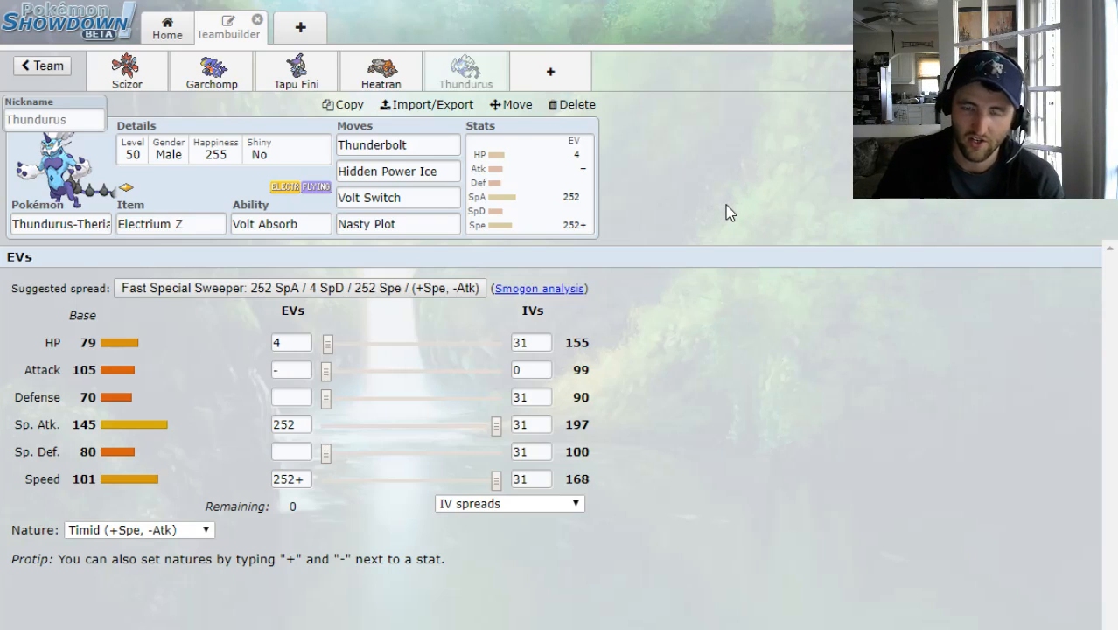
{"action": "mouse_move", "coordinate": [717, 214]}
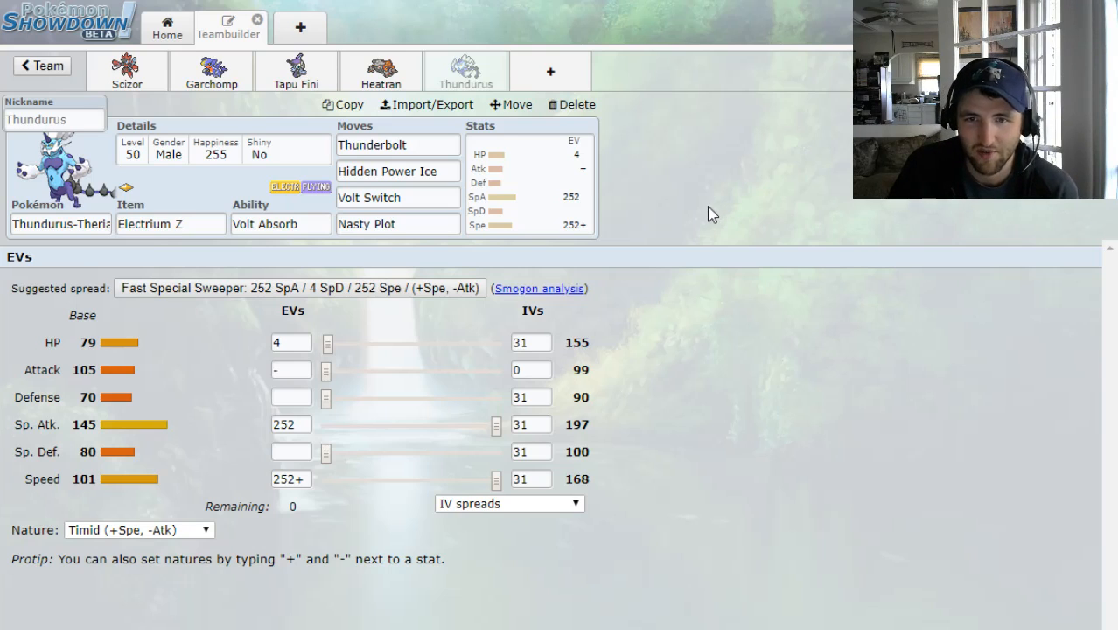
{"action": "mouse_move", "coordinate": [735, 192]}
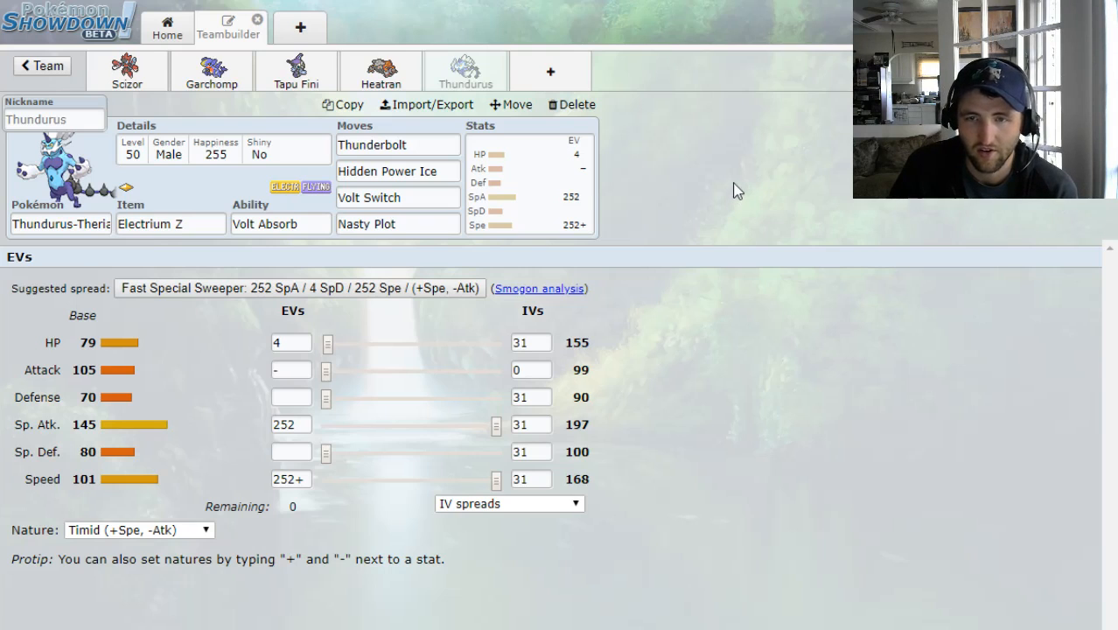
Review Heatran's, Thundurus's, Garchomp's, Scizor's and Tapu Fini's finished sets
{"action": "left_click", "coordinate": [382, 70]}
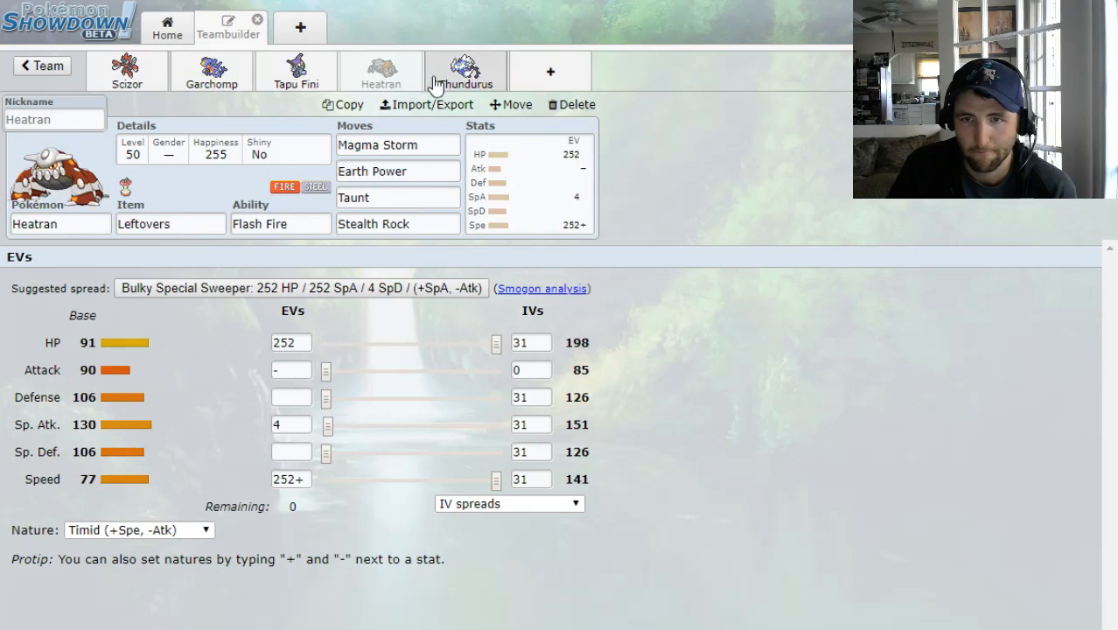
{"action": "left_click", "coordinate": [469, 70]}
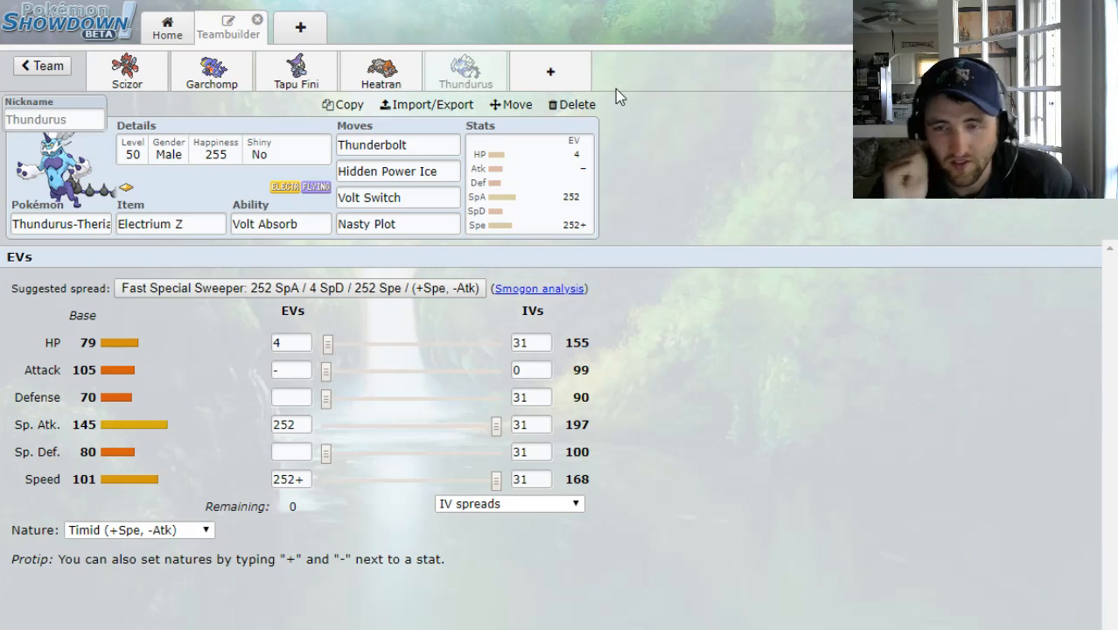
{"action": "mouse_move", "coordinate": [578, 73]}
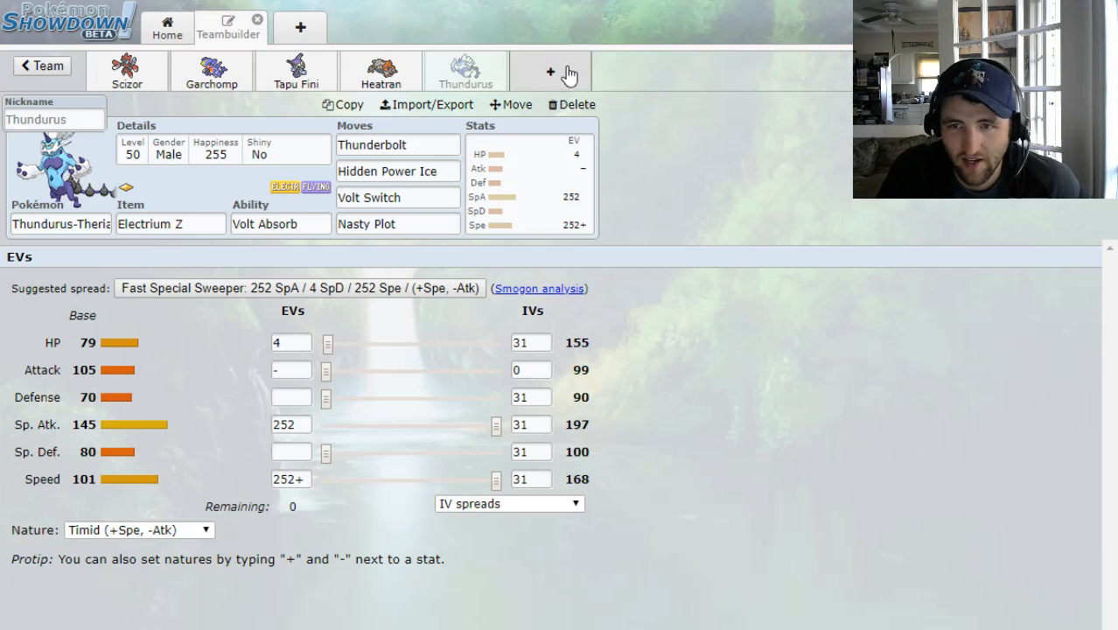
{"action": "left_click", "coordinate": [205, 67]}
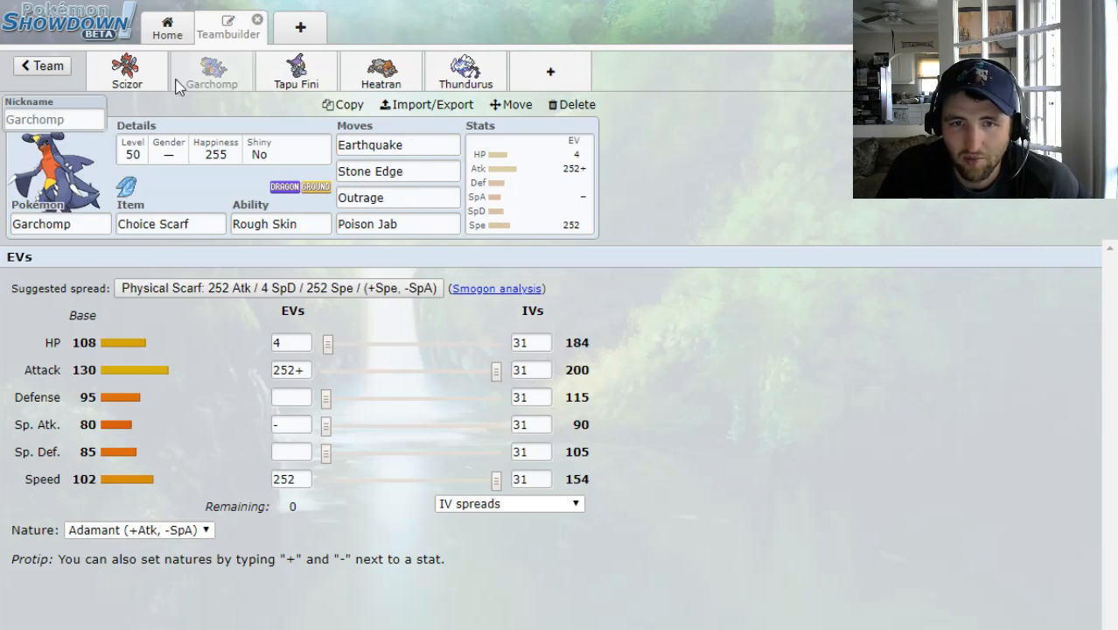
{"action": "left_click", "coordinate": [136, 70]}
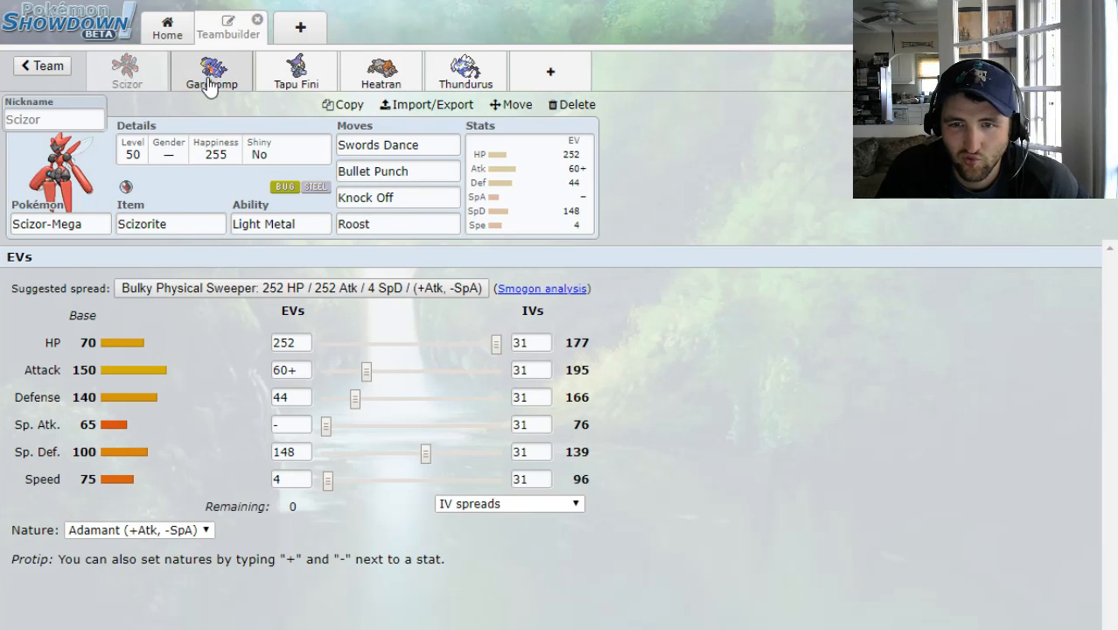
{"action": "left_click", "coordinate": [210, 68]}
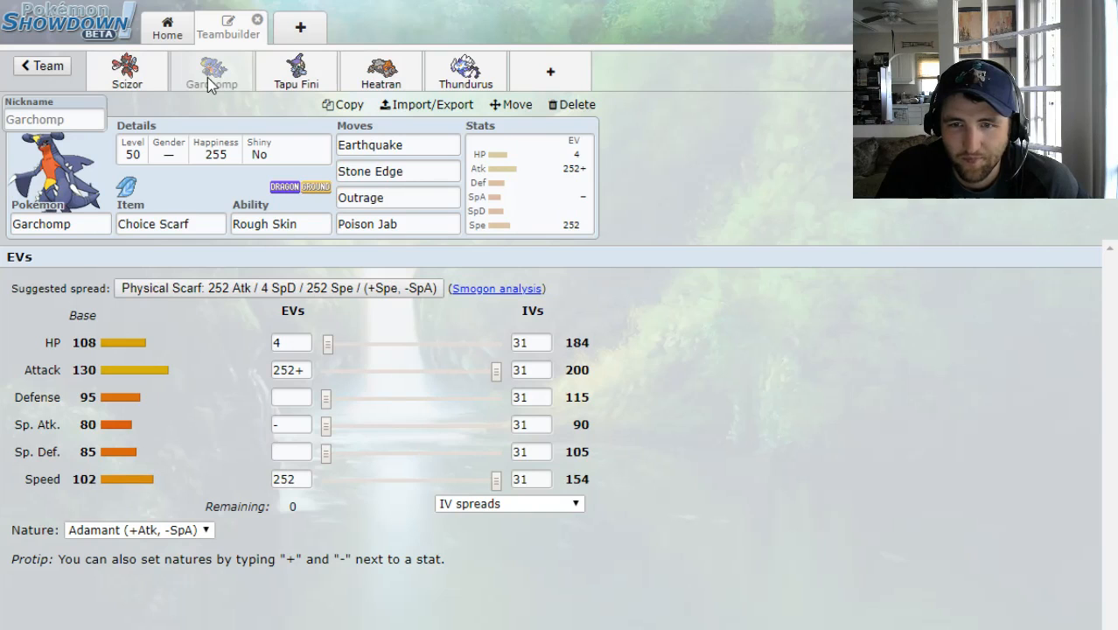
{"action": "left_click", "coordinate": [294, 72]}
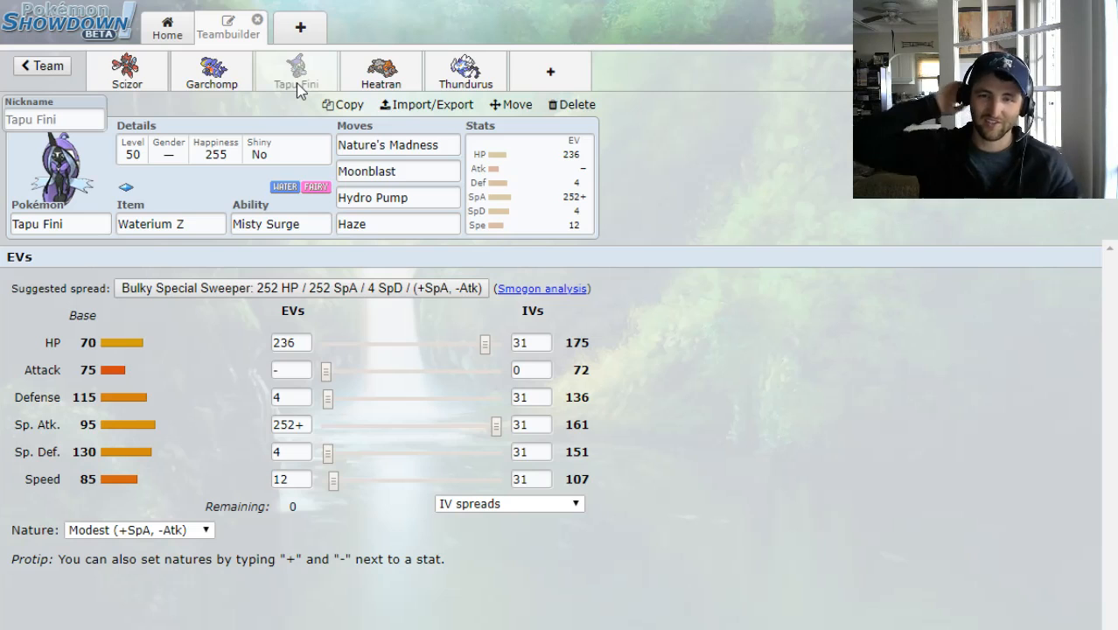
{"action": "mouse_move", "coordinate": [633, 70]}
{"action": "type", "text": "u"}
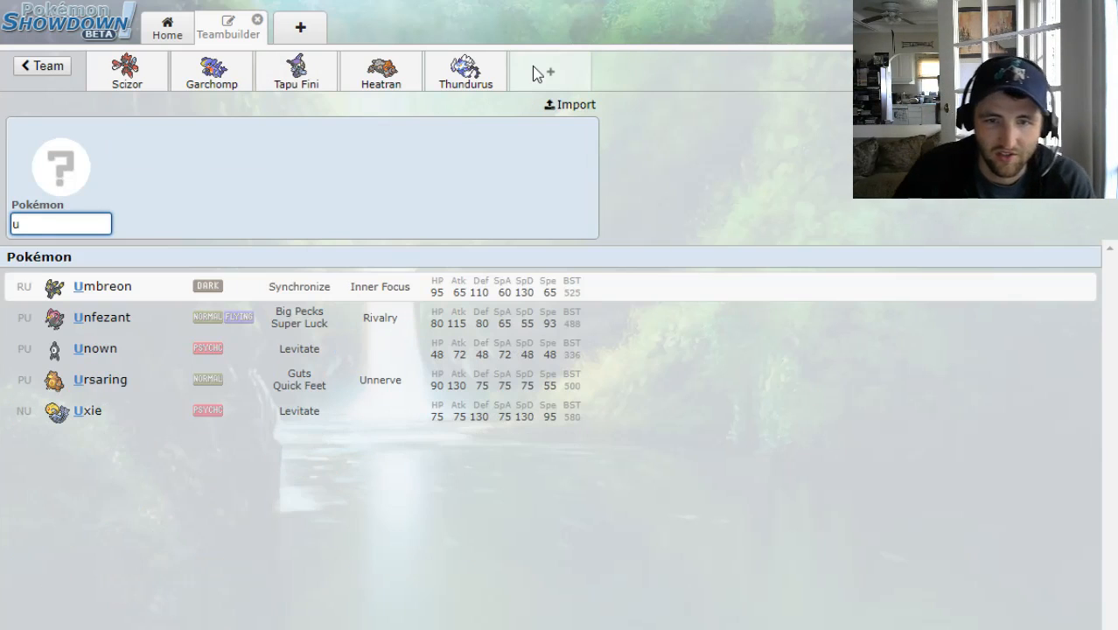
Filter the sixth slot's species list to U-turn learners and browse the results
{"action": "type", "text": "t"}
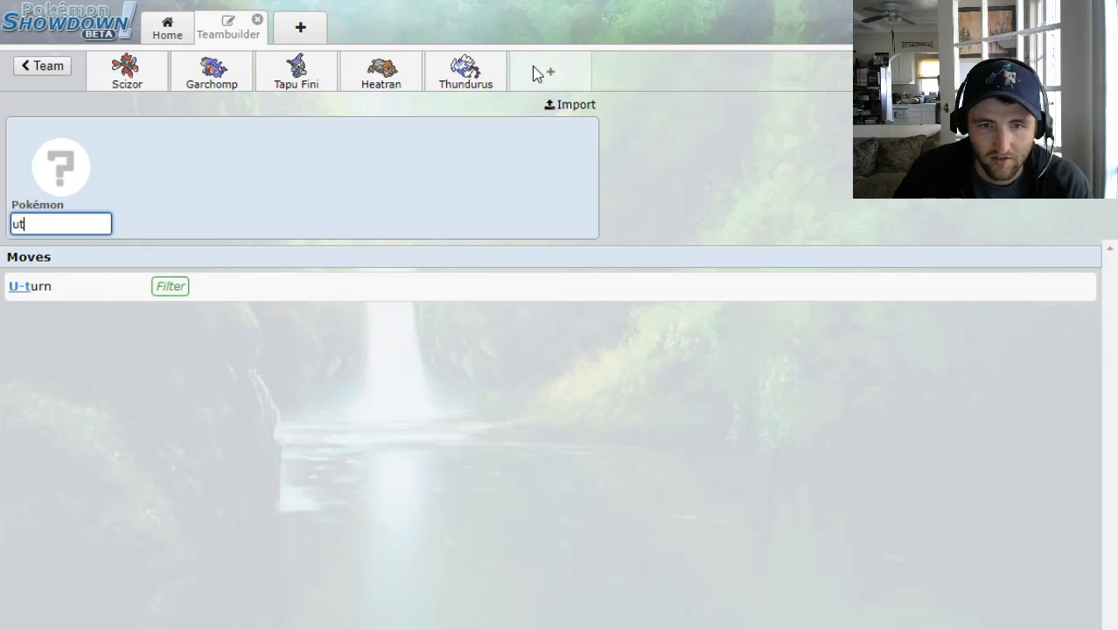
{"action": "left_click", "coordinate": [28, 287]}
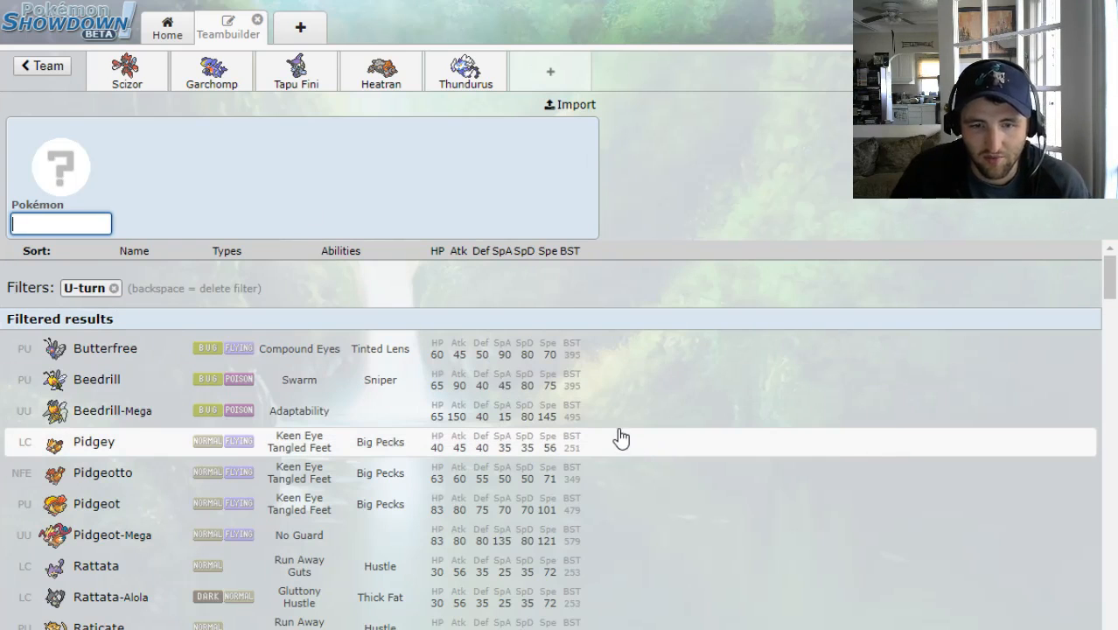
{"action": "scroll", "scroll_direction": "down", "scroll_amount": 3}
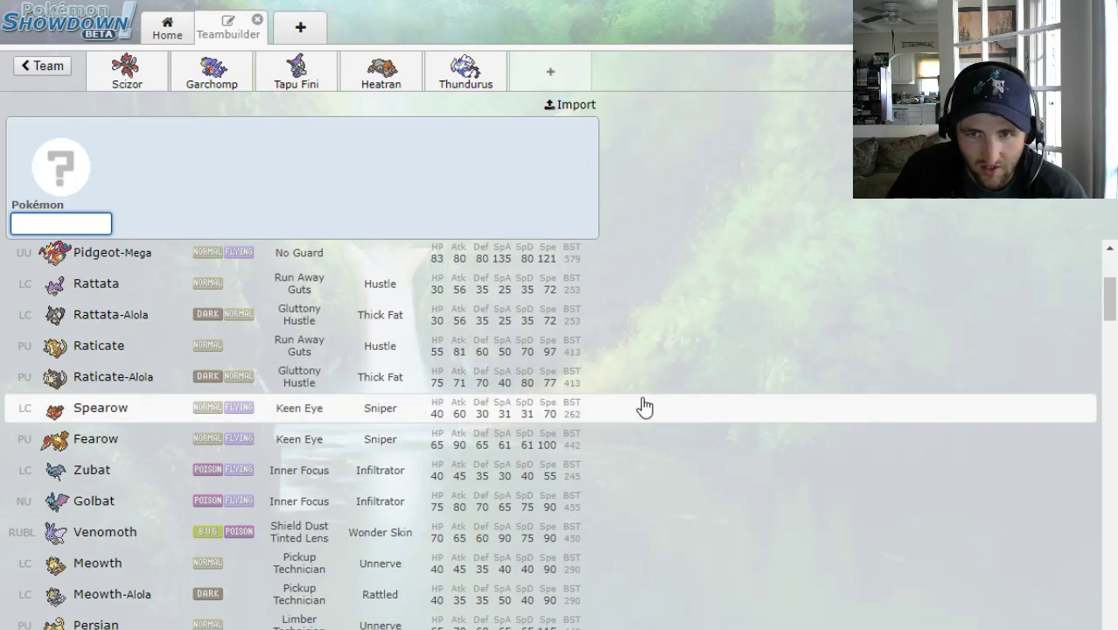
{"action": "scroll", "scroll_direction": "down", "scroll_amount": 3}
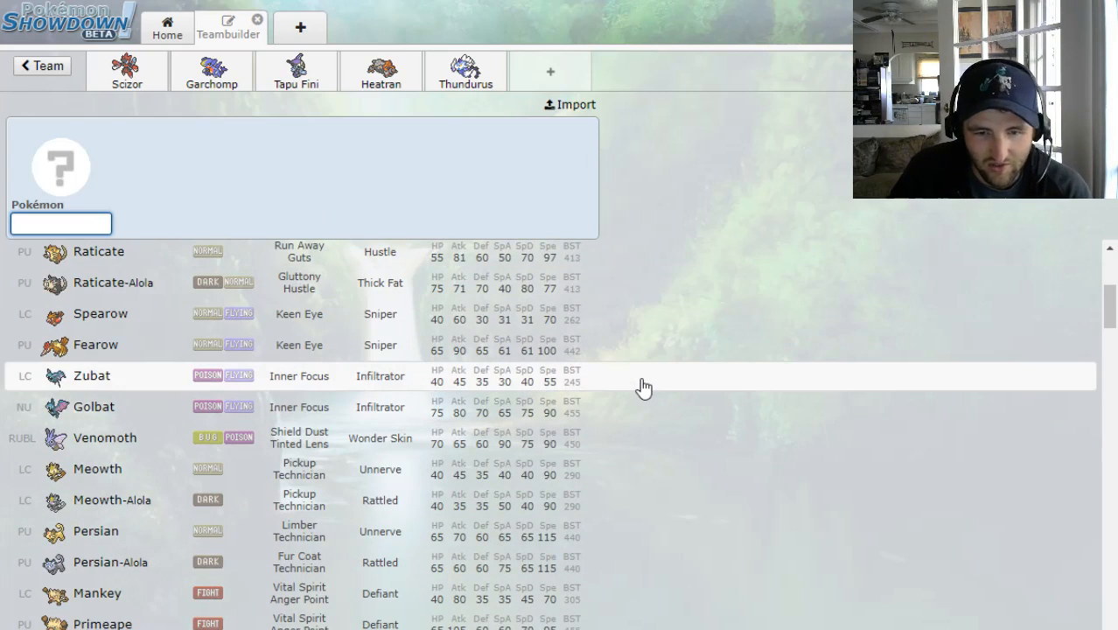
{"action": "scroll", "scroll_direction": "down", "scroll_amount": 3}
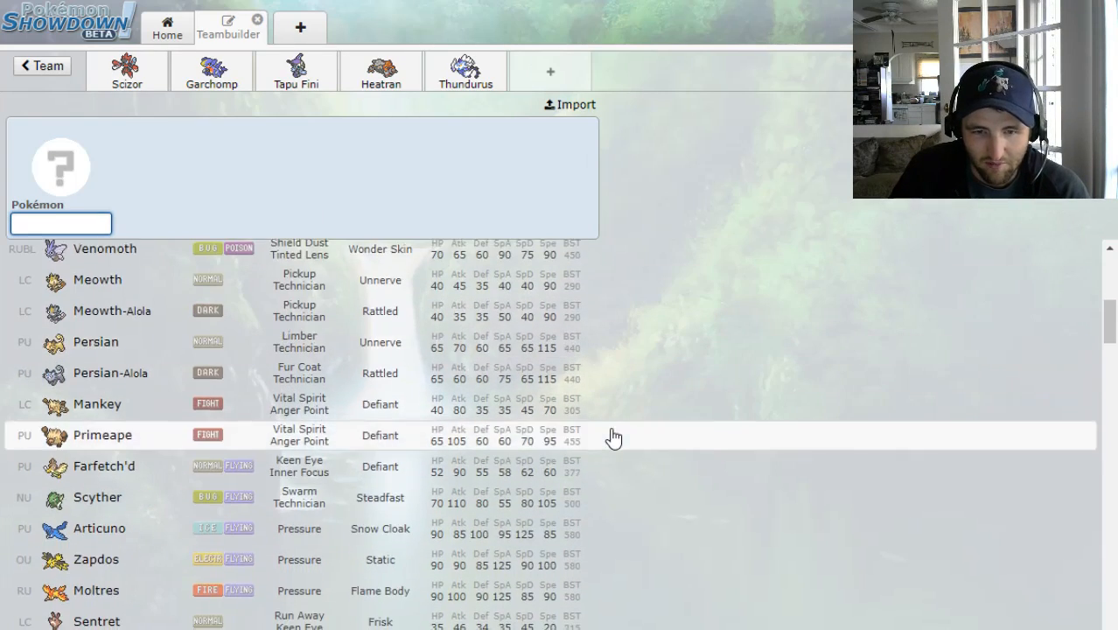
{"action": "scroll", "scroll_direction": "down", "scroll_amount": 3}
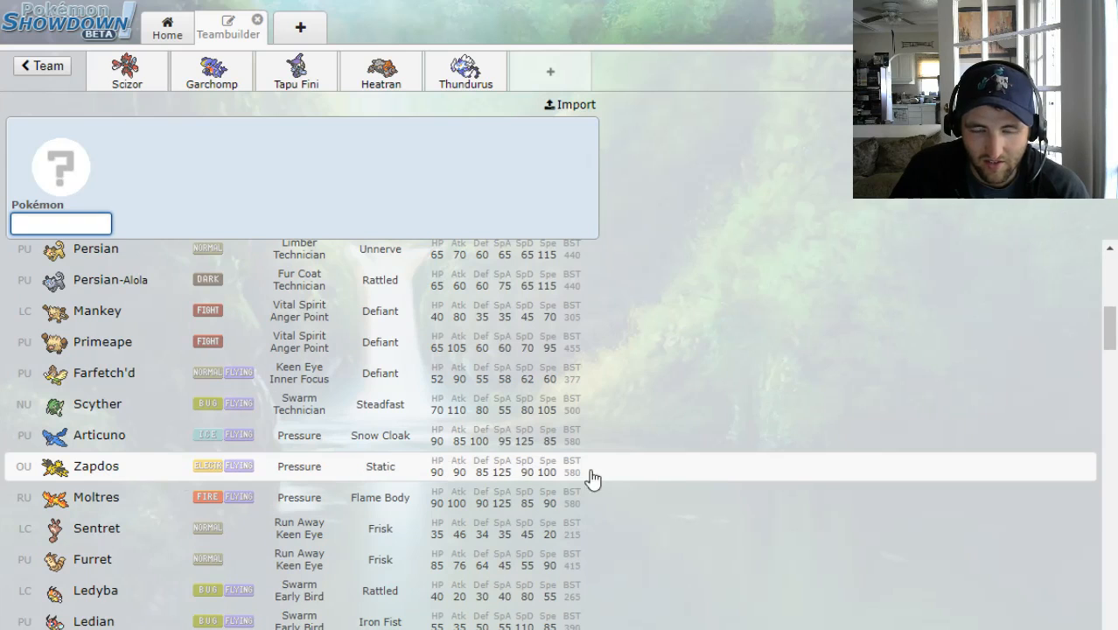
{"action": "scroll", "scroll_direction": "down", "scroll_amount": 3}
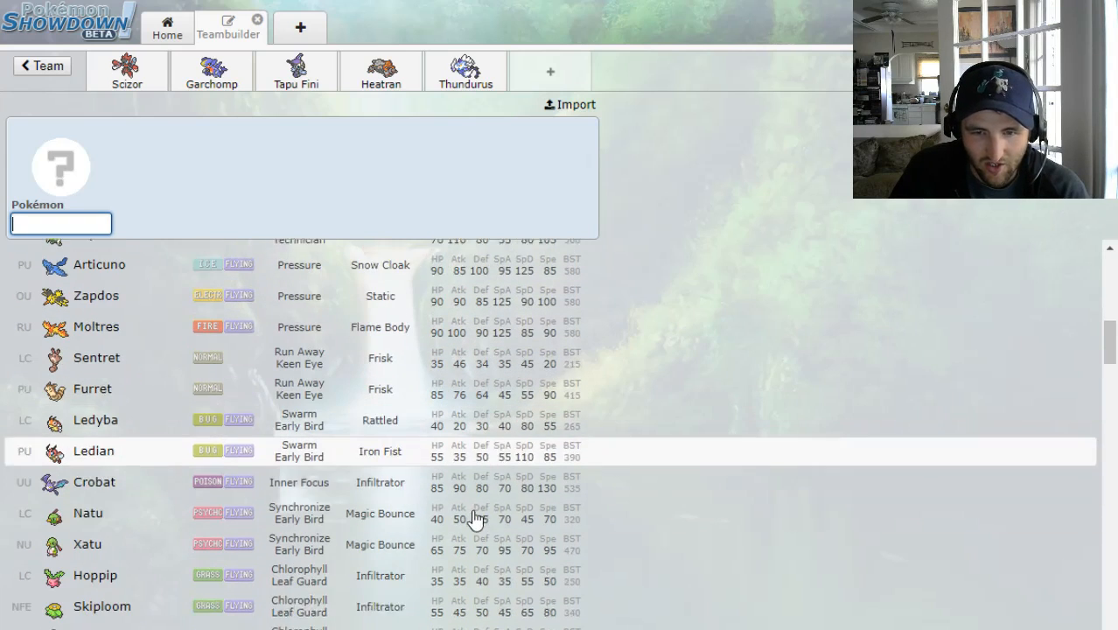
{"action": "scroll", "scroll_direction": "down", "scroll_amount": 3}
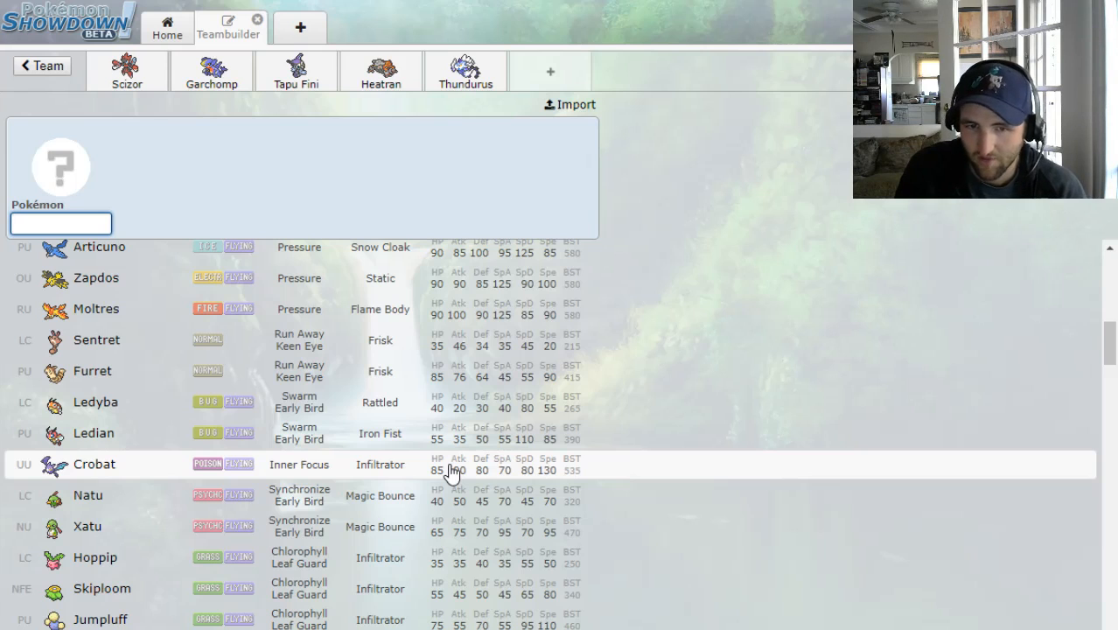
{"action": "scroll", "scroll_direction": "down", "scroll_amount": 3}
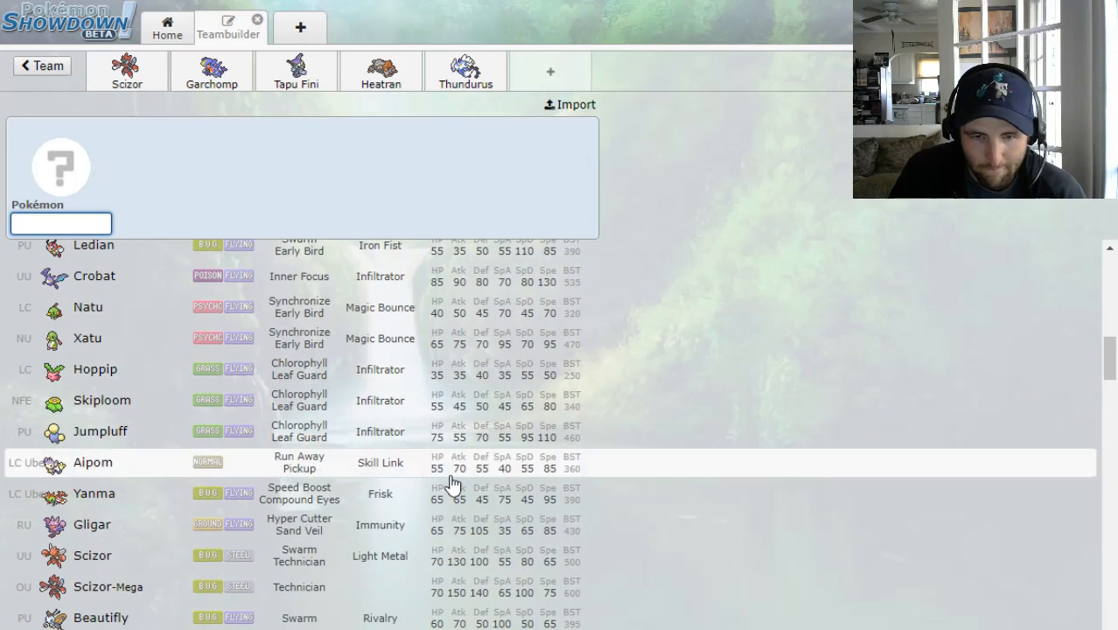
{"action": "scroll", "scroll_direction": "down", "scroll_amount": 3}
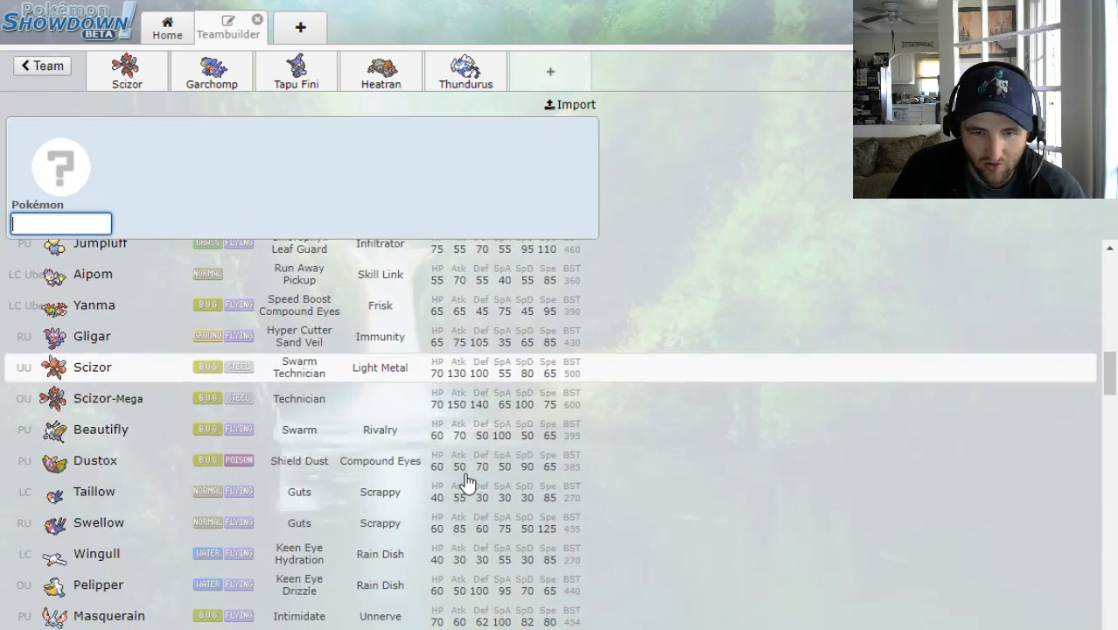
{"action": "scroll", "scroll_direction": "down", "scroll_amount": 3}
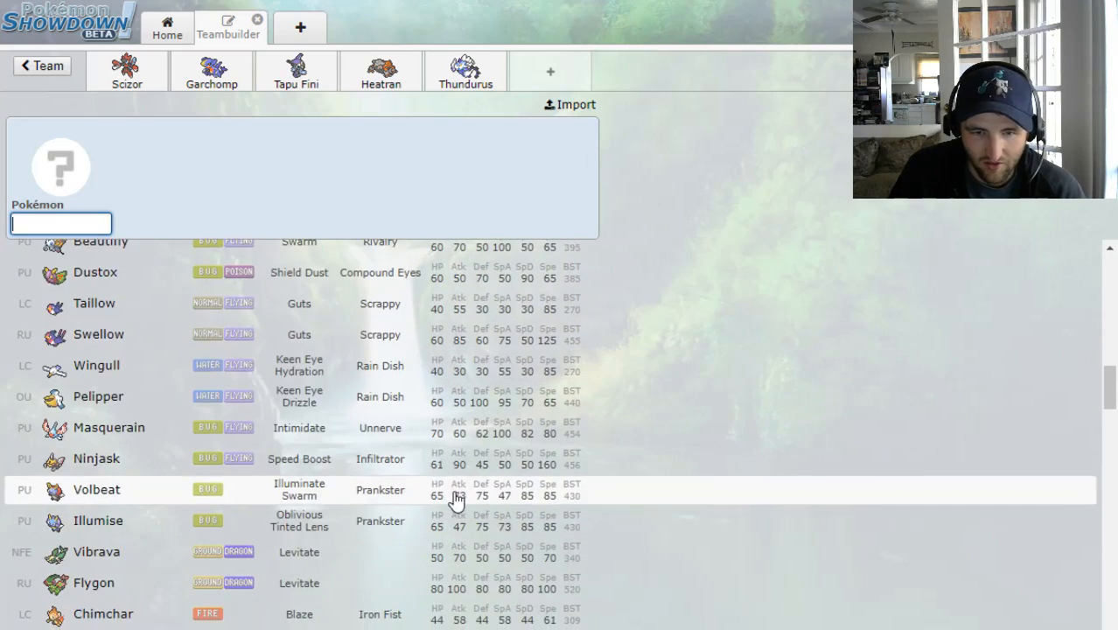
{"action": "scroll", "scroll_direction": "down", "scroll_amount": 3}
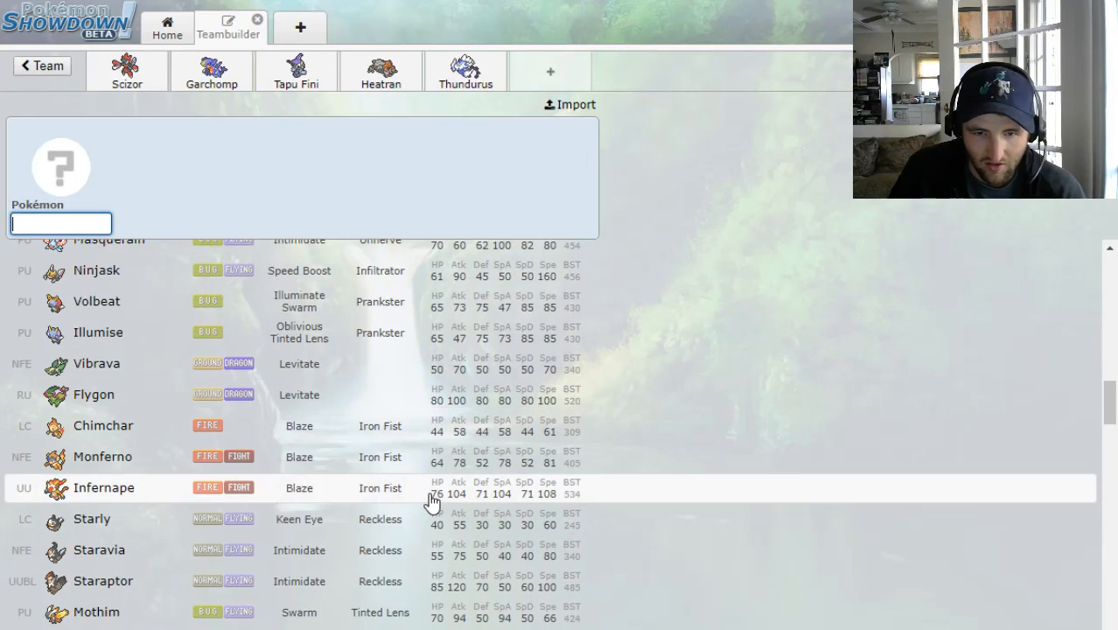
{"action": "scroll", "scroll_direction": "down", "scroll_amount": 3}
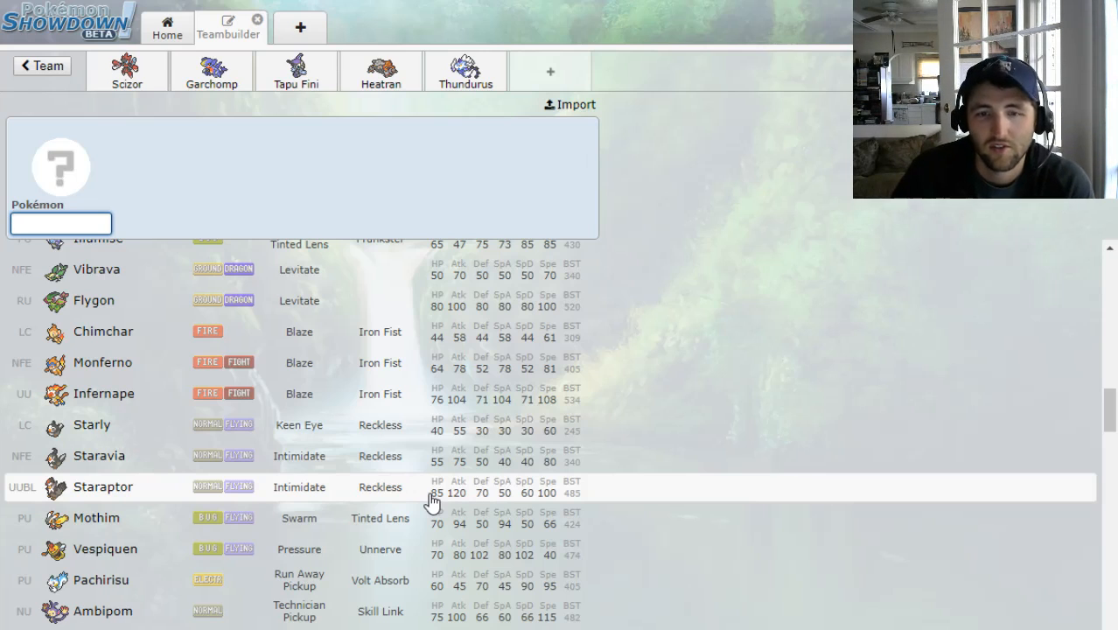
{"action": "mouse_move", "coordinate": [409, 434]}
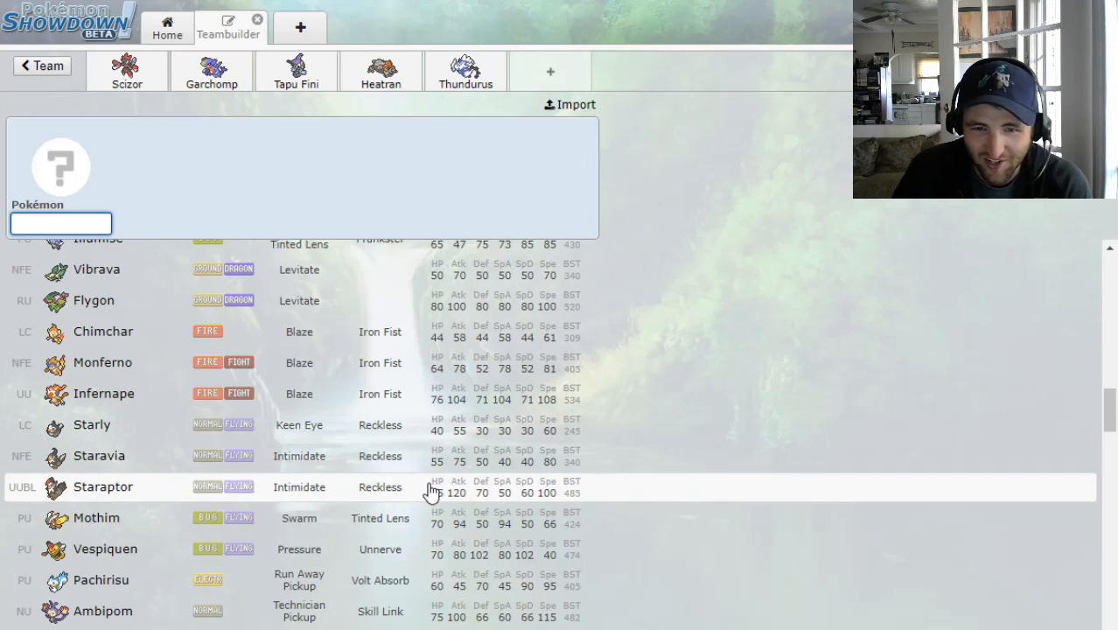
{"action": "scroll", "scroll_direction": "down", "scroll_amount": 3}
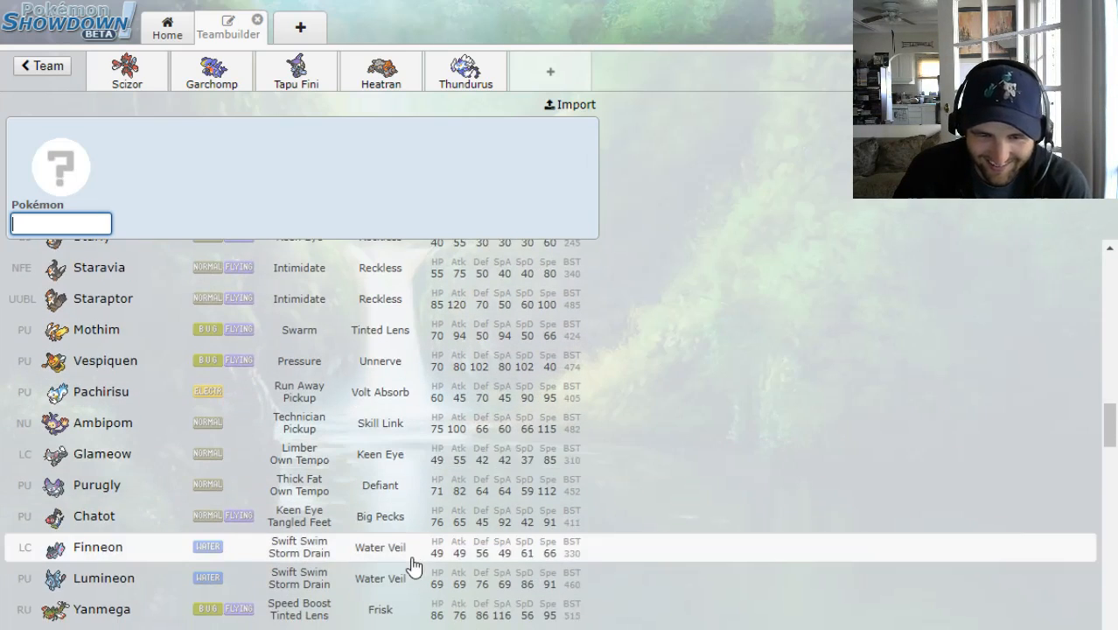
{"action": "scroll", "scroll_direction": "down", "scroll_amount": 3}
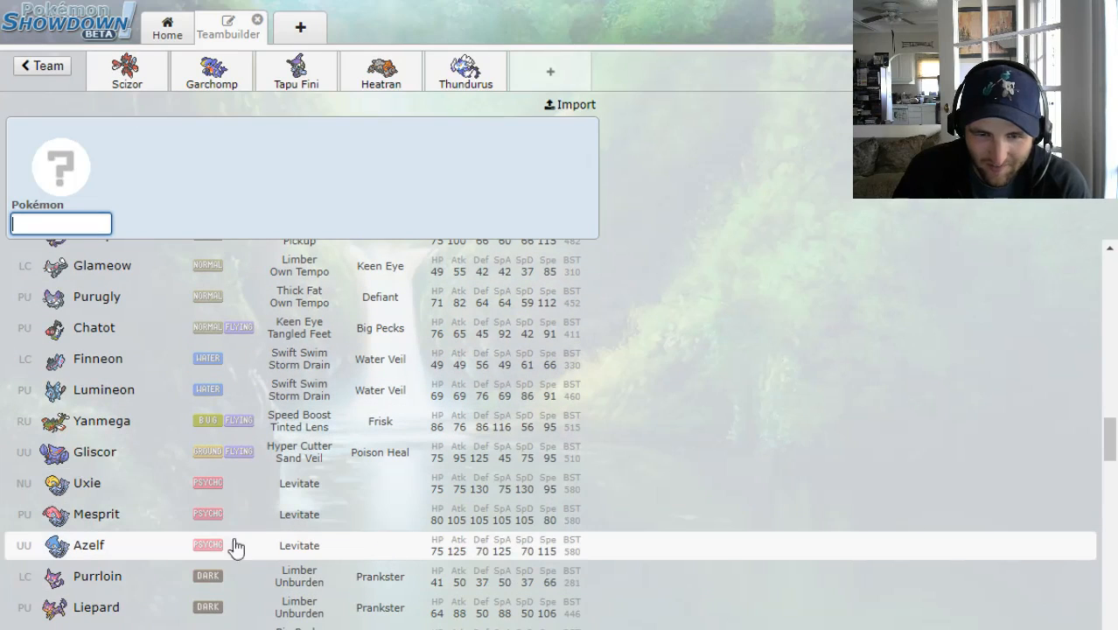
{"action": "mouse_move", "coordinate": [132, 491]}
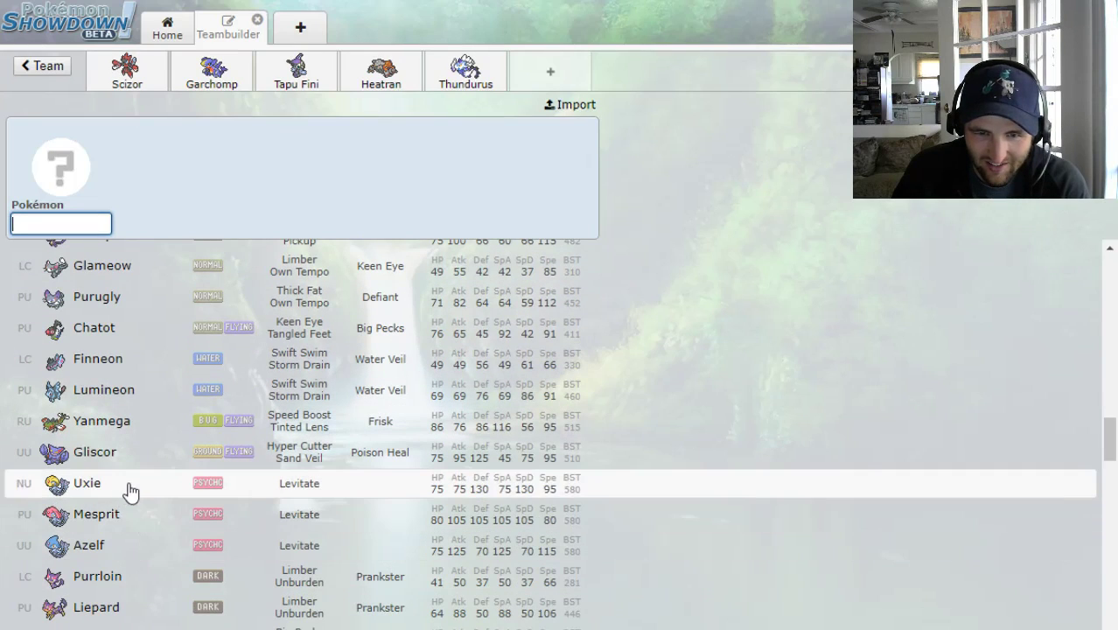
{"action": "mouse_move", "coordinate": [149, 527]}
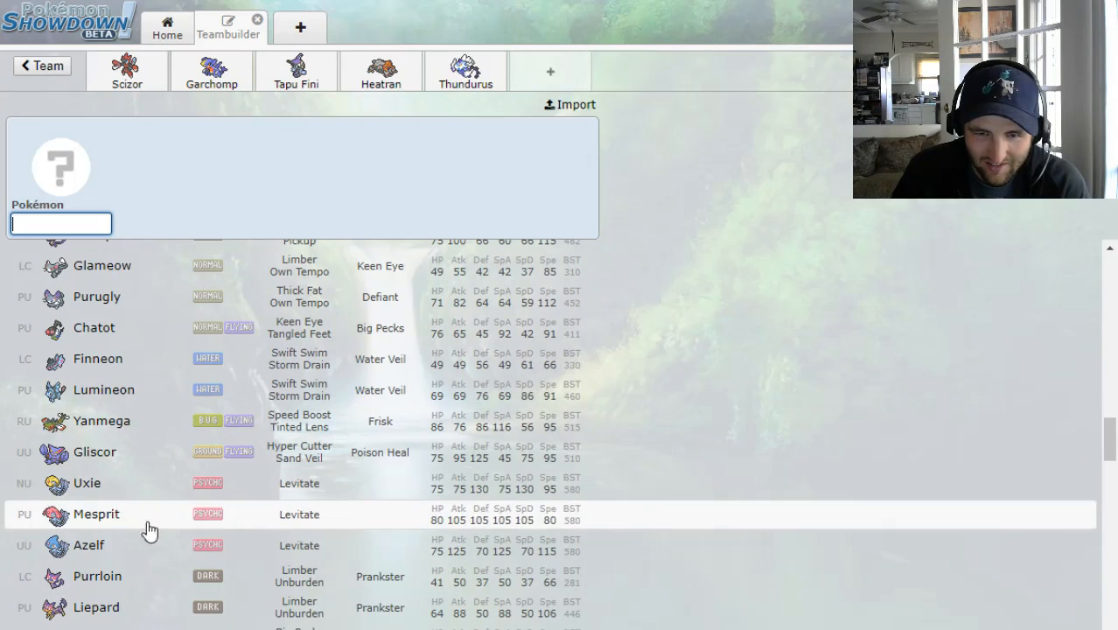
{"action": "scroll", "scroll_direction": "down", "scroll_amount": 3}
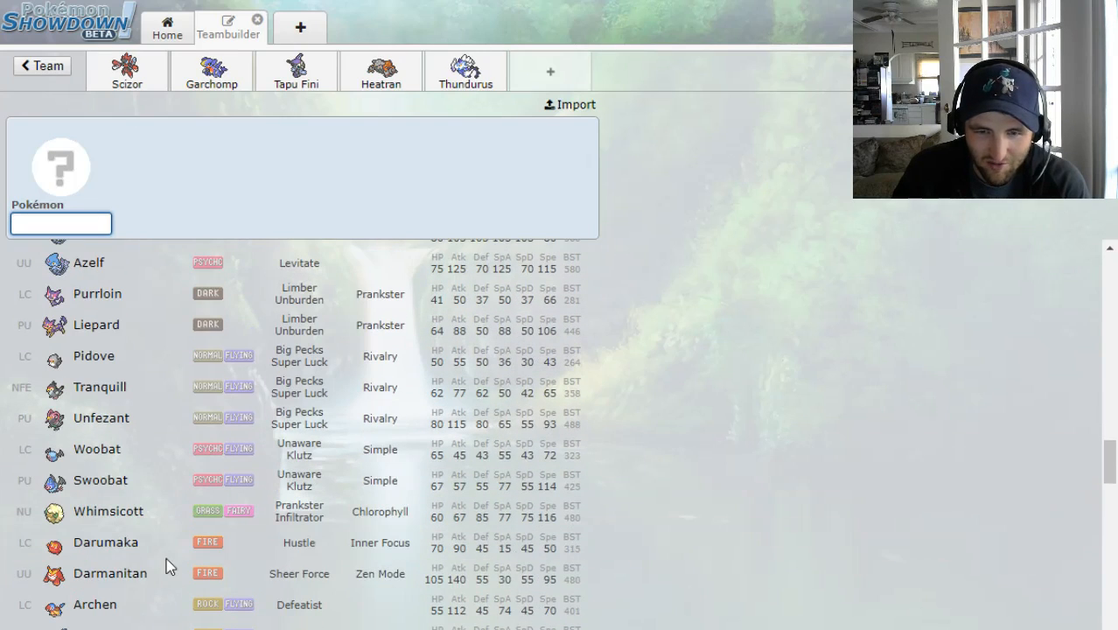
{"action": "mouse_move", "coordinate": [161, 569]}
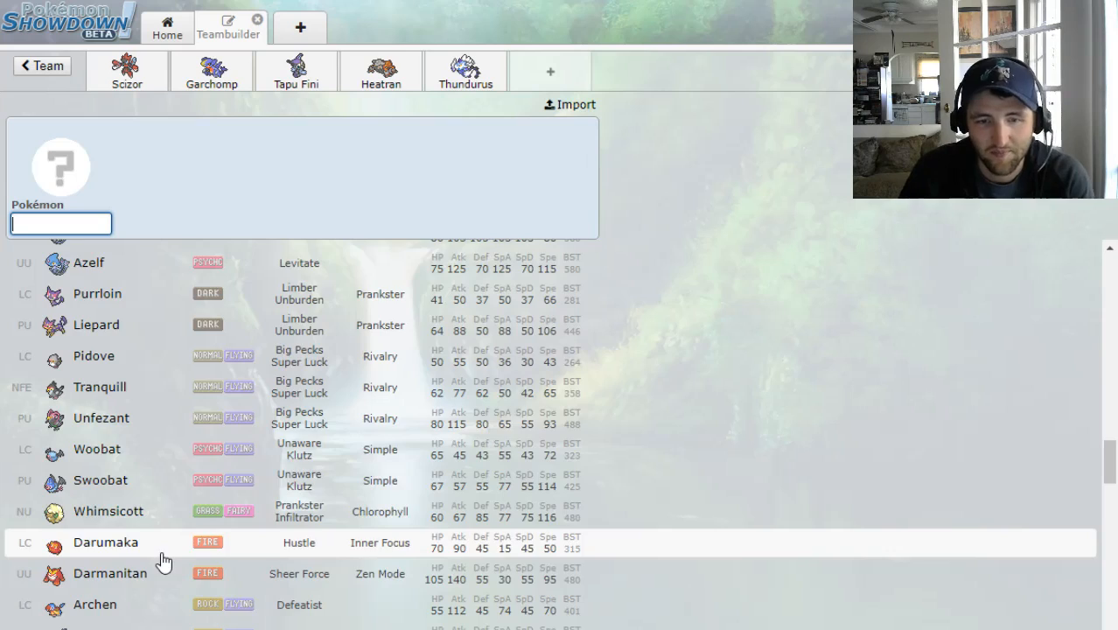
{"action": "scroll", "scroll_direction": "down", "scroll_amount": 3}
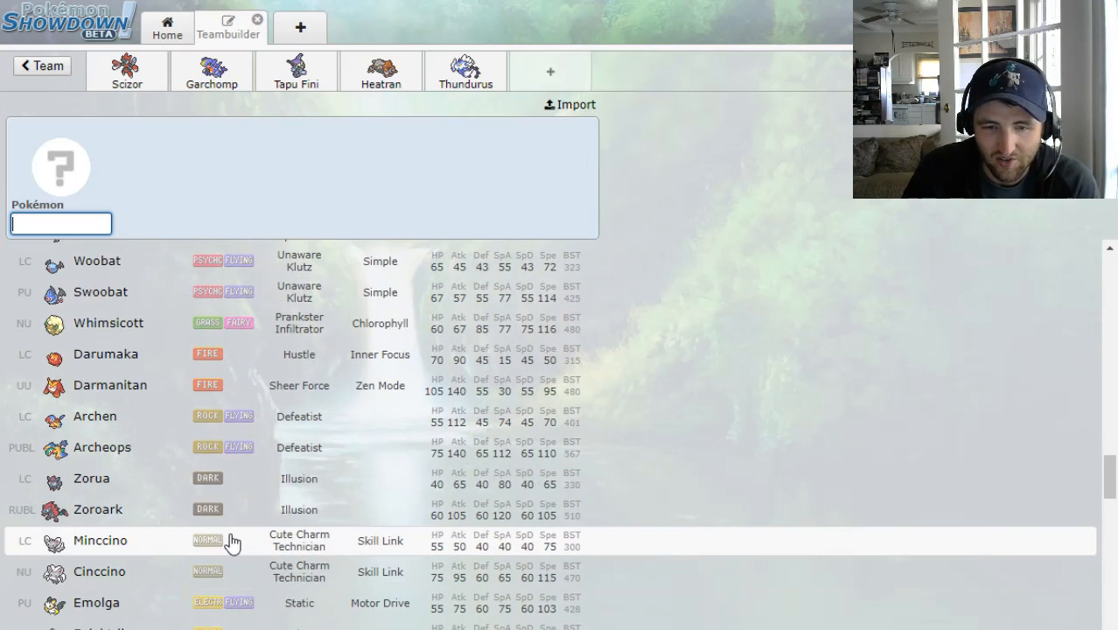
{"action": "scroll", "scroll_direction": "down", "scroll_amount": 3}
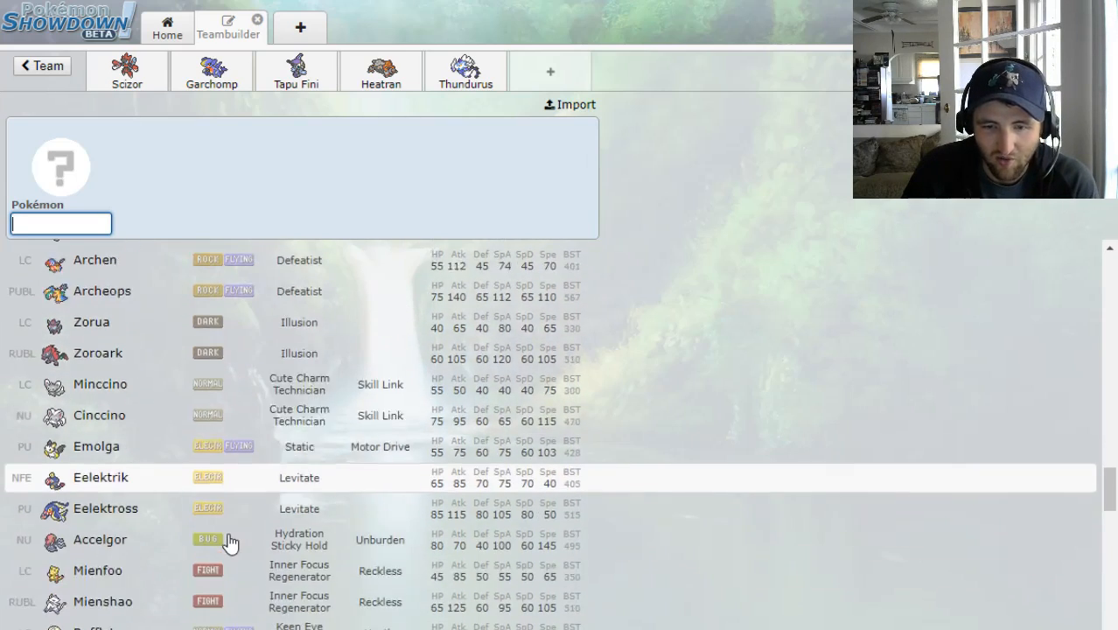
{"action": "type", "text": "gr"}
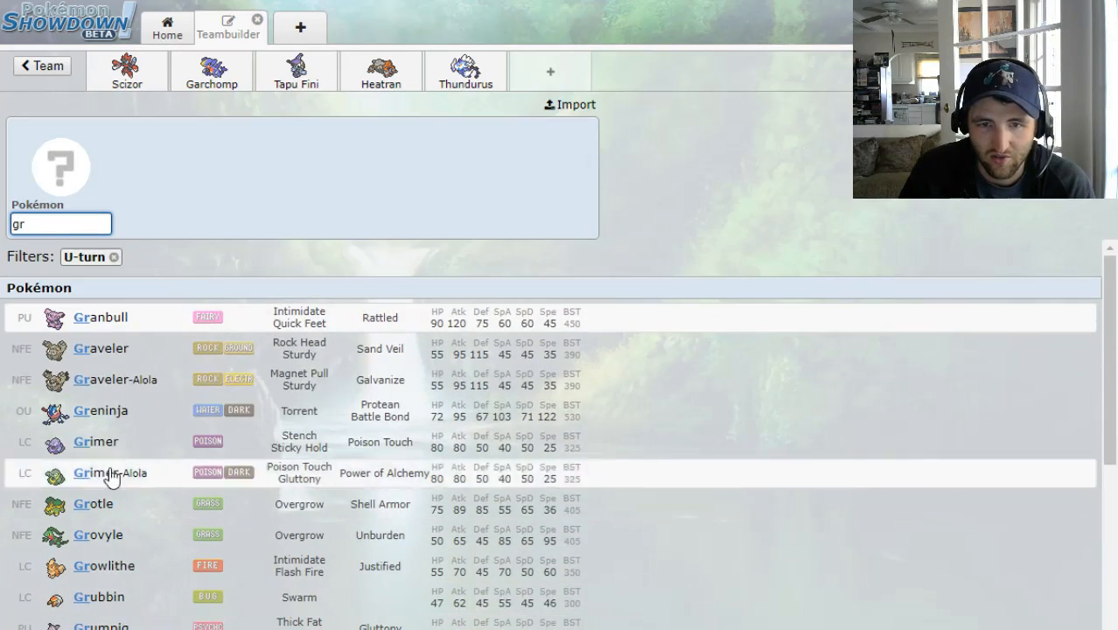
{"action": "scroll", "scroll_direction": "down", "scroll_amount": 3}
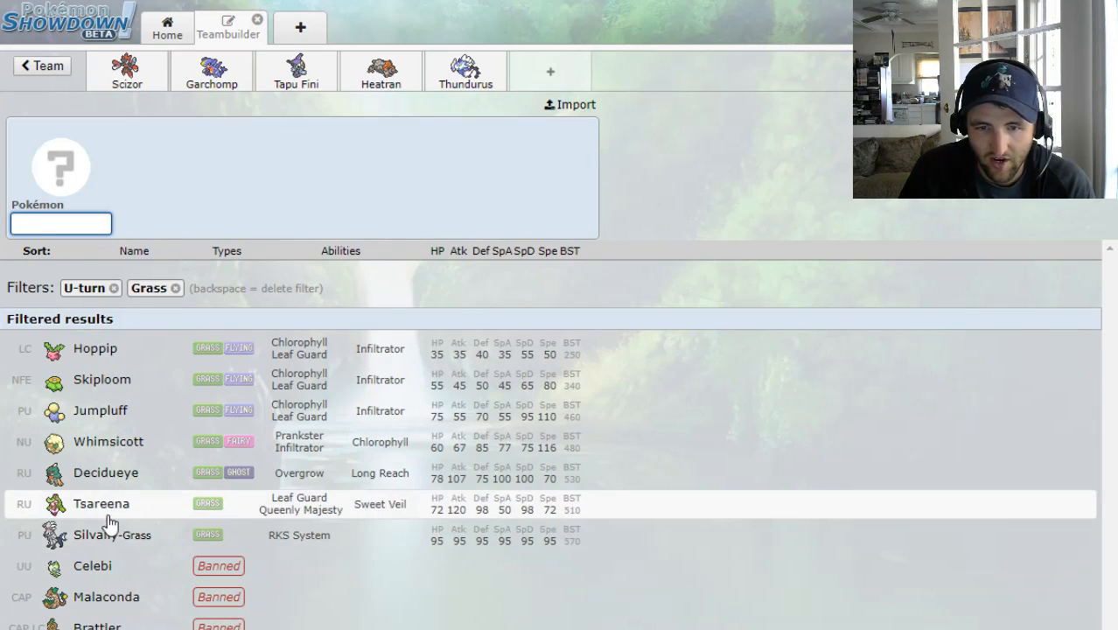
{"action": "mouse_move", "coordinate": [96, 459]}
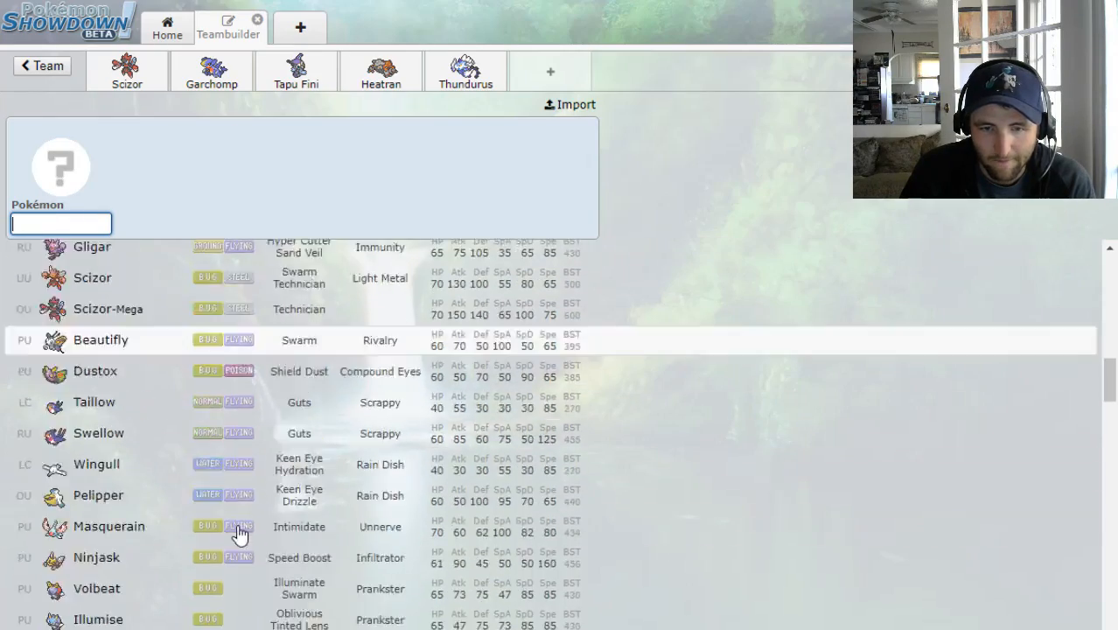
{"action": "scroll", "scroll_direction": "down", "scroll_amount": 3}
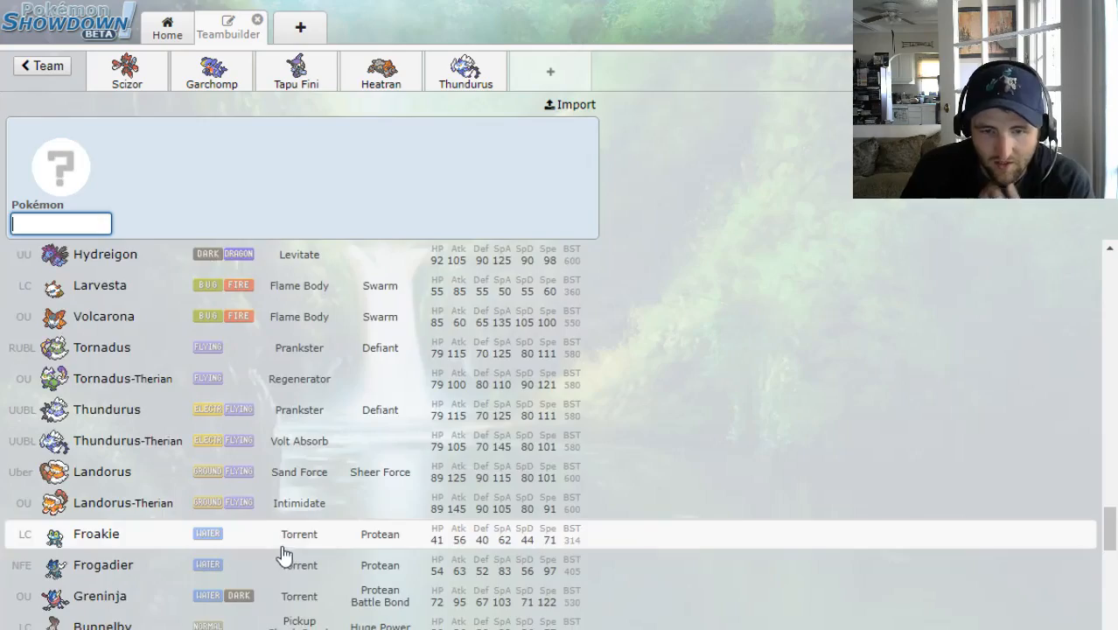
{"action": "scroll", "scroll_direction": "down", "scroll_amount": 3}
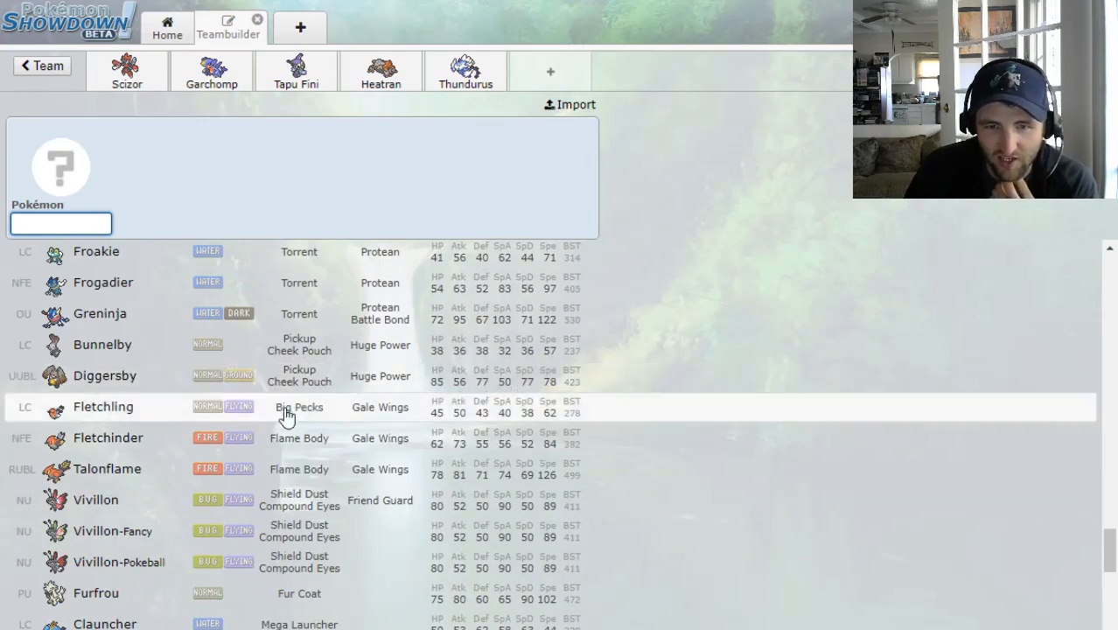
{"action": "scroll", "scroll_direction": "down", "scroll_amount": 3}
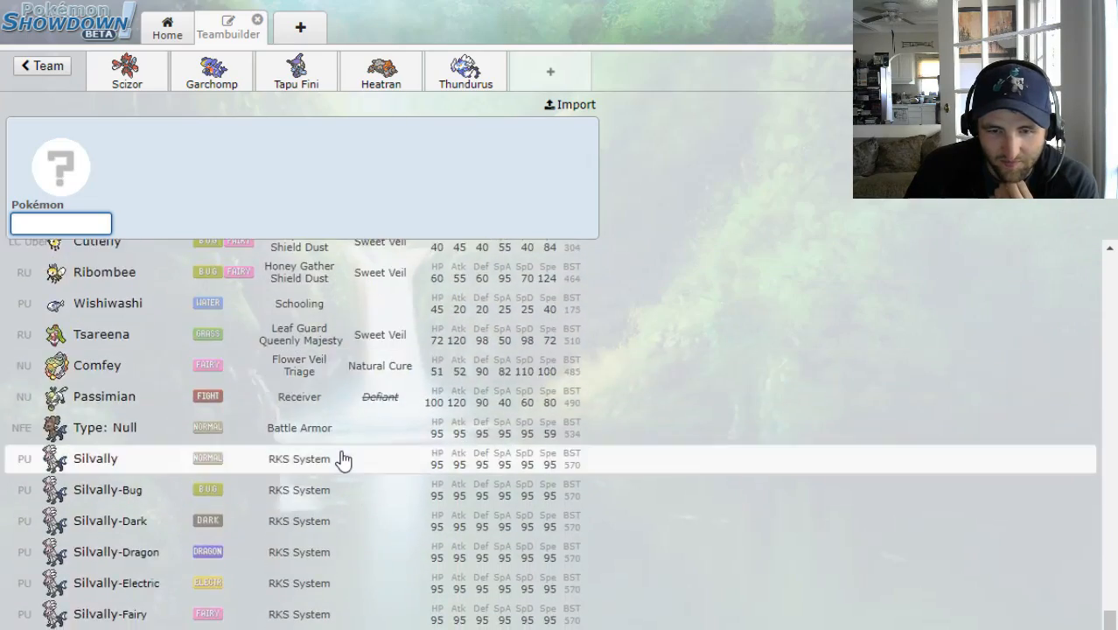
{"action": "scroll", "scroll_direction": "down", "scroll_amount": 3}
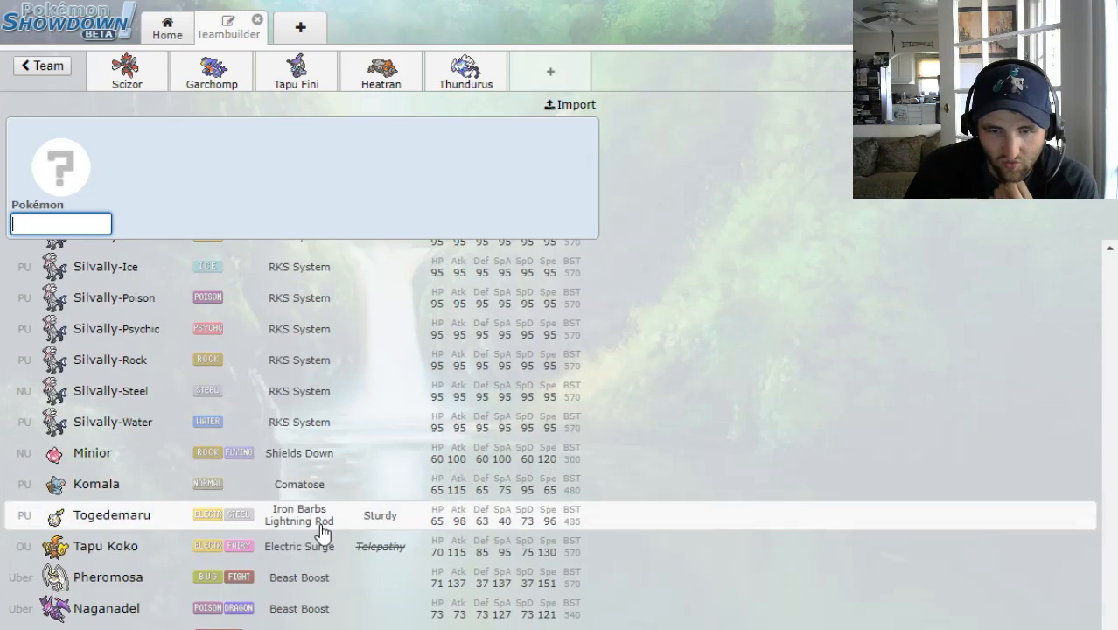
{"action": "scroll", "scroll_direction": "down", "scroll_amount": 3}
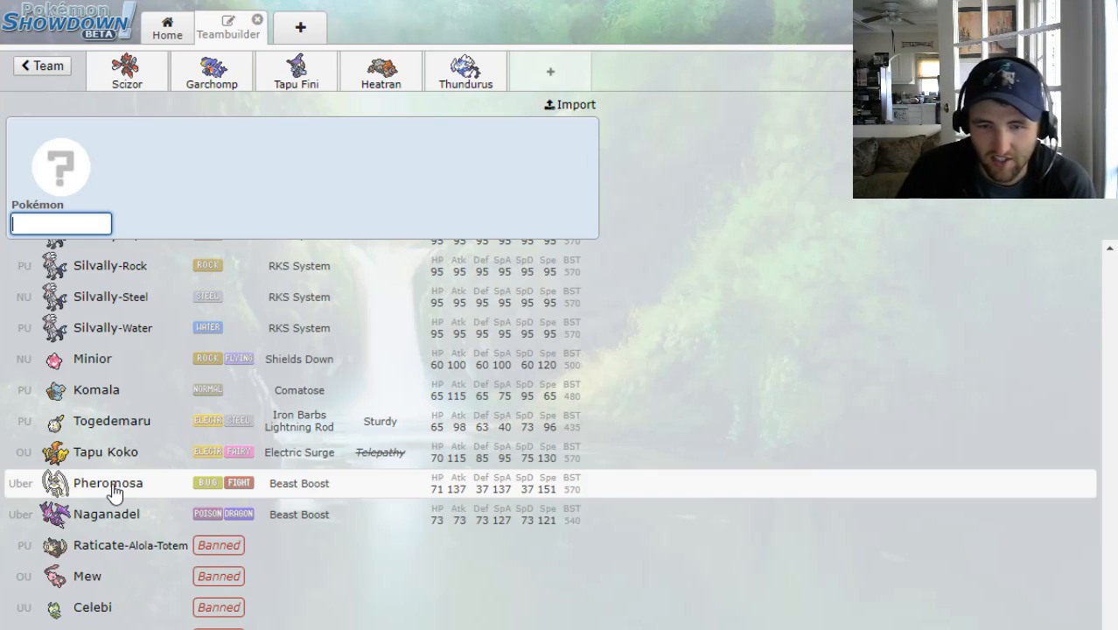
{"action": "scroll", "scroll_direction": "down", "scroll_amount": 3}
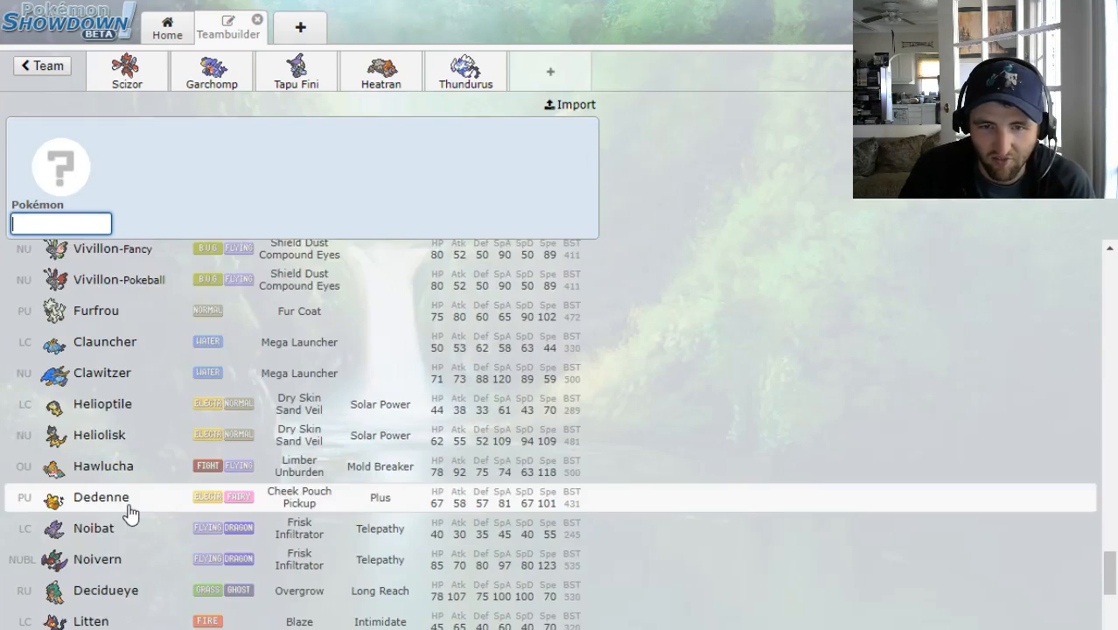
{"action": "scroll", "scroll_direction": "down", "scroll_amount": 3}
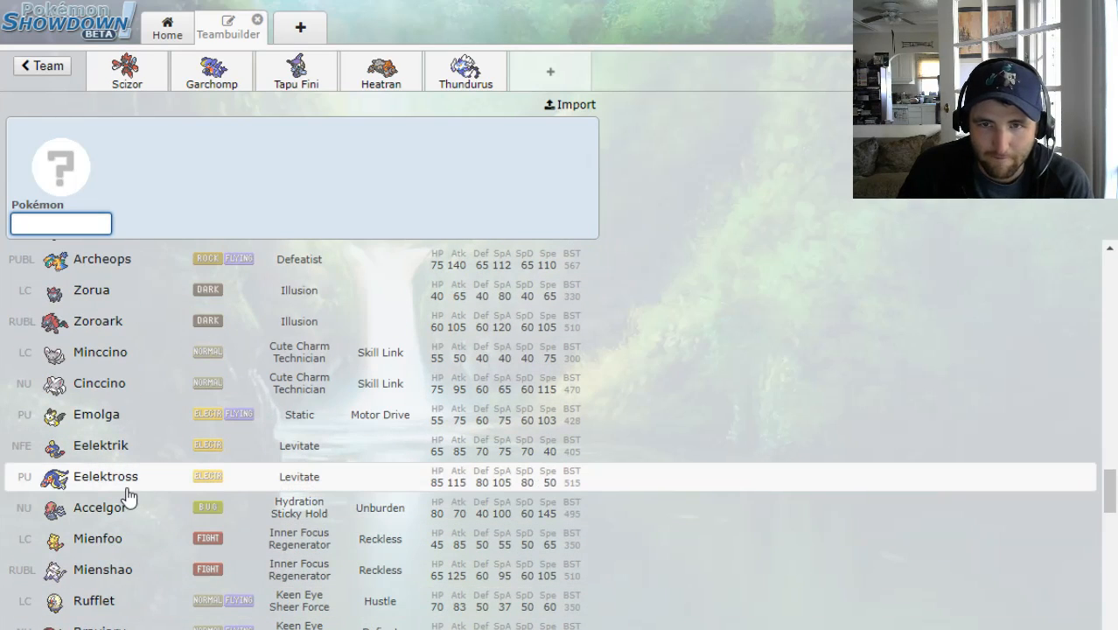
{"action": "scroll", "scroll_direction": "down", "scroll_amount": 3}
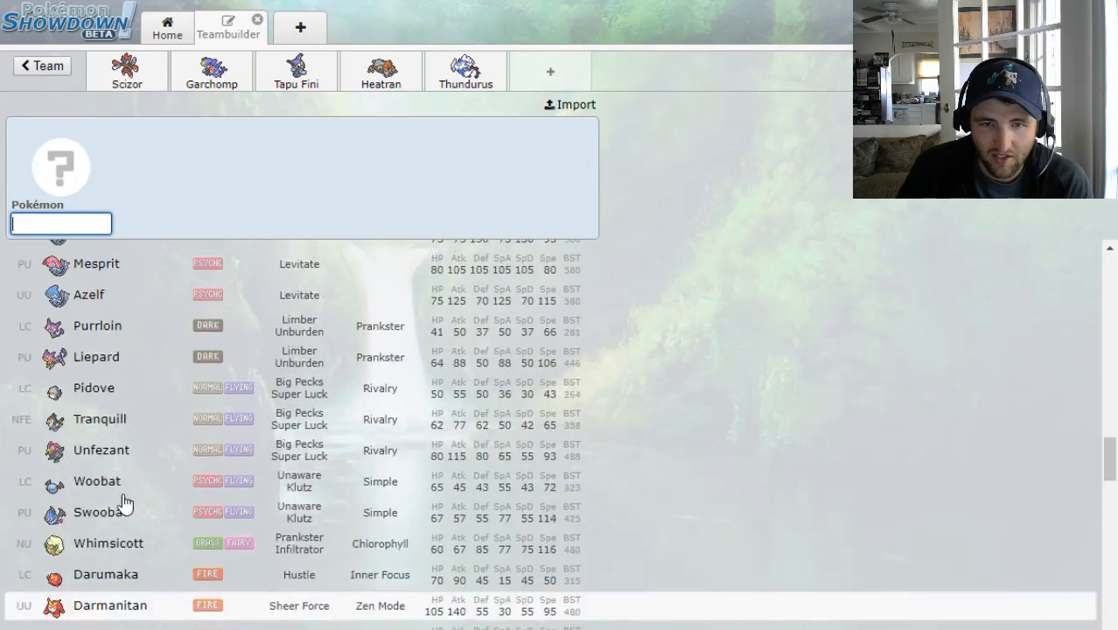
{"action": "scroll", "scroll_direction": "down", "scroll_amount": 3}
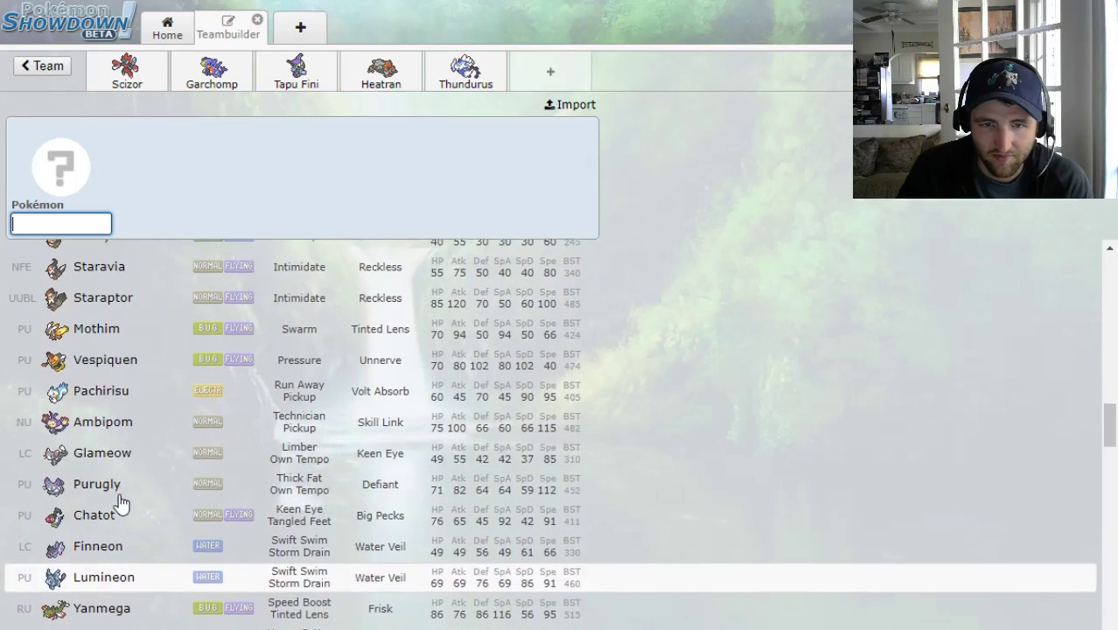
{"action": "mouse_move", "coordinate": [98, 425]}
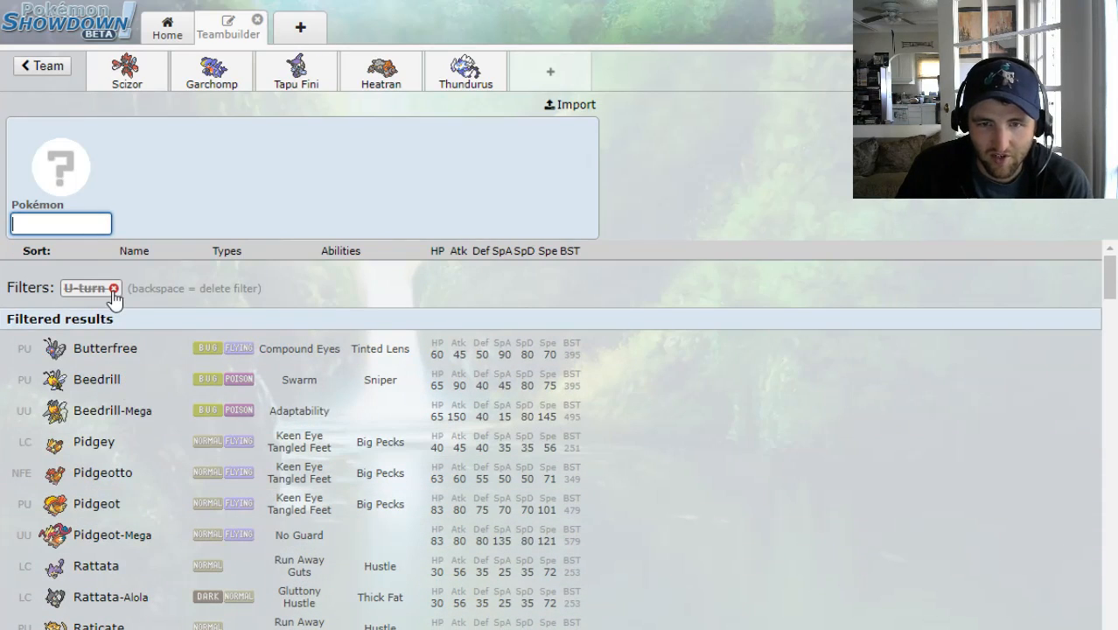
Replace the U-turn filter with a Grass-type 'gra' filter and browse the Grass species
{"action": "left_click", "coordinate": [116, 287]}
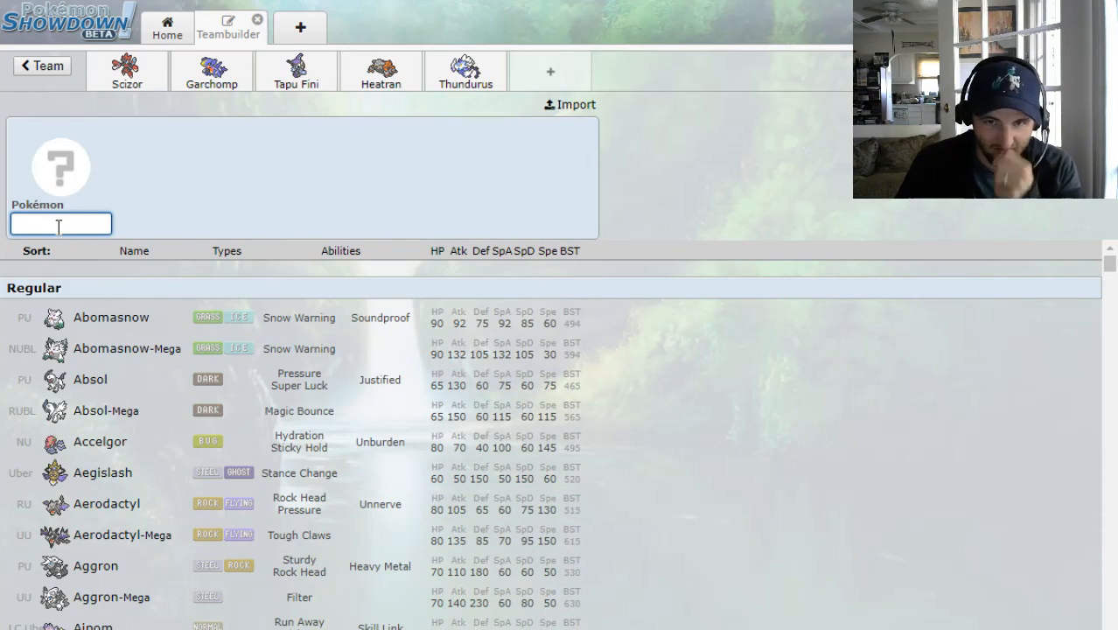
{"action": "type", "text": "gra"}
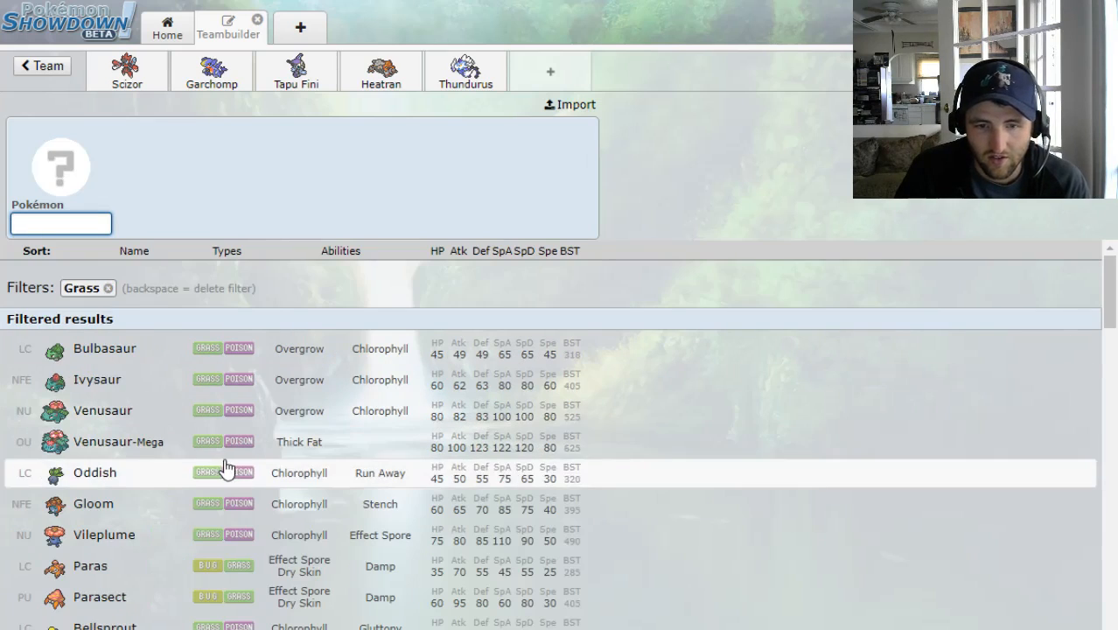
{"action": "scroll", "scroll_direction": "down", "scroll_amount": 3}
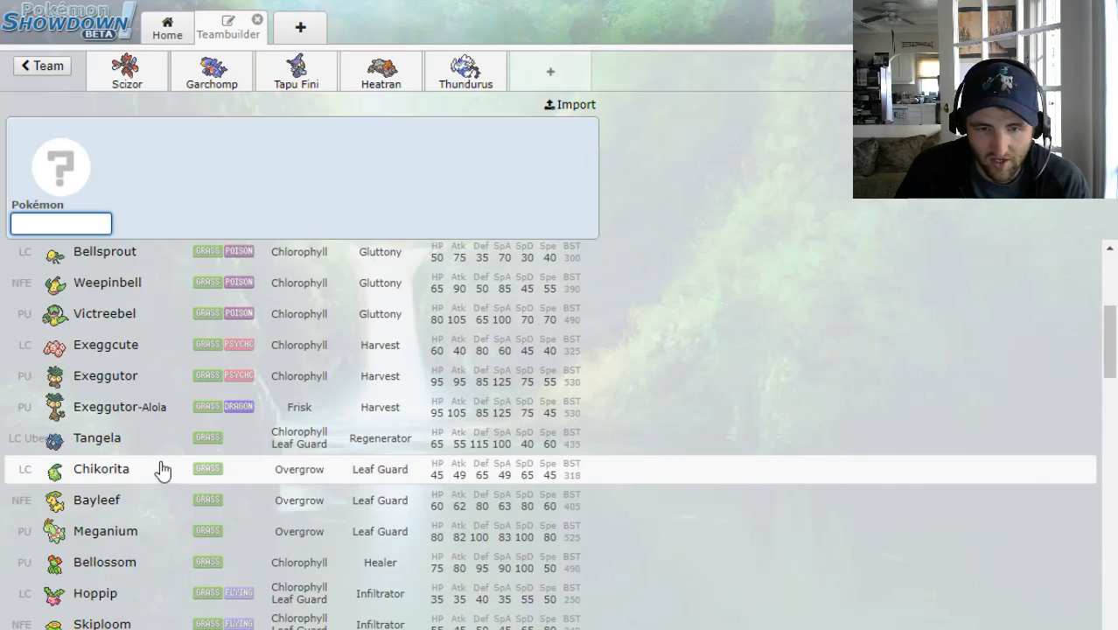
{"action": "scroll", "scroll_direction": "down", "scroll_amount": 3}
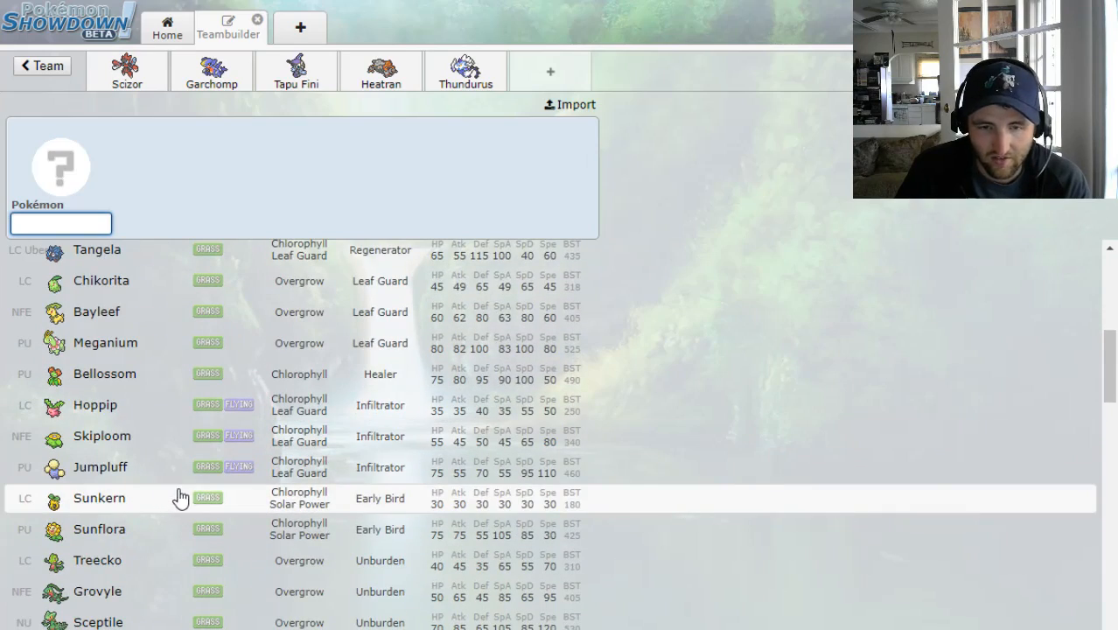
{"action": "scroll", "scroll_direction": "down", "scroll_amount": 3}
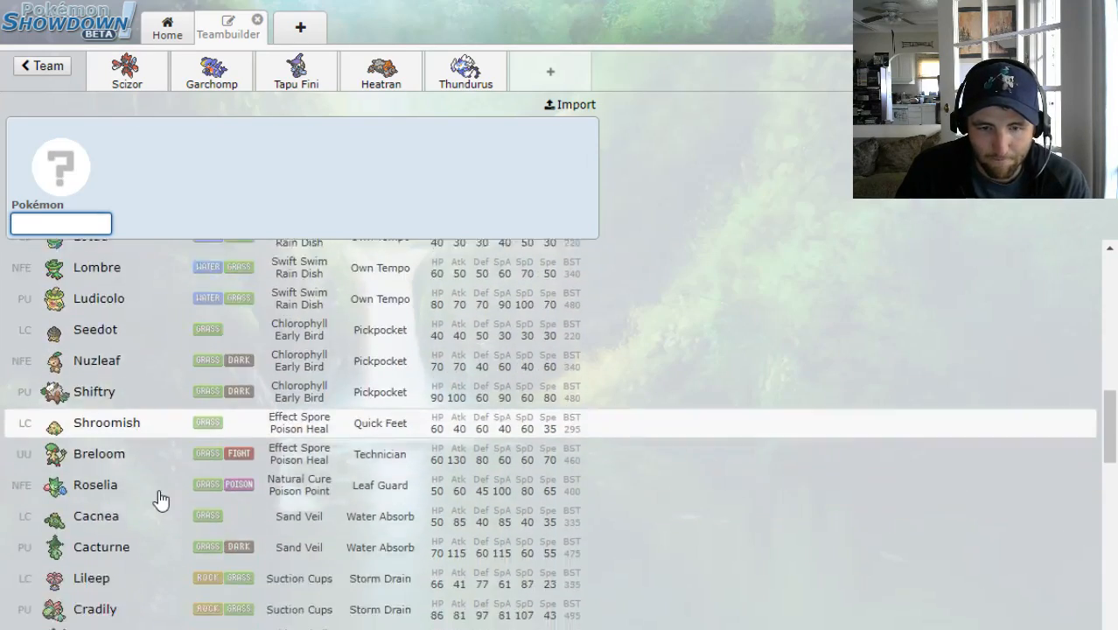
{"action": "scroll", "scroll_direction": "down", "scroll_amount": 3}
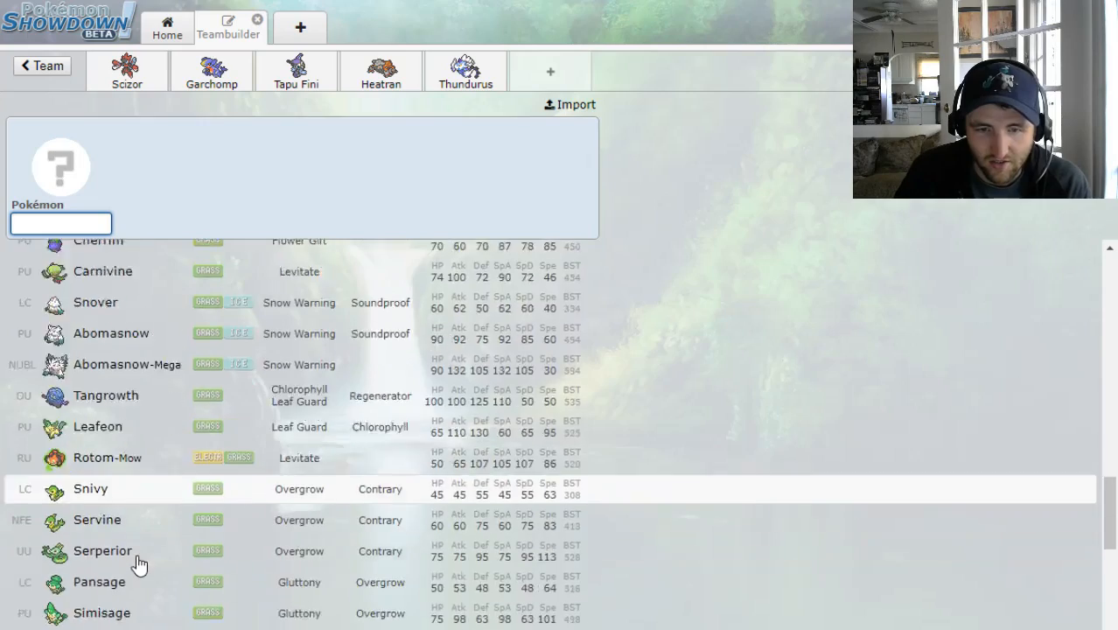
{"action": "scroll", "scroll_direction": "down", "scroll_amount": 3}
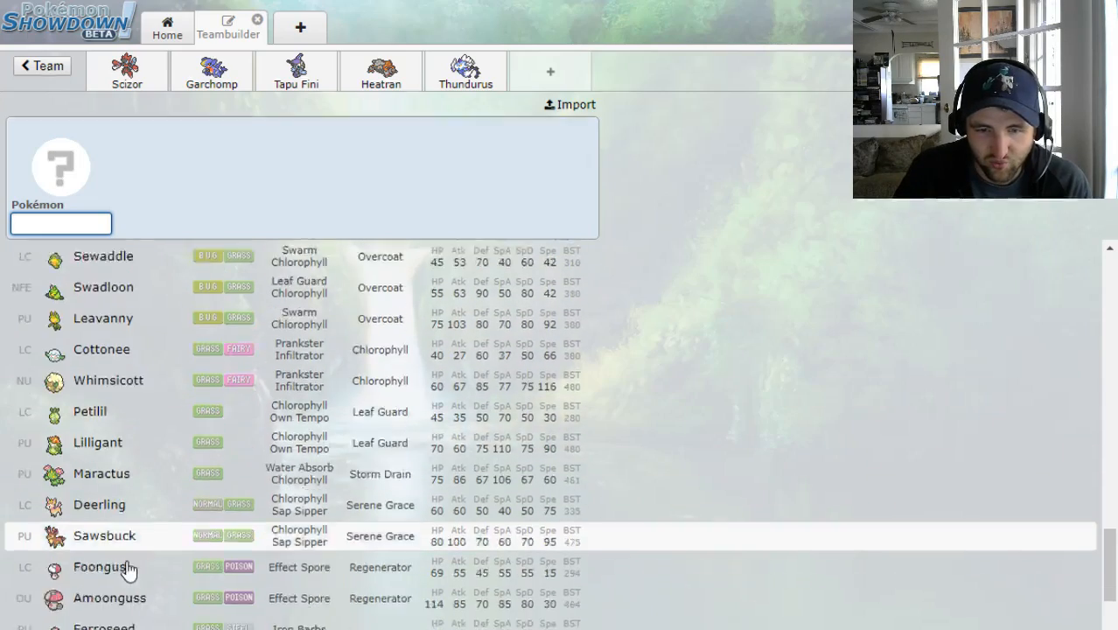
{"action": "scroll", "scroll_direction": "down", "scroll_amount": 3}
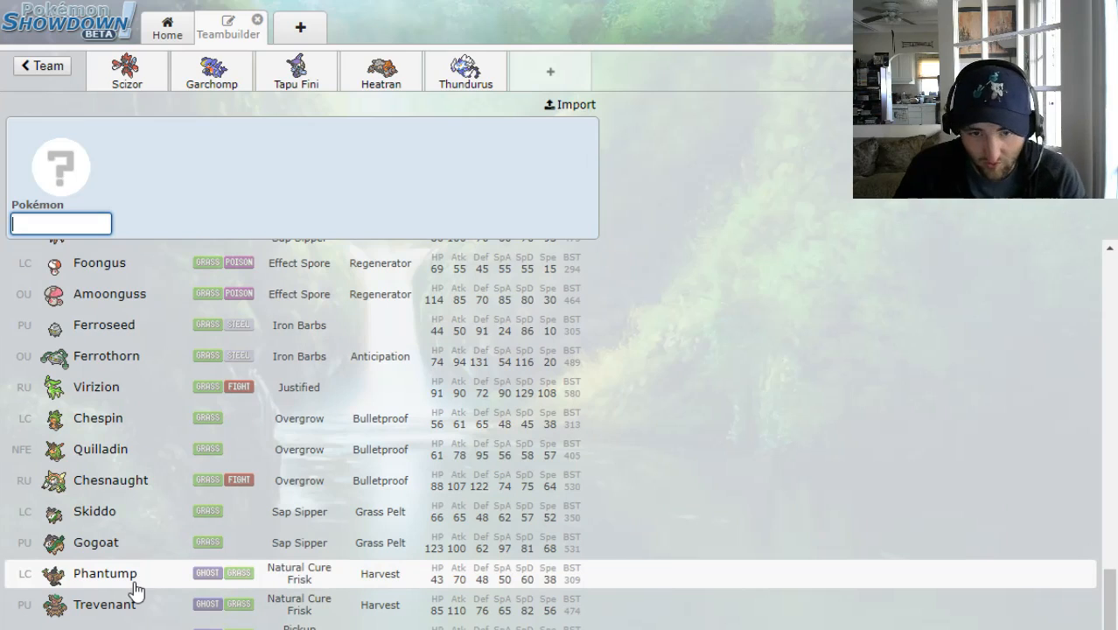
{"action": "scroll", "scroll_direction": "down", "scroll_amount": 3}
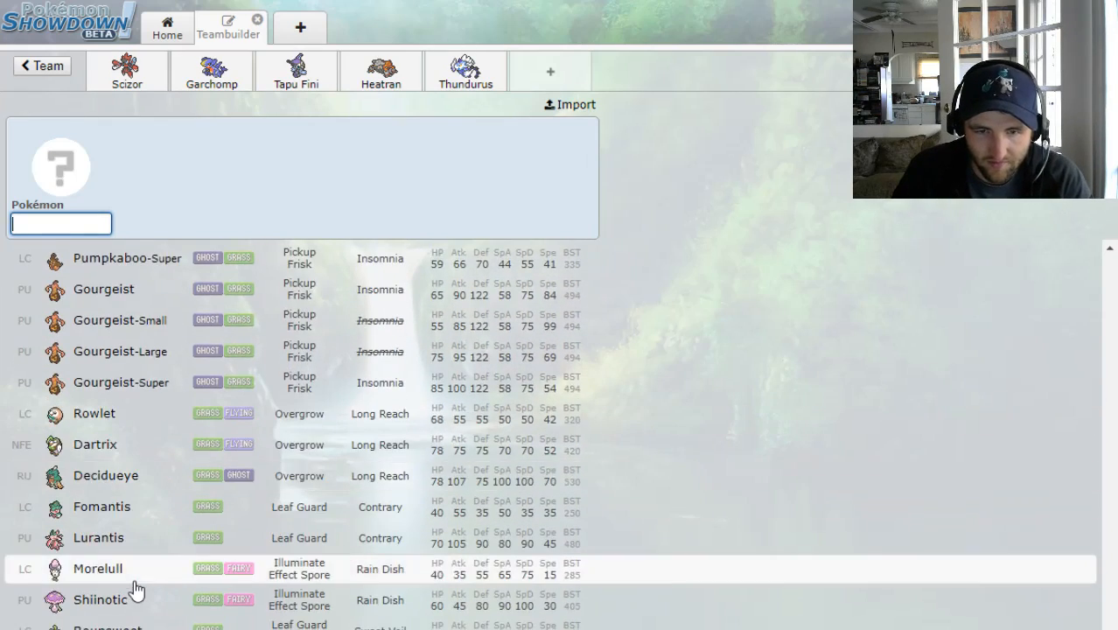
{"action": "scroll", "scroll_direction": "down", "scroll_amount": 3}
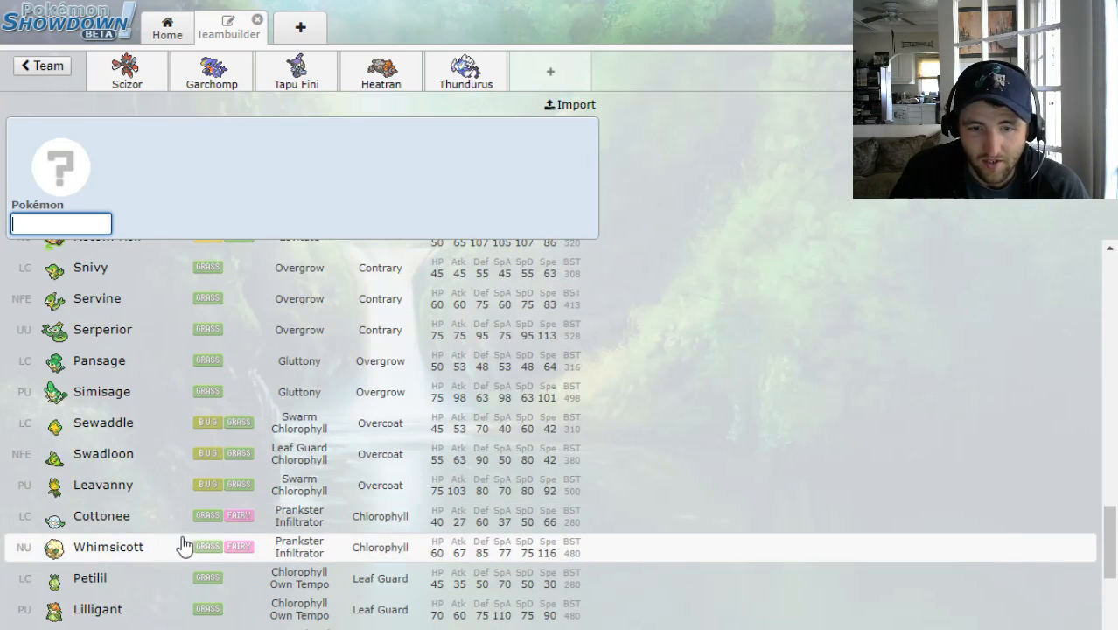
{"action": "mouse_move", "coordinate": [122, 455]}
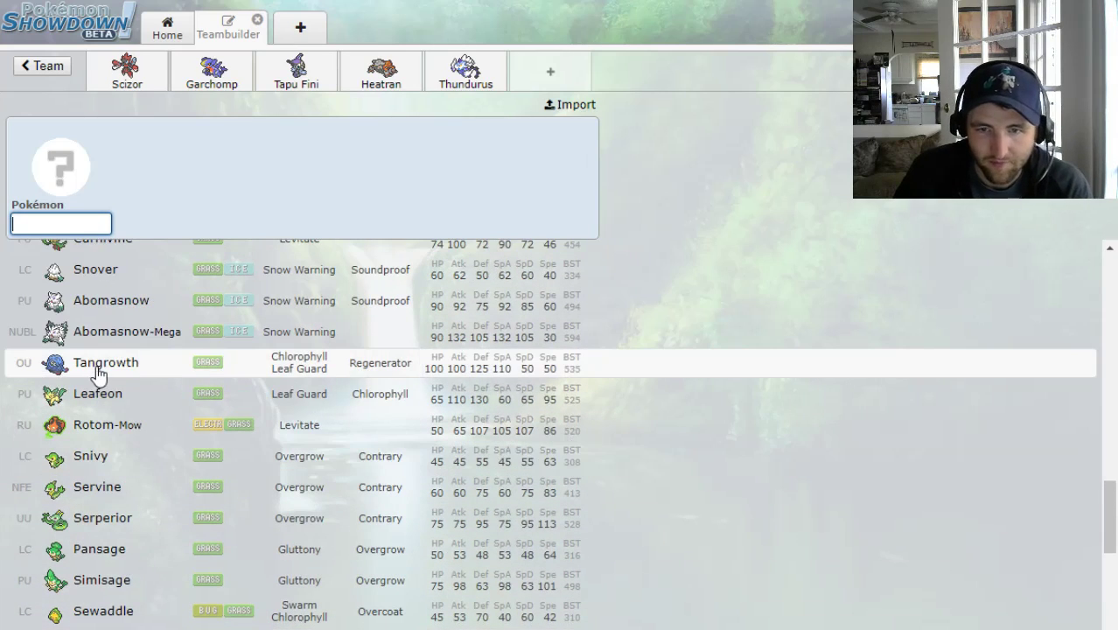
Add Tangrowth as the sixth member holding Rocky Helmet with Regenerator
{"action": "left_click", "coordinate": [105, 362]}
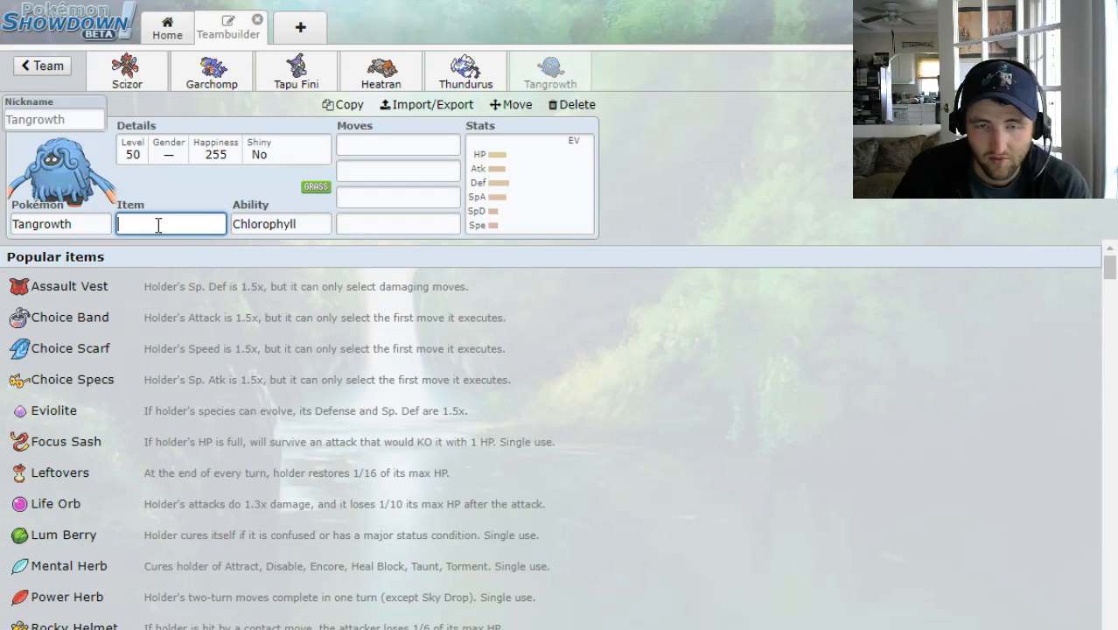
{"action": "type", "text": "rock"}
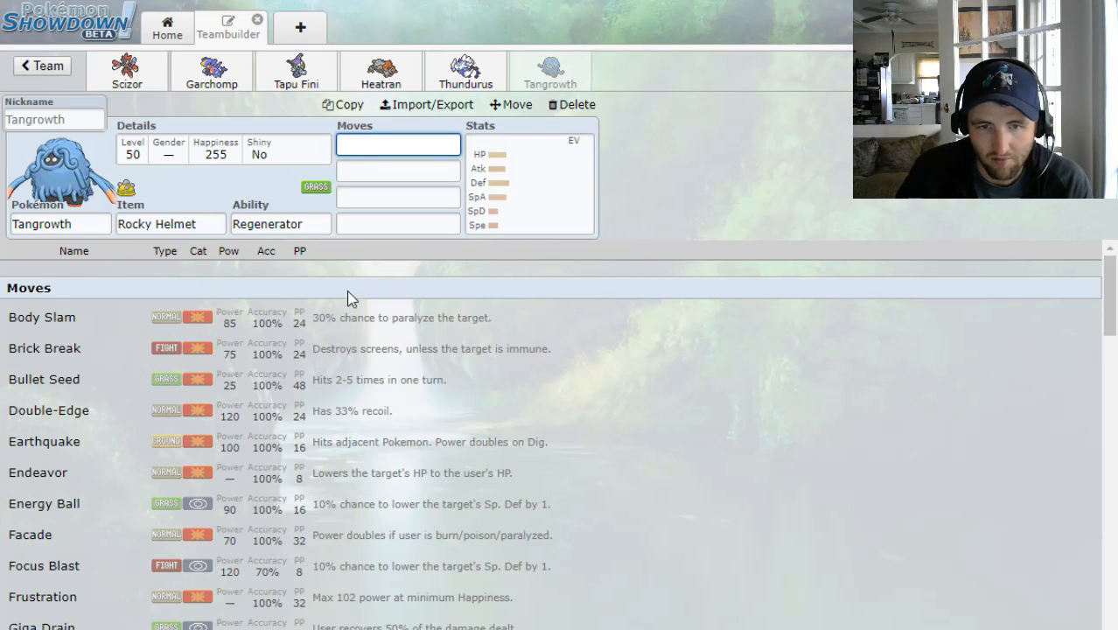
Give Tangrowth Giga Drain, Knock Off and Leech Seed with a 252 HP/252 Def spread
{"action": "scroll", "scroll_direction": "down", "scroll_amount": 3}
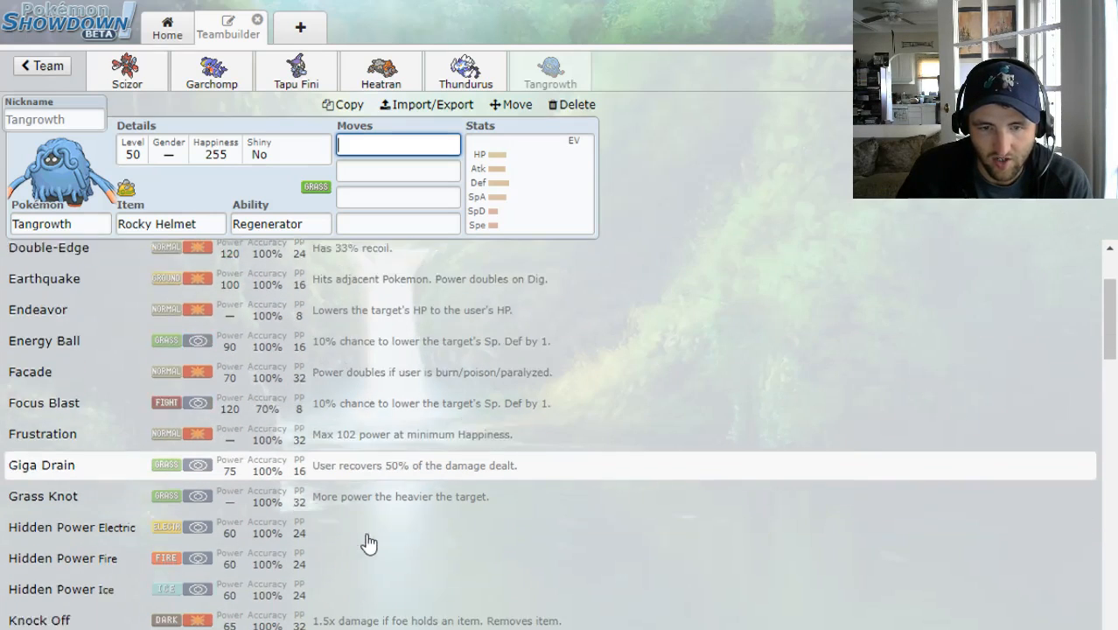
{"action": "scroll", "scroll_direction": "down", "scroll_amount": 3}
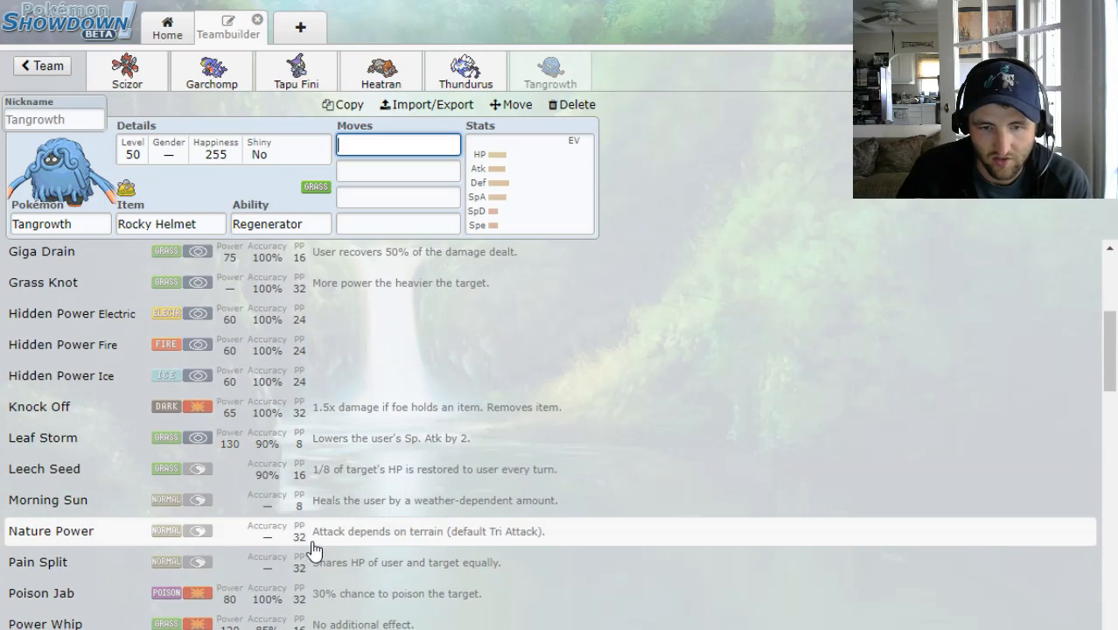
{"action": "scroll", "scroll_direction": "down", "scroll_amount": 3}
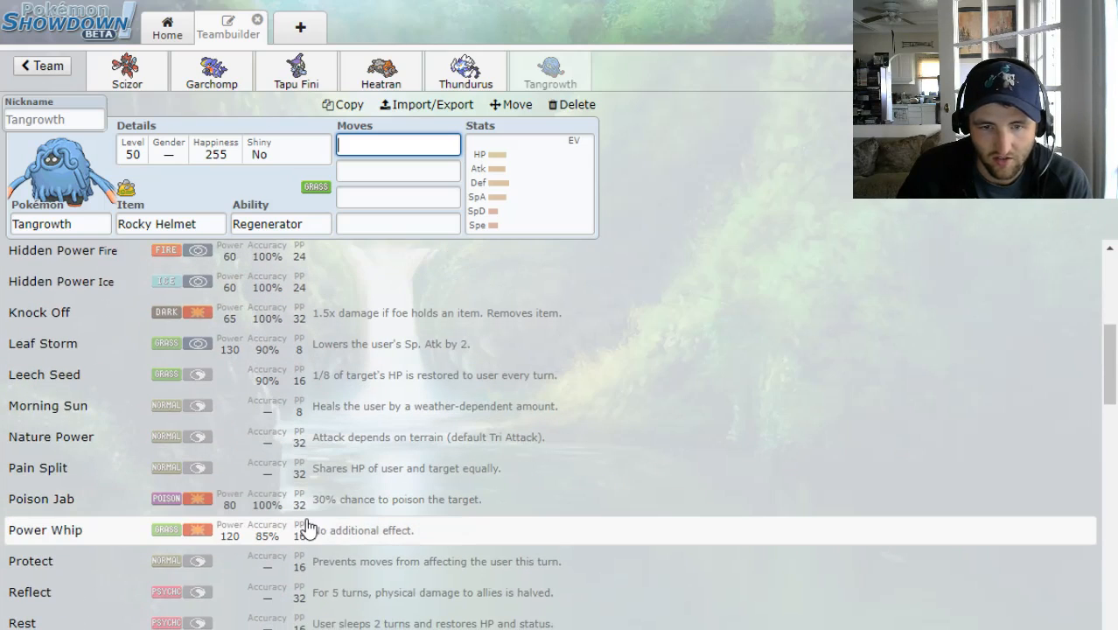
{"action": "scroll", "scroll_direction": "down", "scroll_amount": 3}
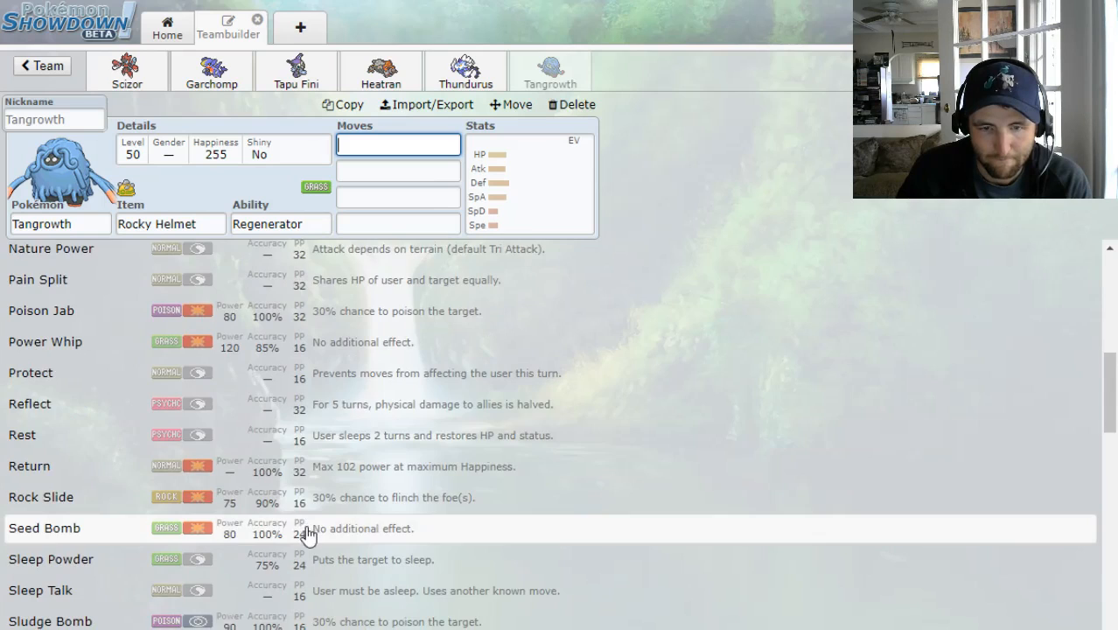
{"action": "scroll", "scroll_direction": "down", "scroll_amount": 3}
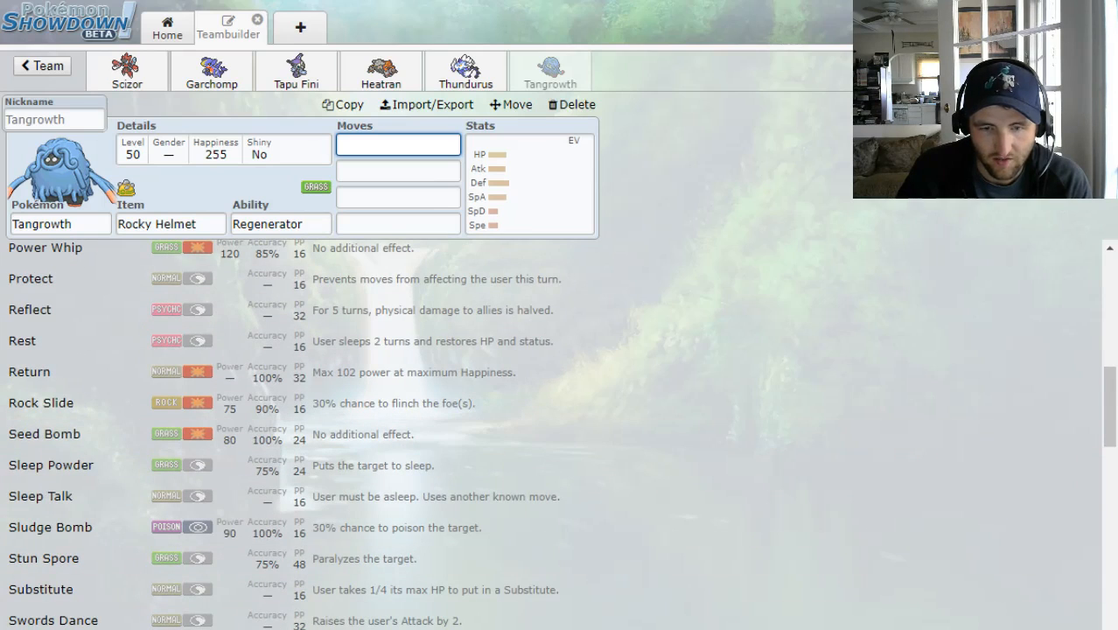
{"action": "mouse_move", "coordinate": [53, 441]}
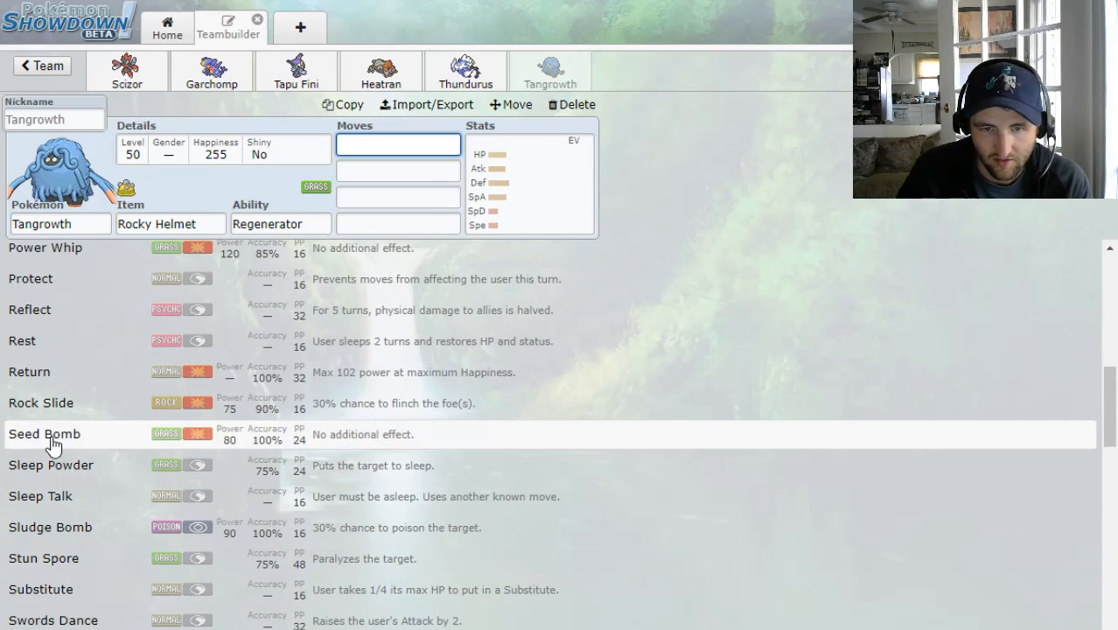
{"action": "mouse_move", "coordinate": [368, 444]}
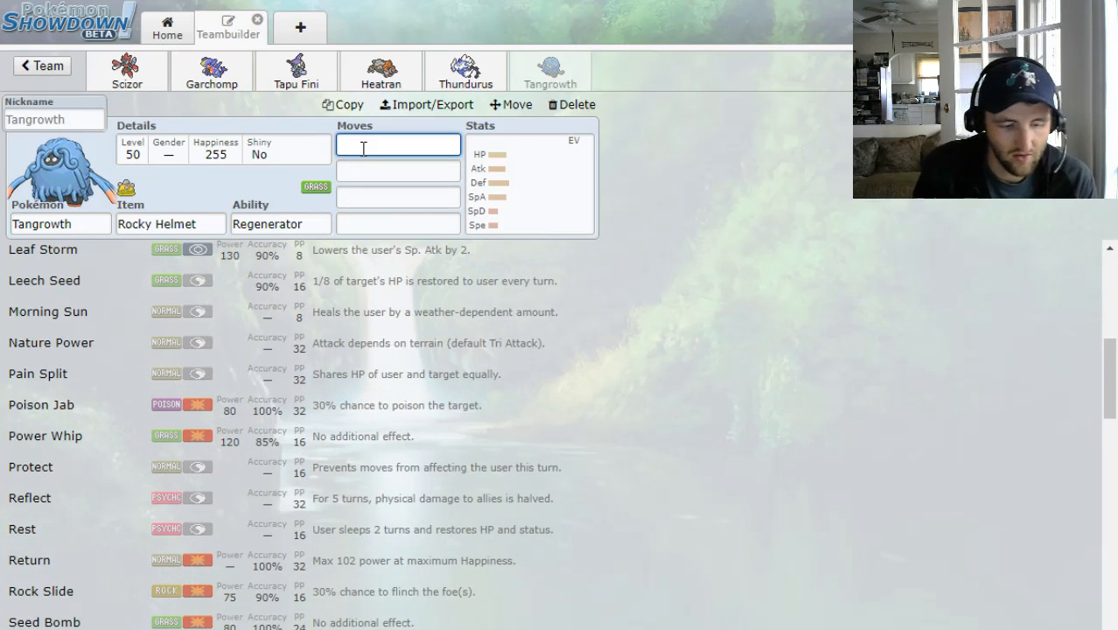
{"action": "type", "text": "kno"}
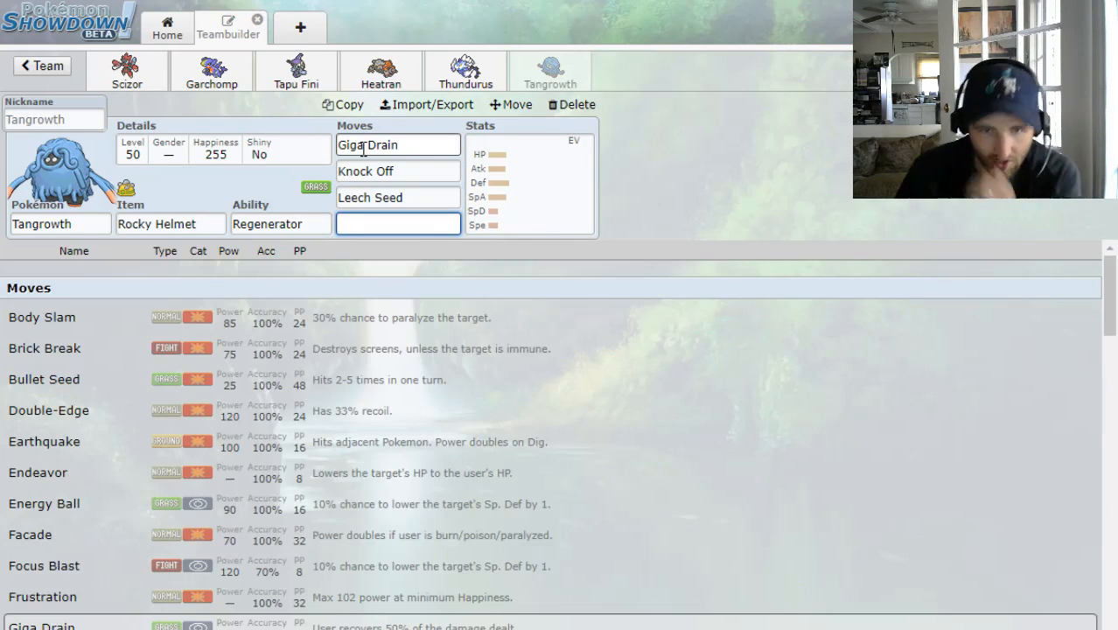
{"action": "scroll", "scroll_direction": "down", "scroll_amount": 3}
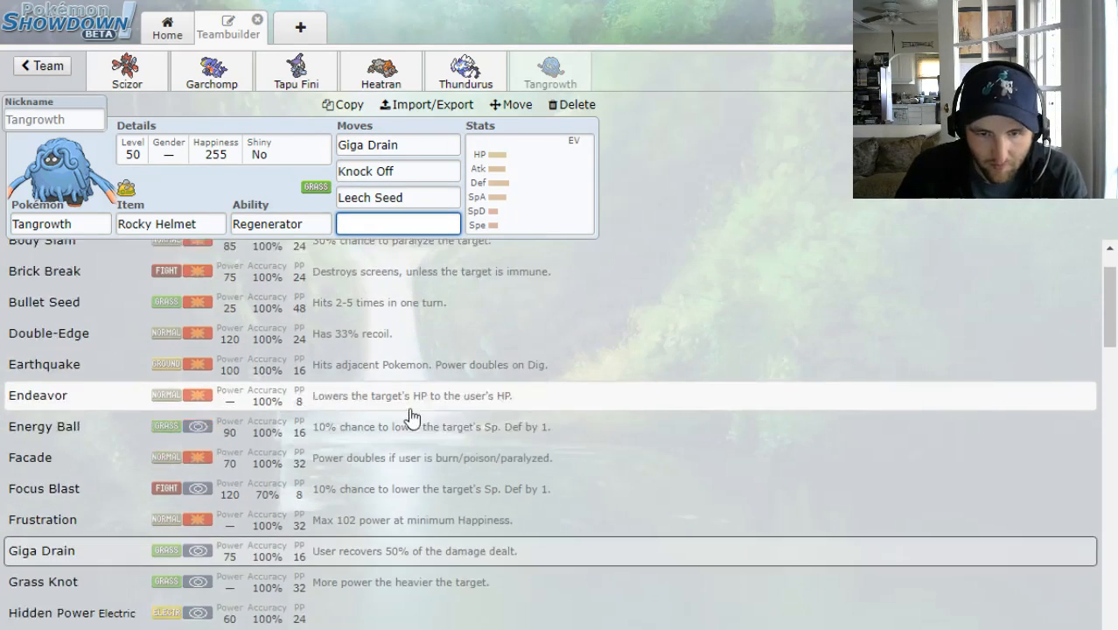
{"action": "scroll", "scroll_direction": "down", "scroll_amount": 3}
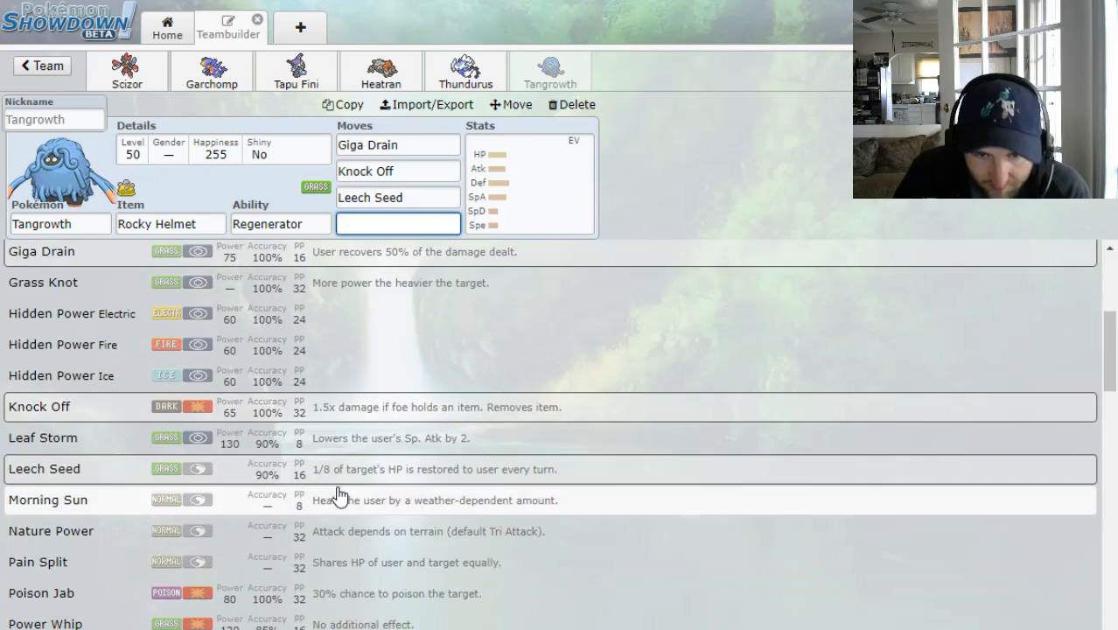
{"action": "scroll", "scroll_direction": "down", "scroll_amount": 3}
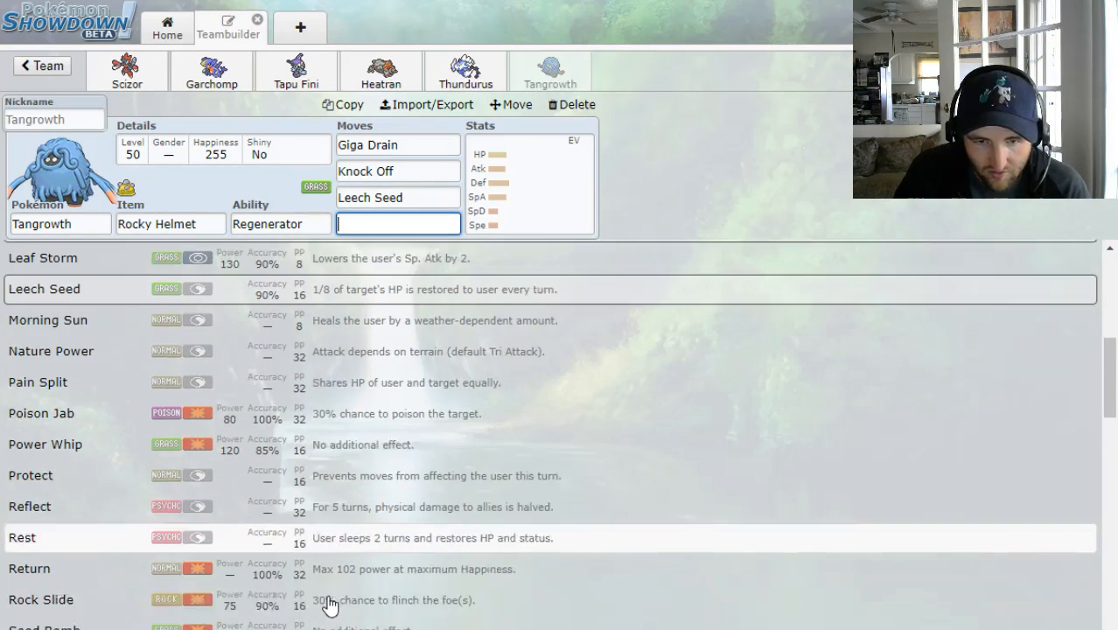
{"action": "scroll", "scroll_direction": "down", "scroll_amount": 3}
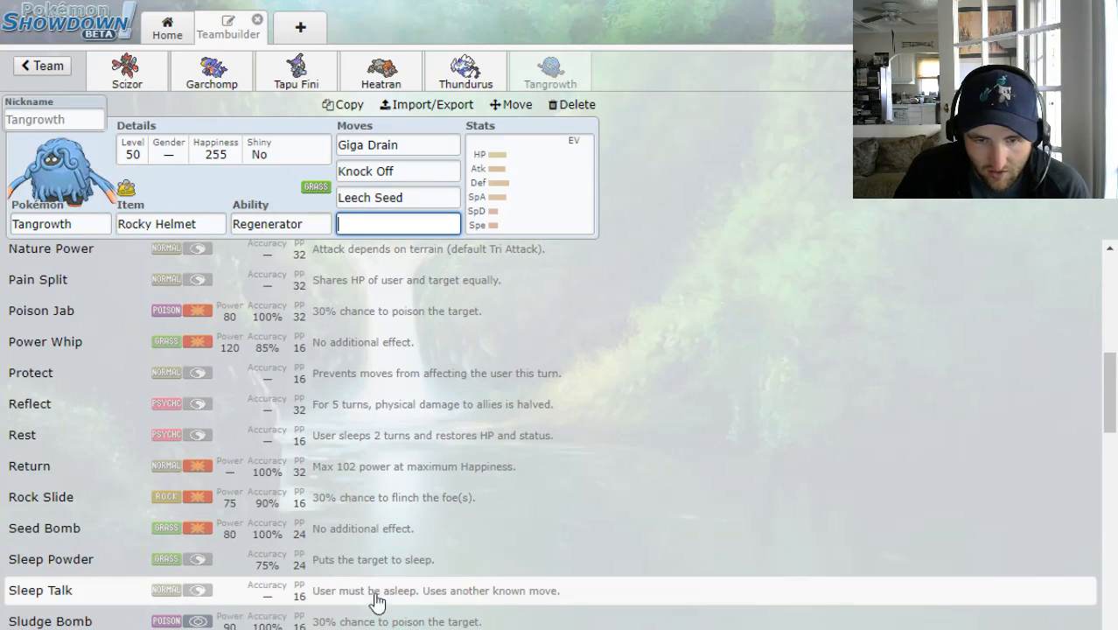
{"action": "scroll", "scroll_direction": "down", "scroll_amount": 3}
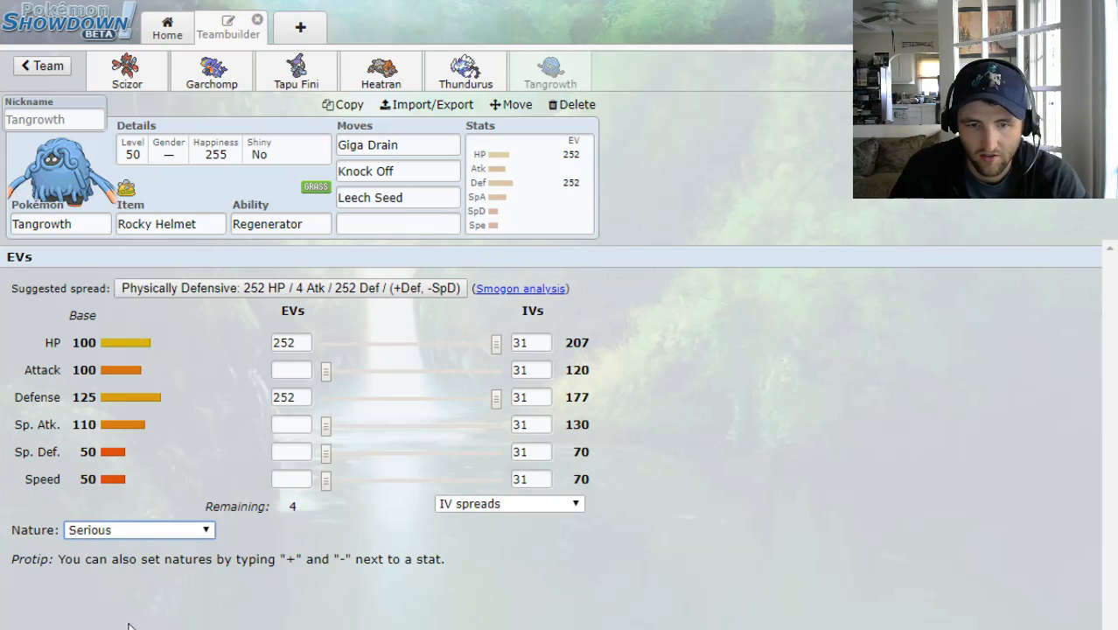
Replace Scizor's Knock Off with U-turn, then return to Tangrowth's set
{"action": "left_click", "coordinate": [139, 532]}
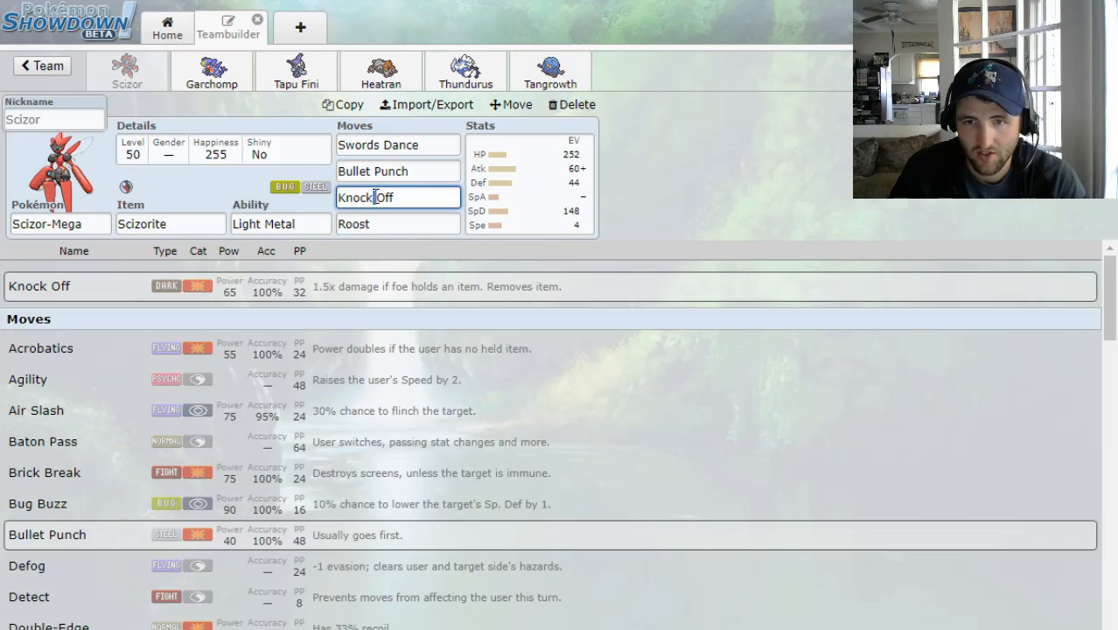
{"action": "type", "text": "urn"}
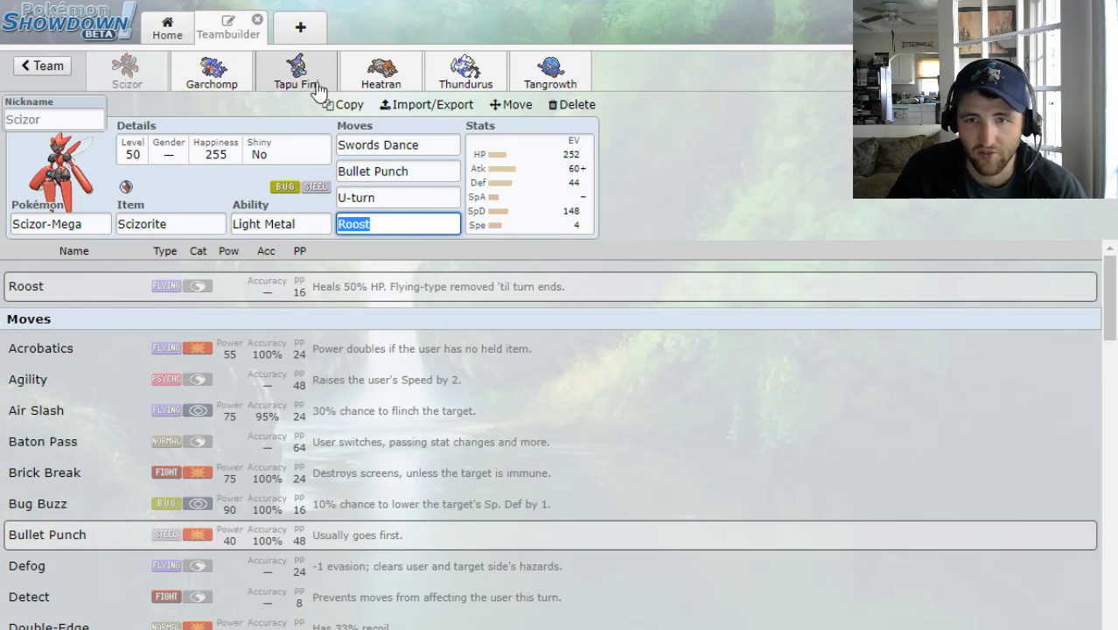
{"action": "left_click", "coordinate": [550, 72]}
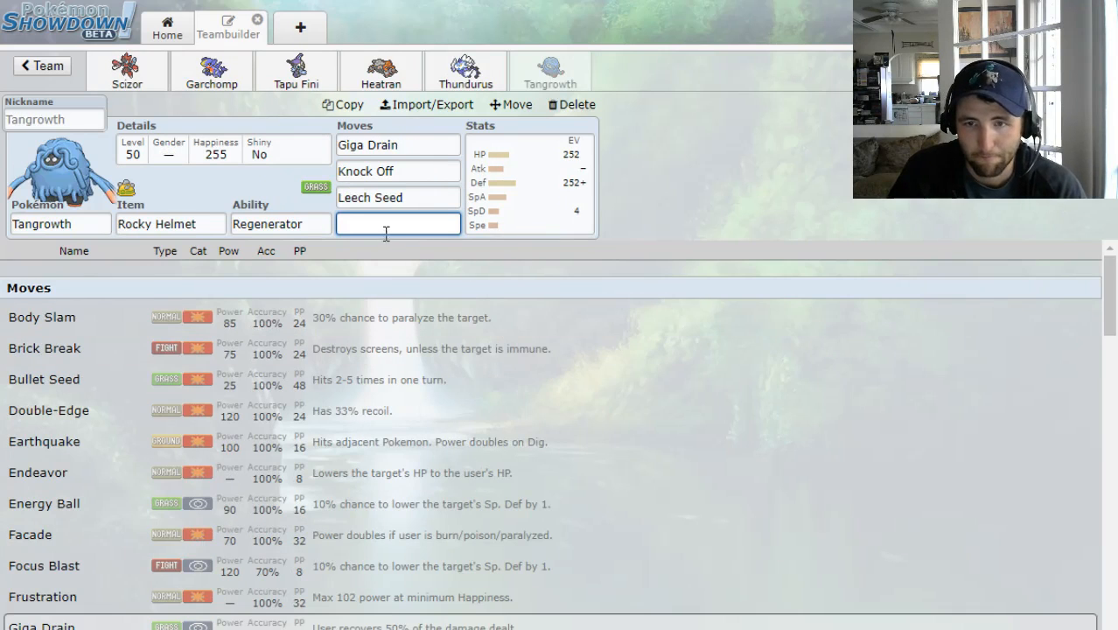
{"action": "mouse_move", "coordinate": [116, 472]}
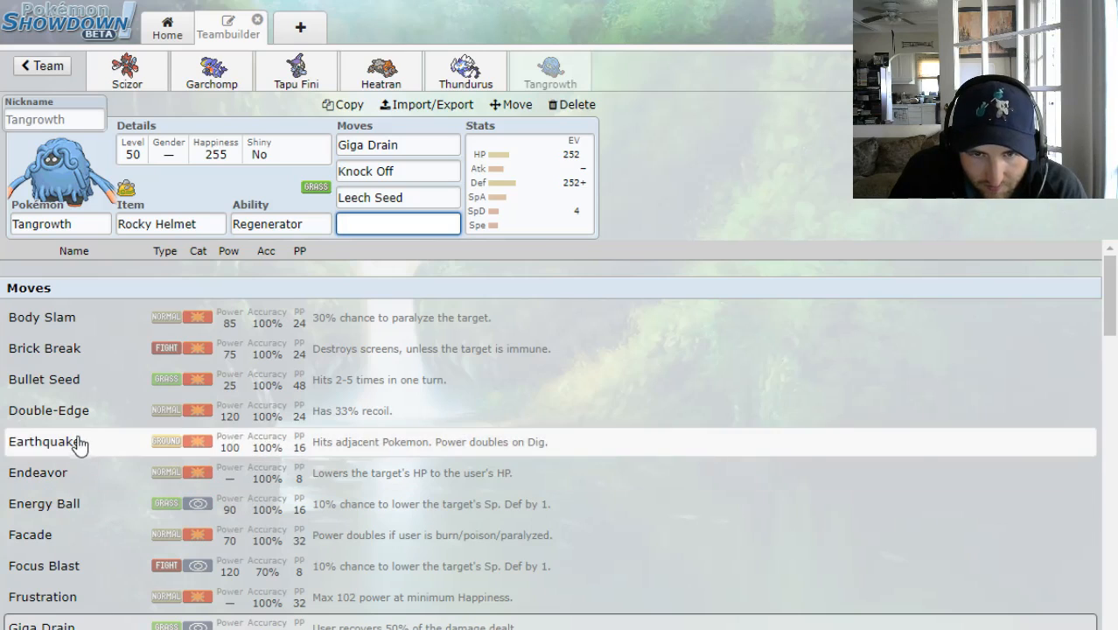
Give Tangrowth Sleep Powder as its fourth move, completing its Bold 252 HP / 252 Def / 4 SpD set
{"action": "scroll", "scroll_direction": "down", "scroll_amount": 3}
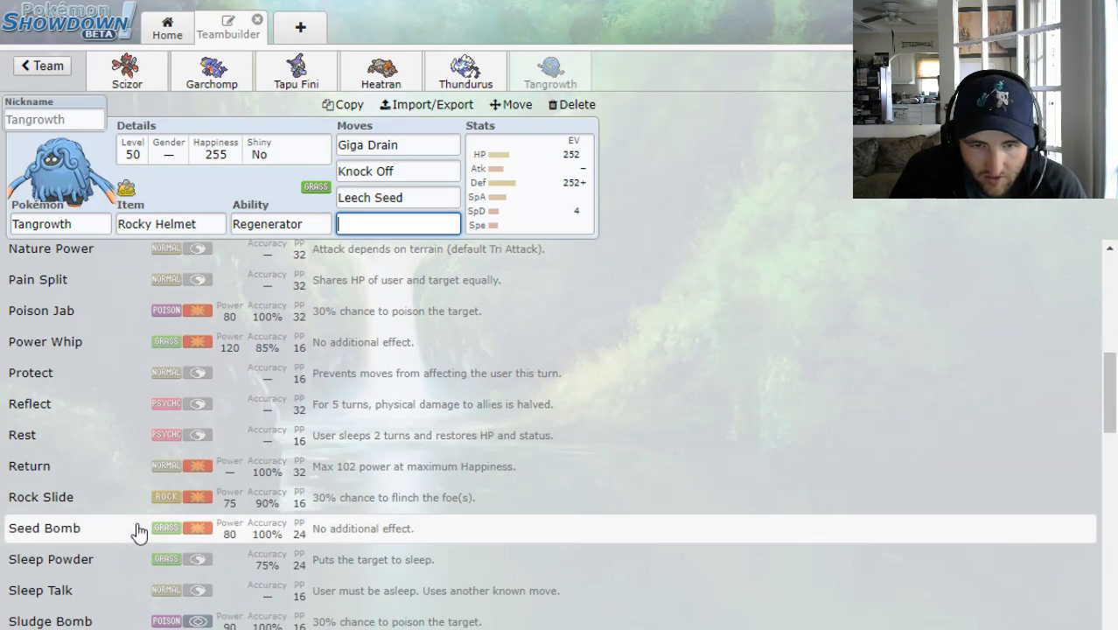
{"action": "scroll", "scroll_direction": "down", "scroll_amount": 3}
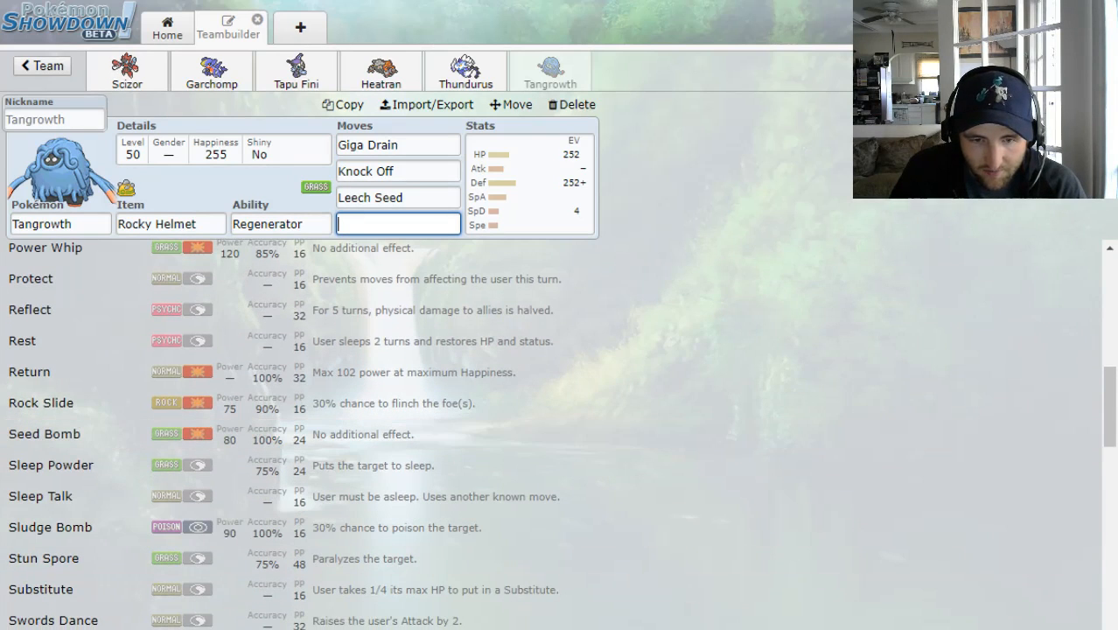
{"action": "mouse_move", "coordinate": [73, 576]}
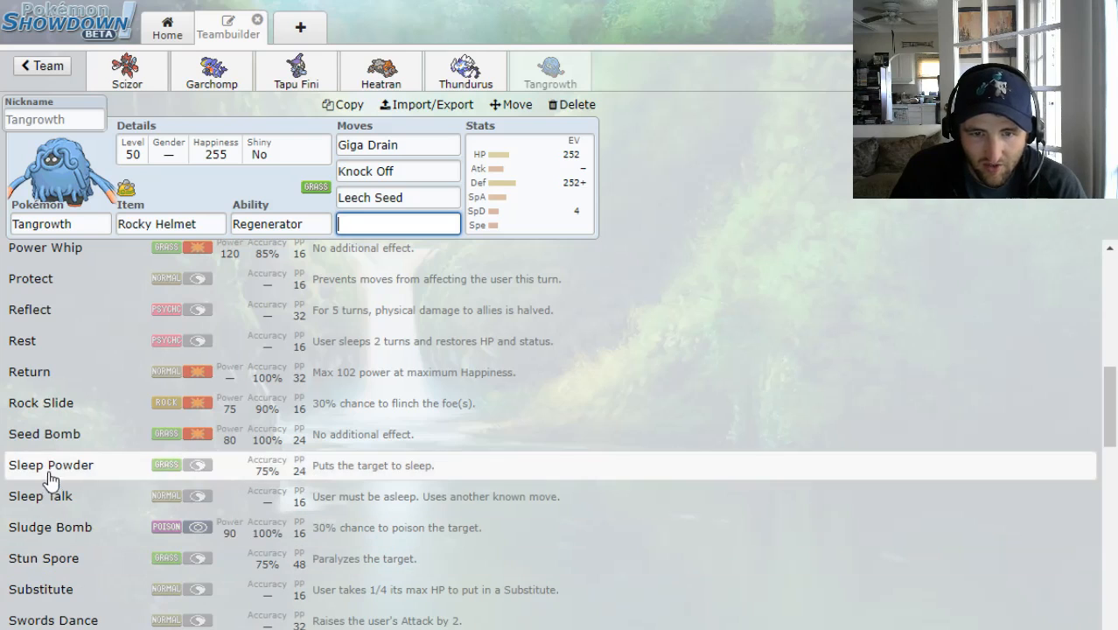
{"action": "left_click", "coordinate": [51, 466]}
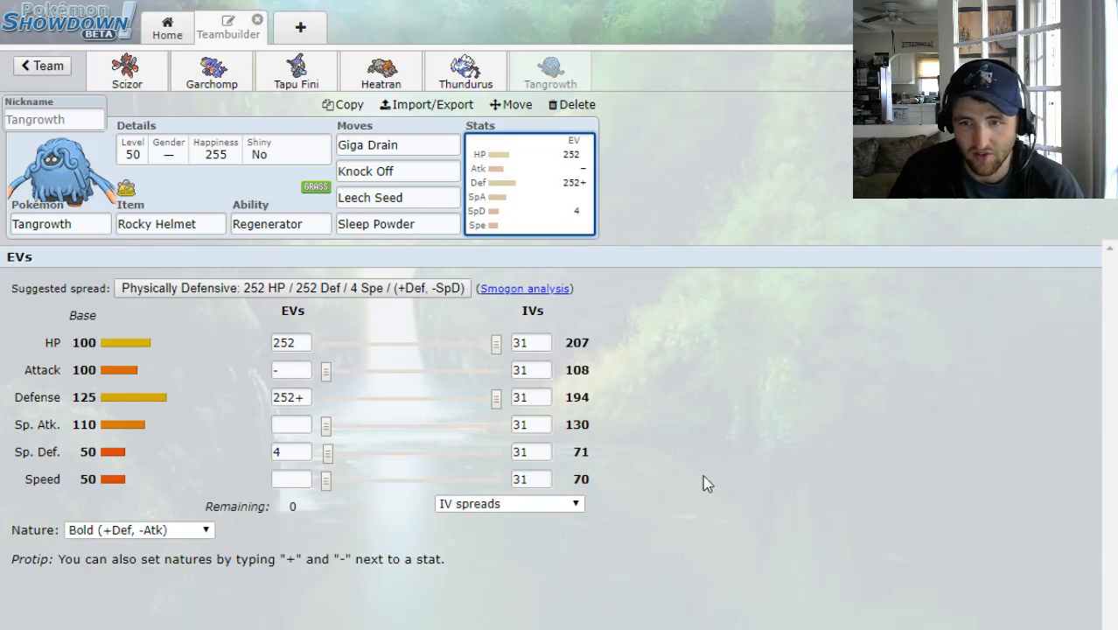
{"action": "mouse_move", "coordinate": [217, 275]}
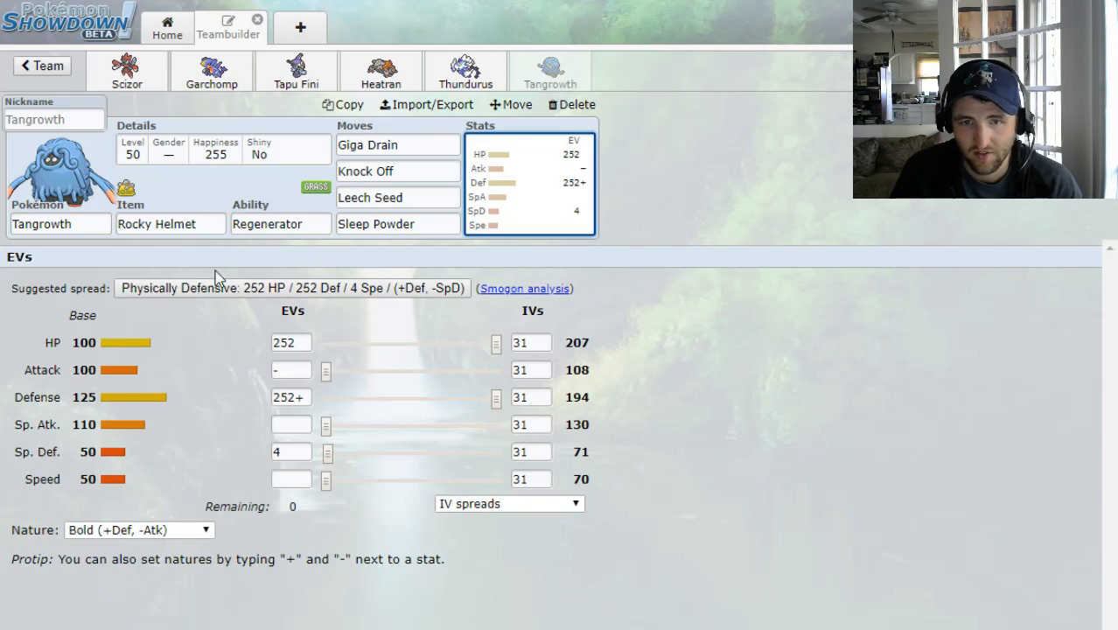
{"action": "mouse_move", "coordinate": [203, 254]}
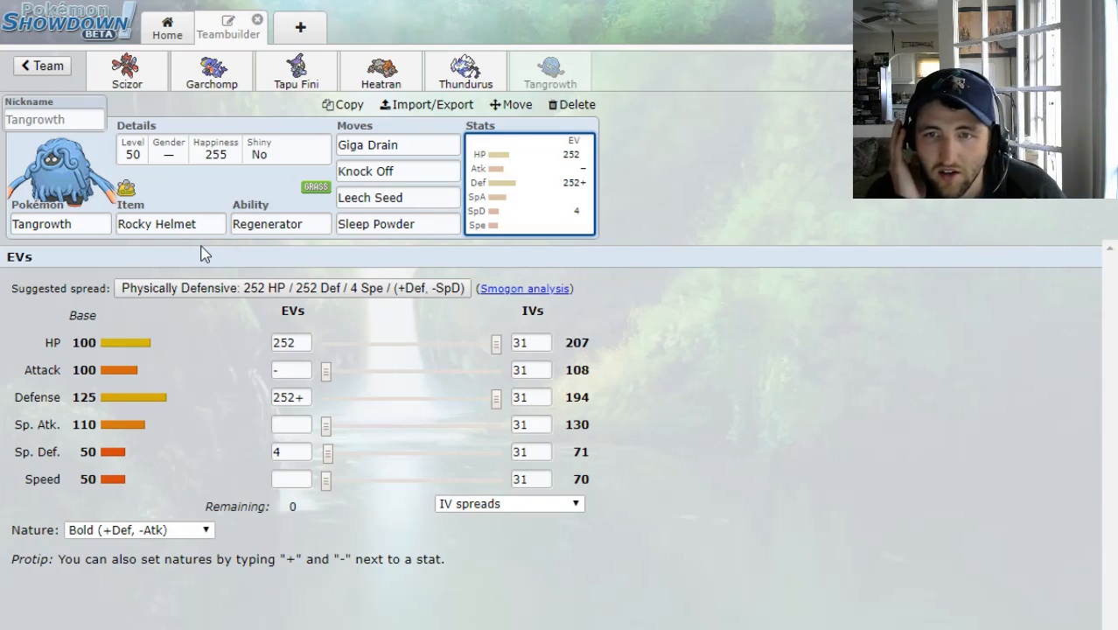
{"action": "mouse_move", "coordinate": [497, 415]}
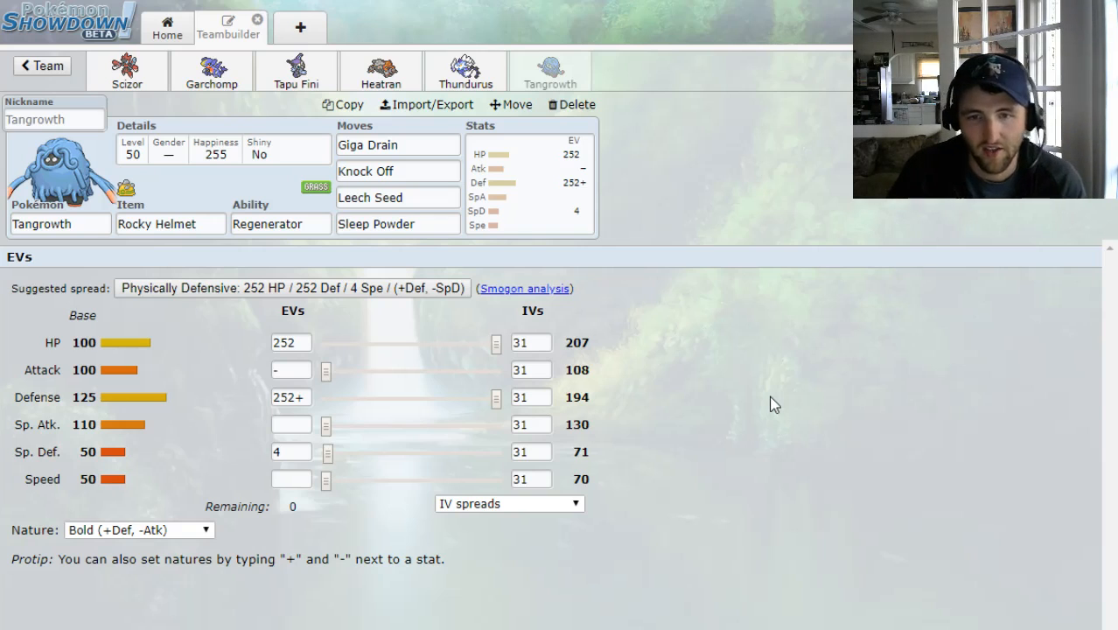
{"action": "mouse_move", "coordinate": [809, 392]}
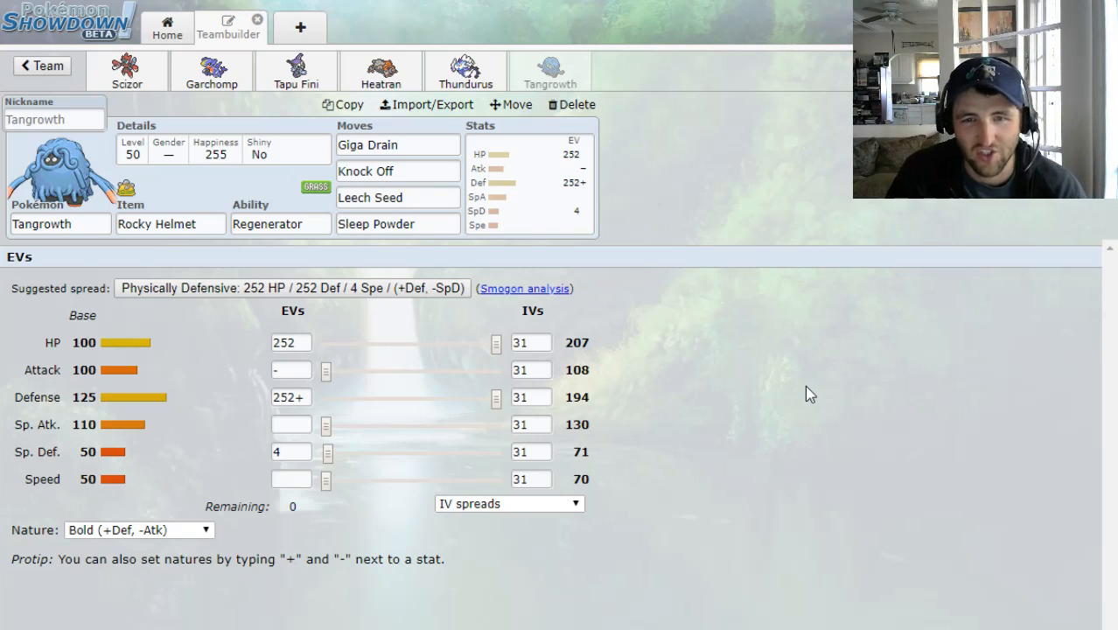
{"action": "mouse_move", "coordinate": [798, 382]}
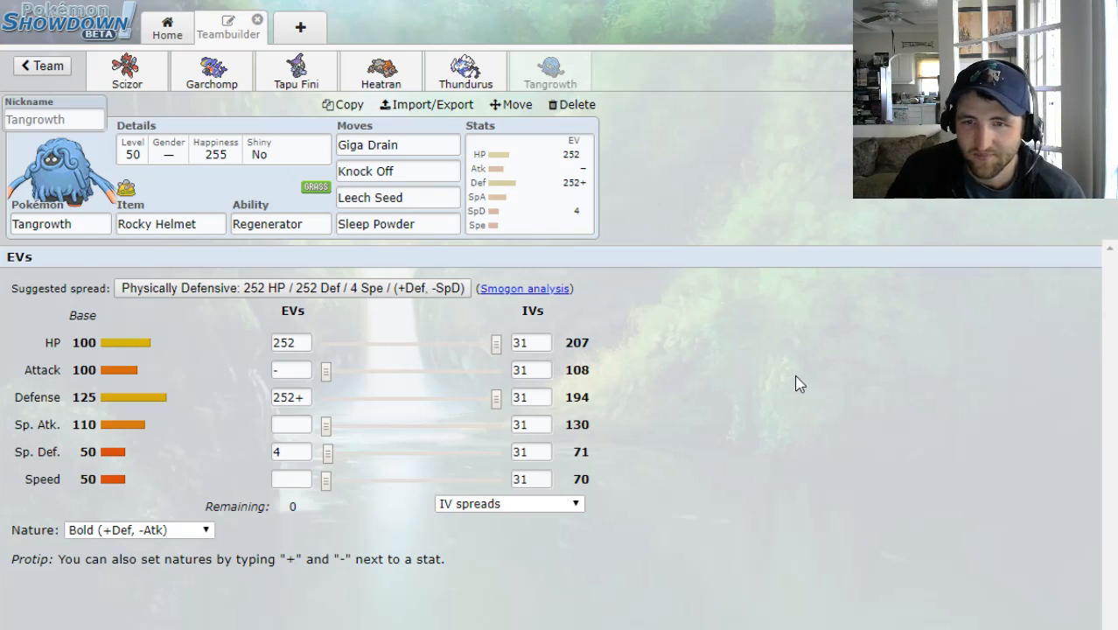
{"action": "mouse_move", "coordinate": [802, 371]}
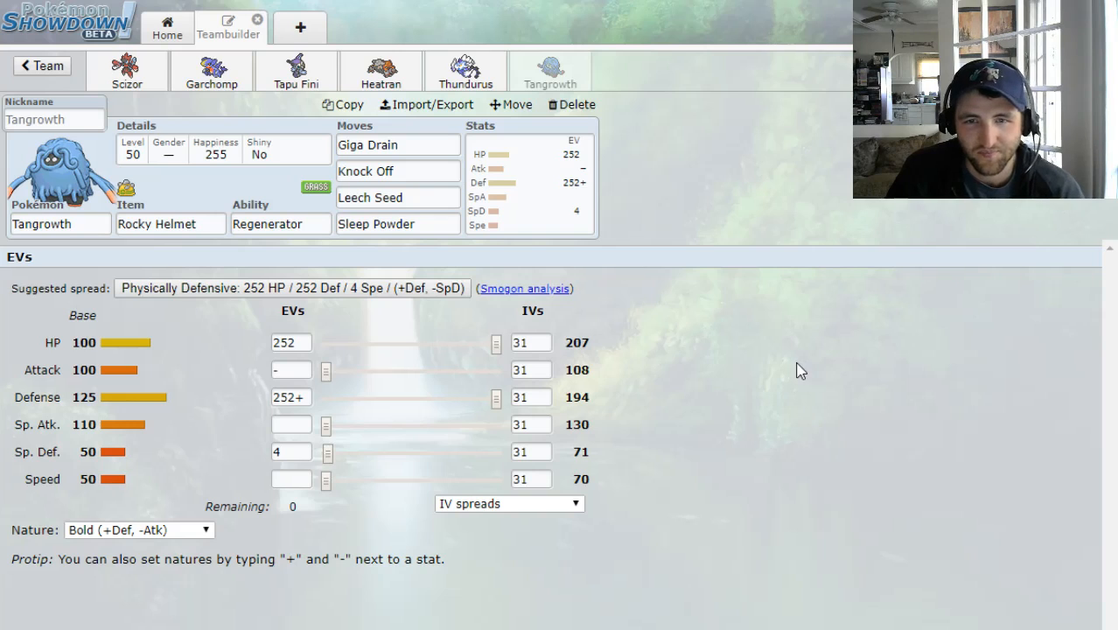
{"action": "mouse_move", "coordinate": [837, 271]}
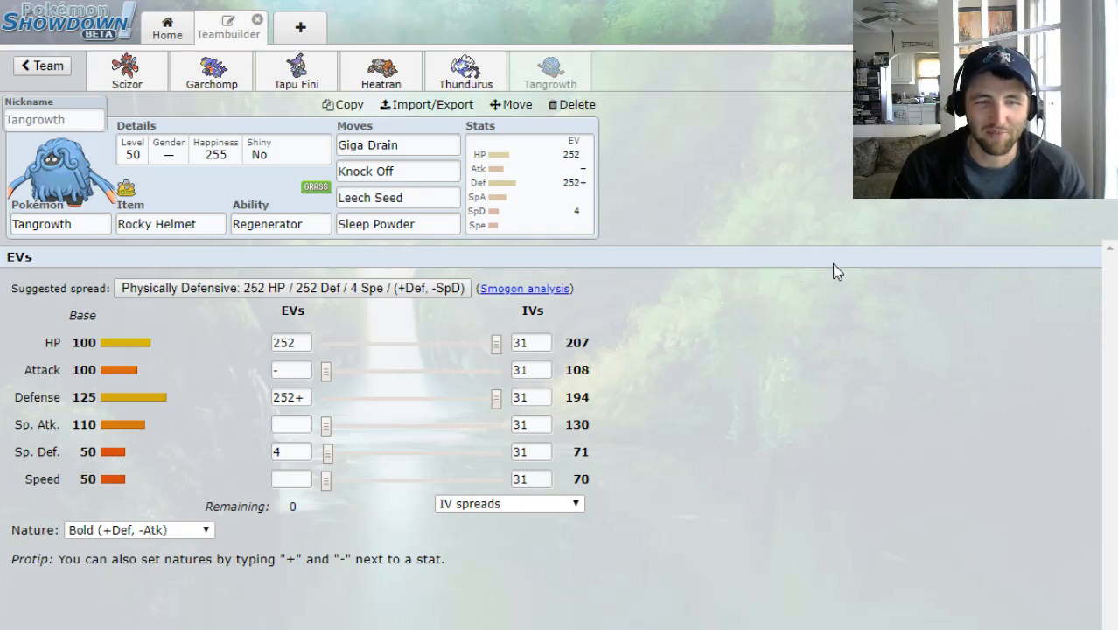
{"action": "mouse_move", "coordinate": [875, 235]}
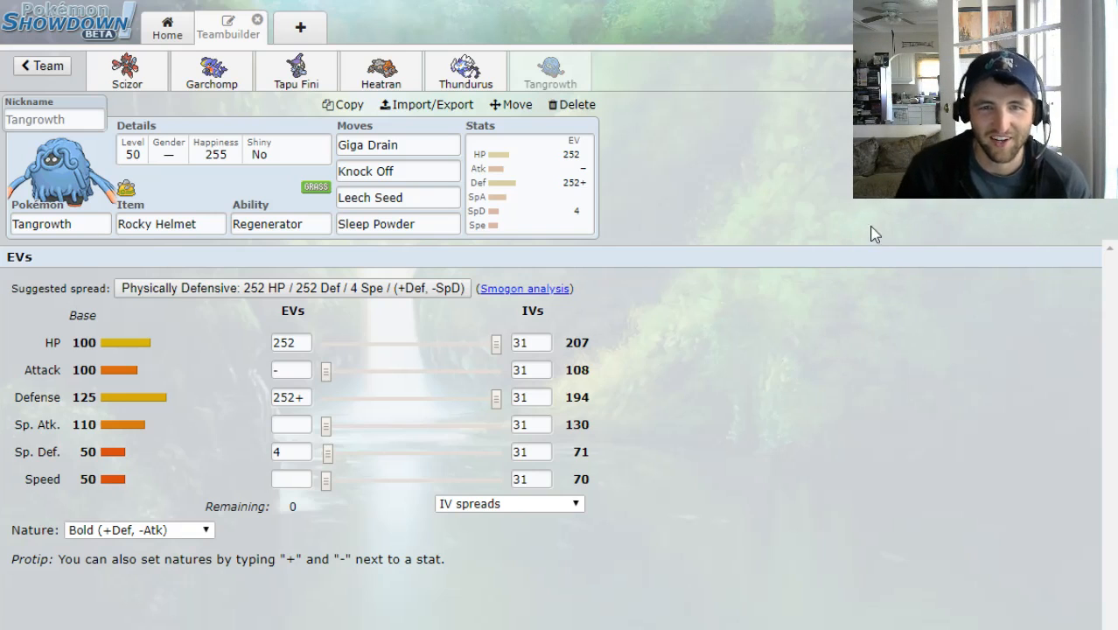
{"action": "mouse_move", "coordinate": [693, 480]}
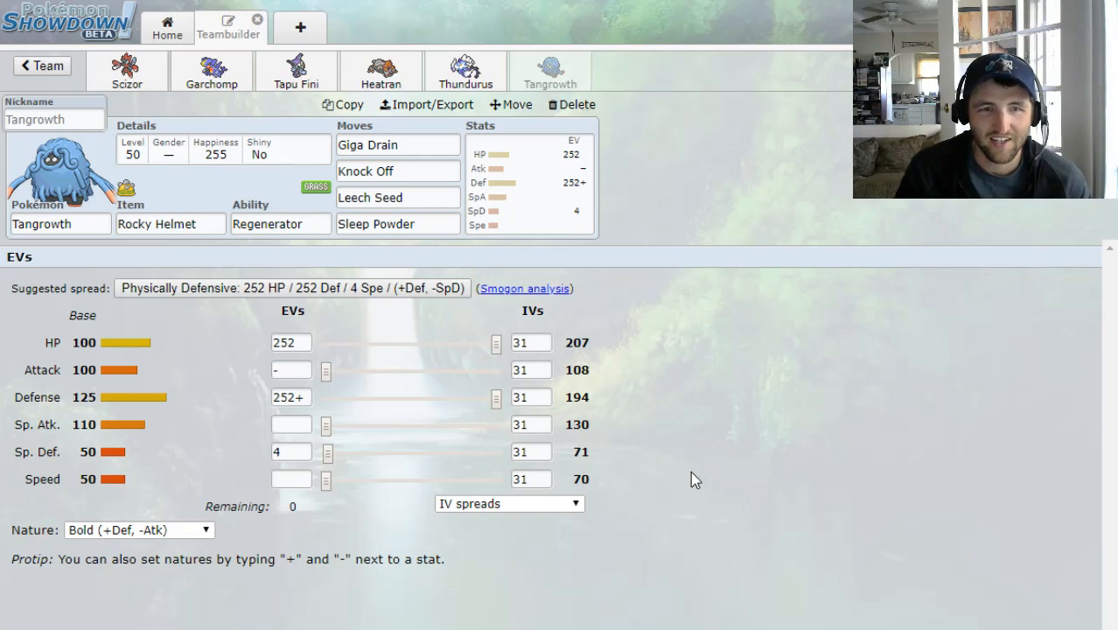